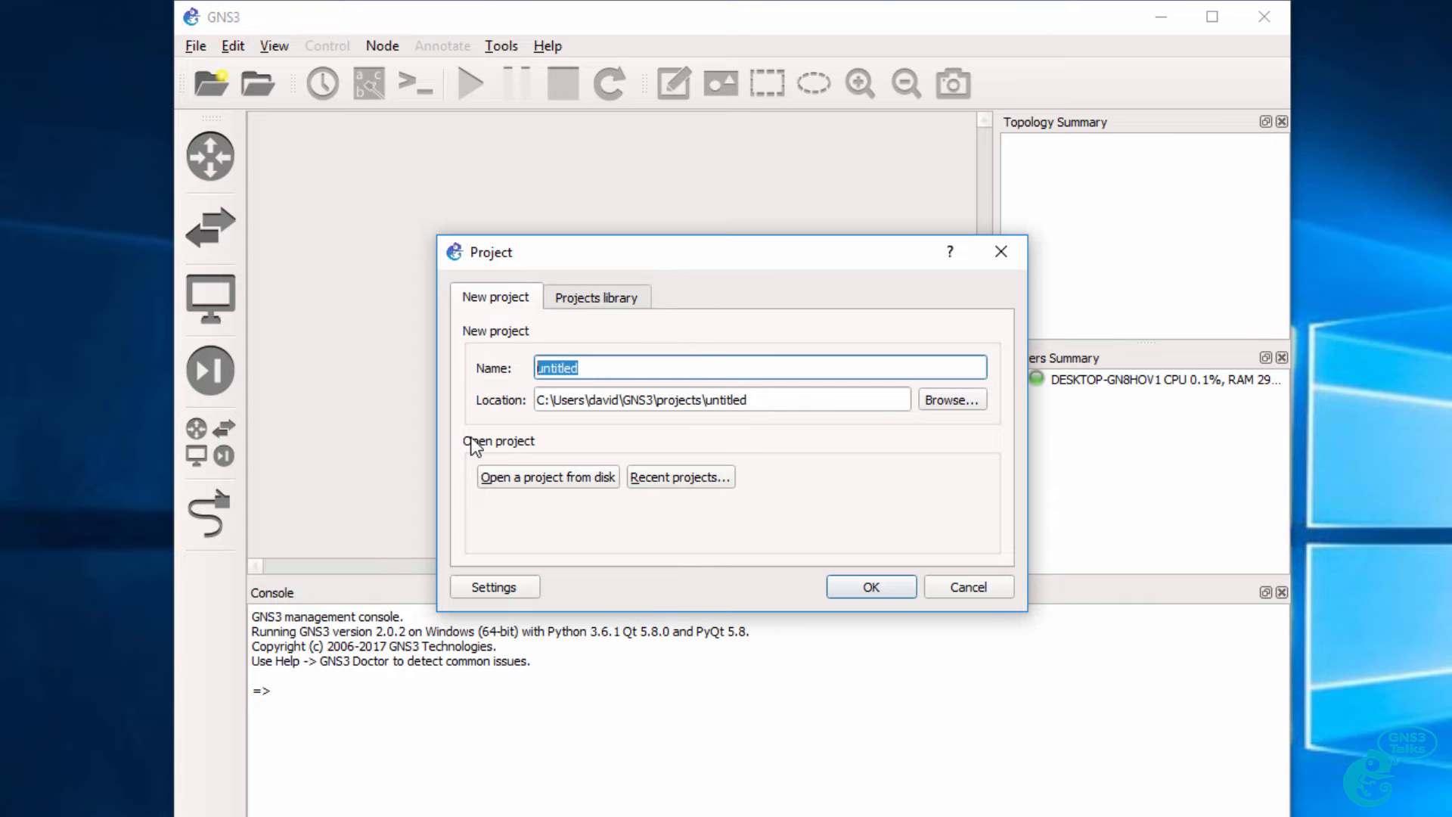
Name the new project 'ios-local' and create it.
type("ios-l")
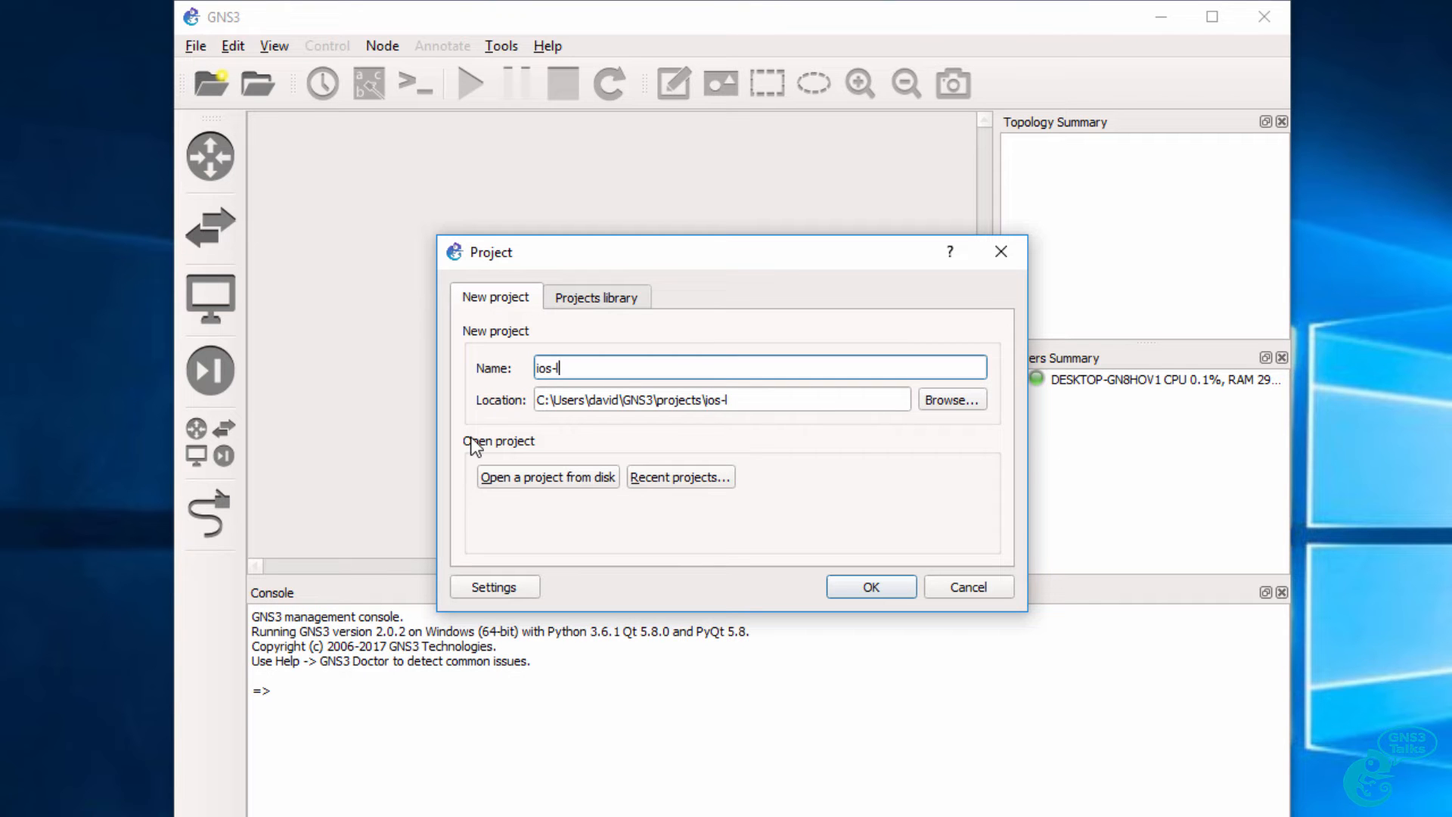
type("ocal")
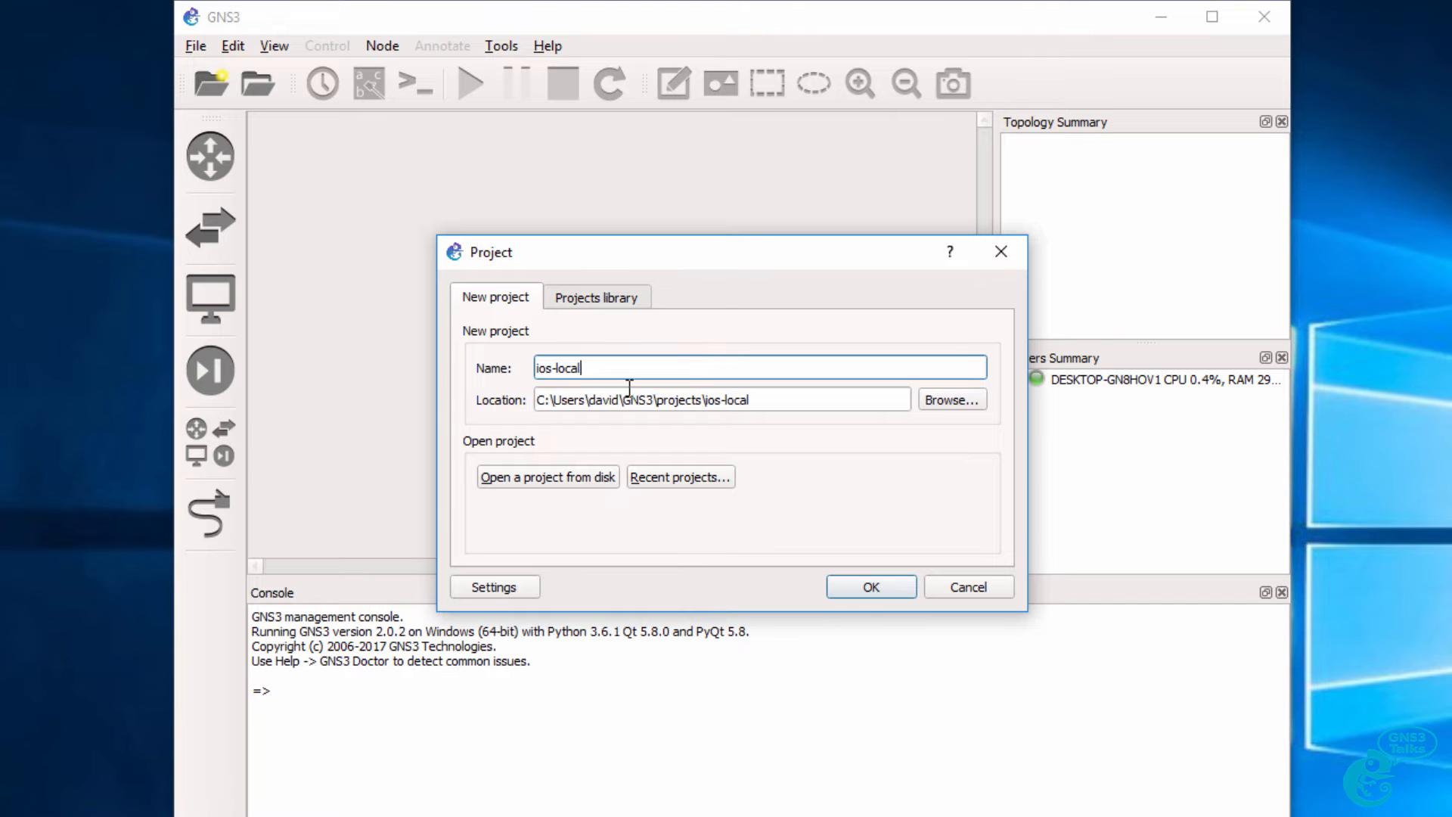
left_click(868, 587)
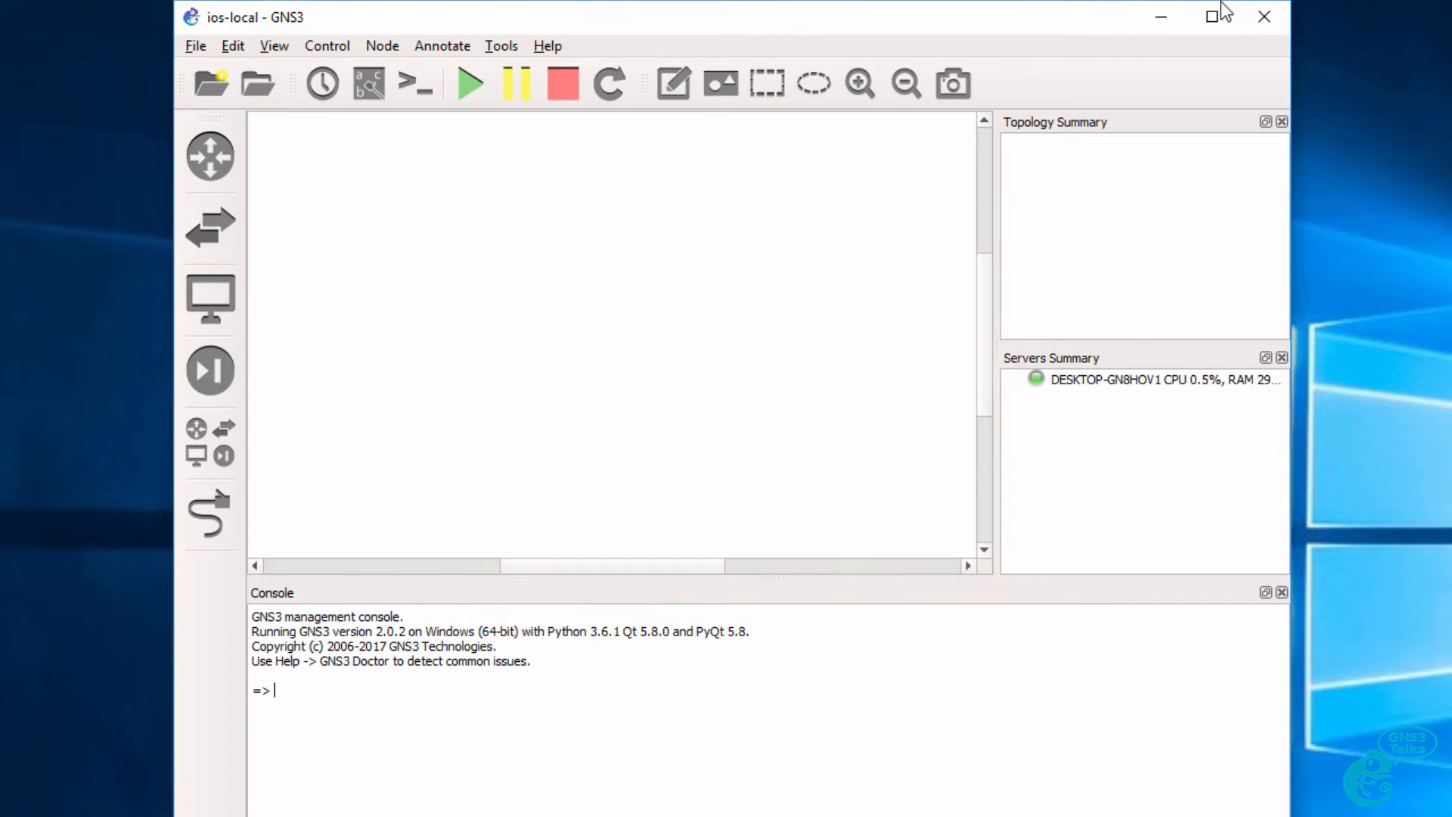
Maximize GNS3, request router devices, and show documentation from the no-routers warning.
left_click(1210, 17)
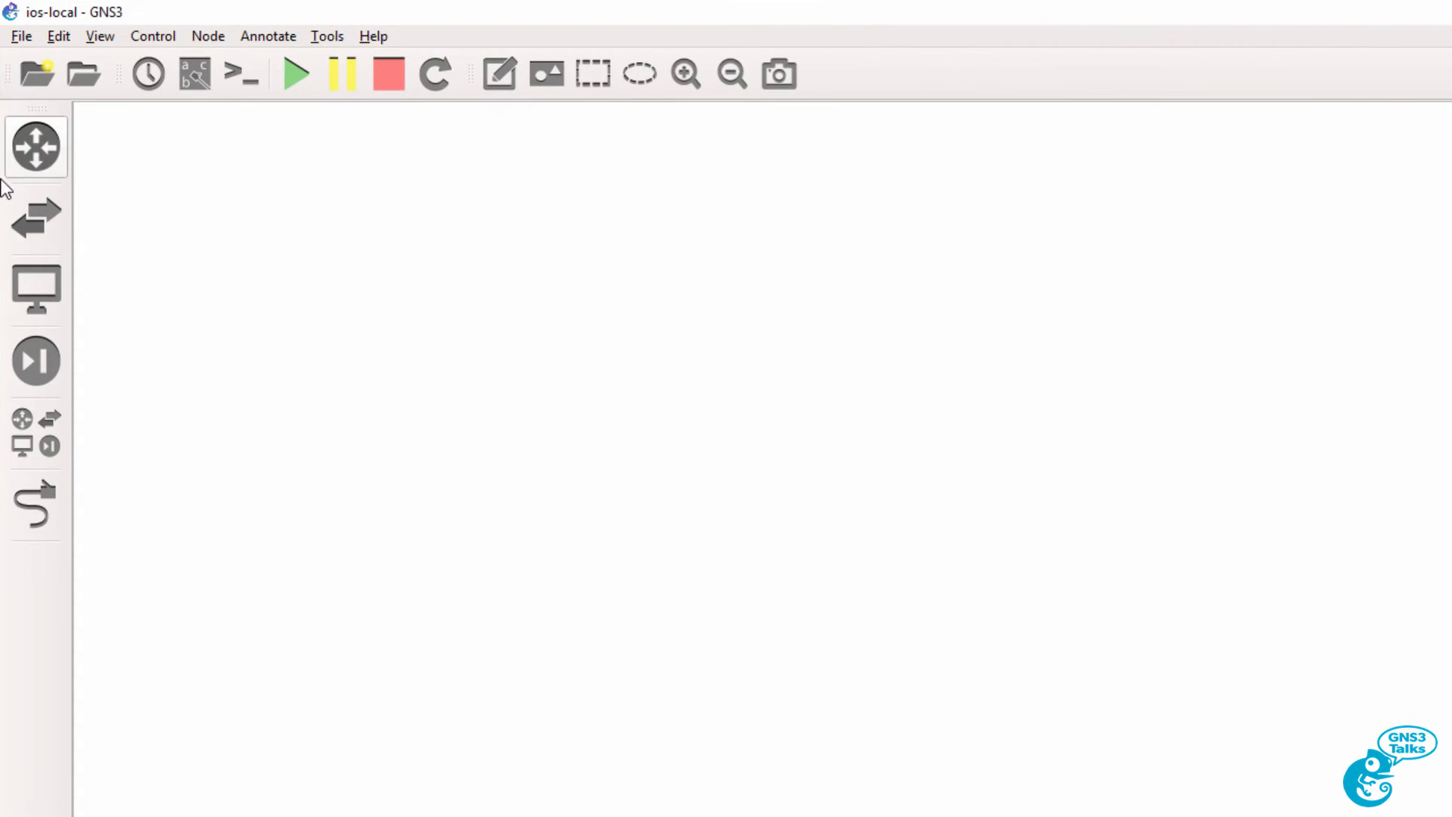
left_click(35, 147)
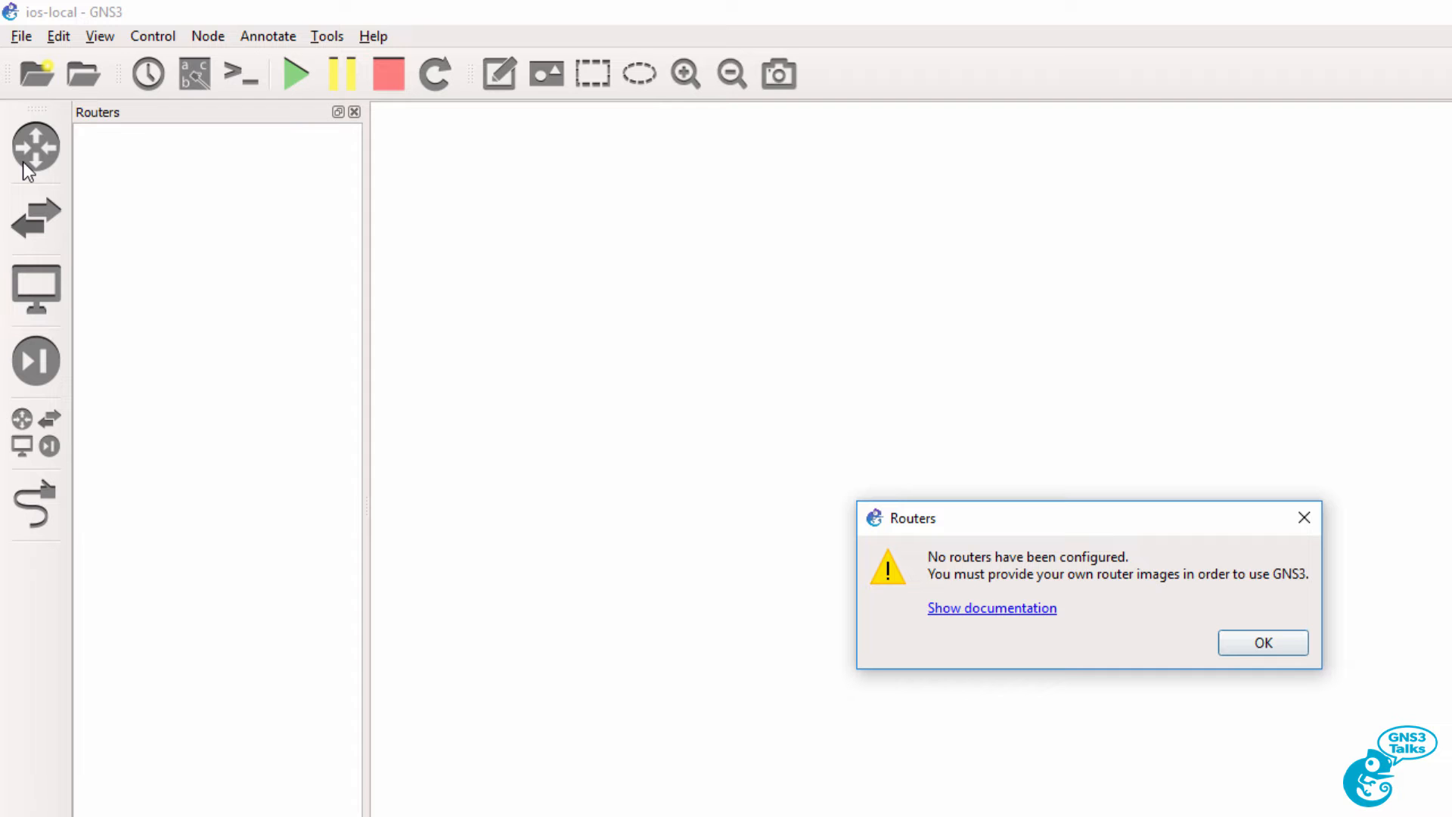
mouse_move(1289, 629)
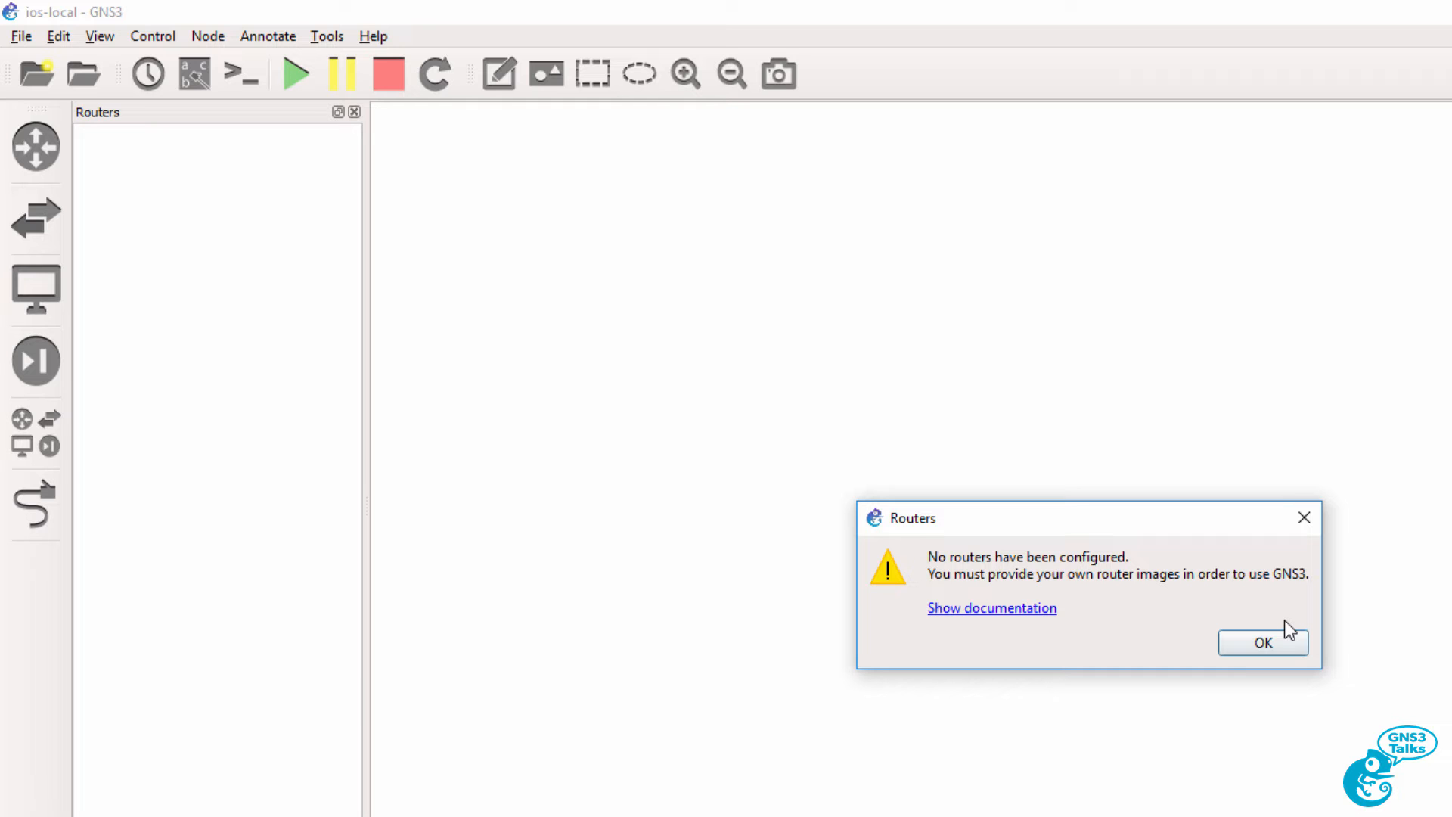
mouse_move(1262, 643)
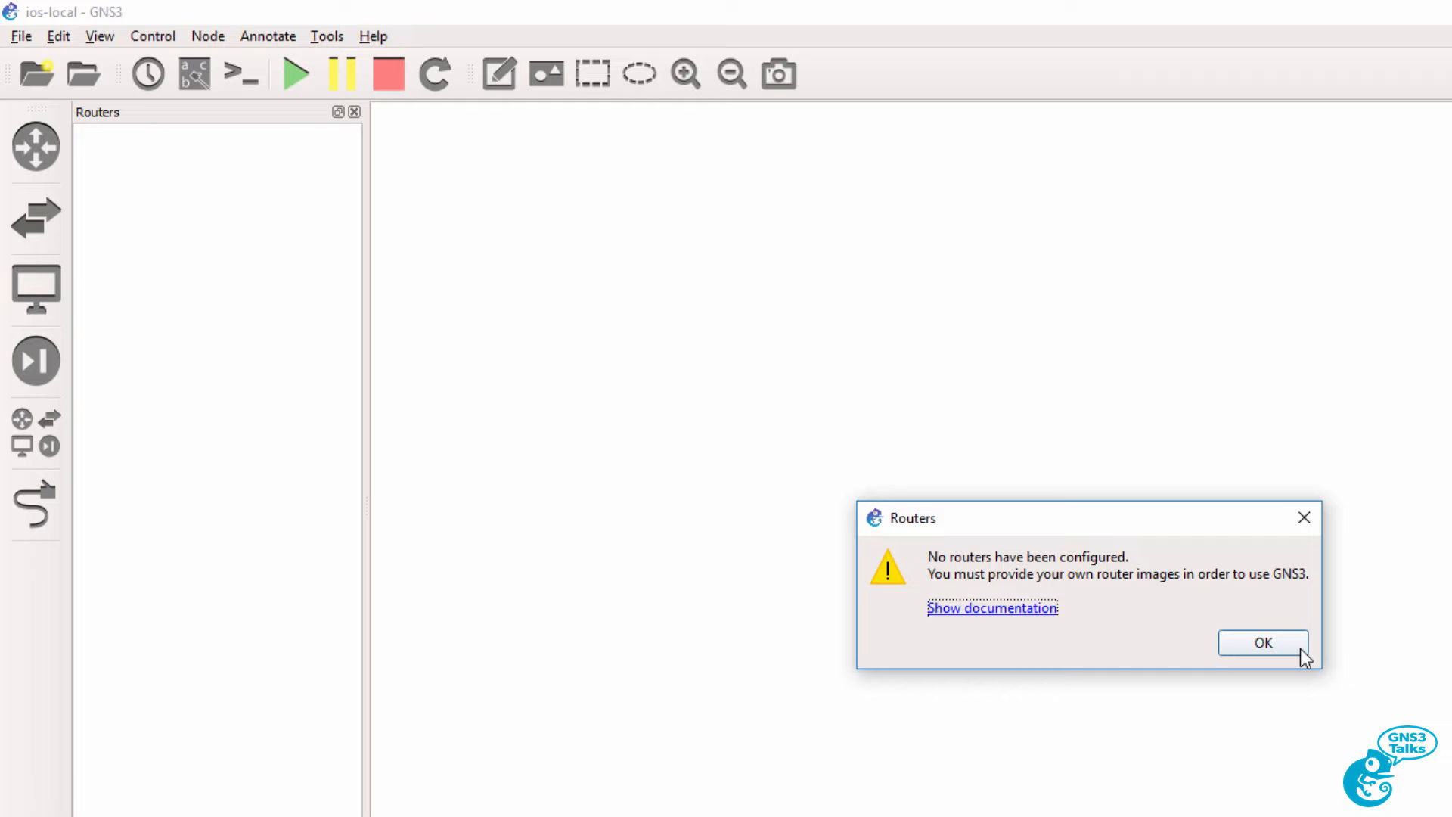
mouse_move(990, 608)
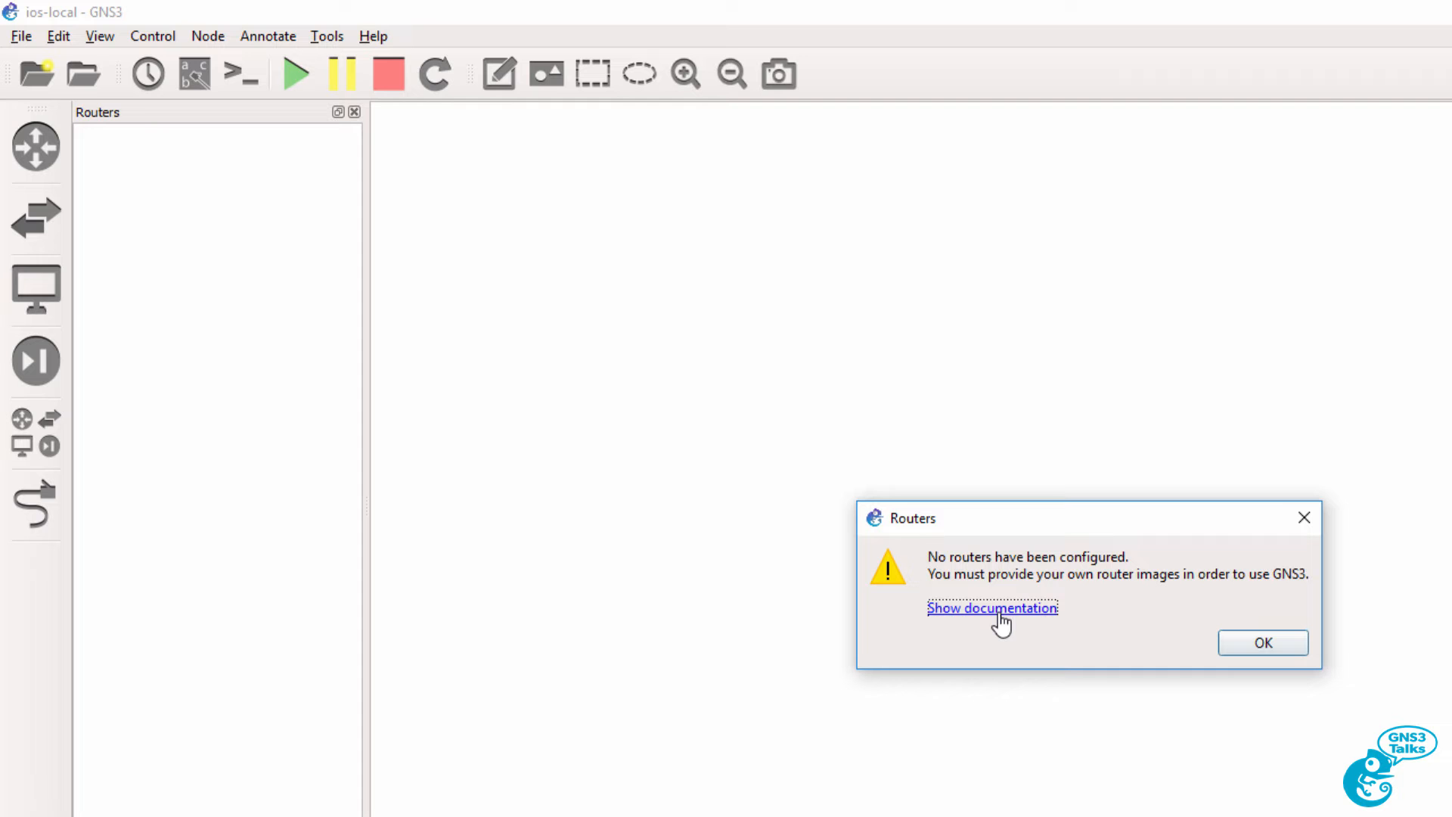
mouse_move(1000, 616)
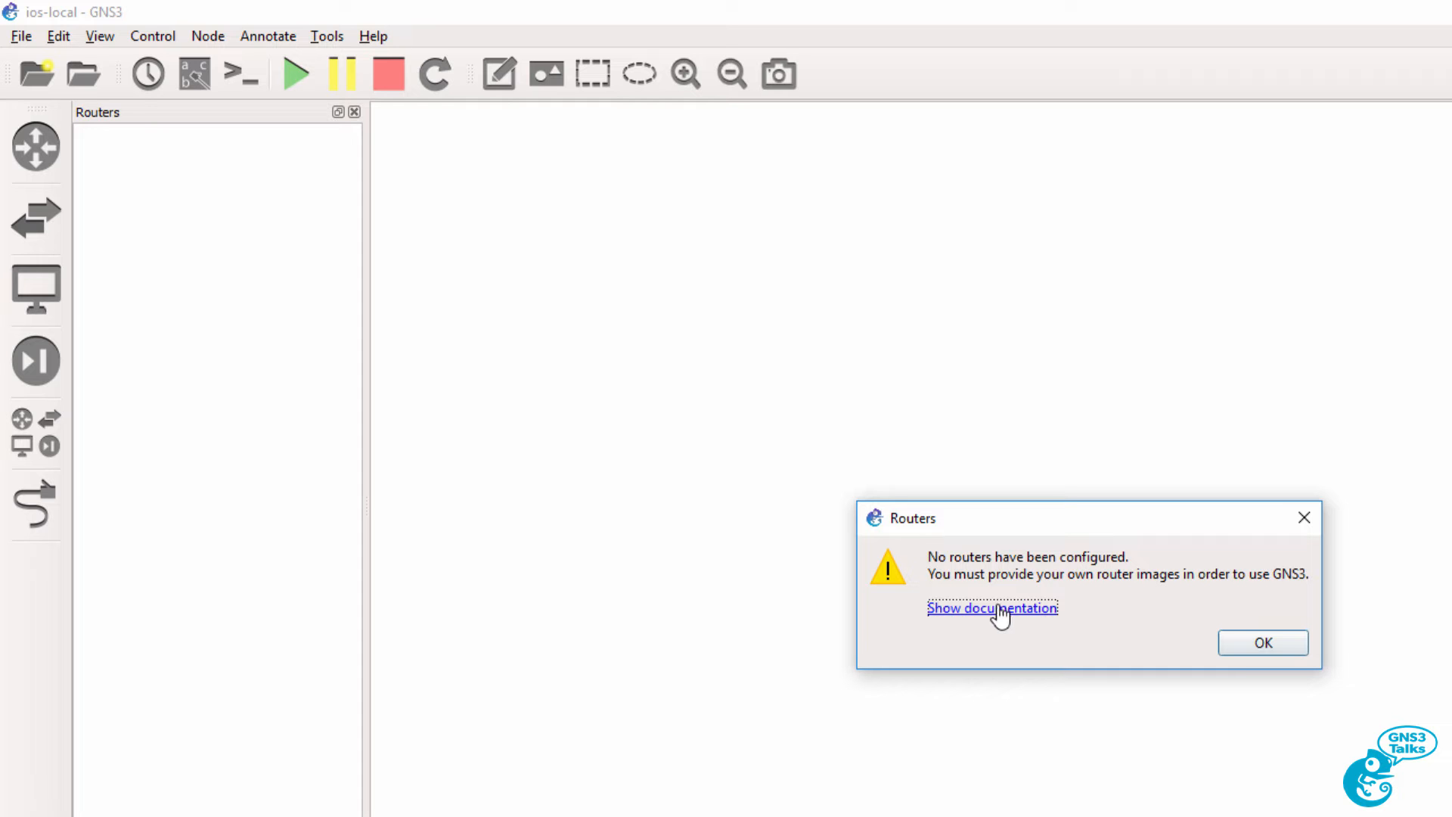
mouse_move(1198, 600)
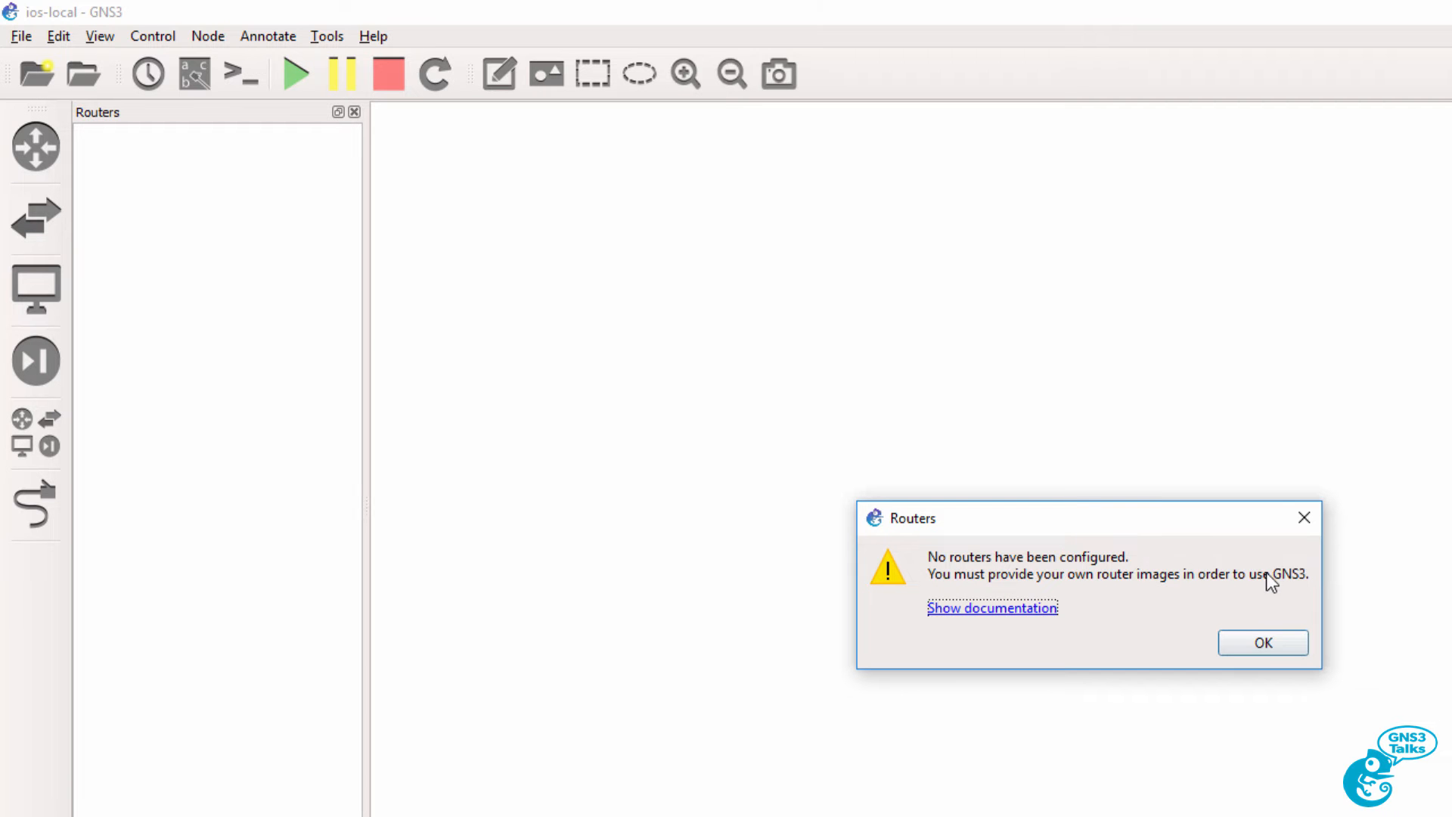
left_click(992, 608)
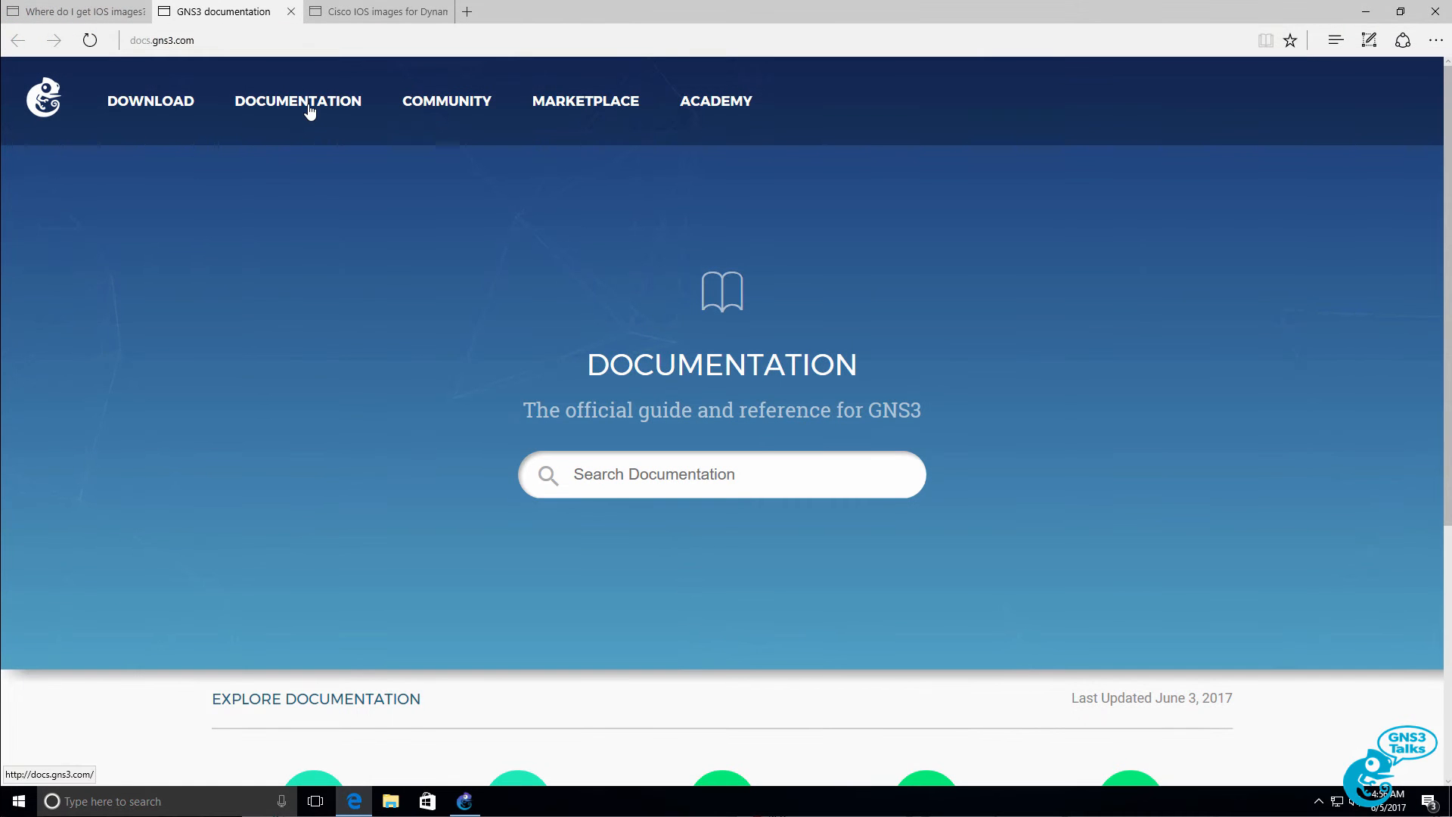
mouse_move(689, 399)
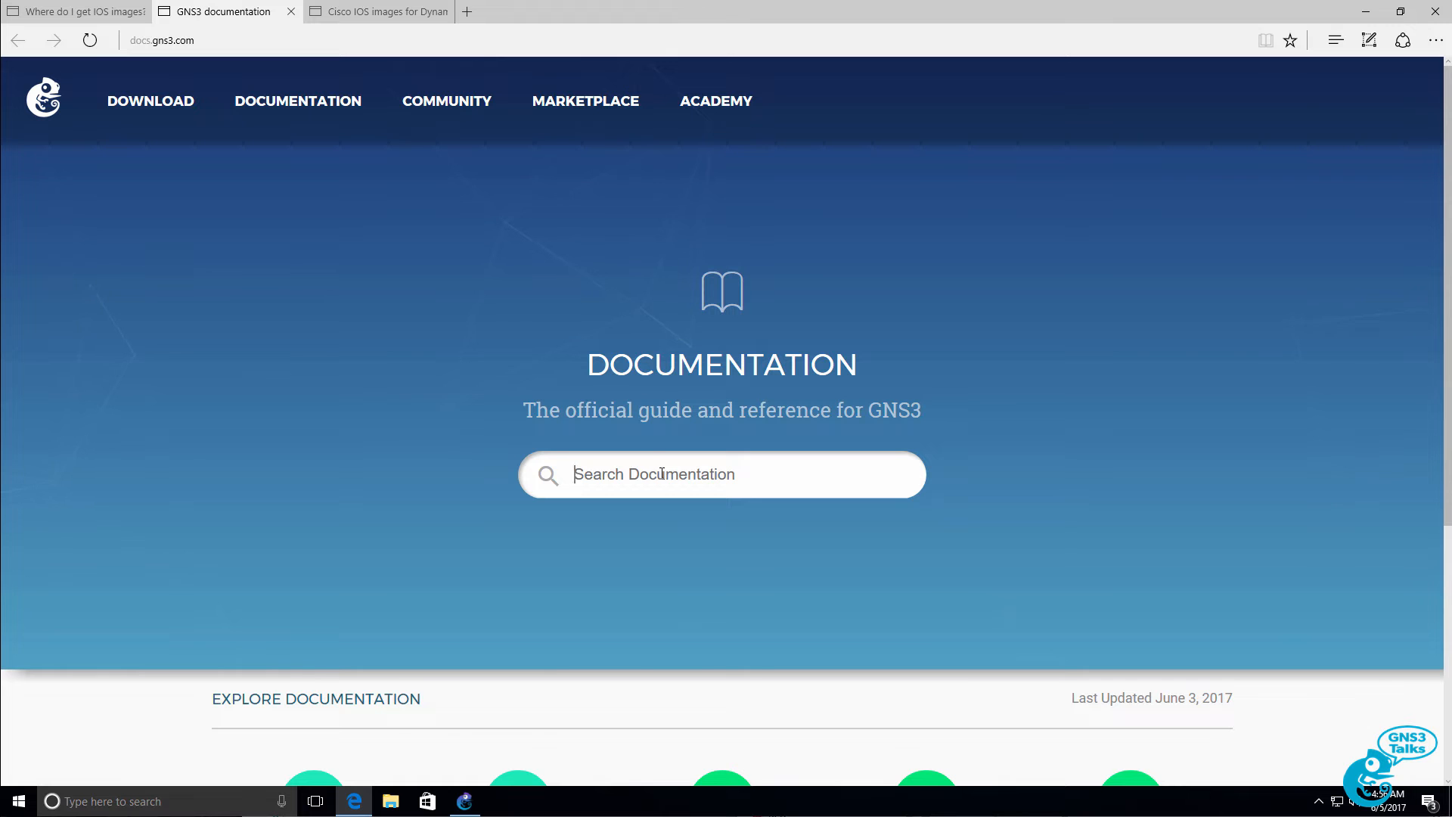
Search the docs for 'Where do I get IOS images?' and highlight its legal-restrictions passage.
type("ios")
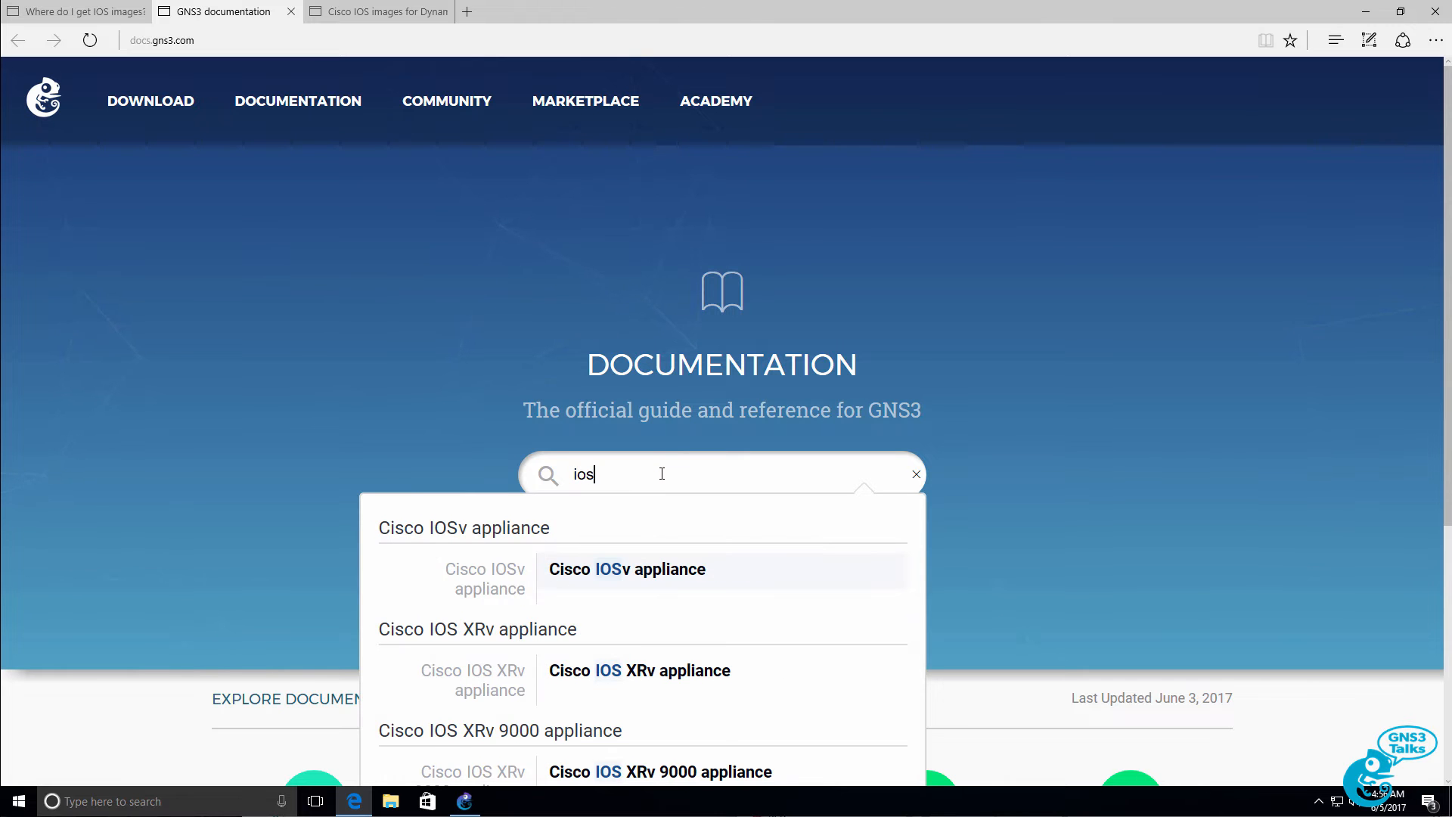
type("wher")
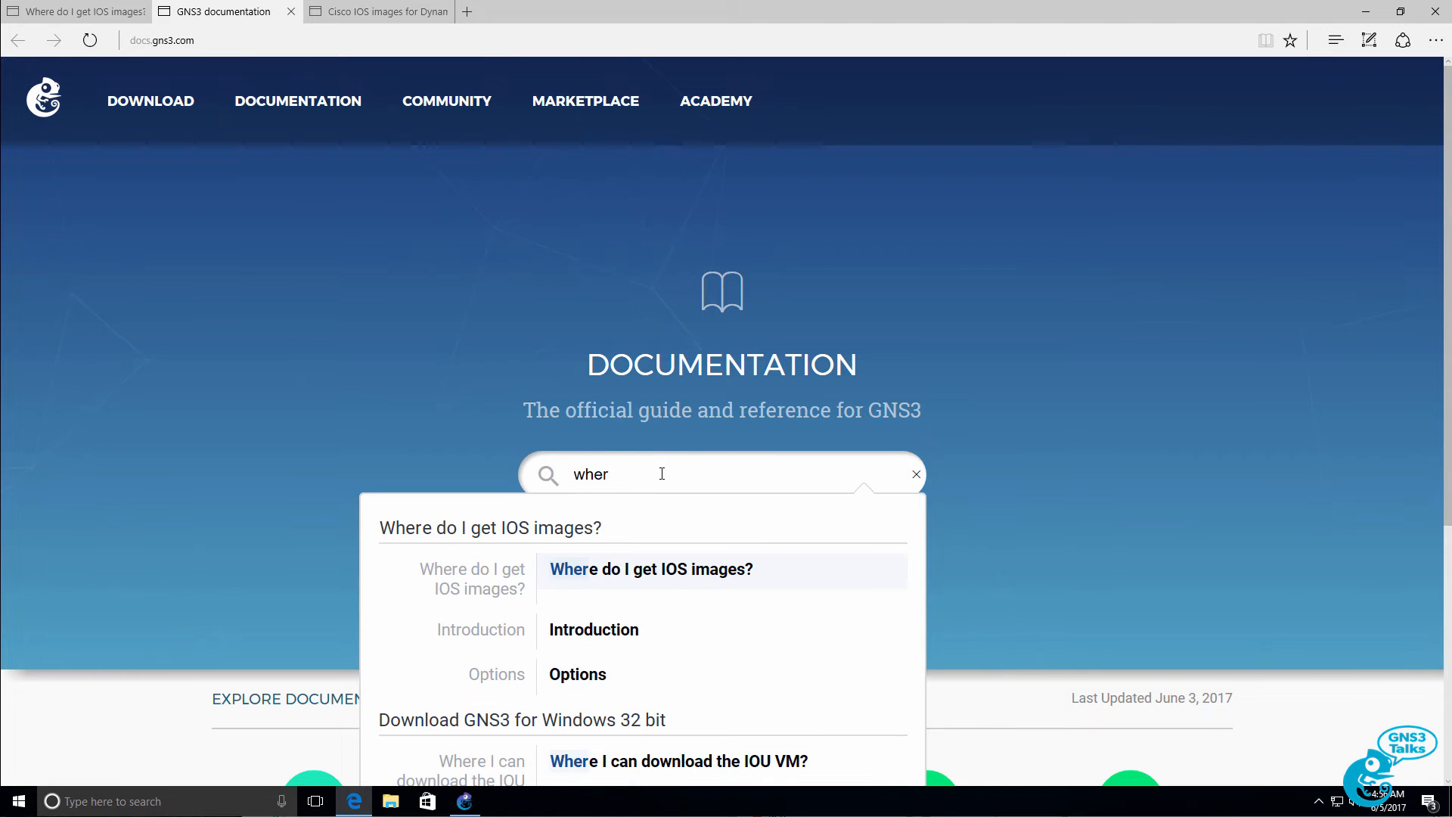
left_click(650, 568)
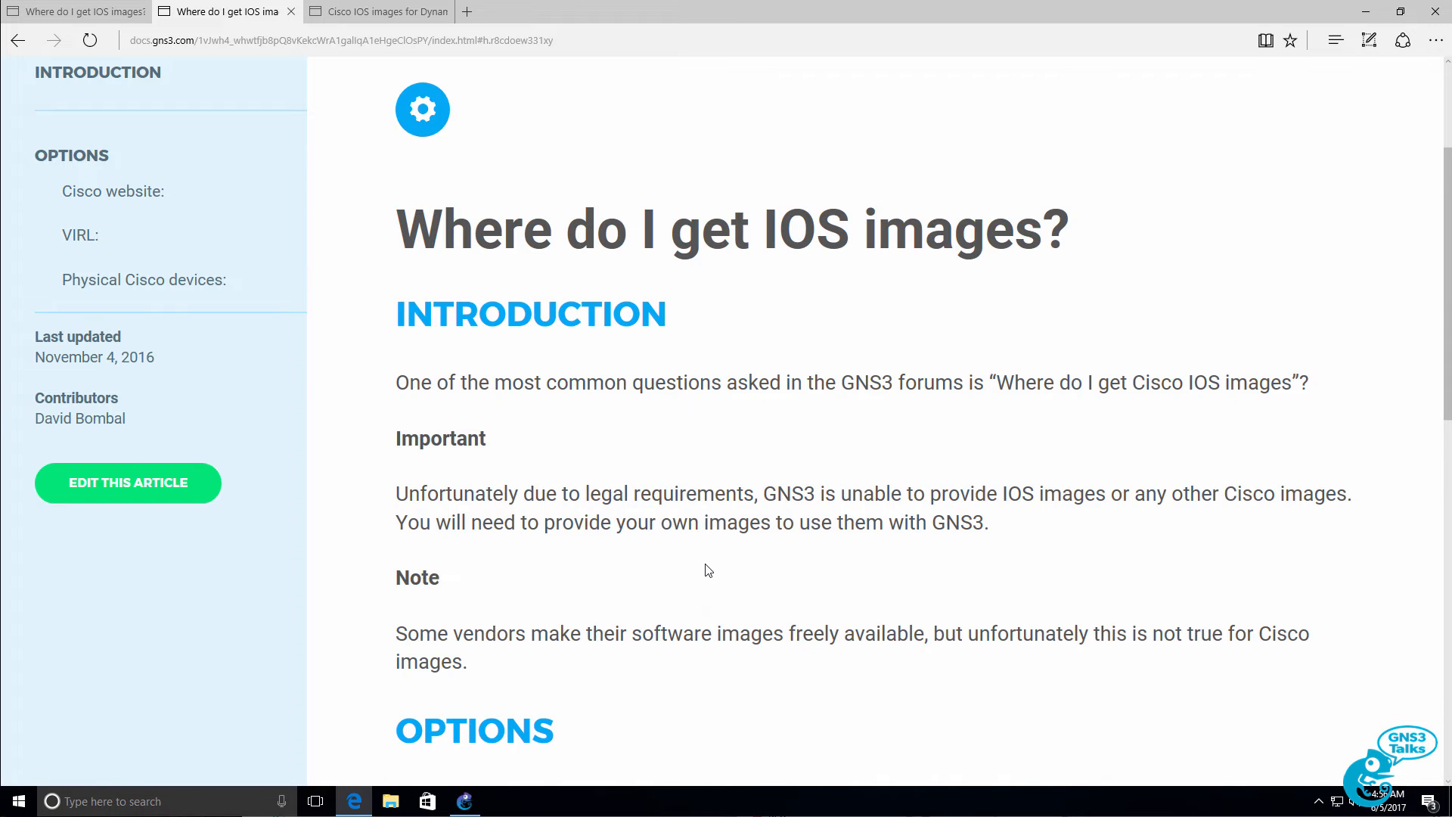
scroll("down", 3)
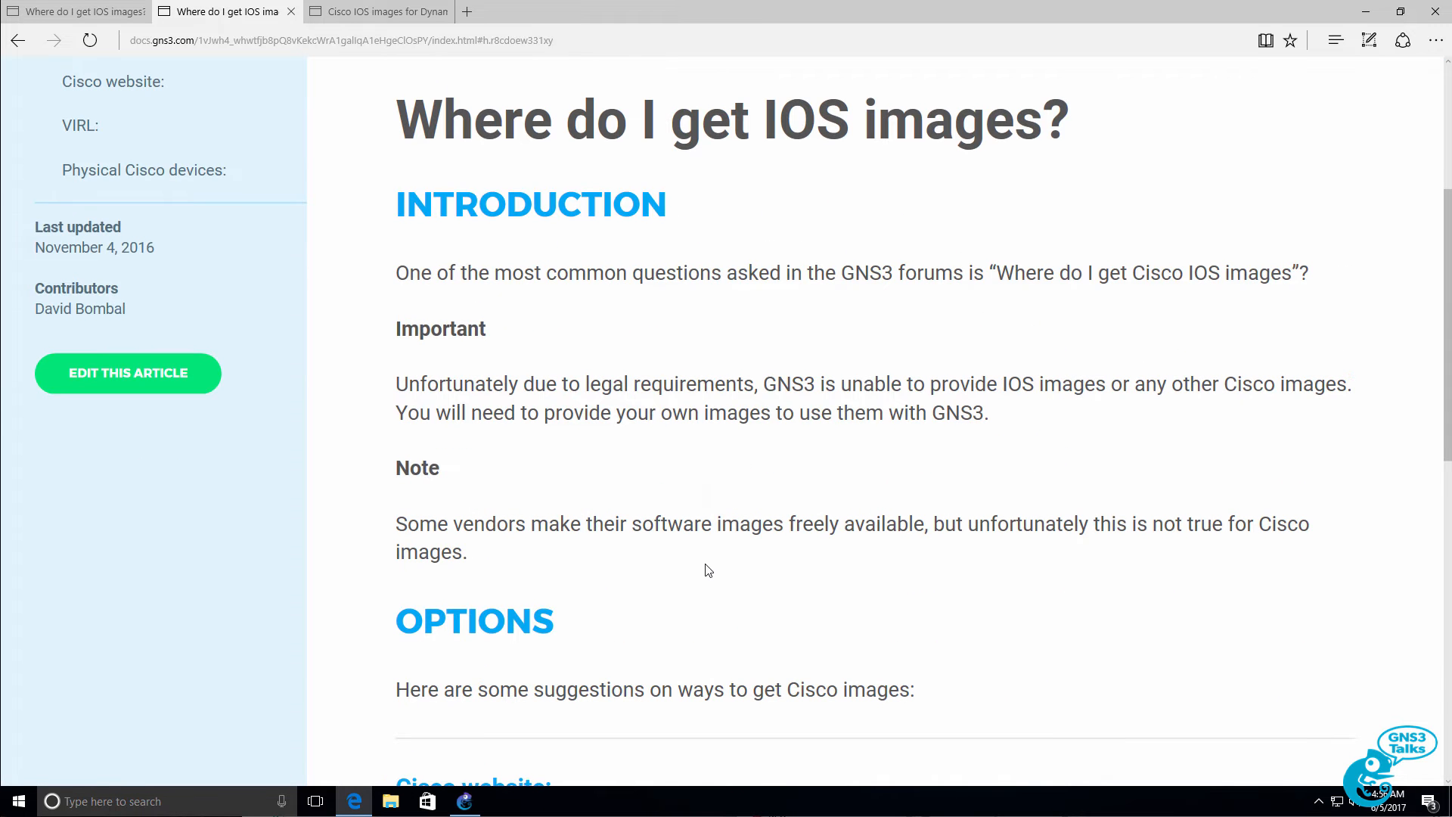
double_click(410, 272)
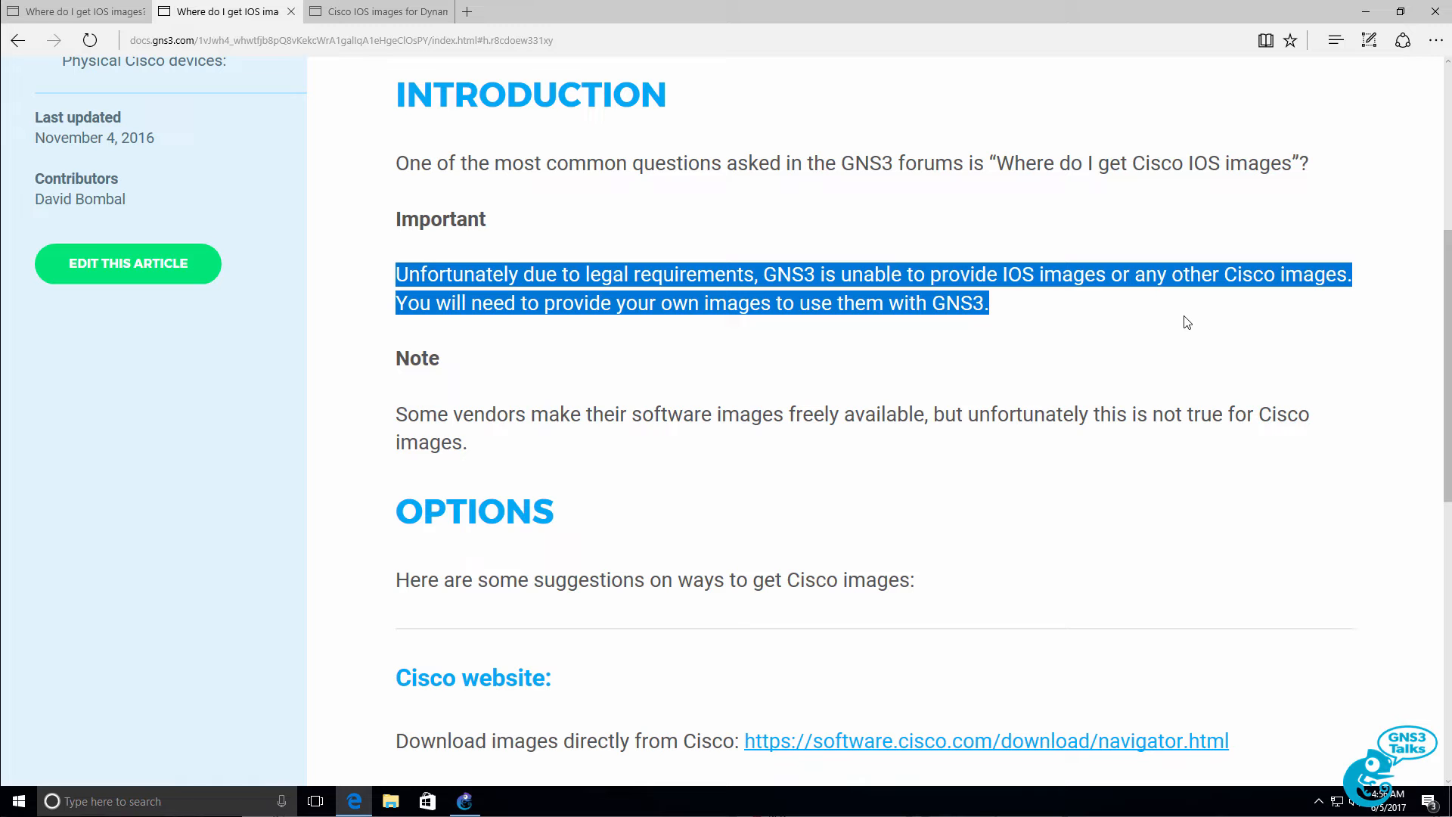
mouse_move(362, 452)
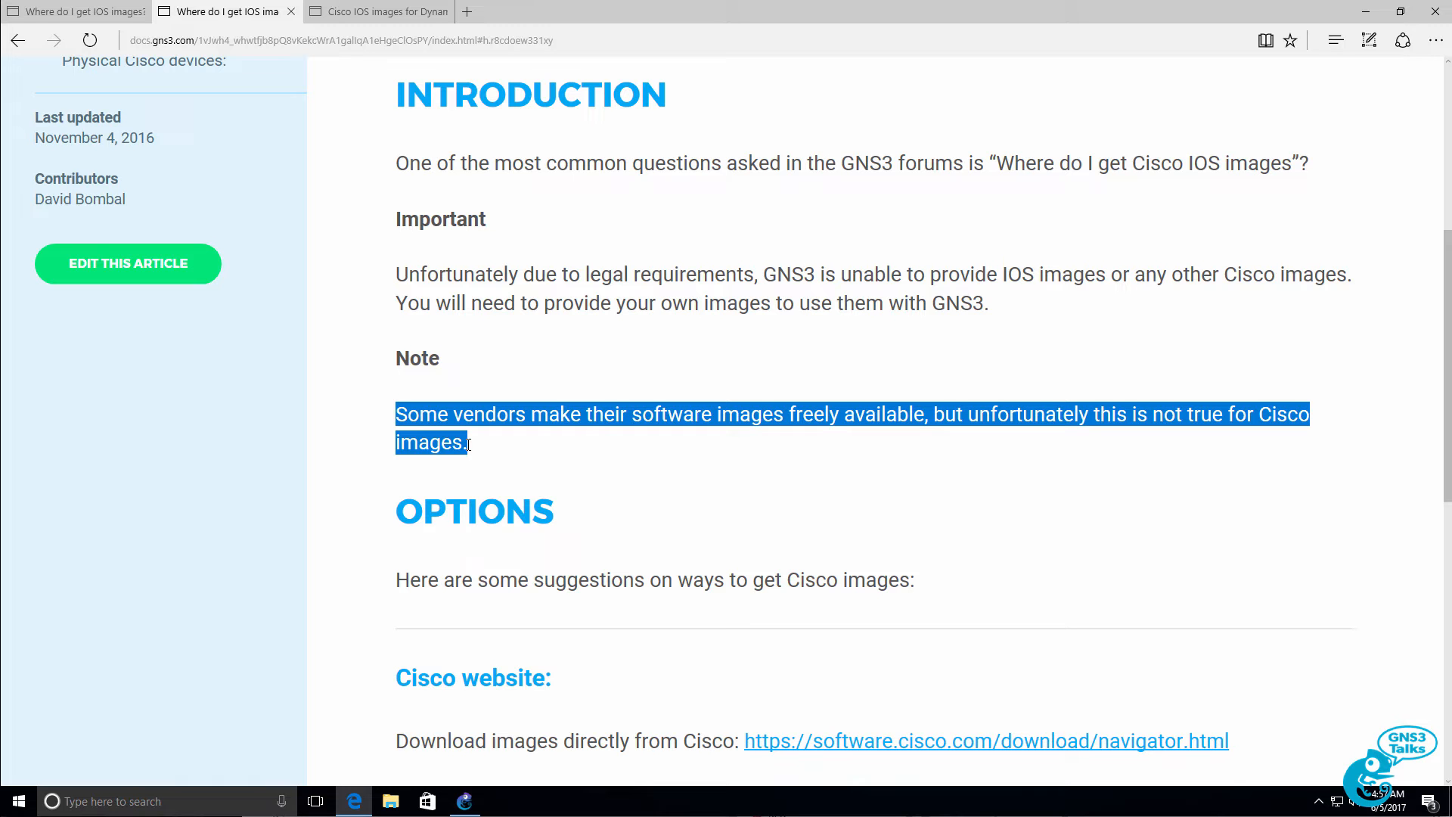
mouse_move(472, 449)
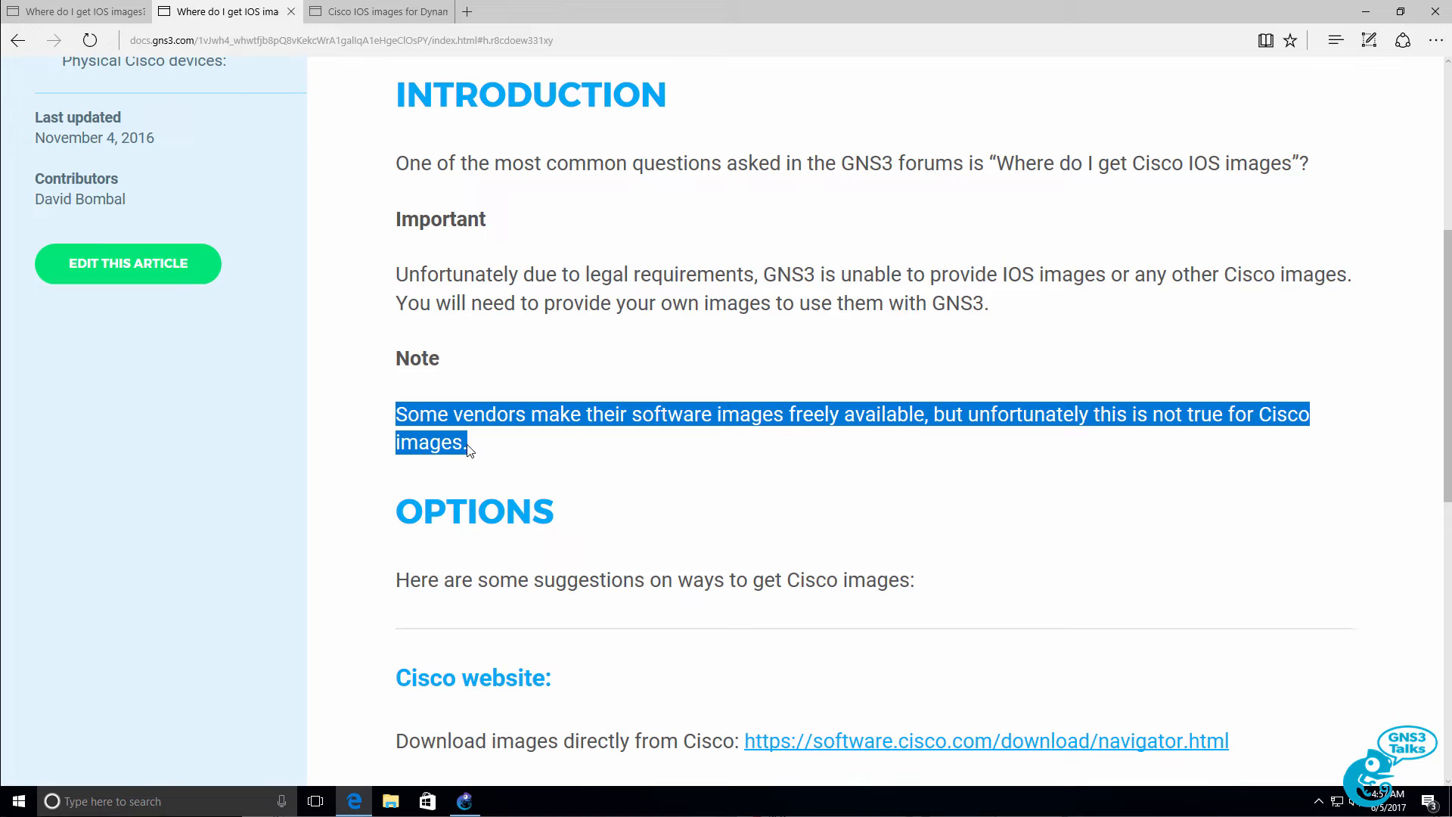
Highlight the Cisco download sentence and open the software.cisco.com link in a new tab.
scroll("down", 3)
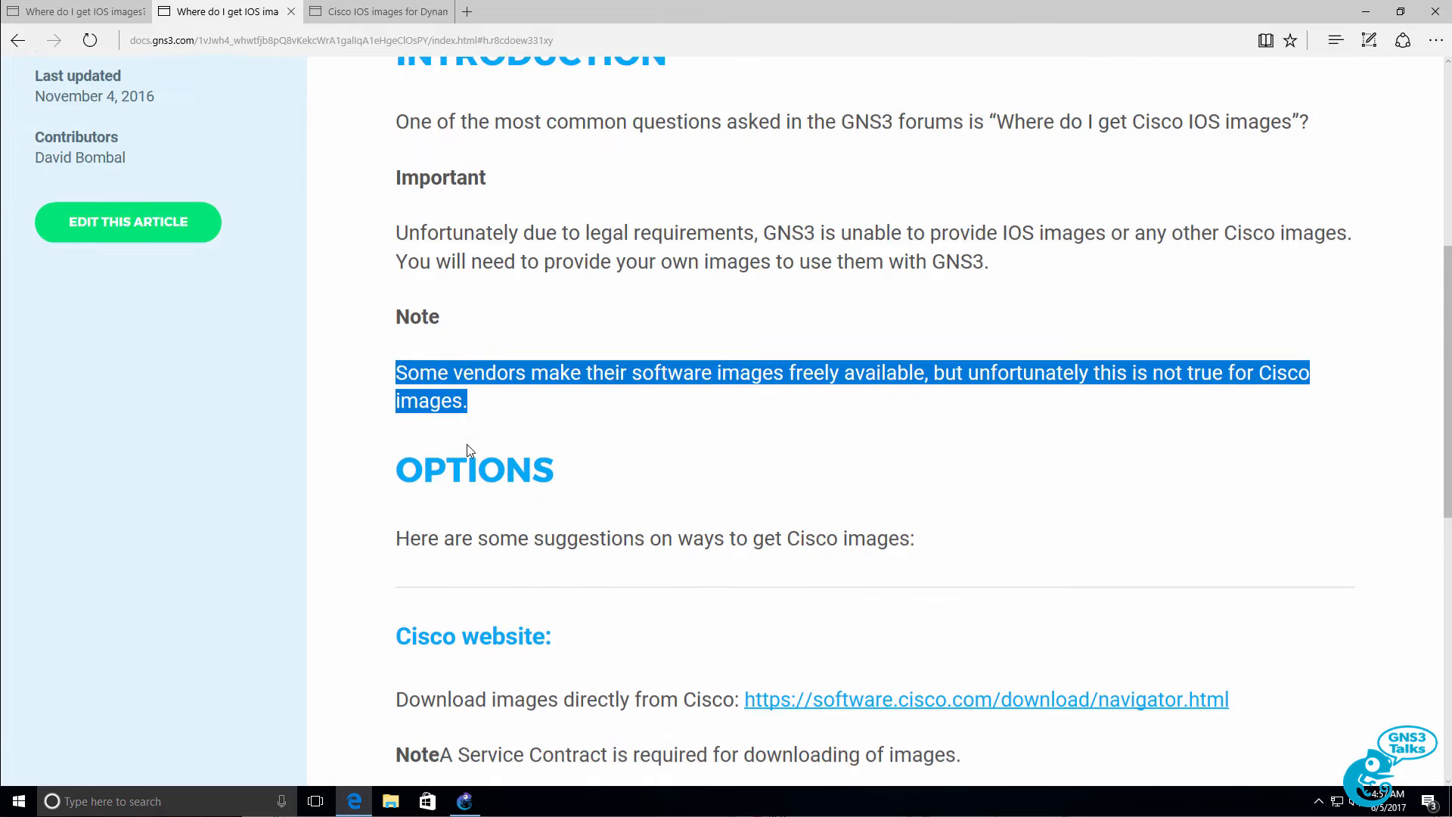
scroll("down", 3)
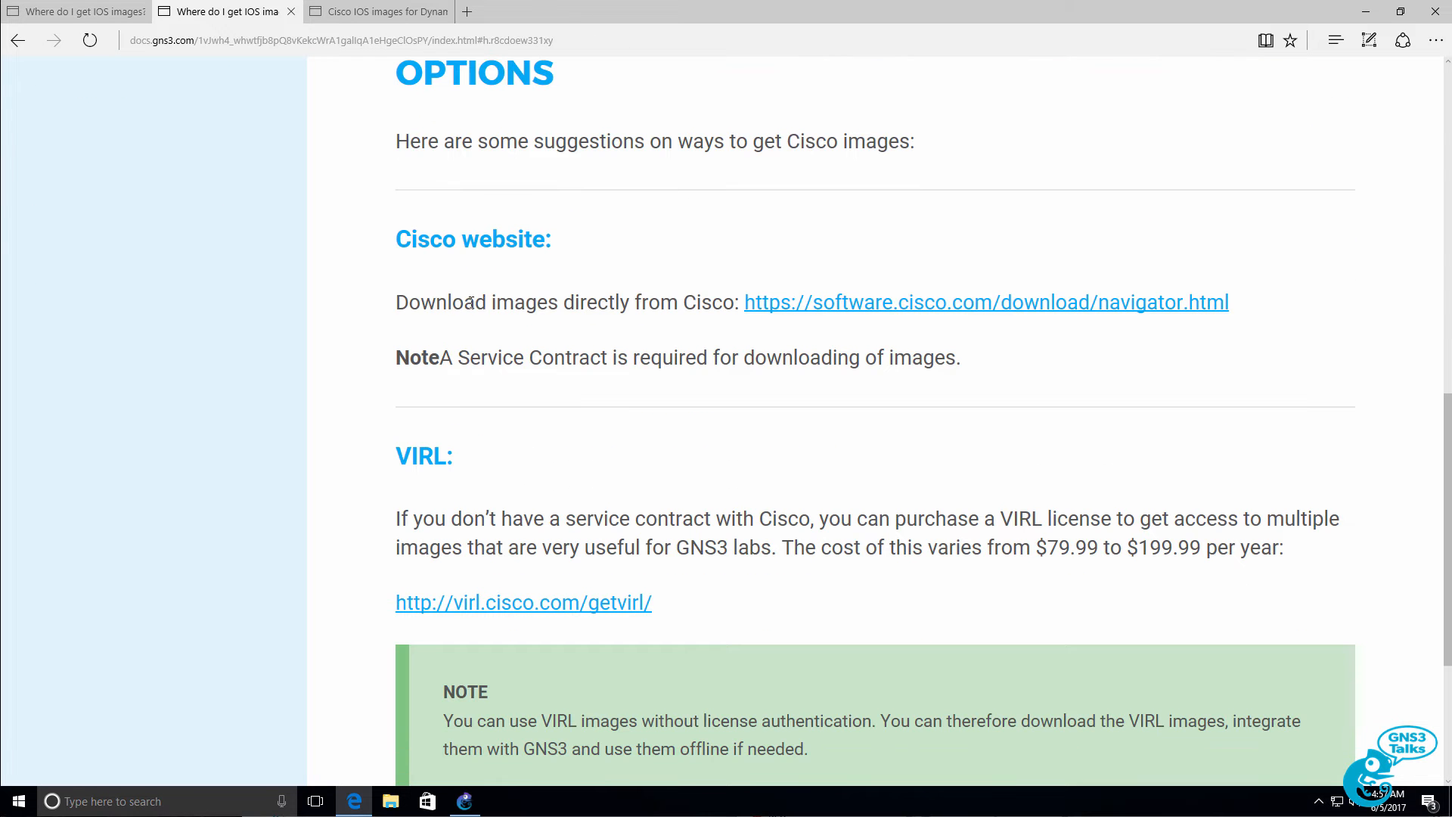
left_click_drag(395, 302, 734, 302)
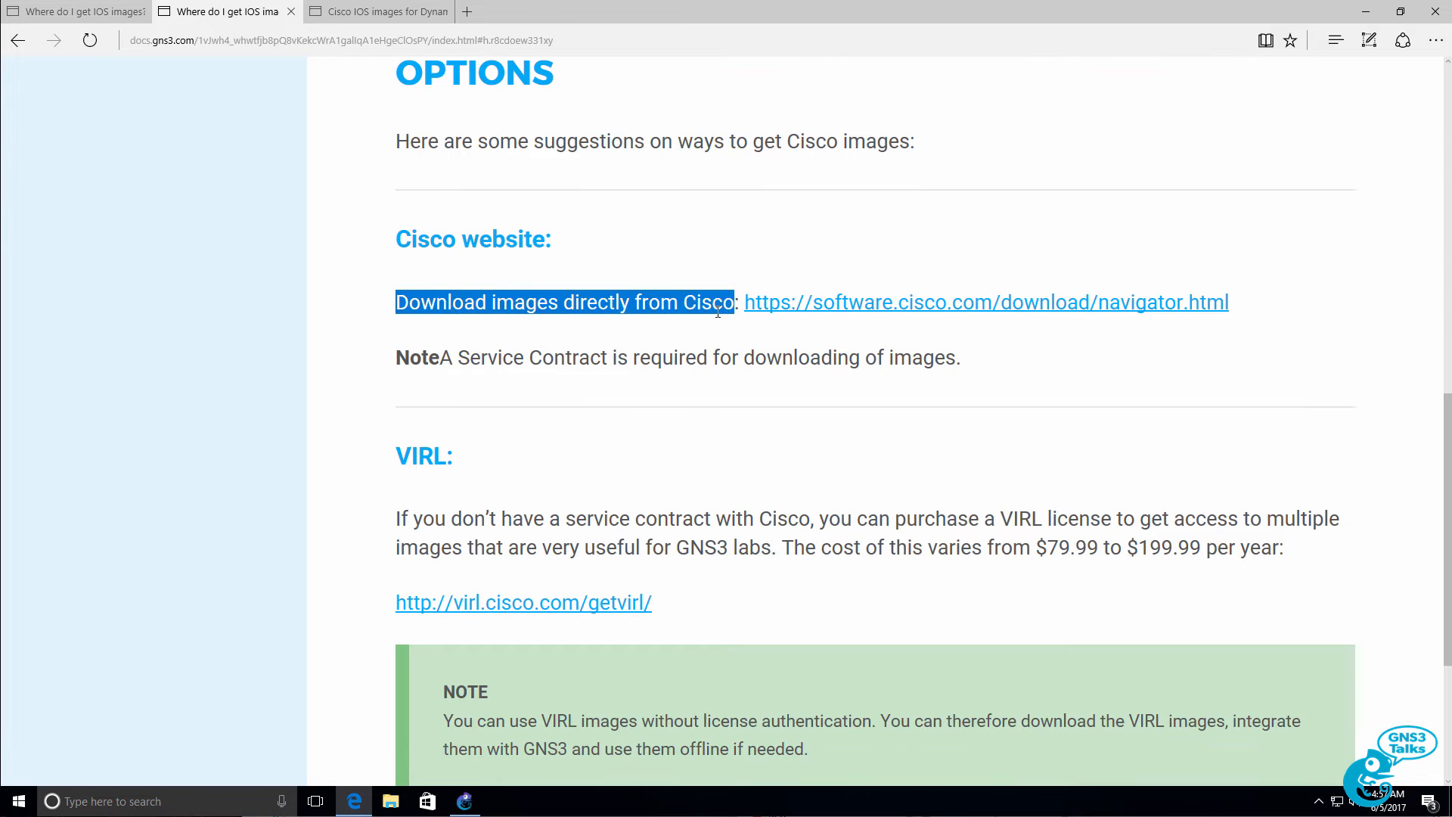
right_click(986, 302)
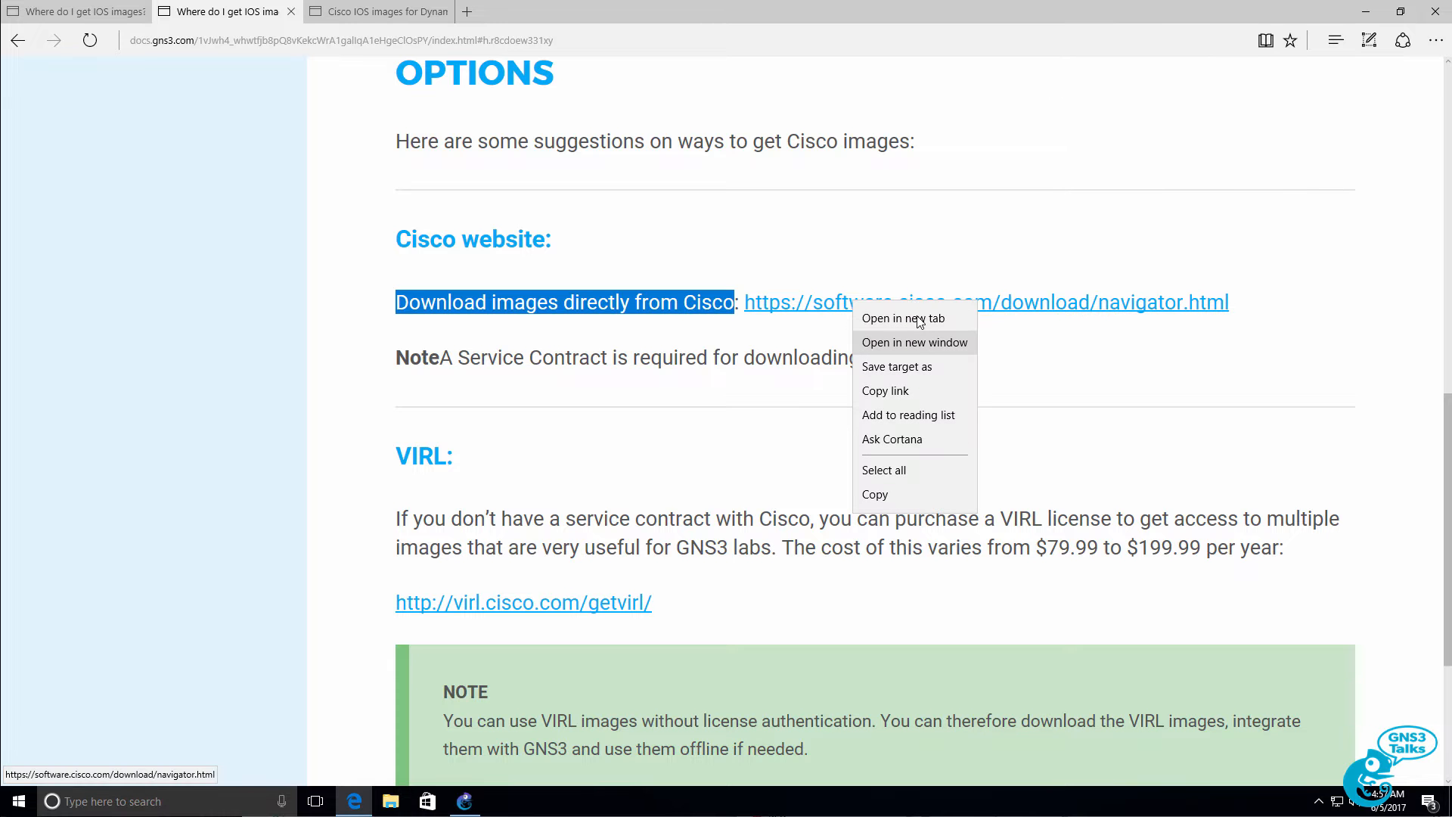
left_click(903, 317)
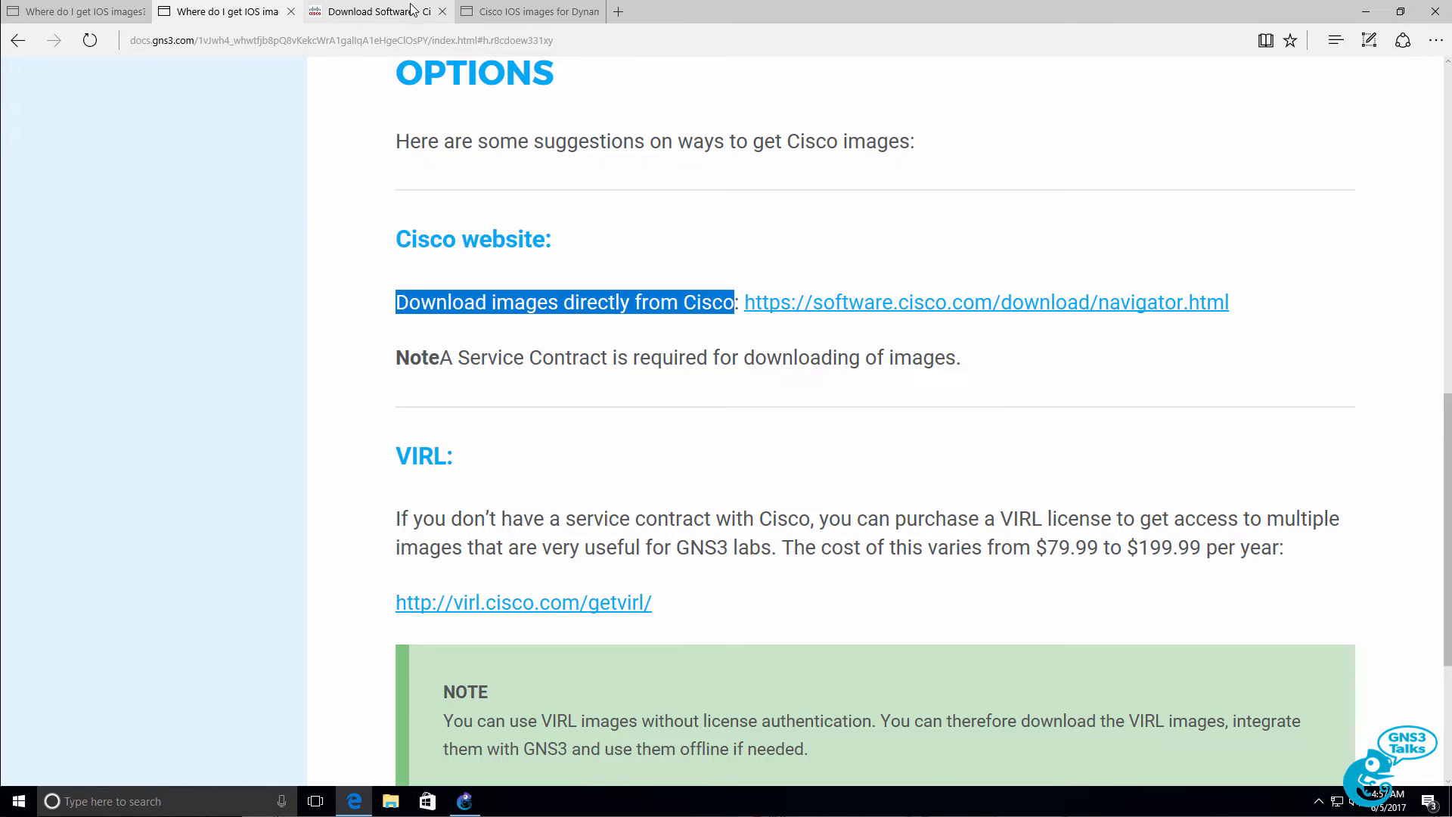
left_click(370, 10)
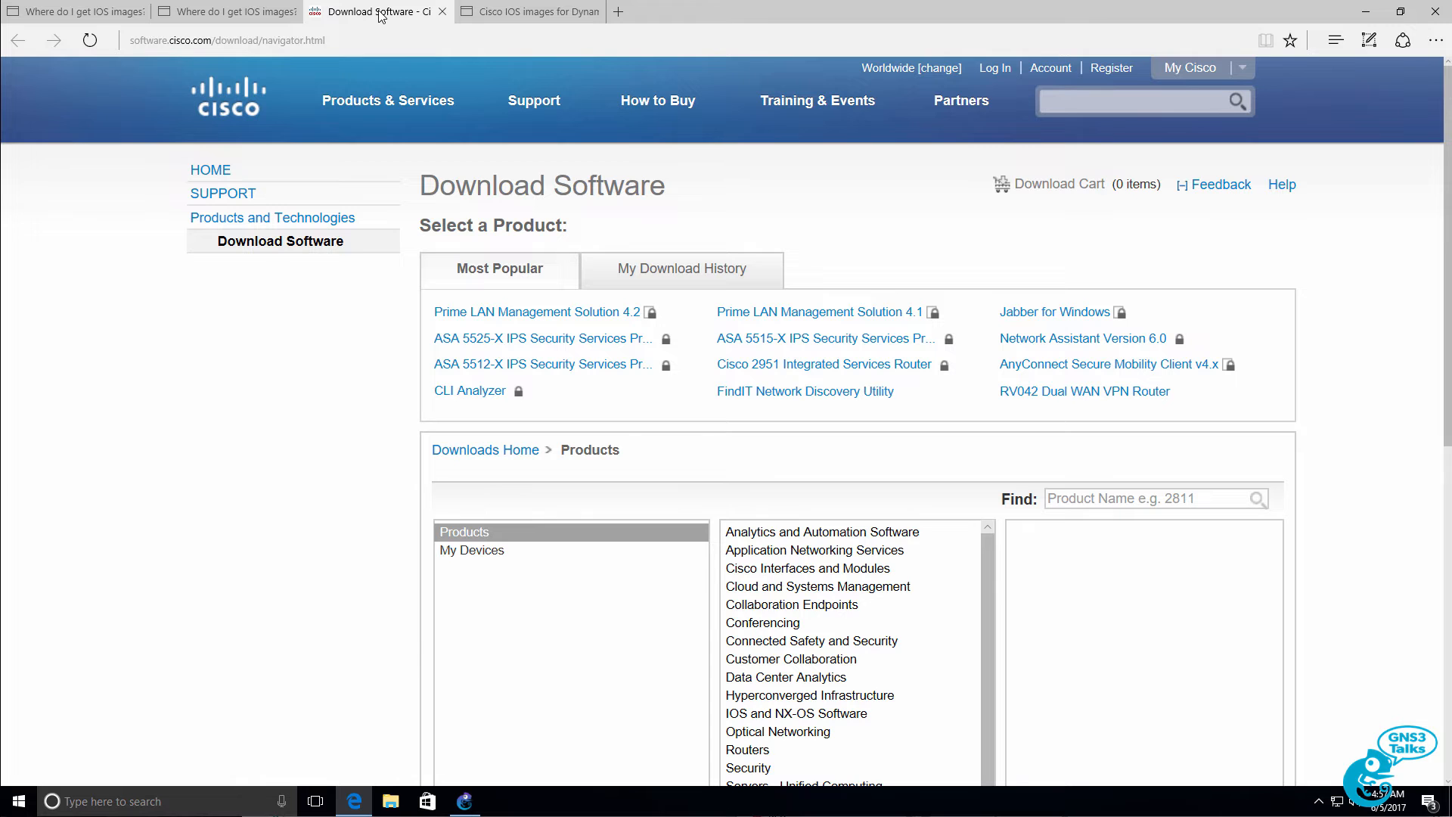
Browse to the Routers product category on Cisco Software Download, then return to the article.
scroll("down", 3)
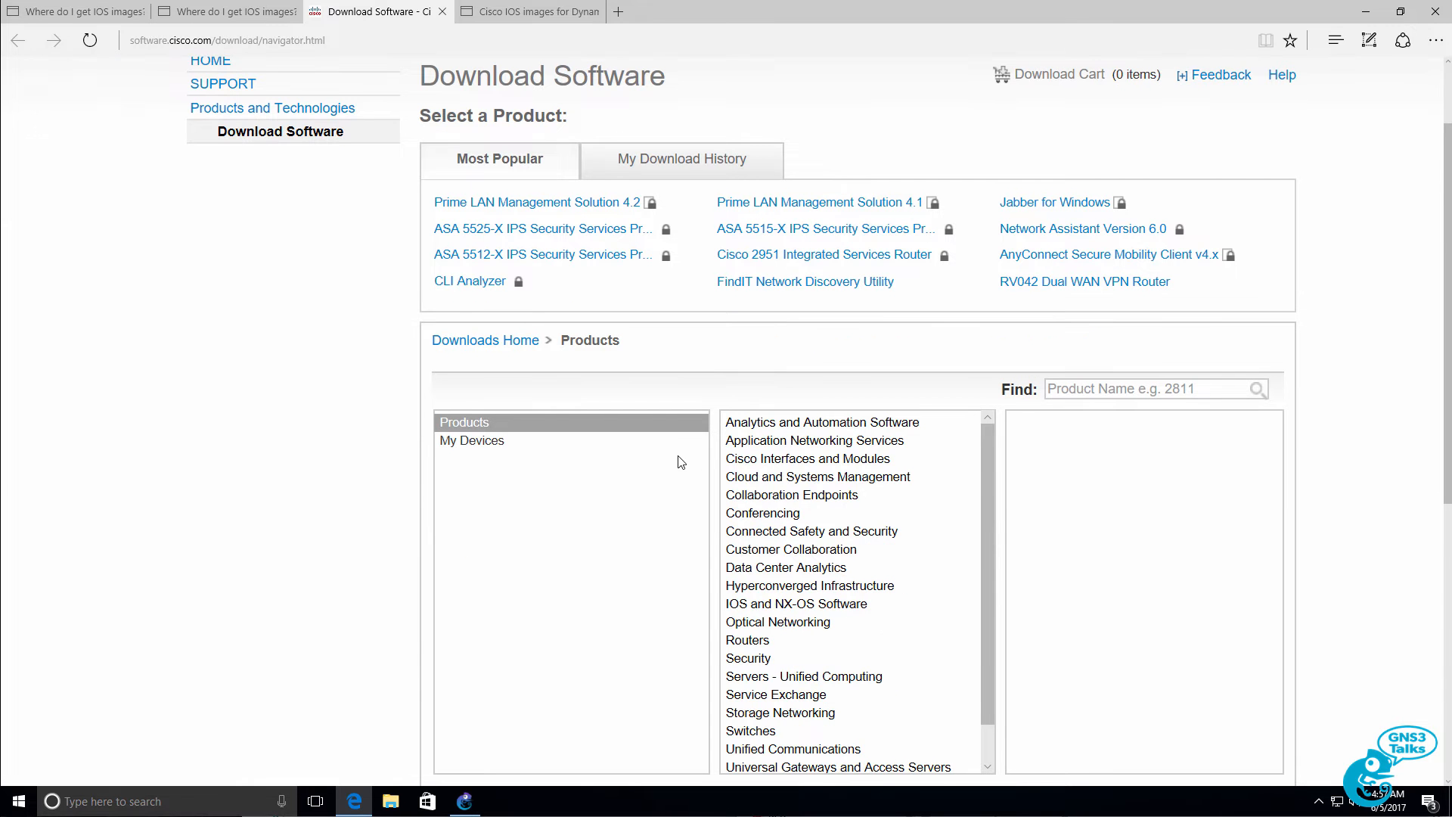
scroll("down", 3)
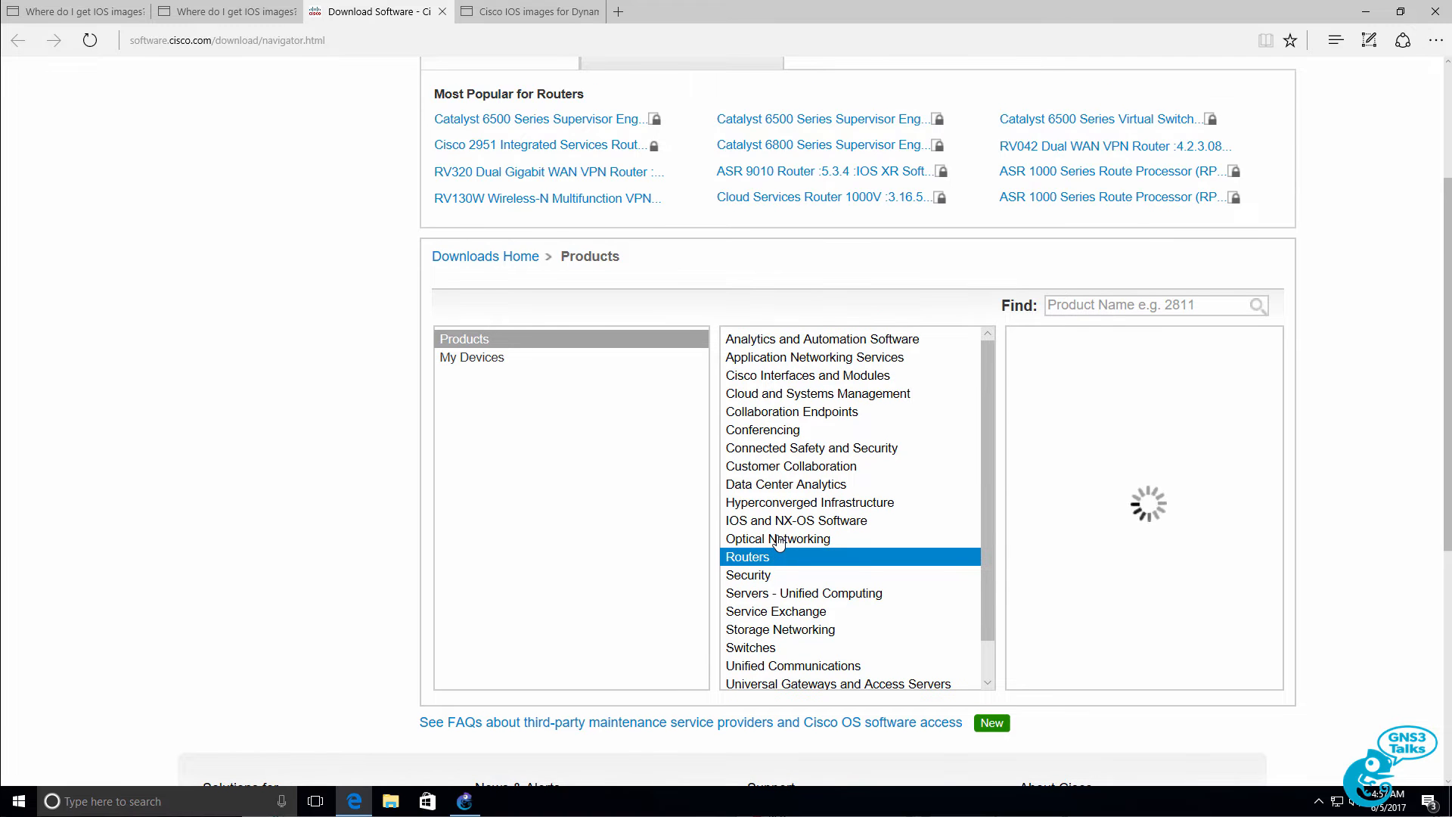
left_click(747, 557)
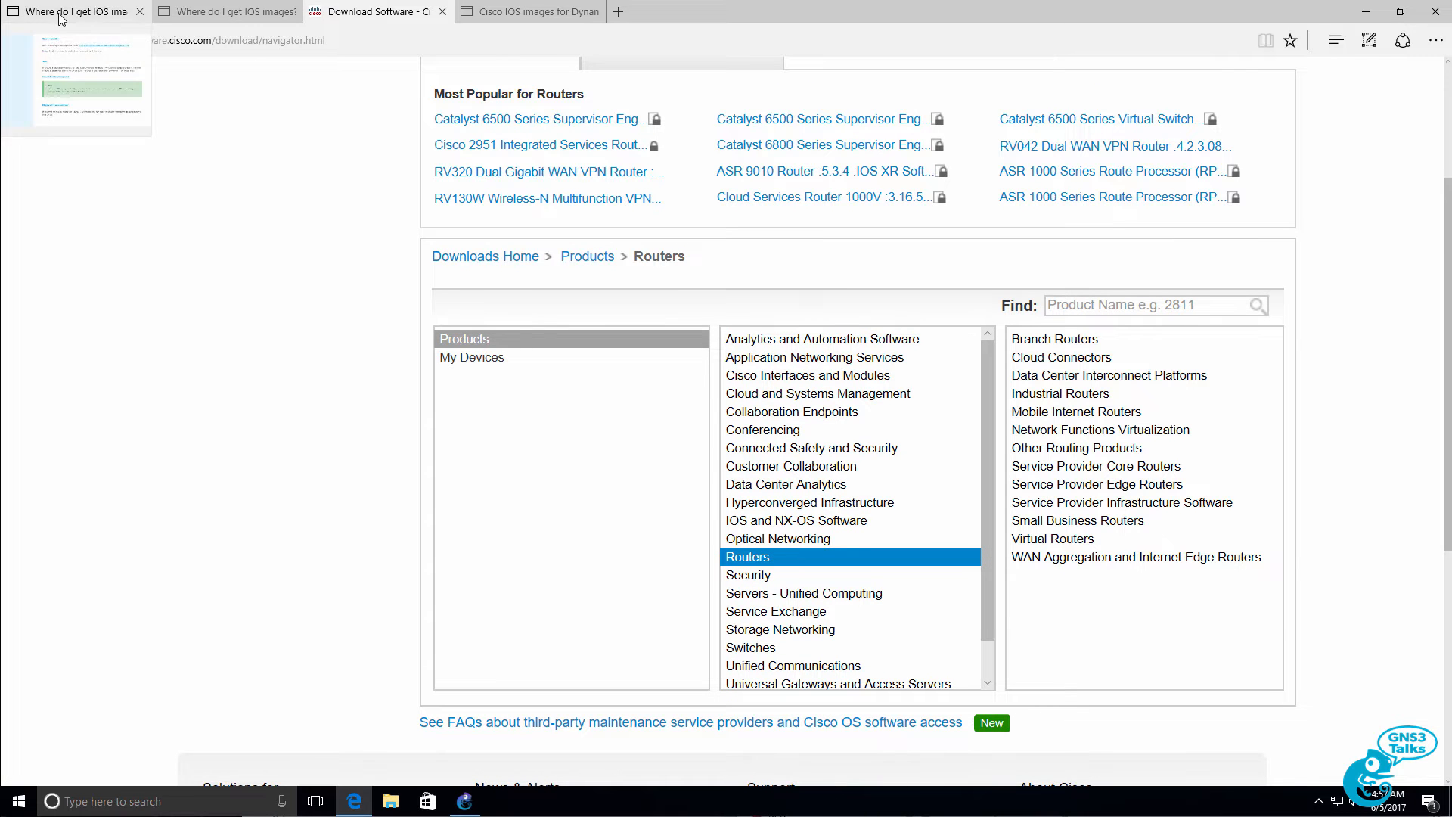
left_click(73, 10)
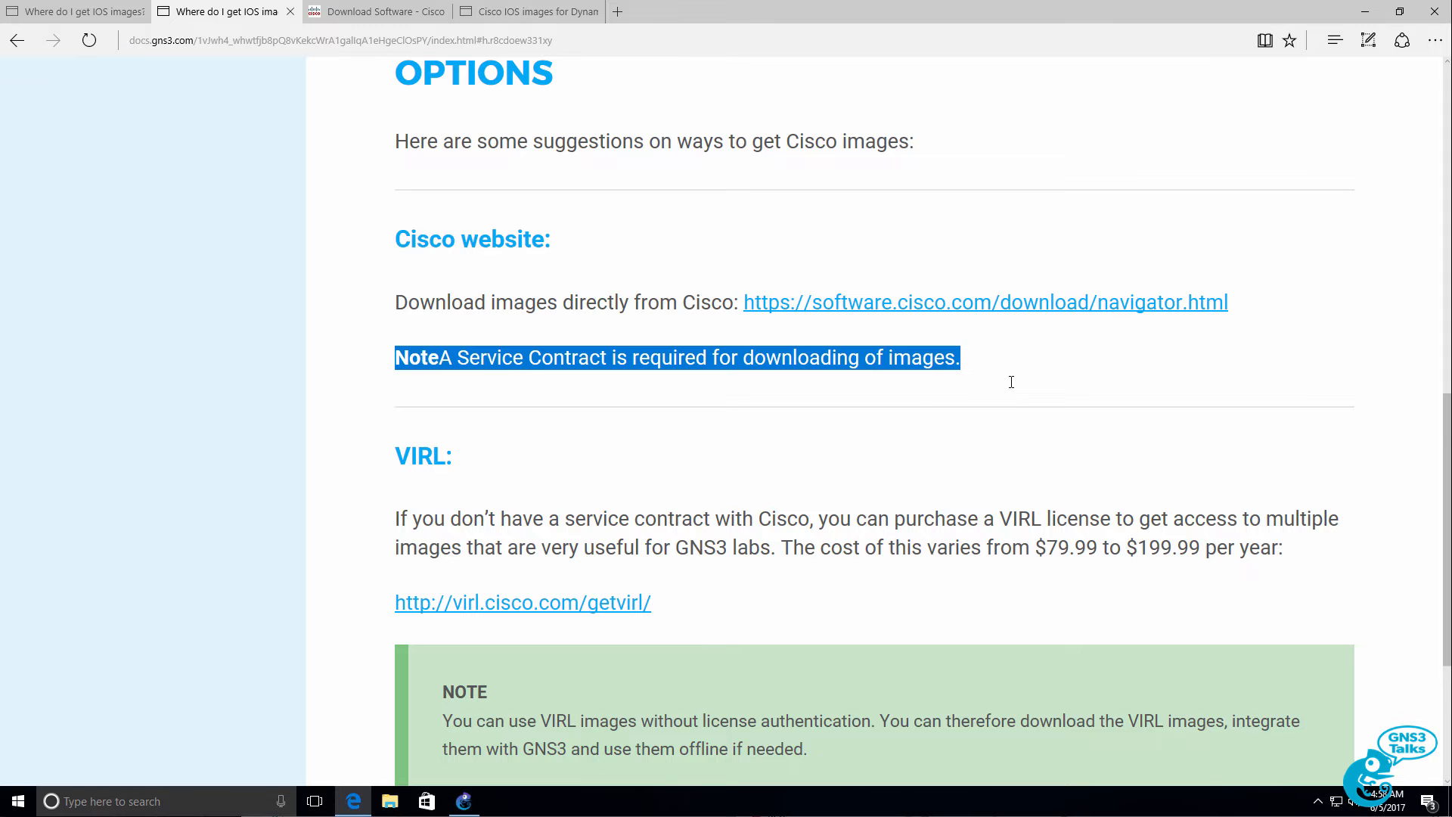
Scroll down the IOS images article toward the VIRL section.
scroll("down", 3)
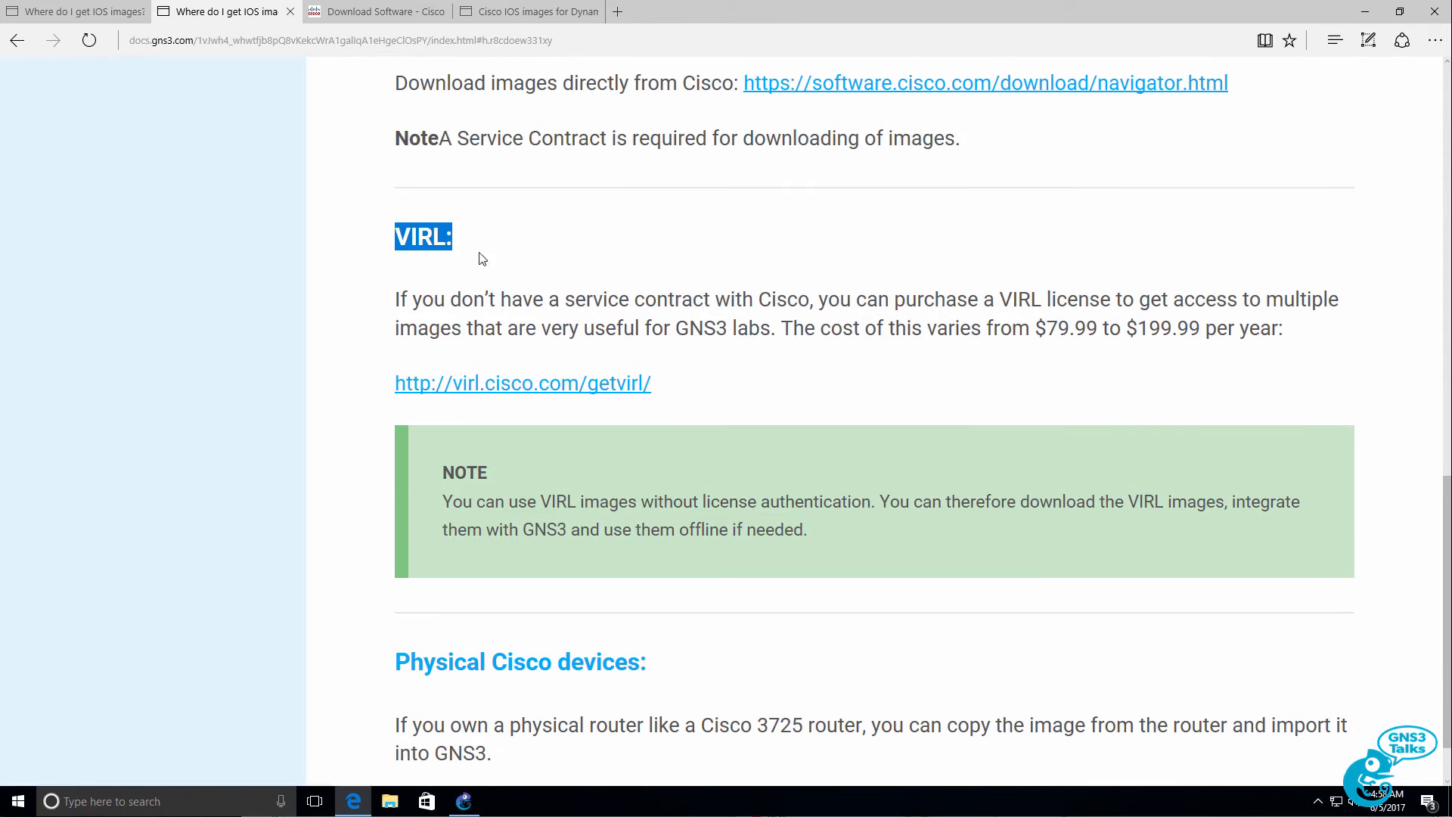
mouse_move(522, 383)
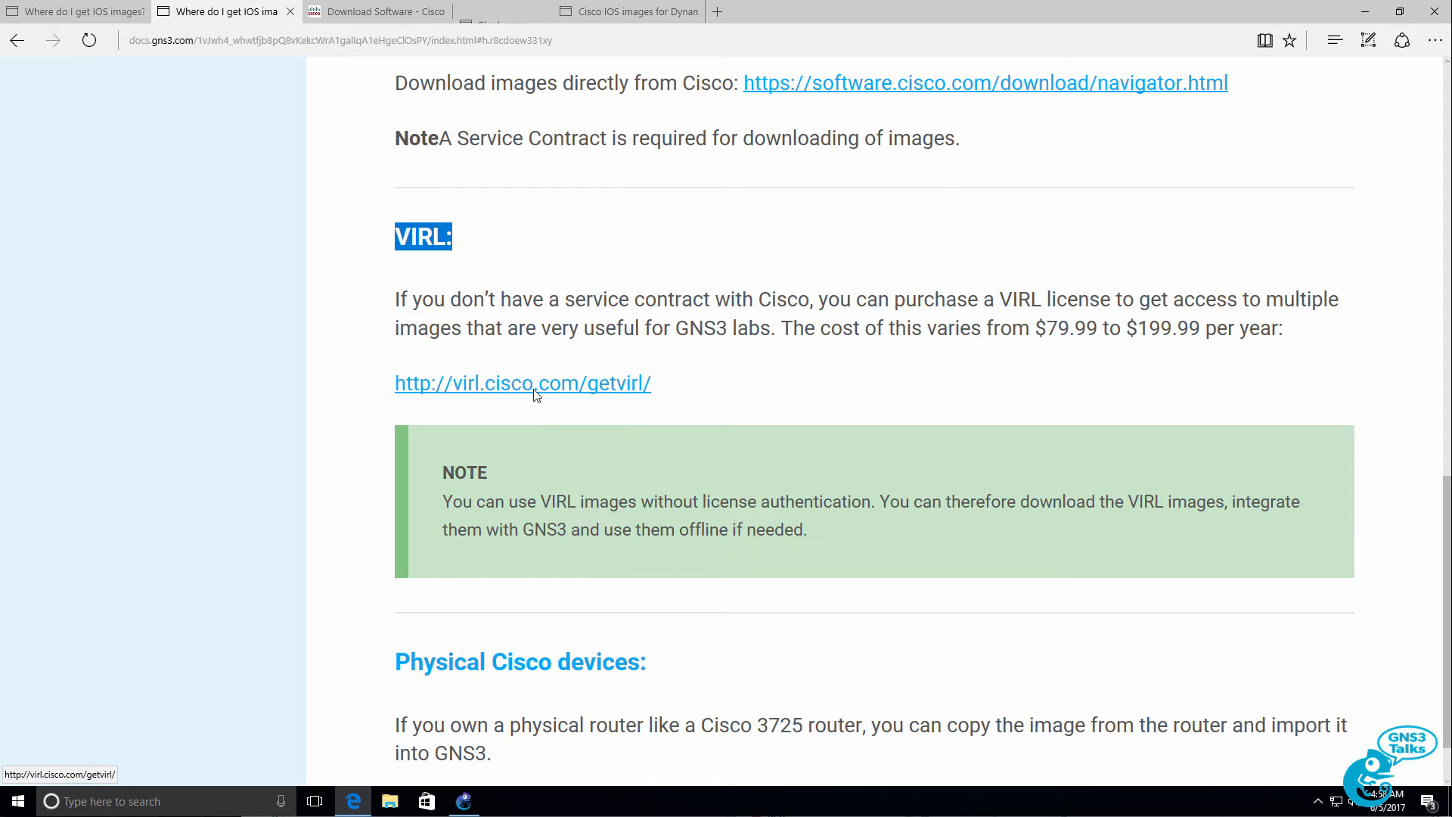
View the VIRL $199.99/yr purchase plans and supported features, then return to the docs.
left_click(521, 383)
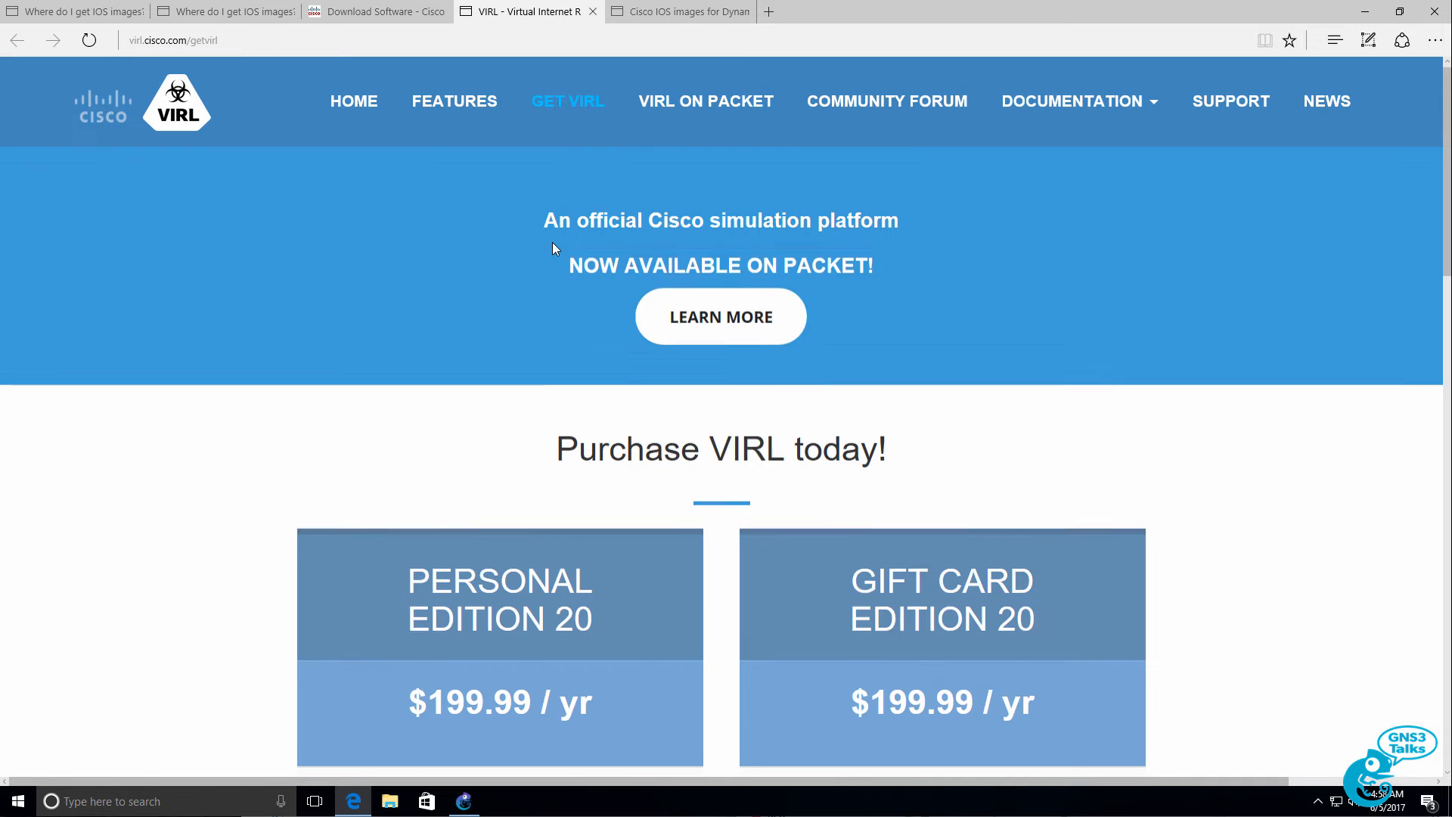
scroll("down", 3)
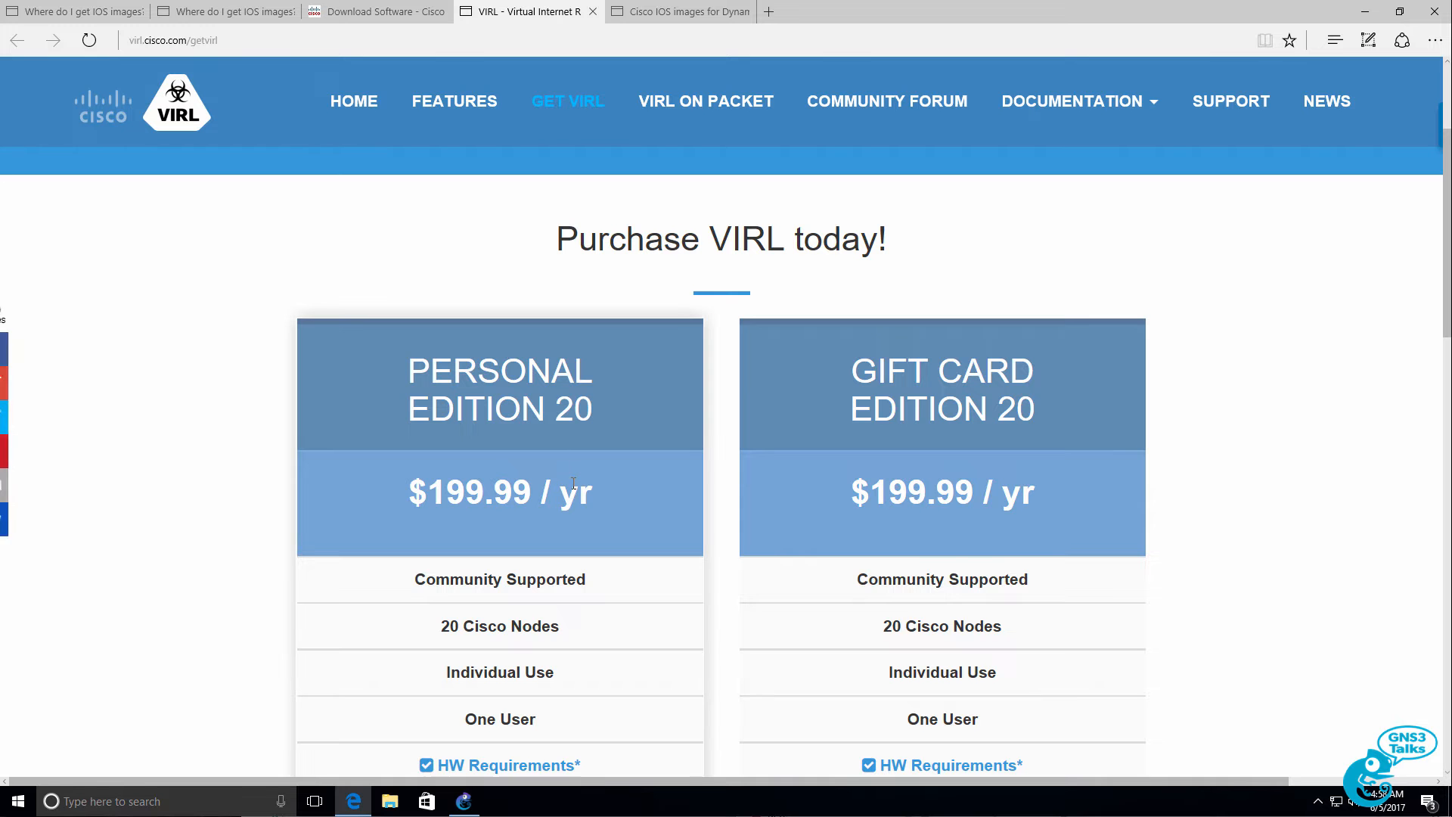
scroll("down", 3)
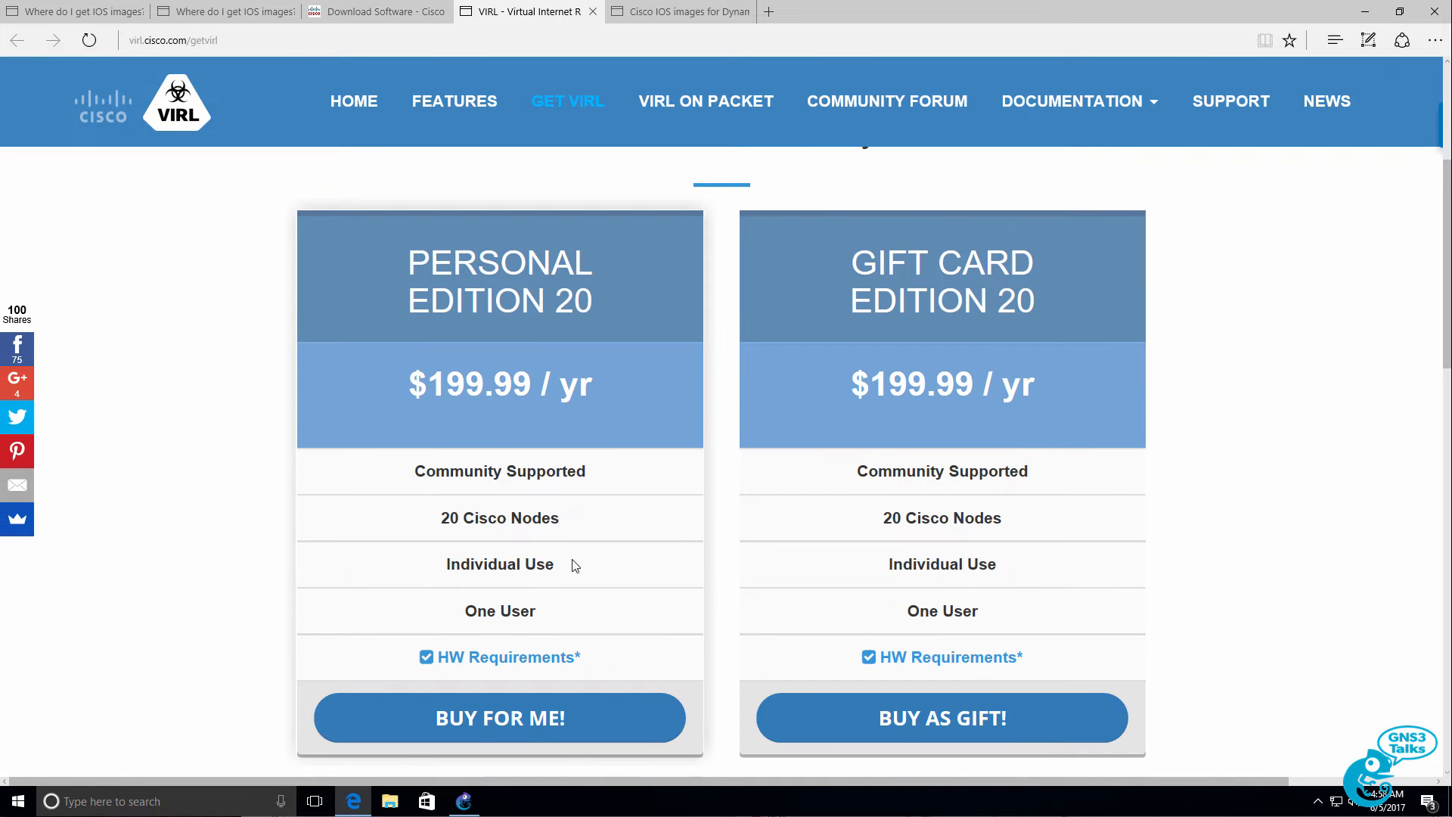
mouse_move(567, 529)
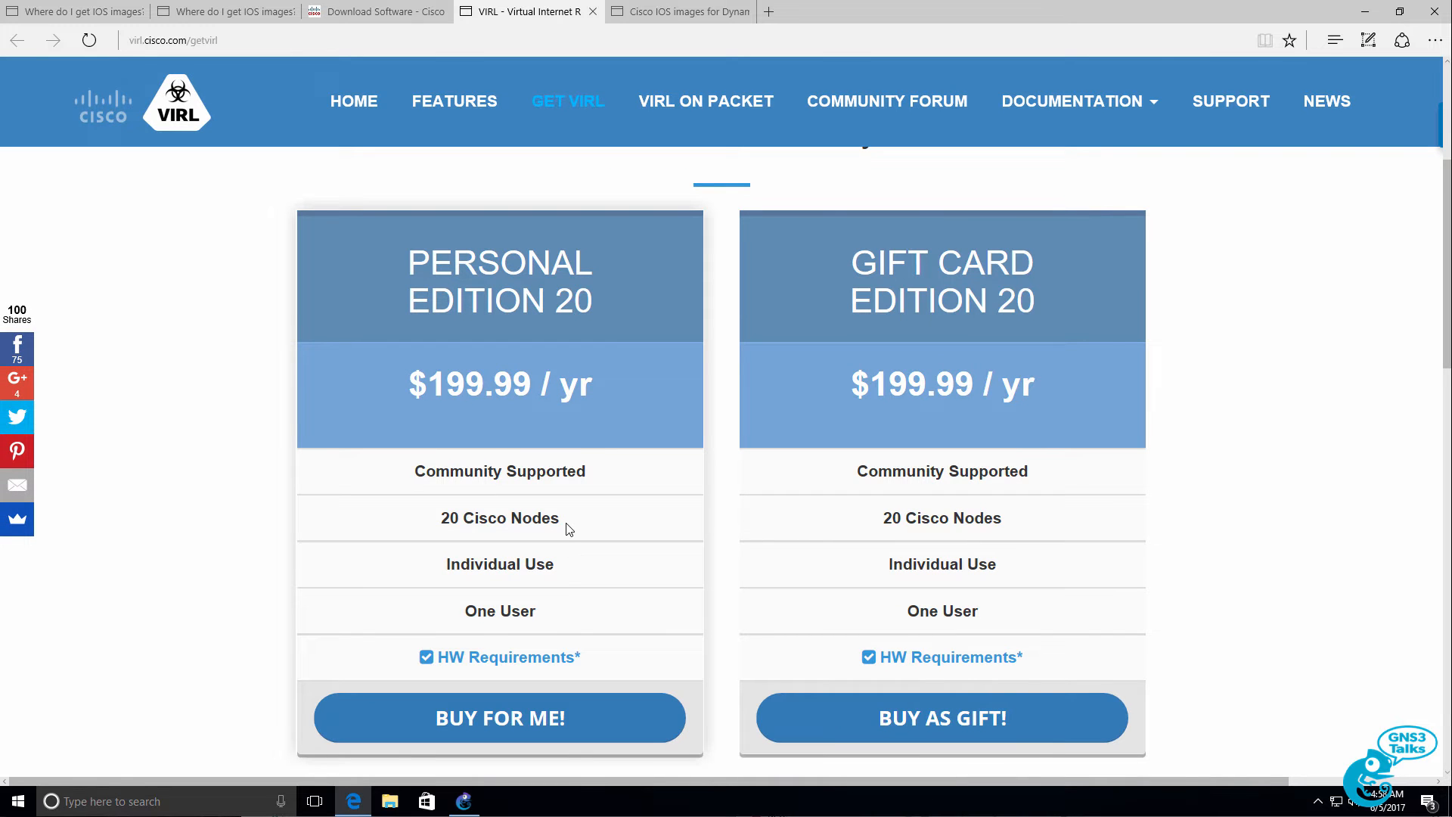
left_click(453, 101)
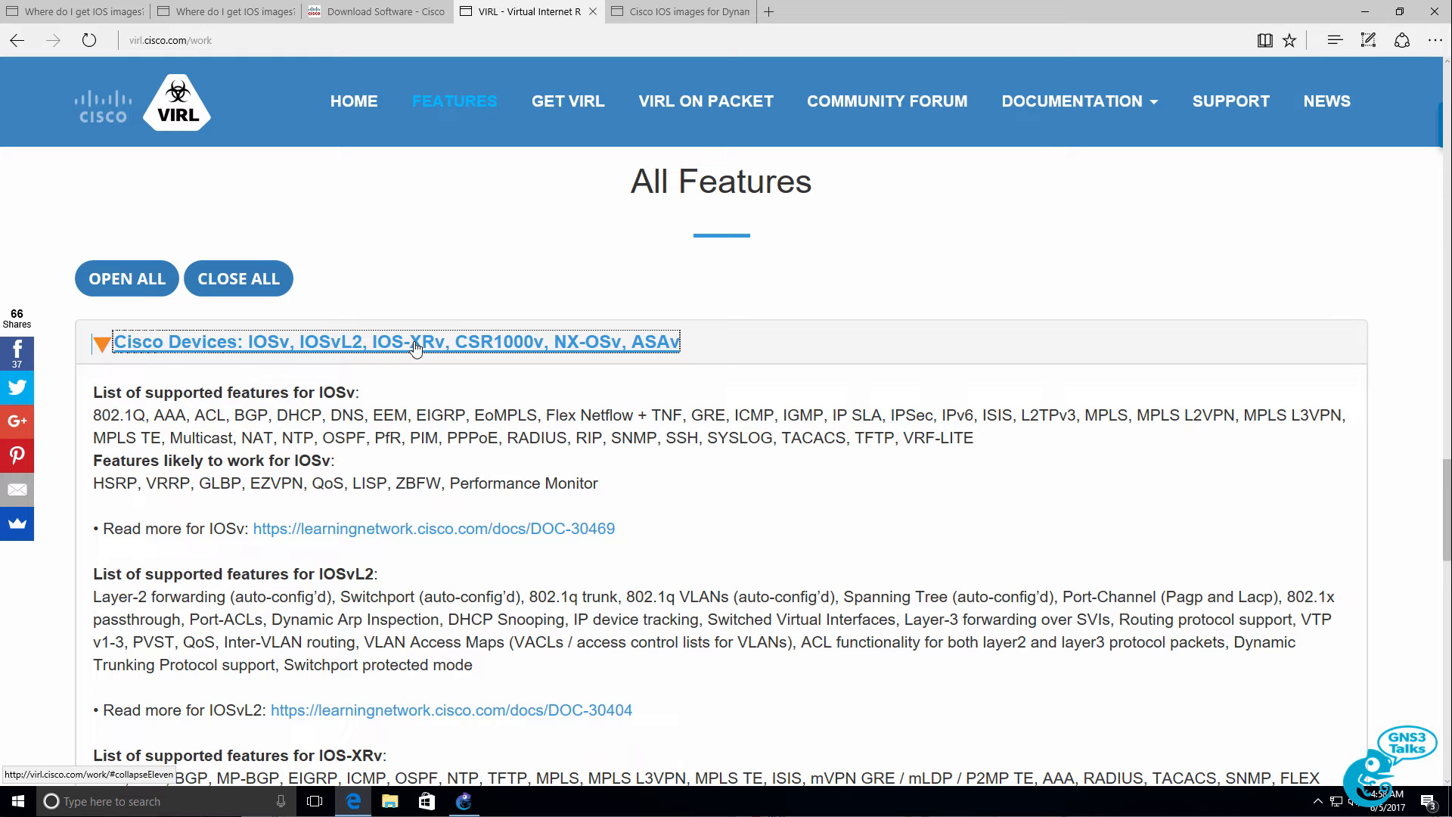
mouse_move(472, 349)
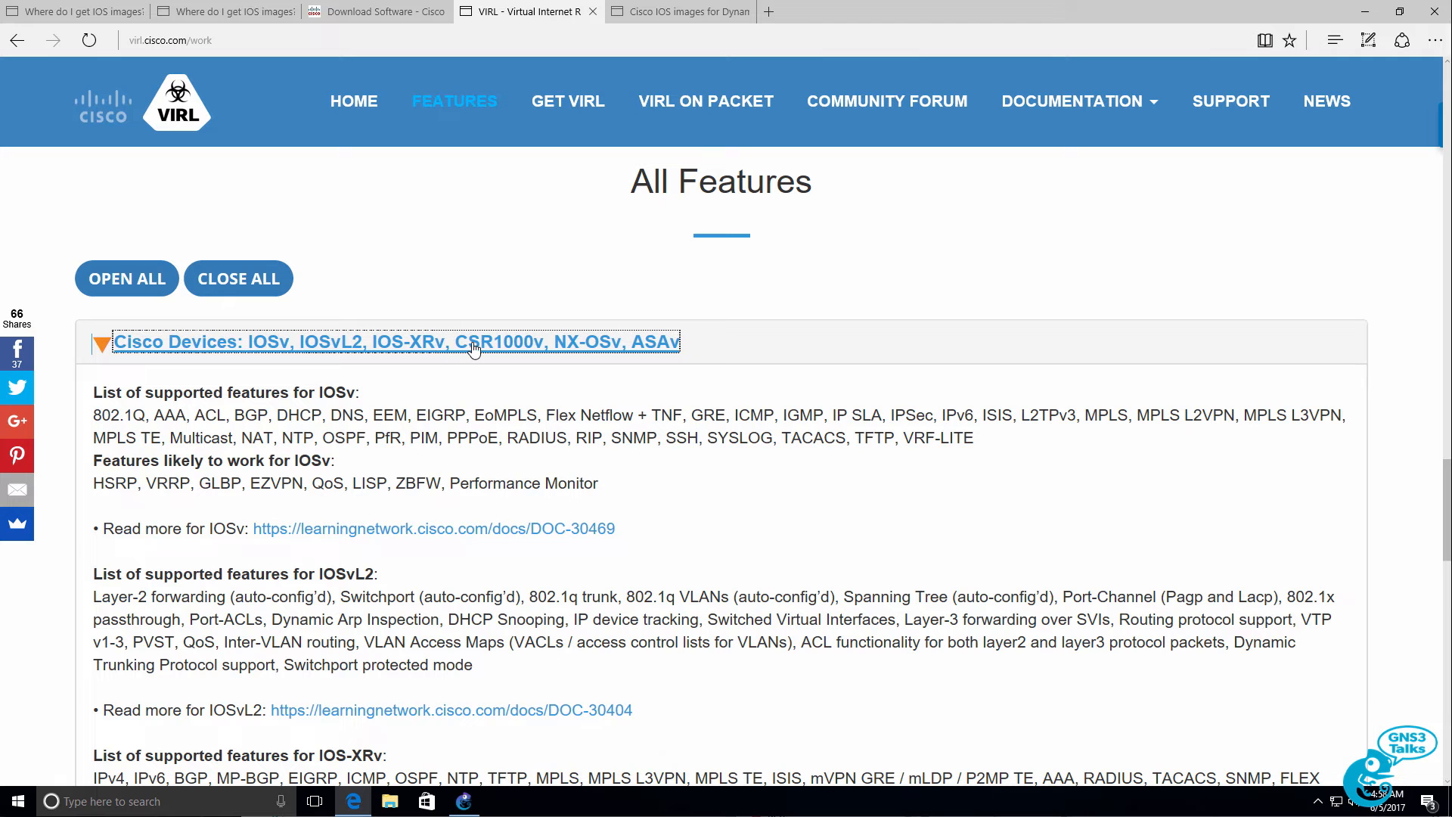
mouse_move(582, 349)
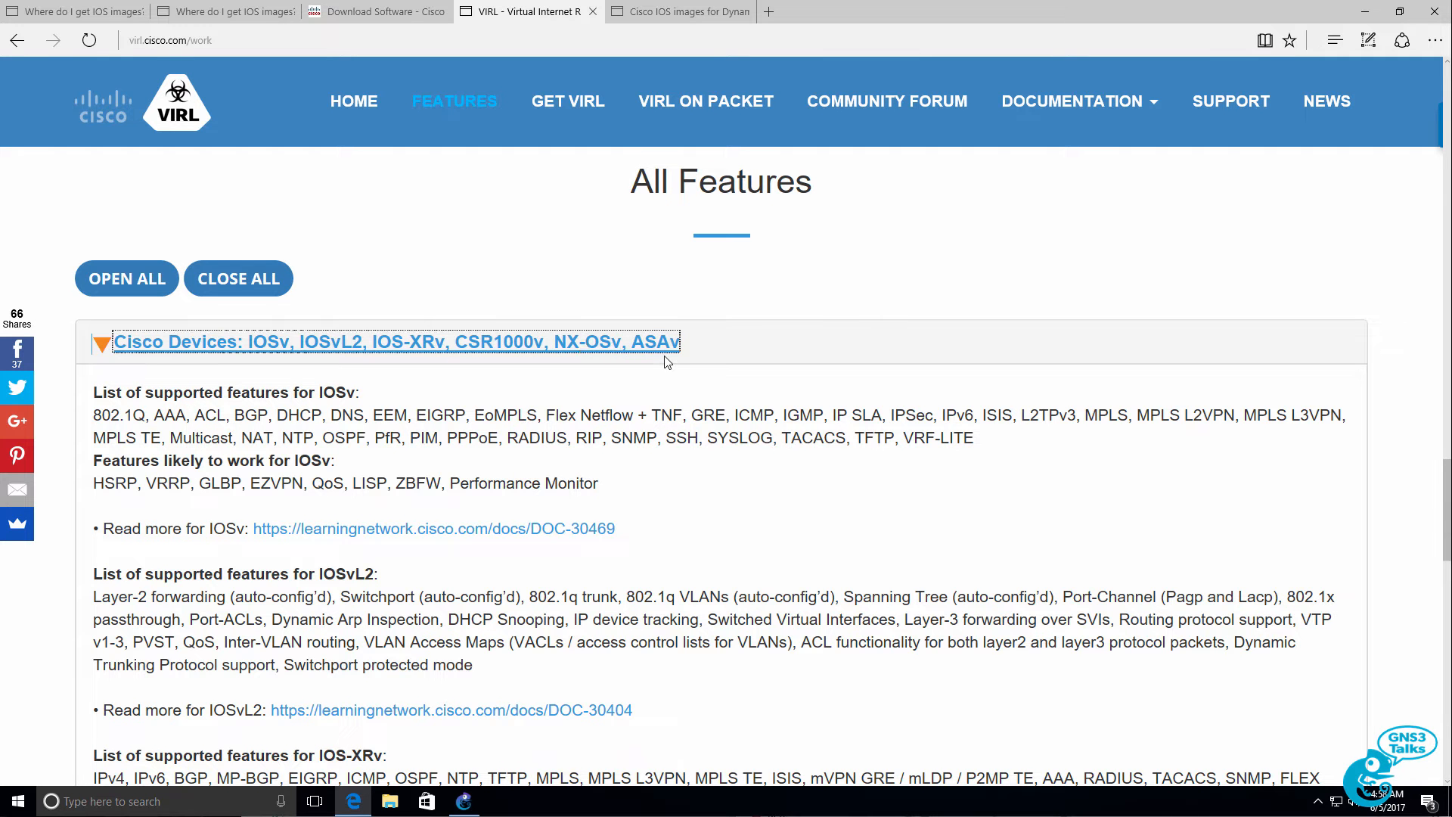
left_click(567, 102)
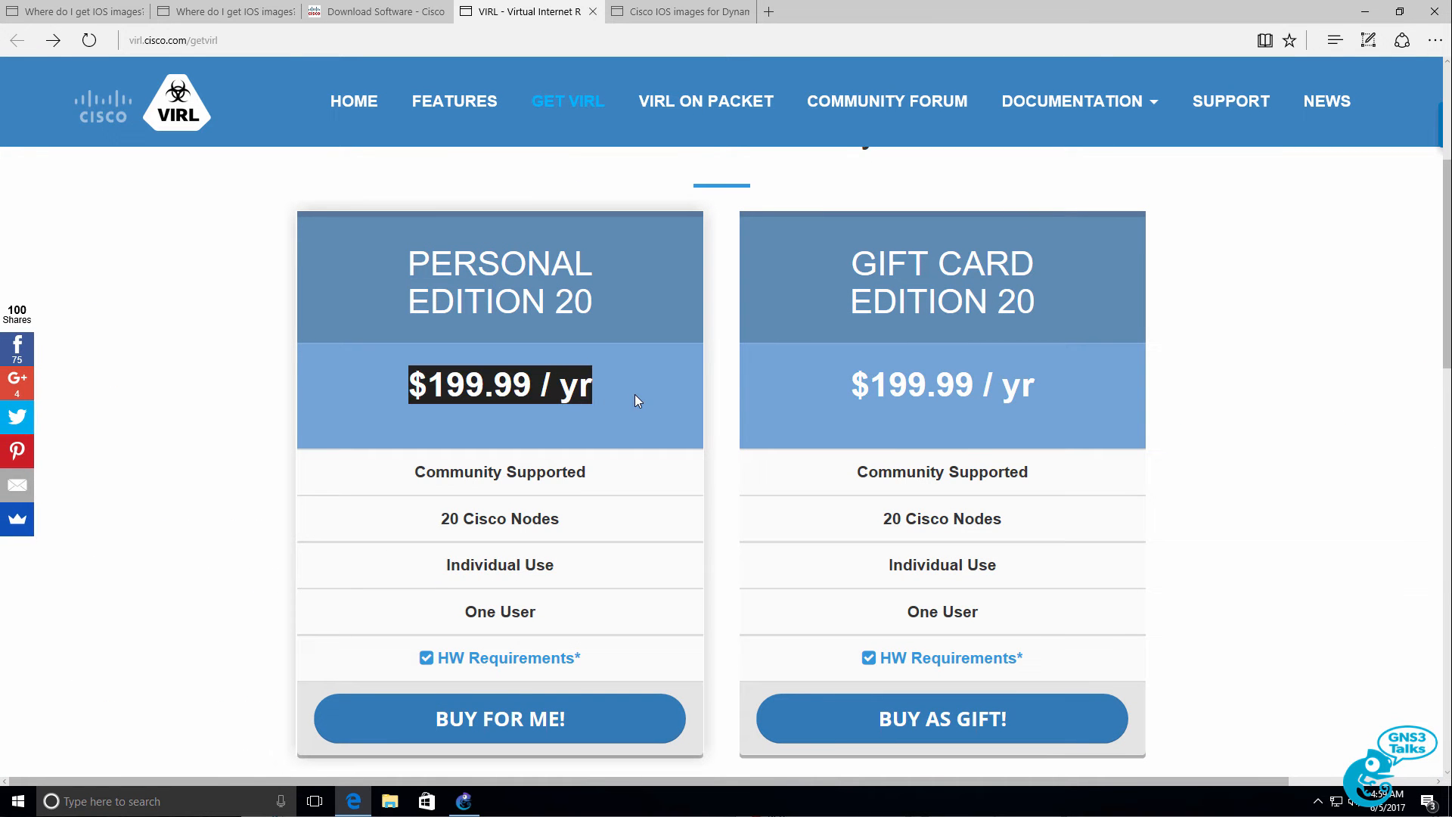
left_click(223, 10)
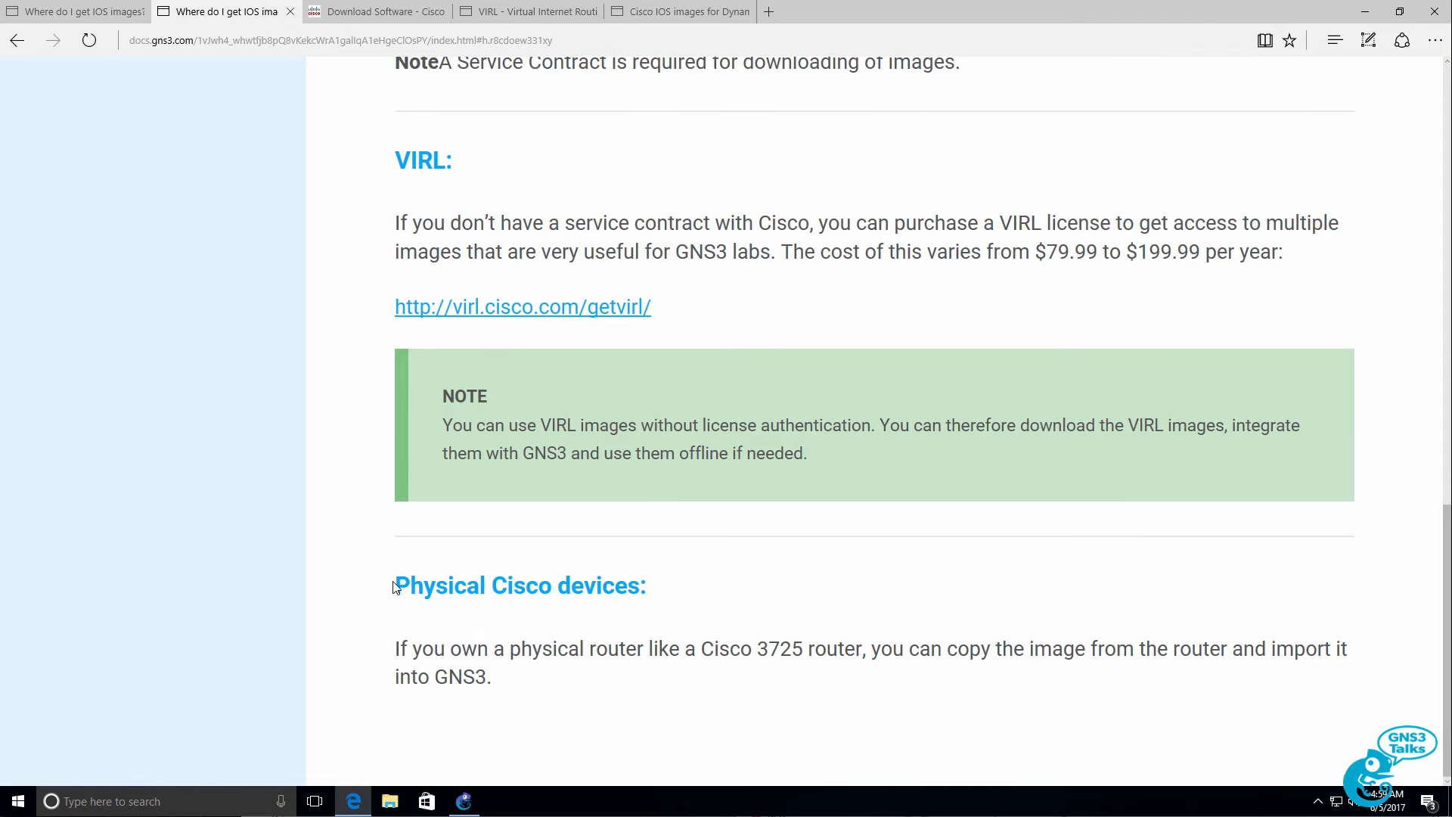
double_click(519, 585)
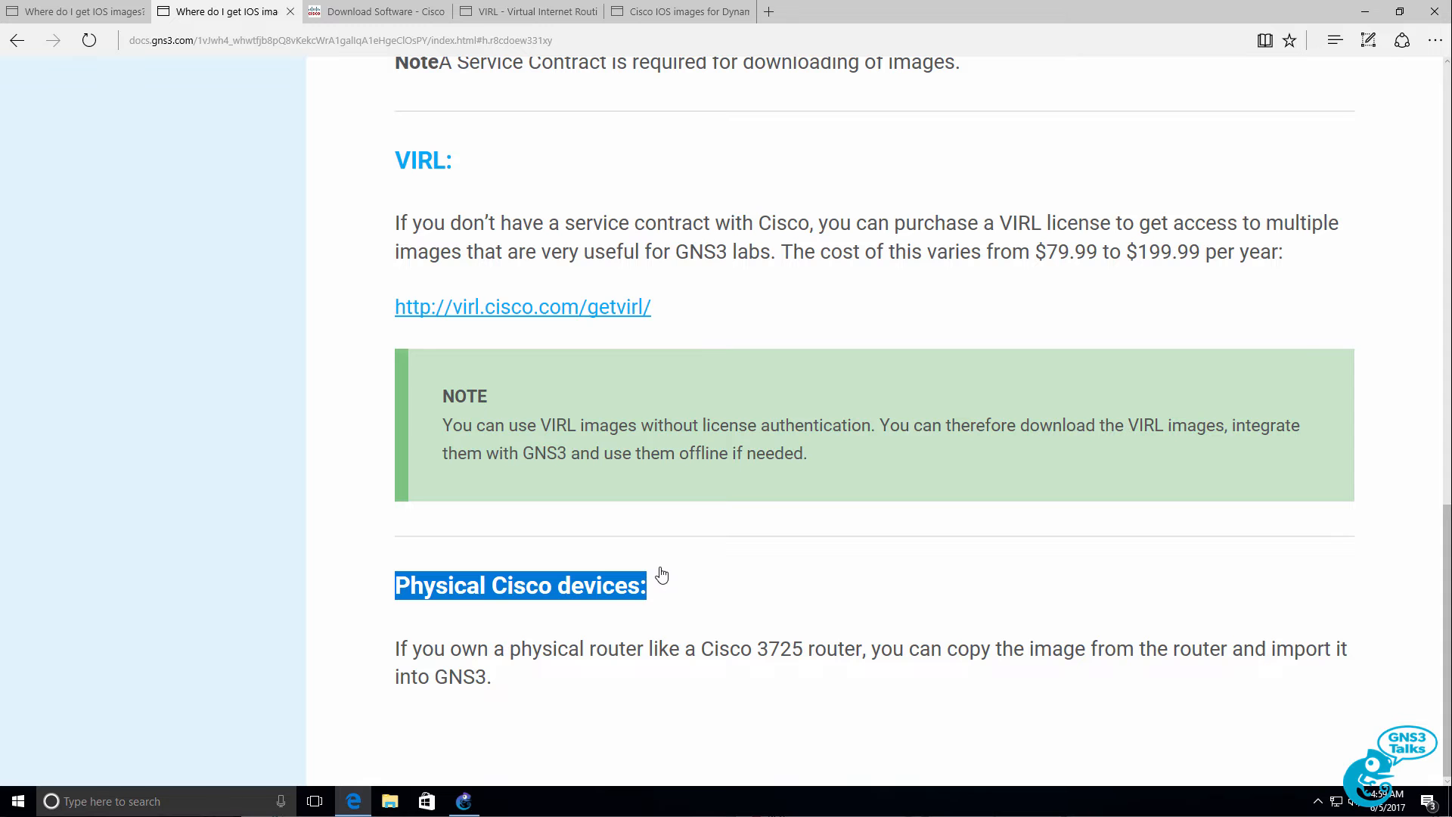
mouse_move(661, 572)
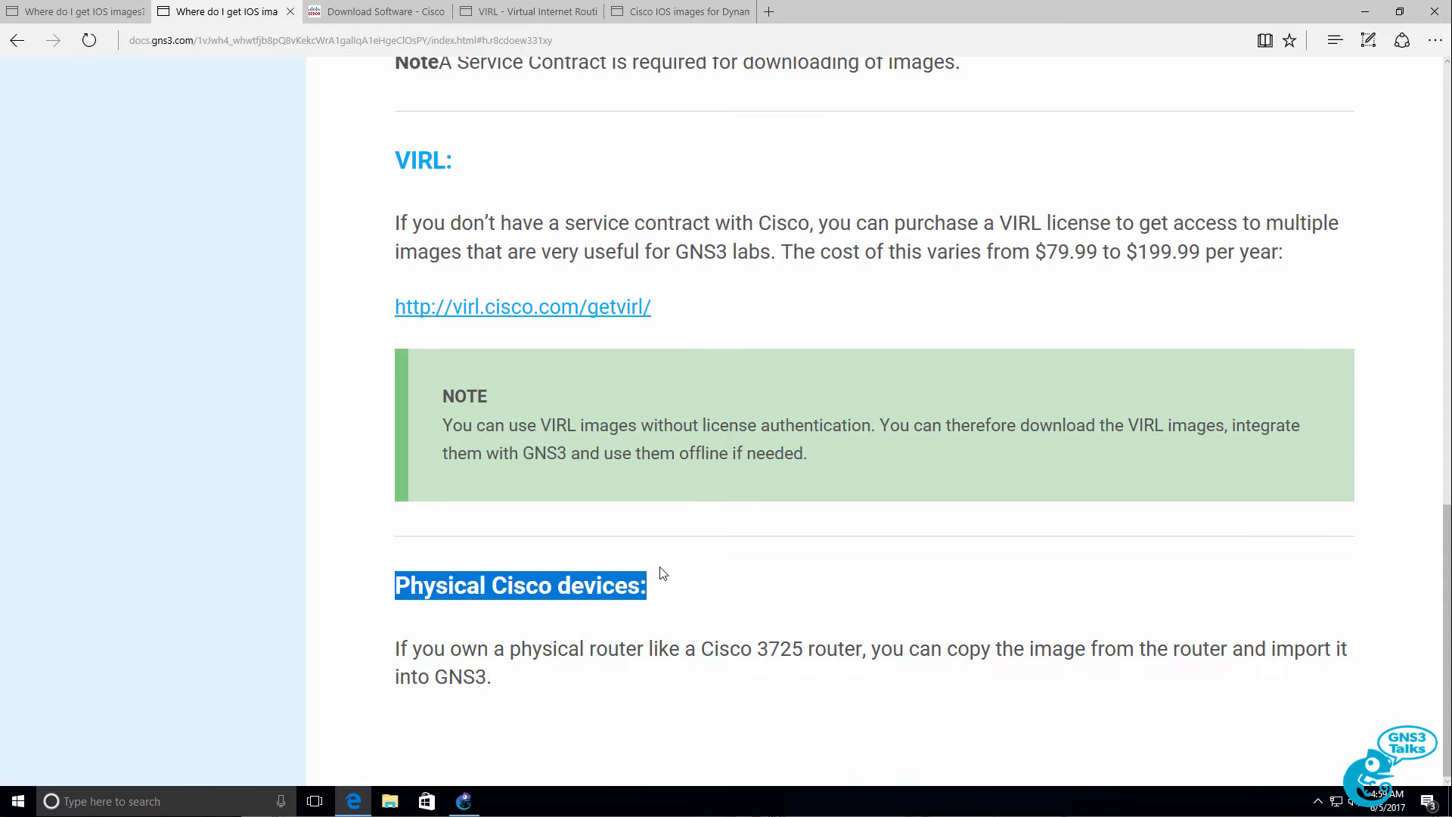
mouse_move(671, 613)
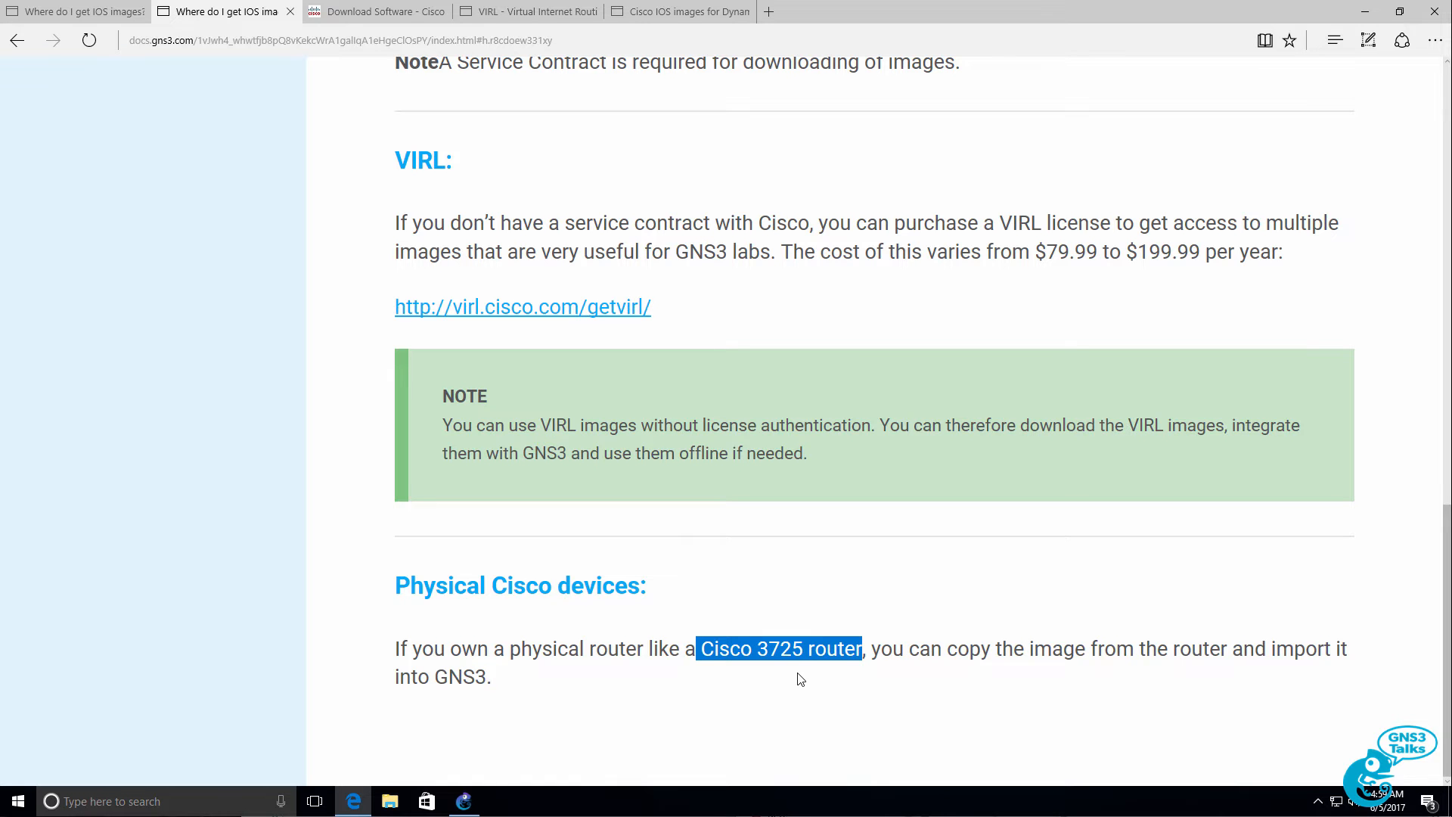
mouse_move(390, 172)
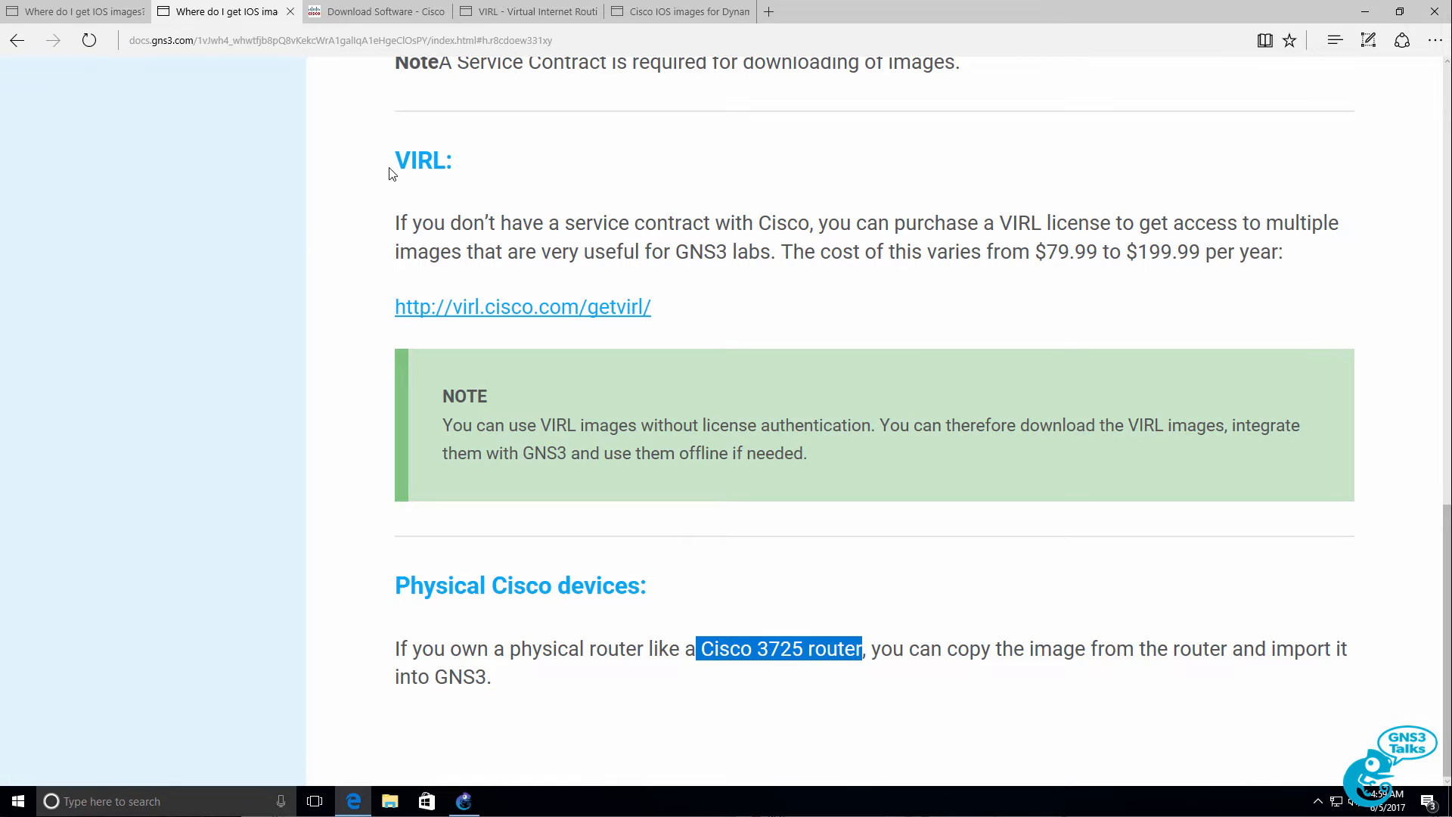
double_click(422, 161)
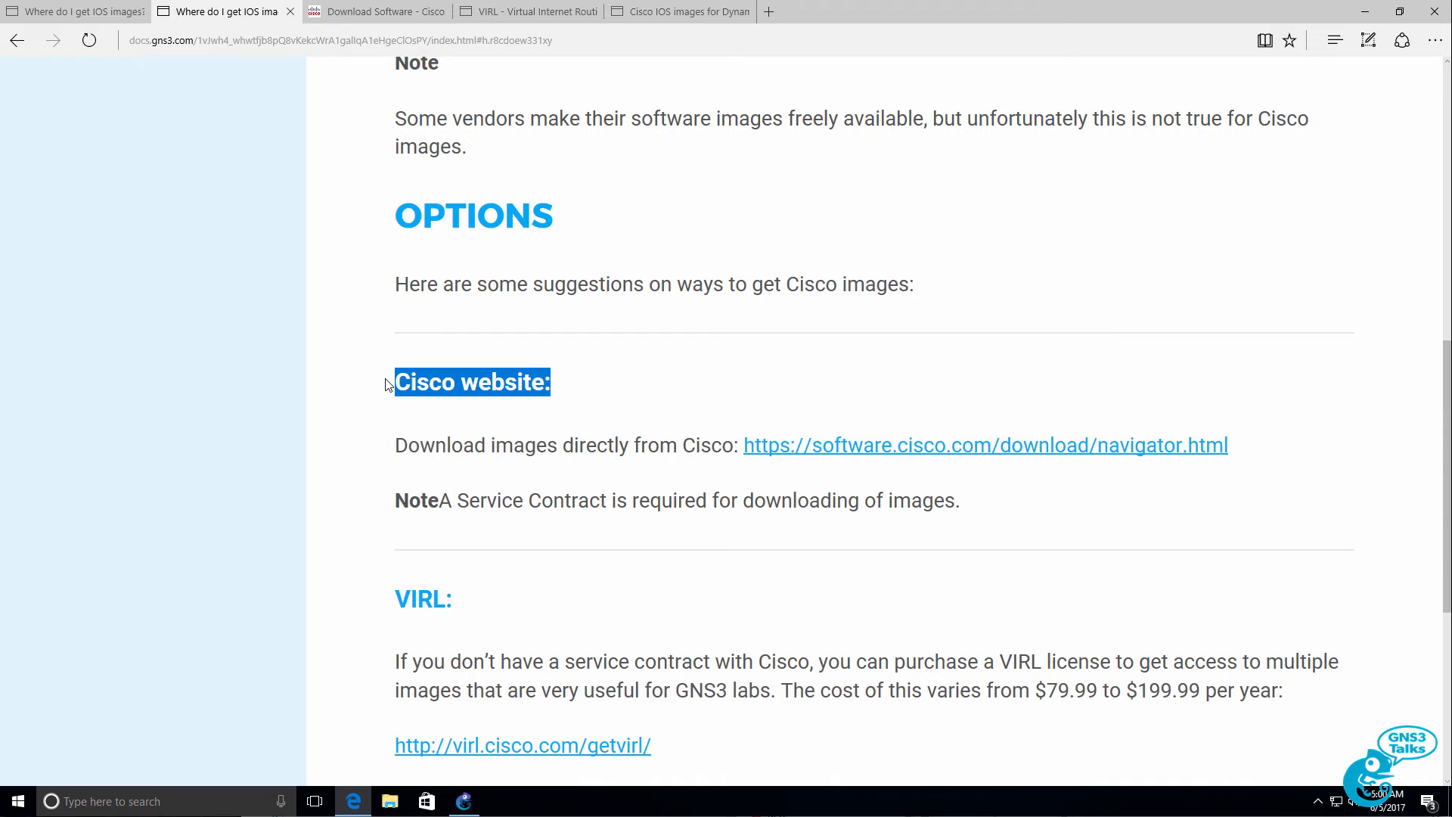
mouse_move(340, 428)
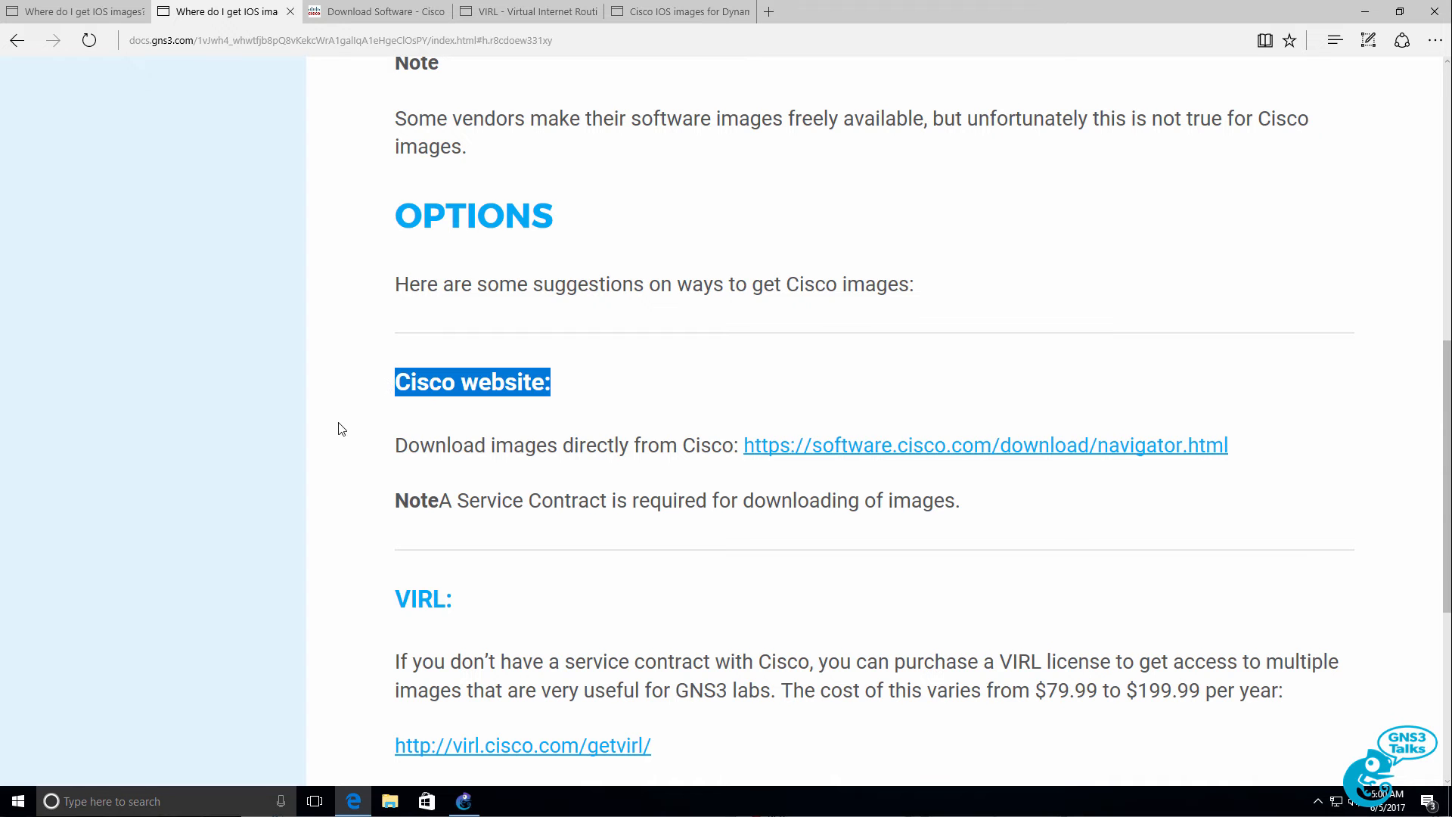
scroll("down", 3)
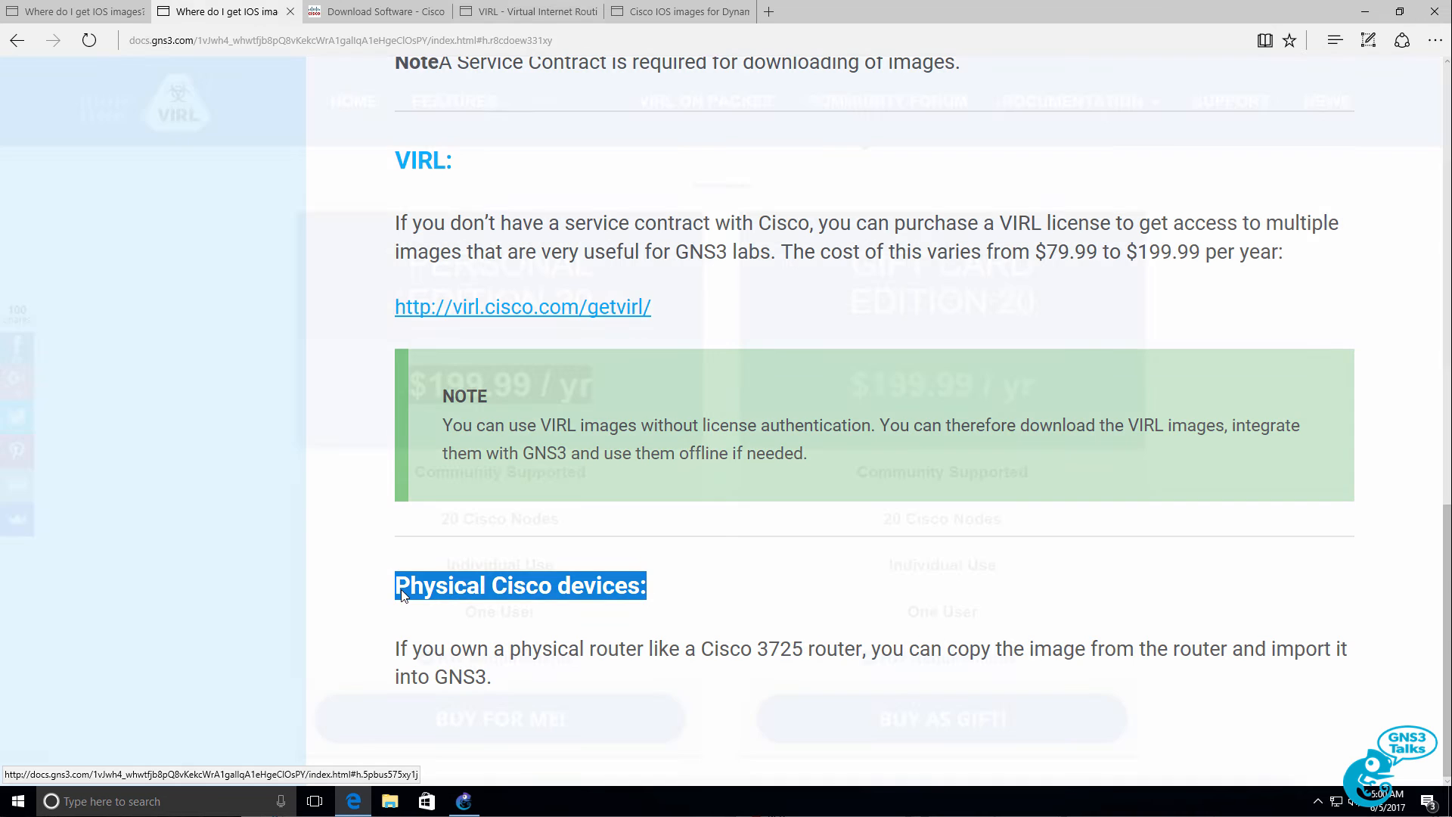
Read the Cisco IOS images for Dynamips article, highlighting the Dynamips maintenance sentence.
left_click(676, 10)
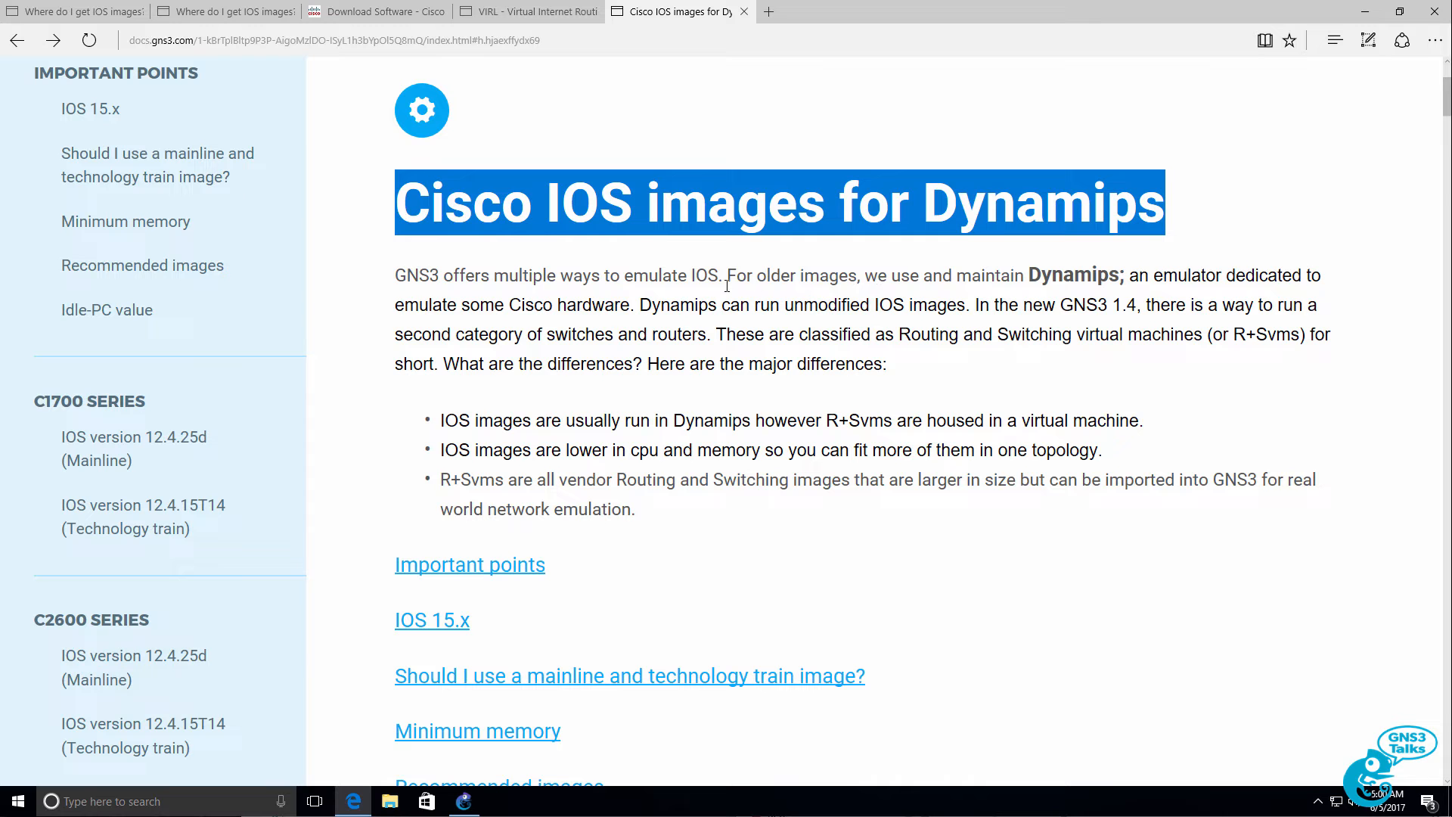
left_click_drag(727, 276, 1117, 275)
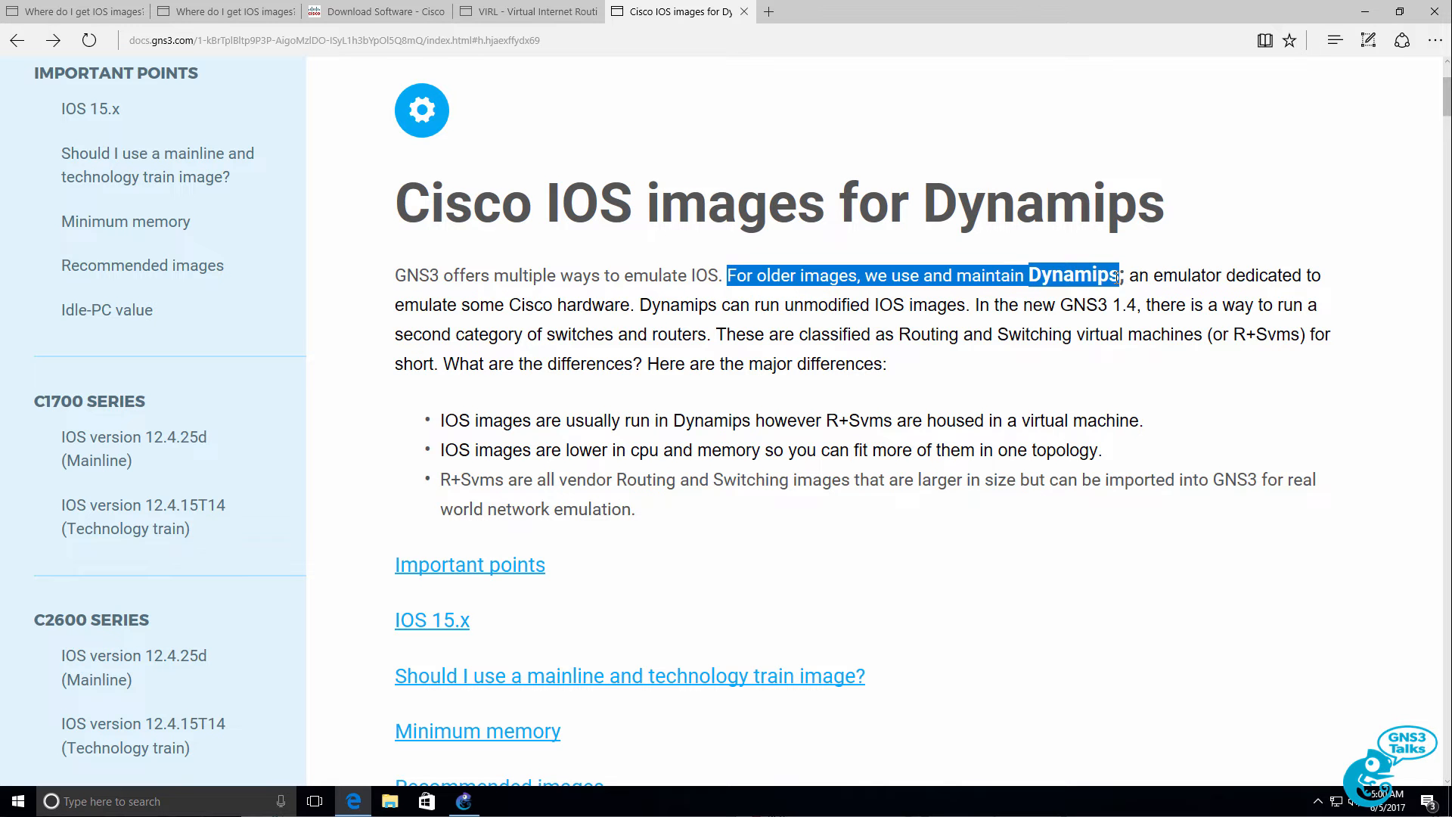
left_click(524, 11)
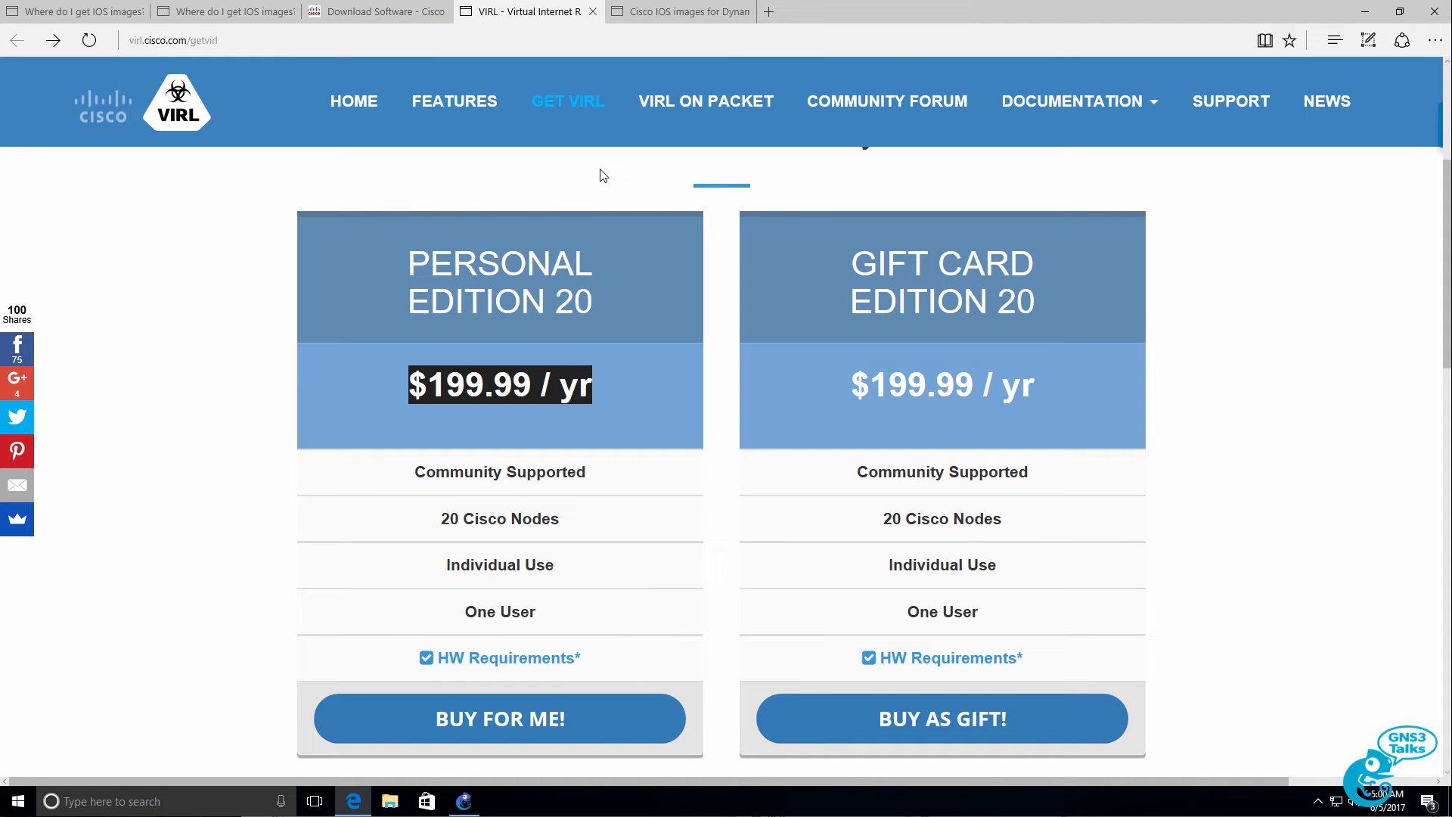
mouse_move(646, 179)
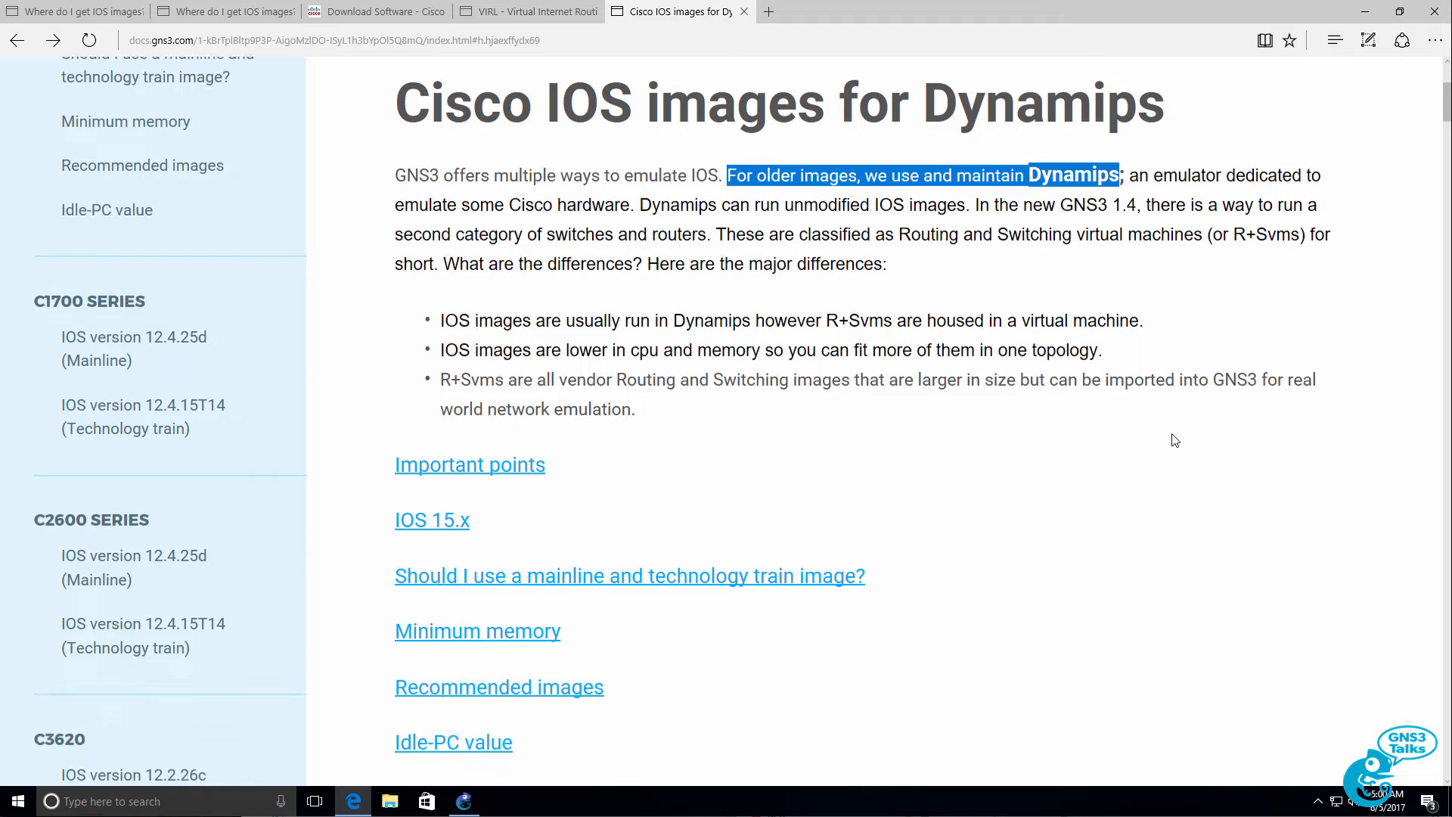
scroll("down", 3)
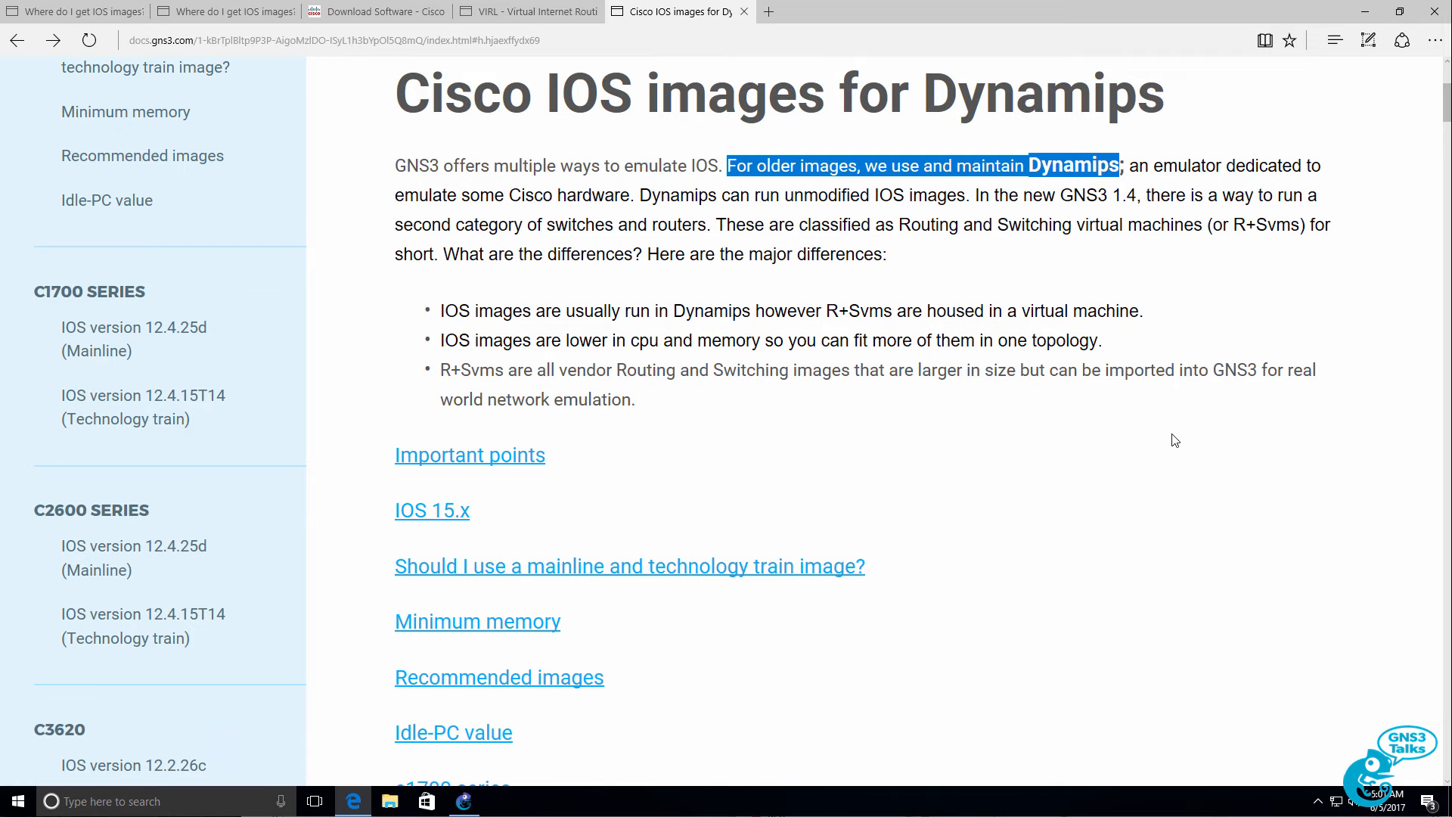
scroll("down", 3)
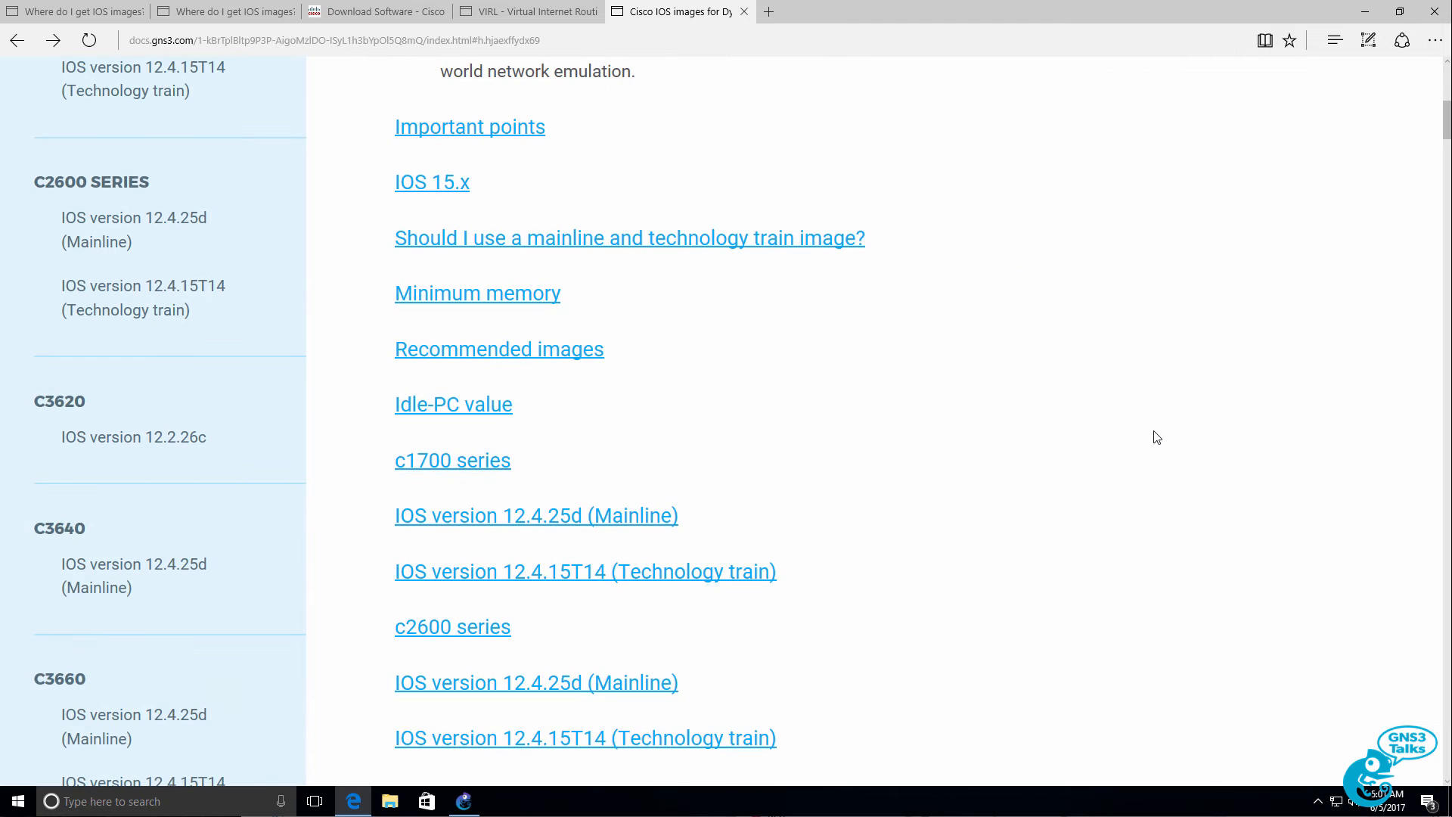
scroll("down", 3)
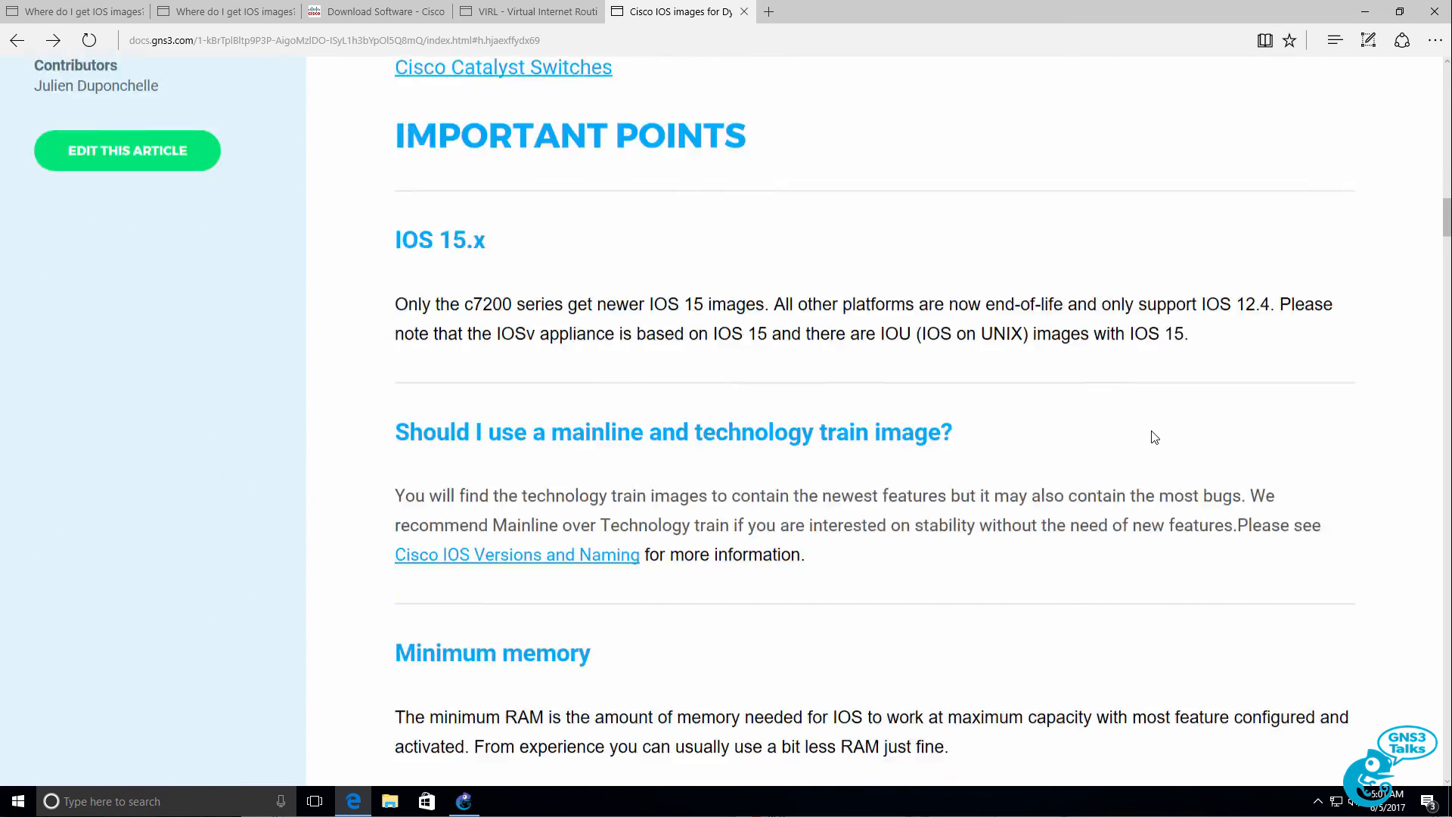
scroll("down", 3)
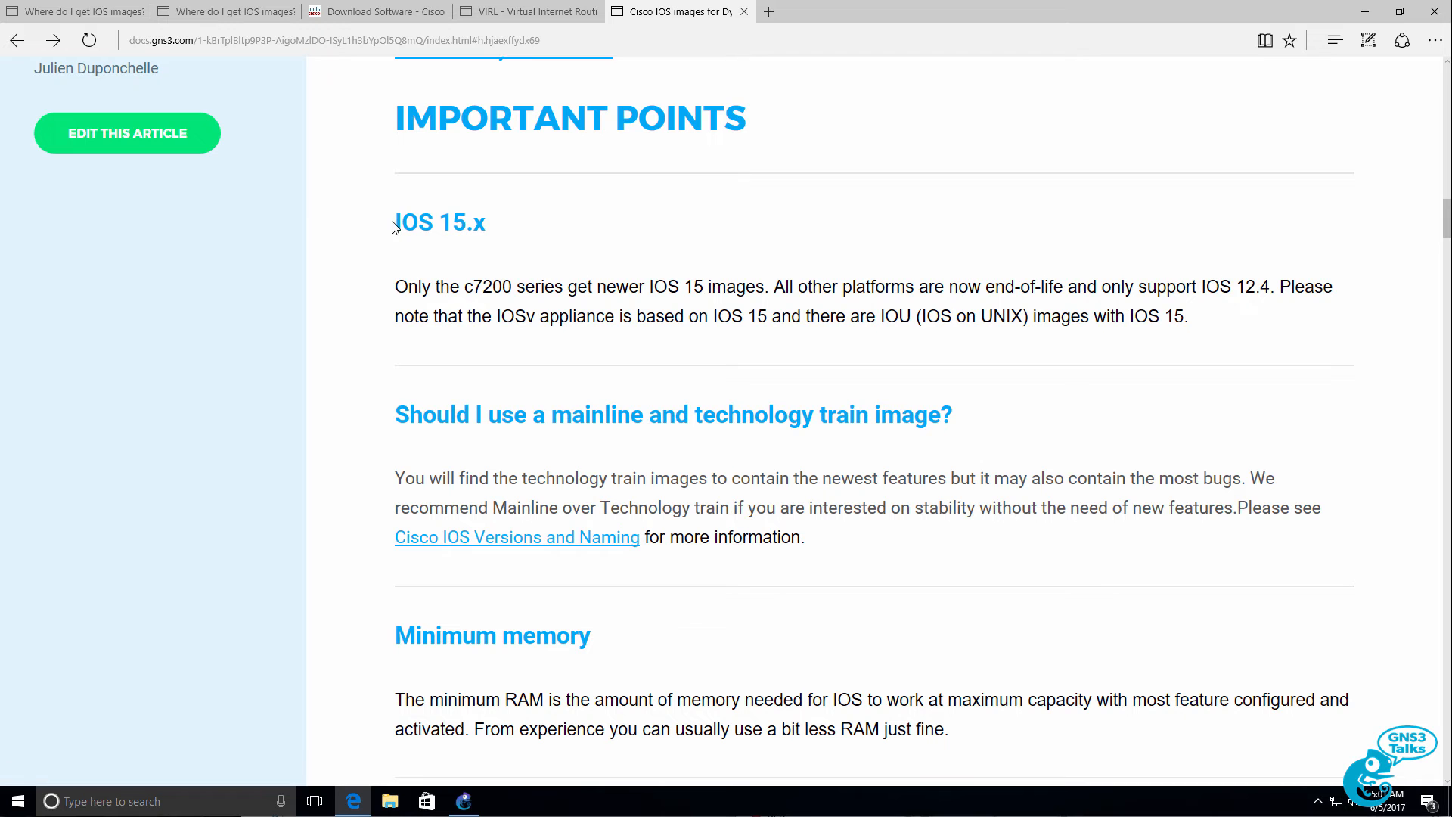
Highlight that IOSv is based on IOS 15 and the recommended c3640/c3660/c3725/c3745/c7200 image list.
double_click(439, 222)
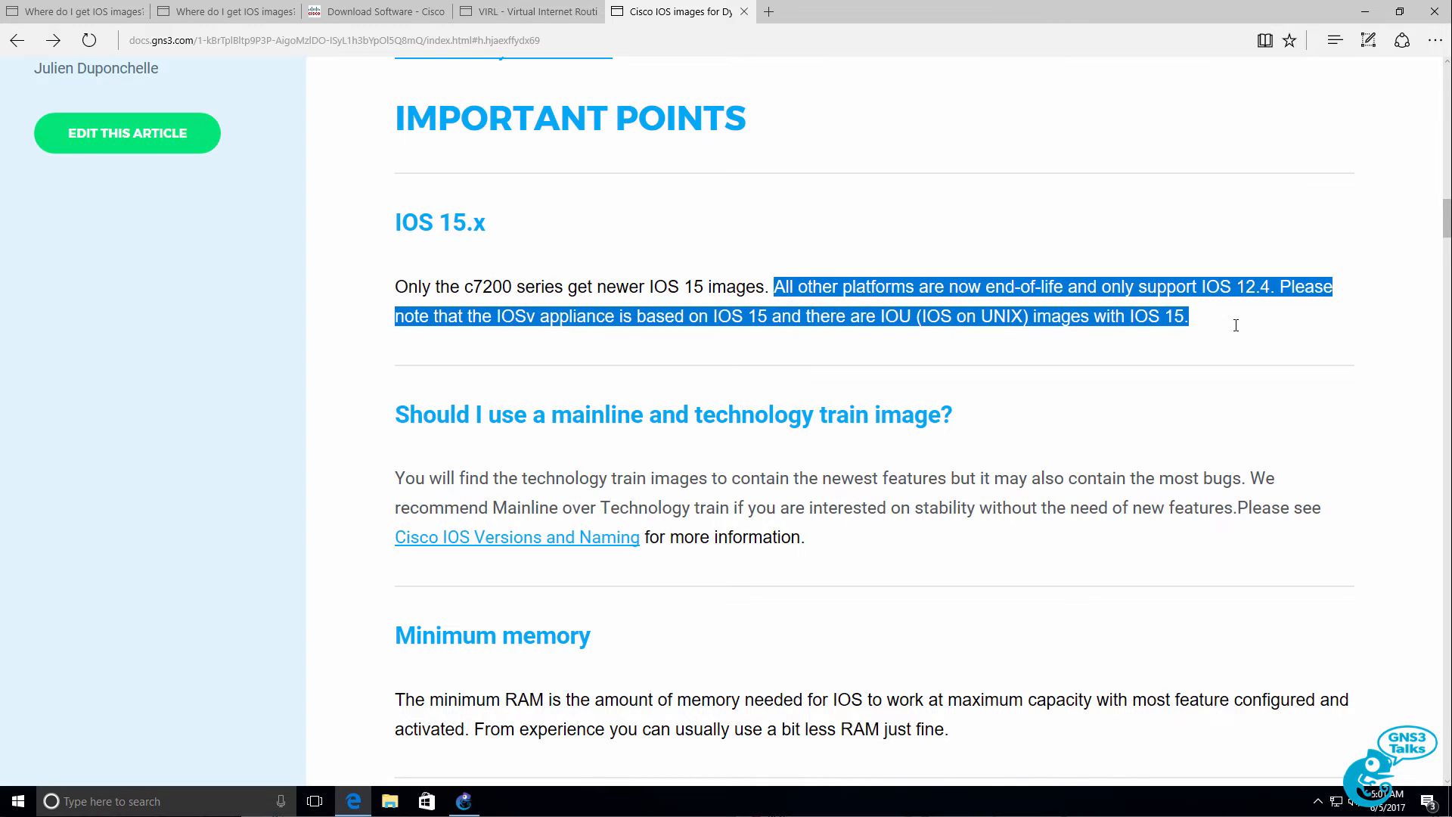
left_click(485, 317)
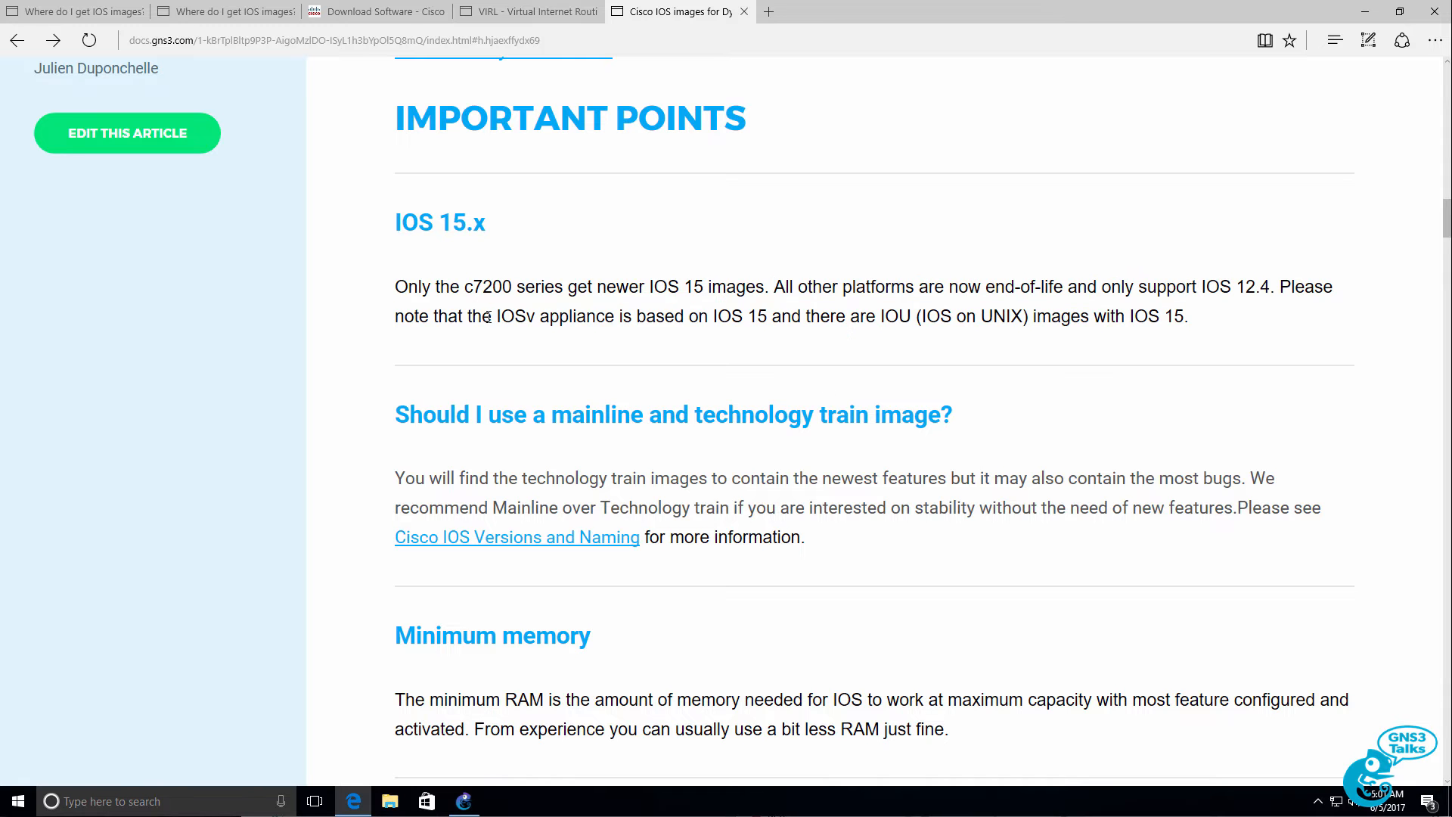
left_click_drag(493, 316, 766, 316)
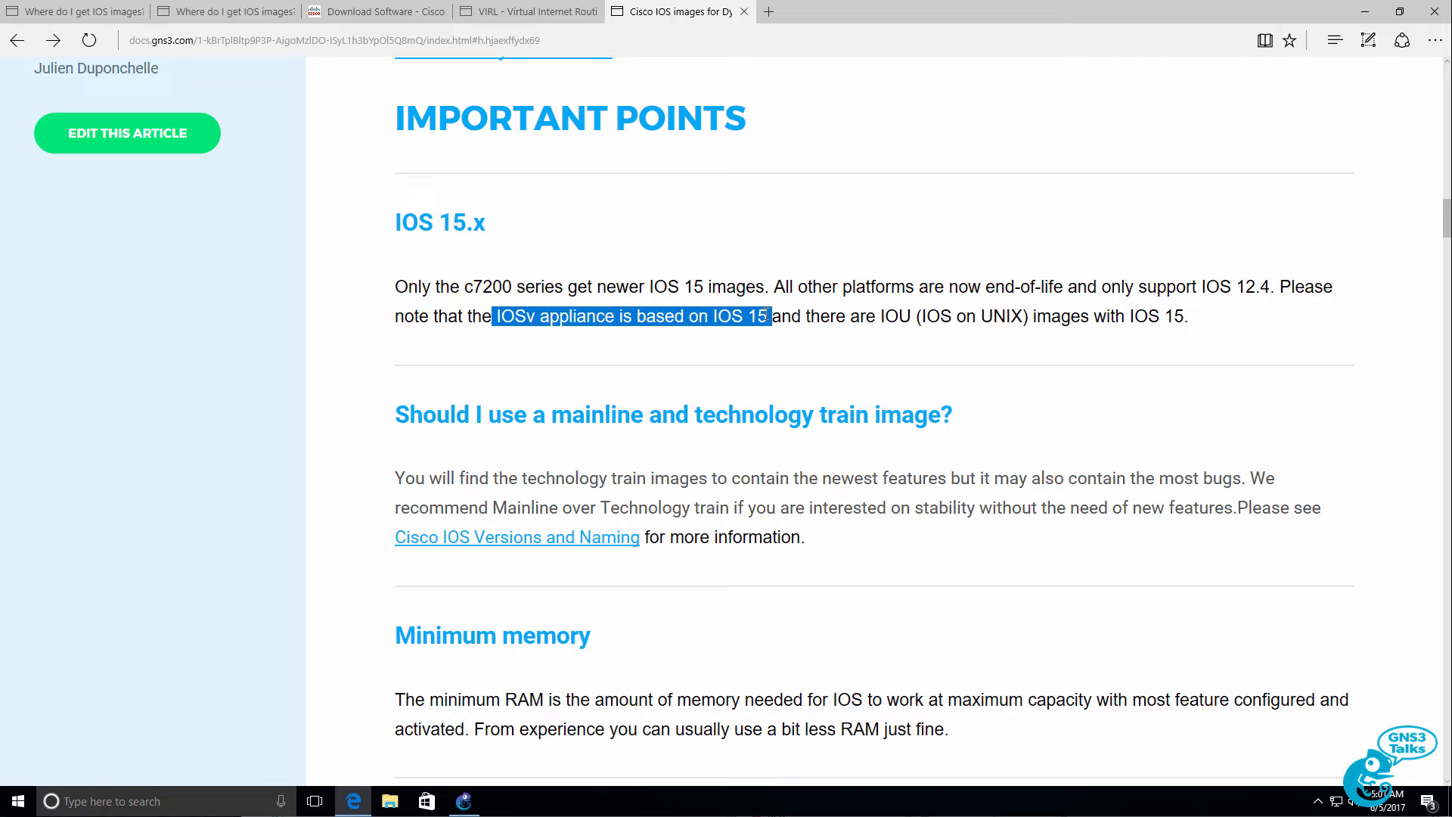
mouse_move(766, 356)
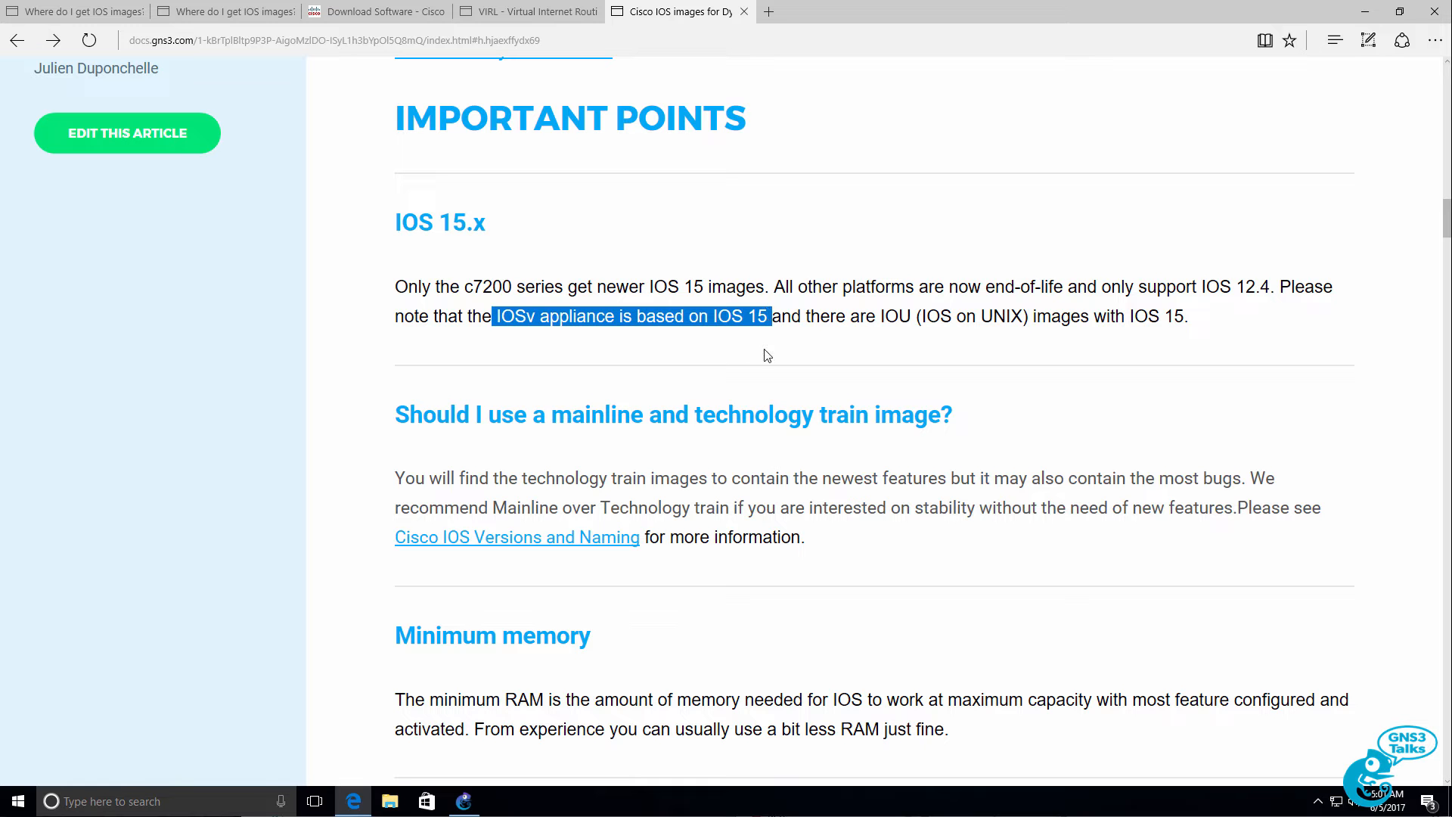
scroll("down", 3)
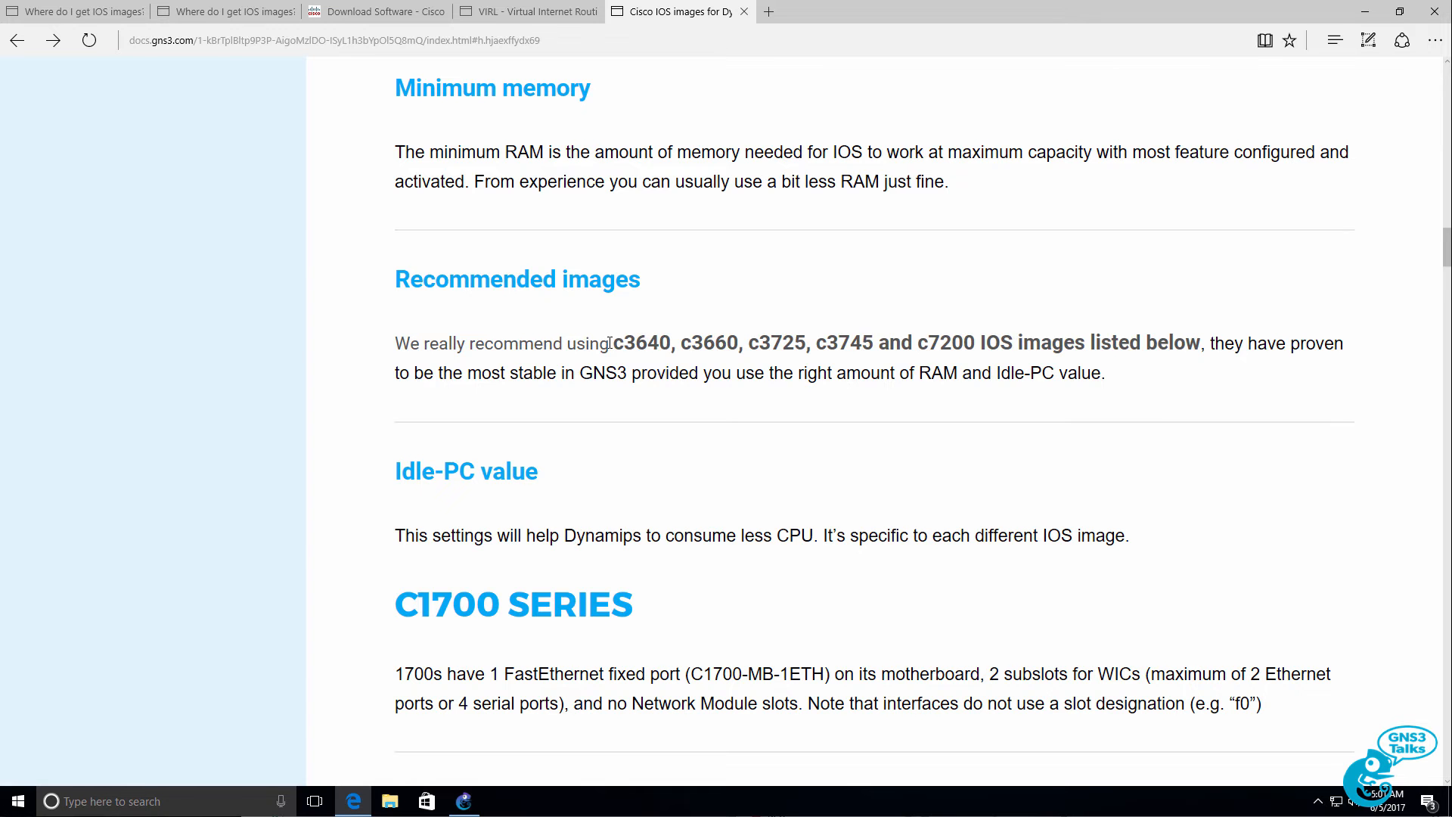
left_click_drag(611, 343, 1194, 343)
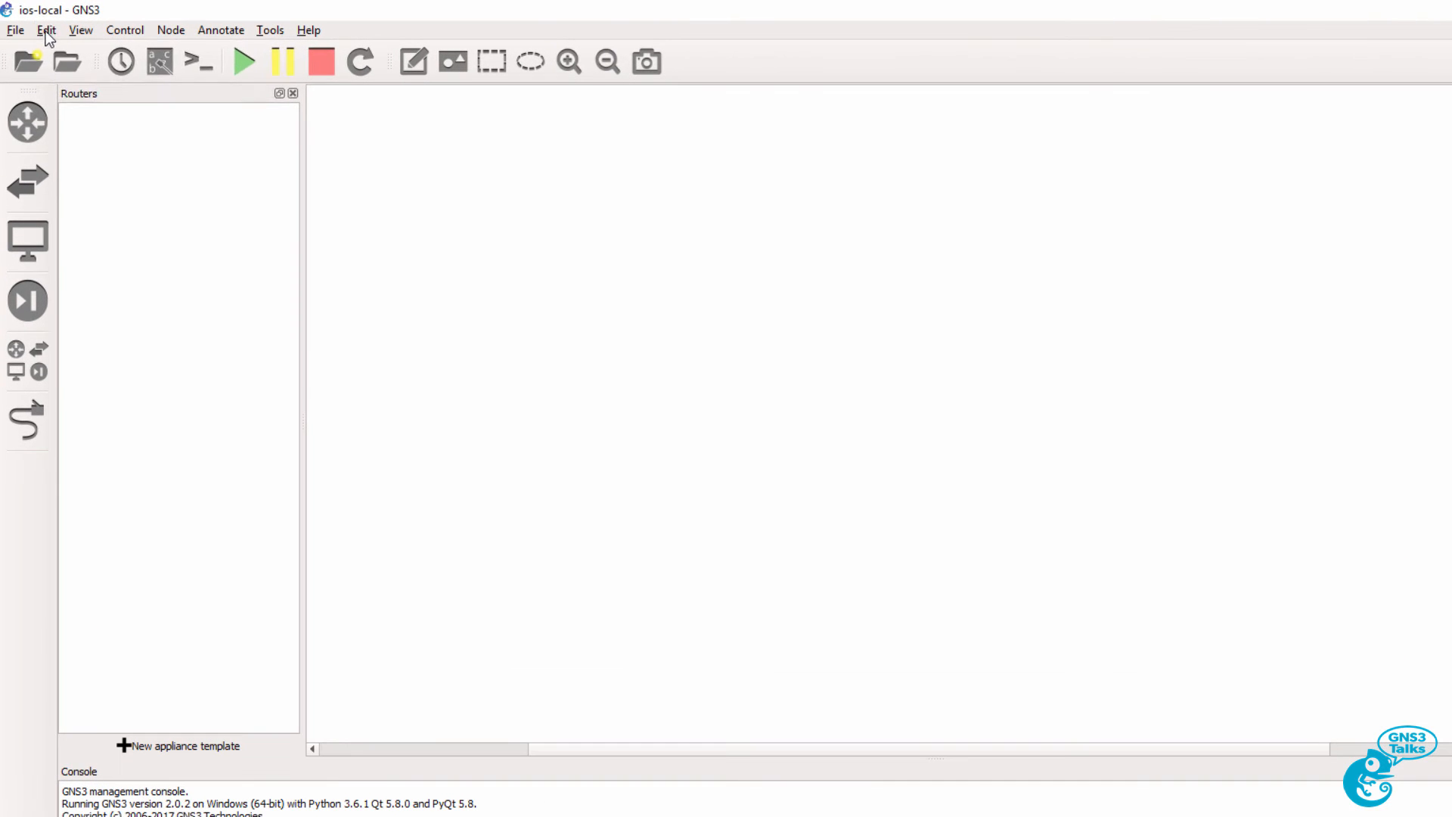
Show the Dynamips IOS routers page in GNS3 Preferences.
left_click(46, 31)
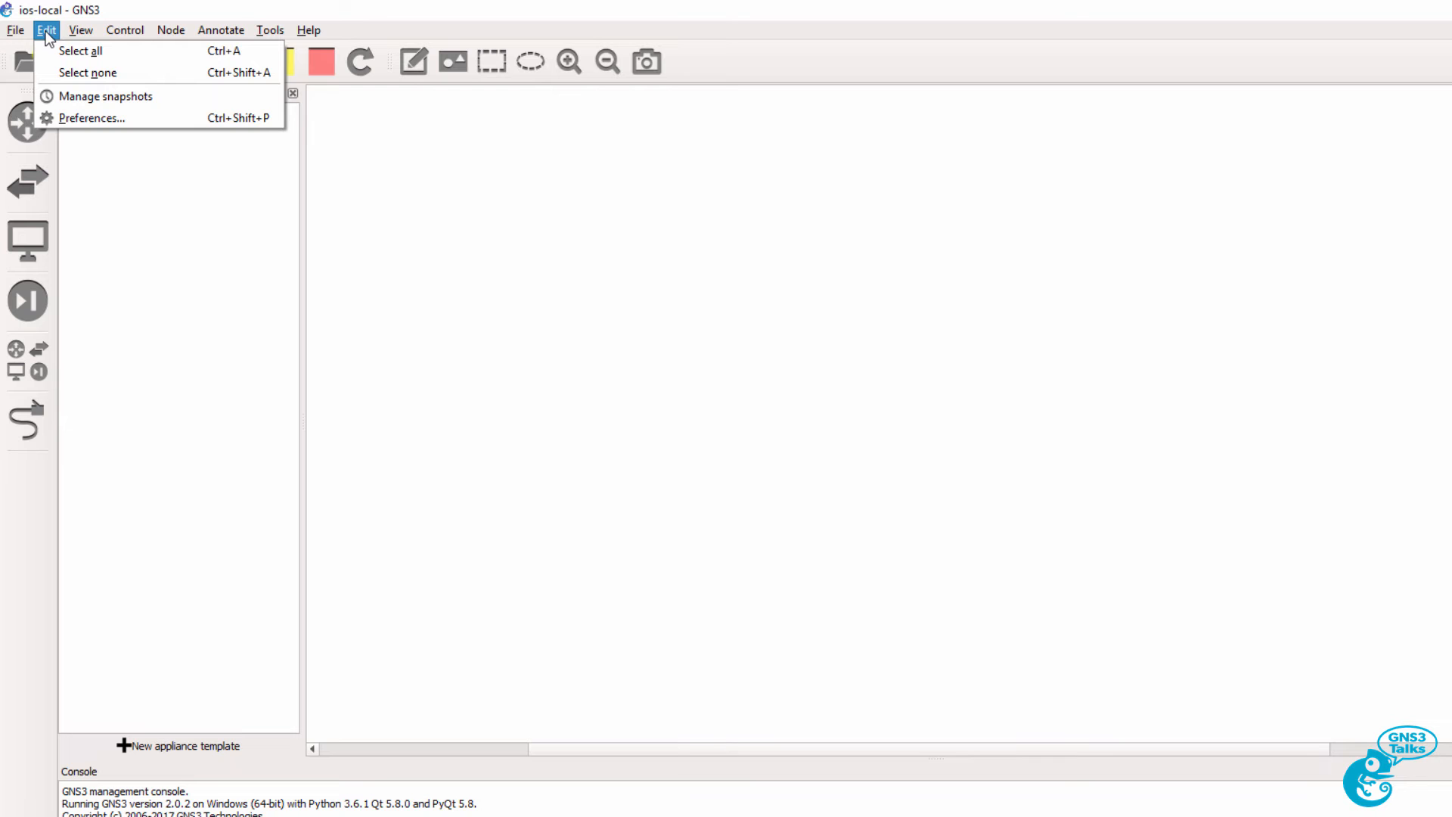
mouse_move(89, 118)
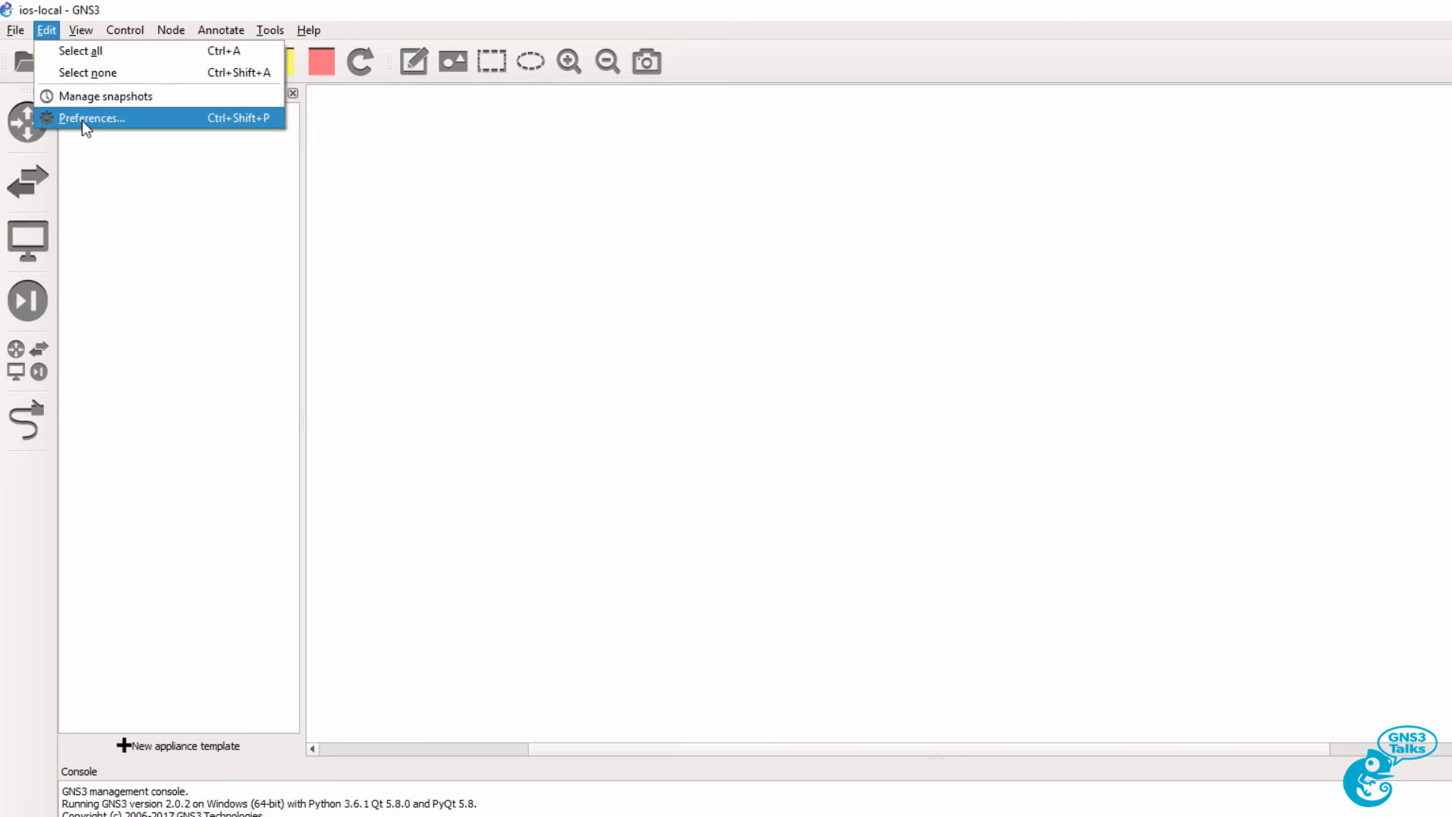
left_click(90, 118)
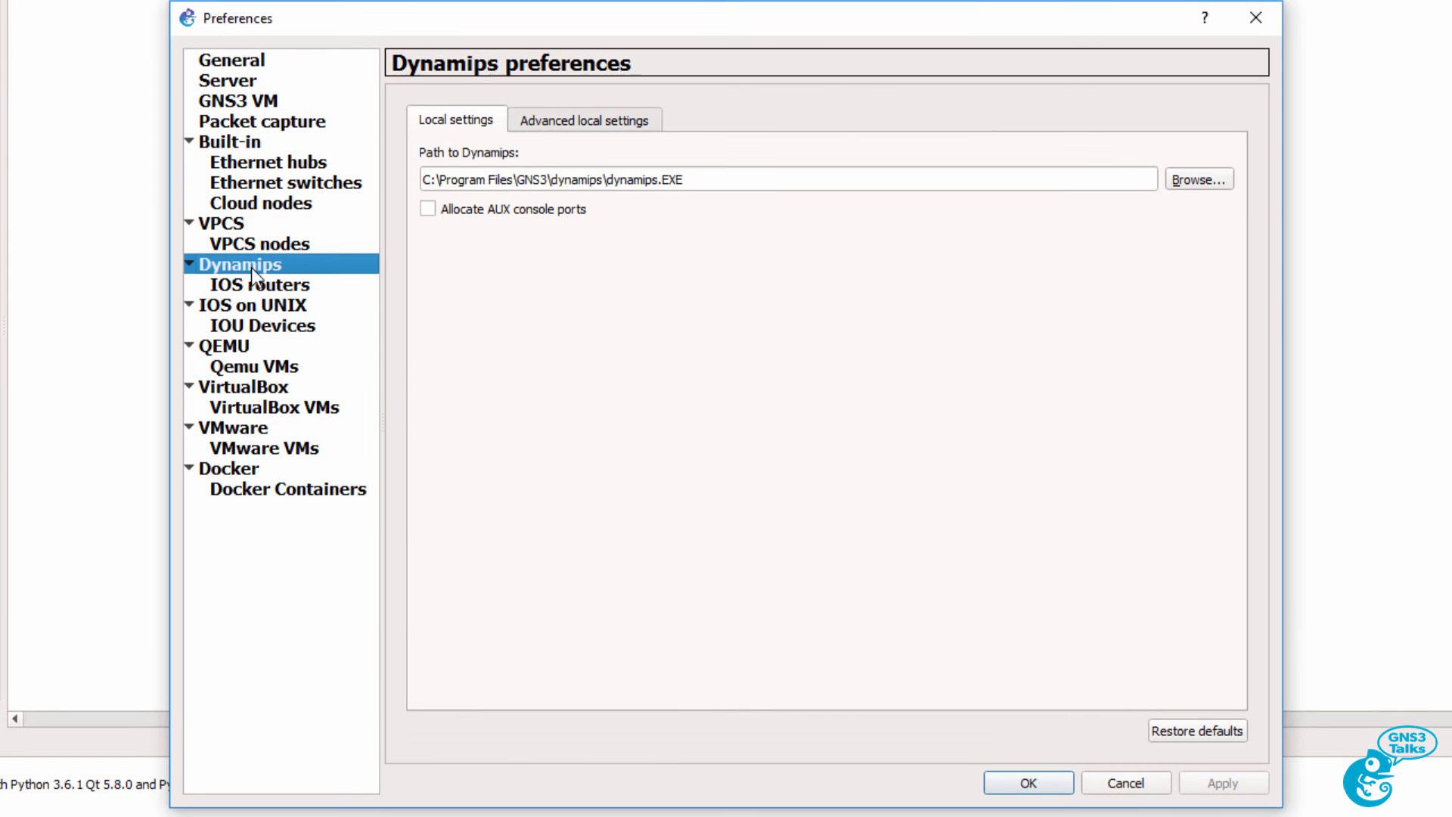
left_click(260, 285)
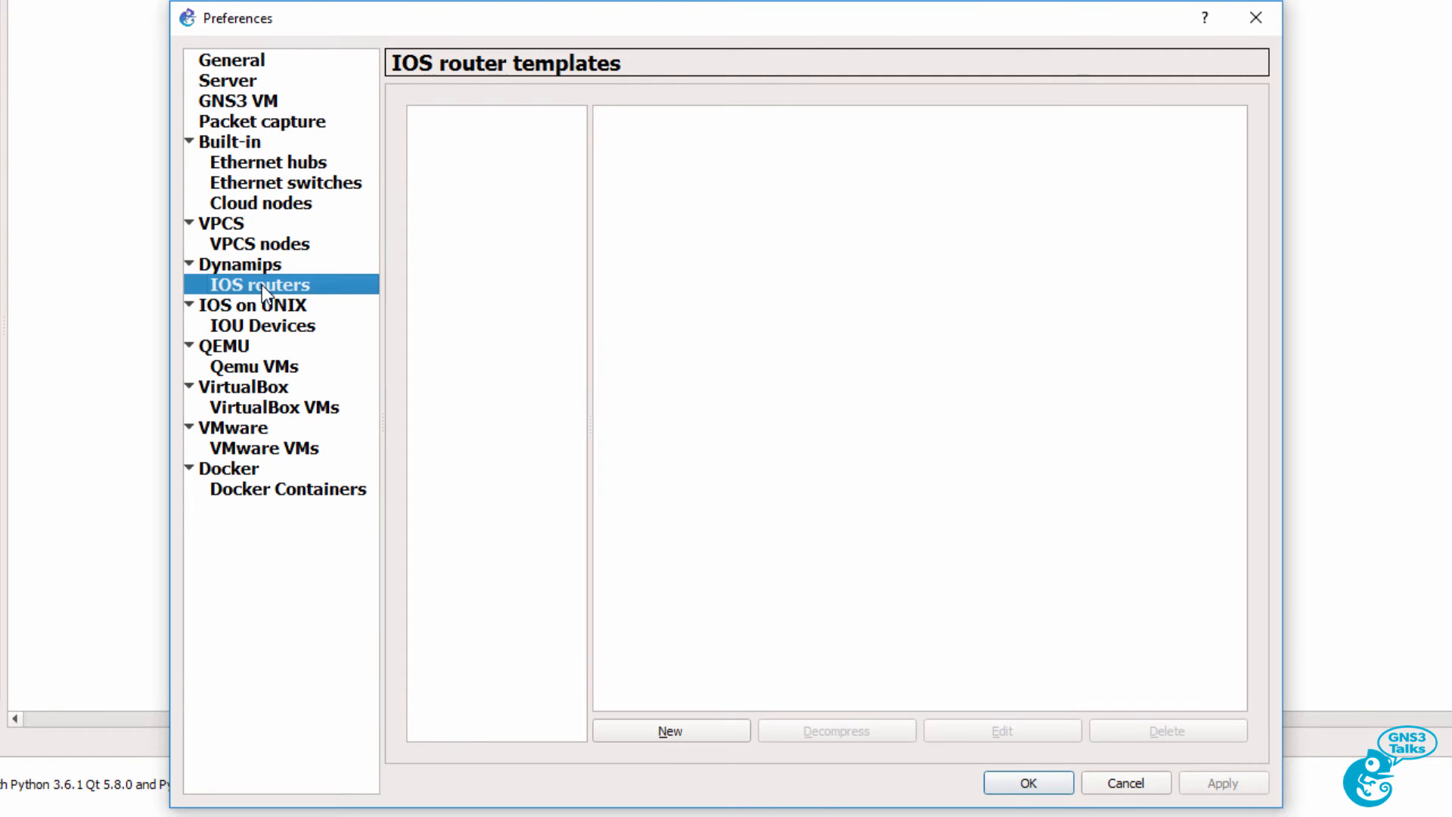
Start a new IOS router template from the c3725 .bin in Downloads, agreeing to decompress it.
left_click(668, 730)
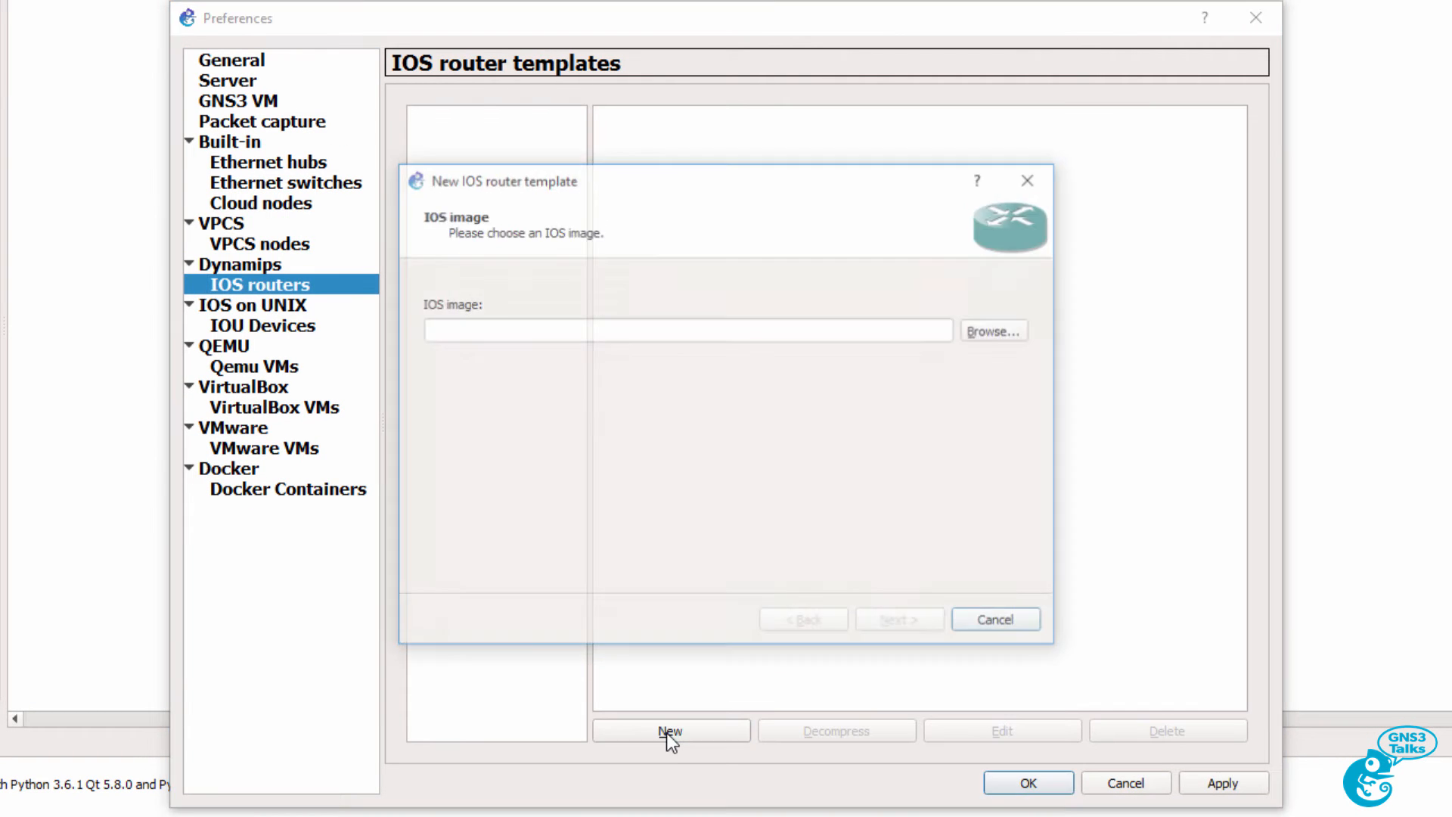
left_click(992, 331)
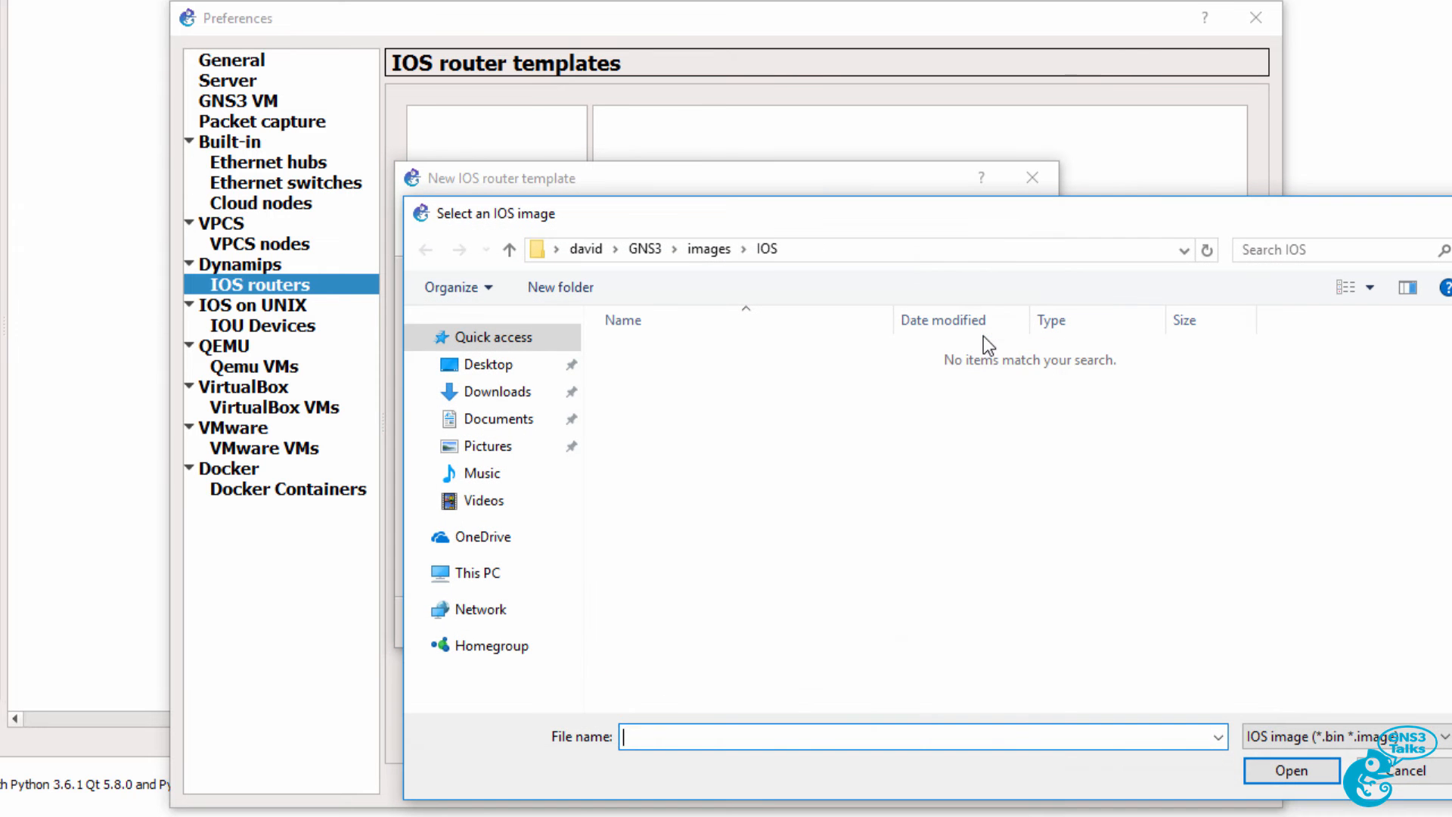
left_click(496, 390)
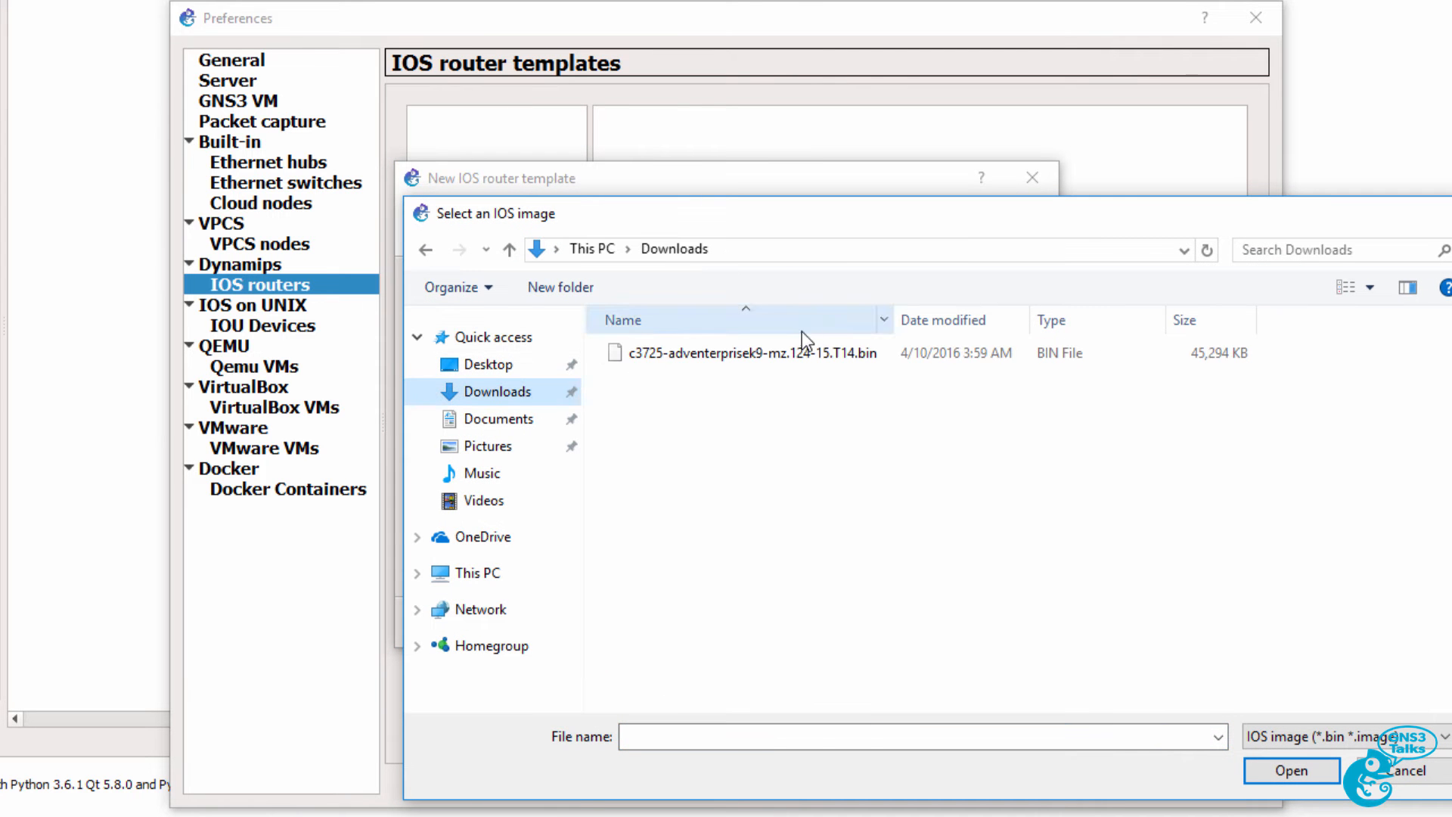
left_click(750, 353)
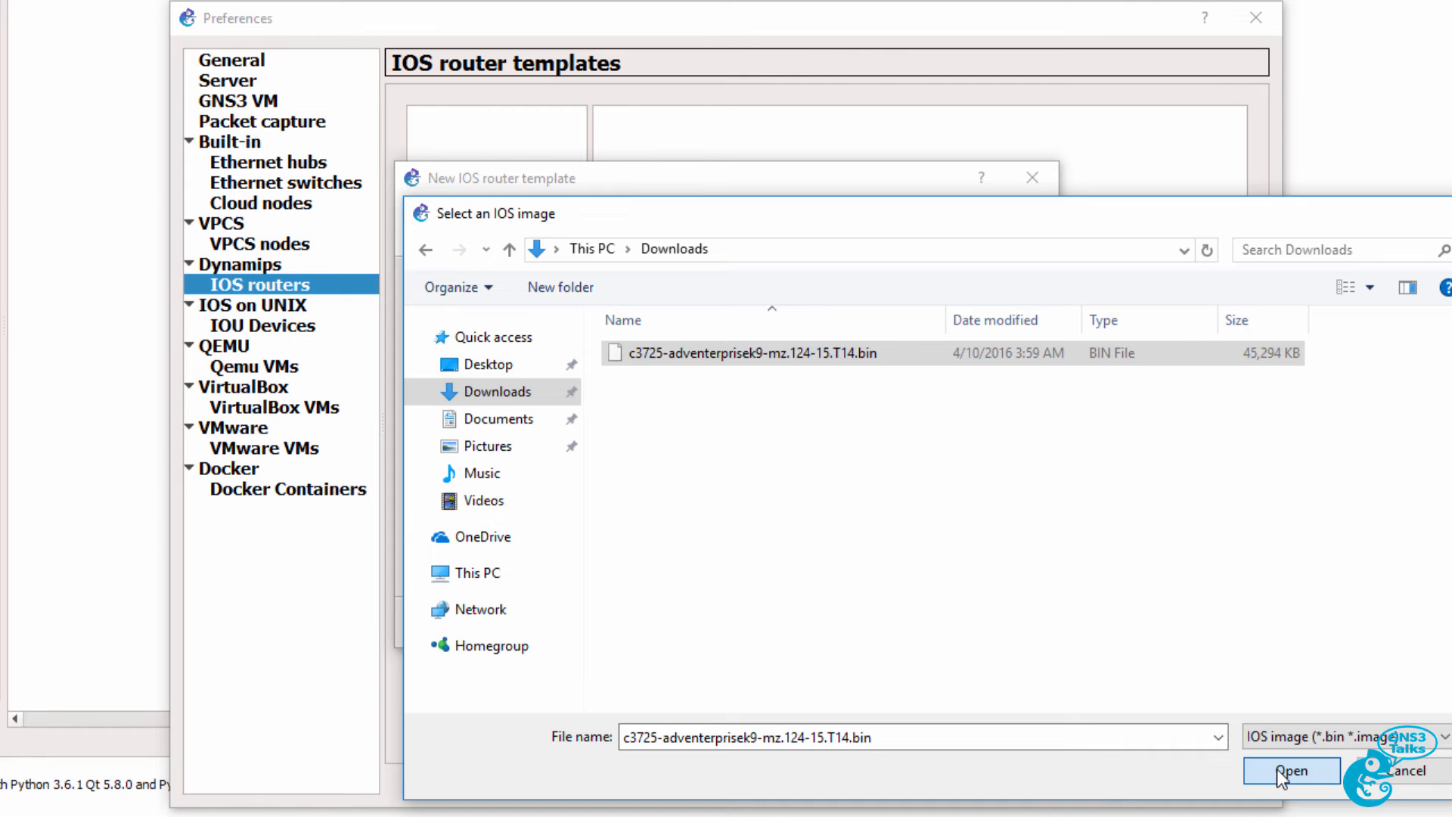
left_click(1290, 770)
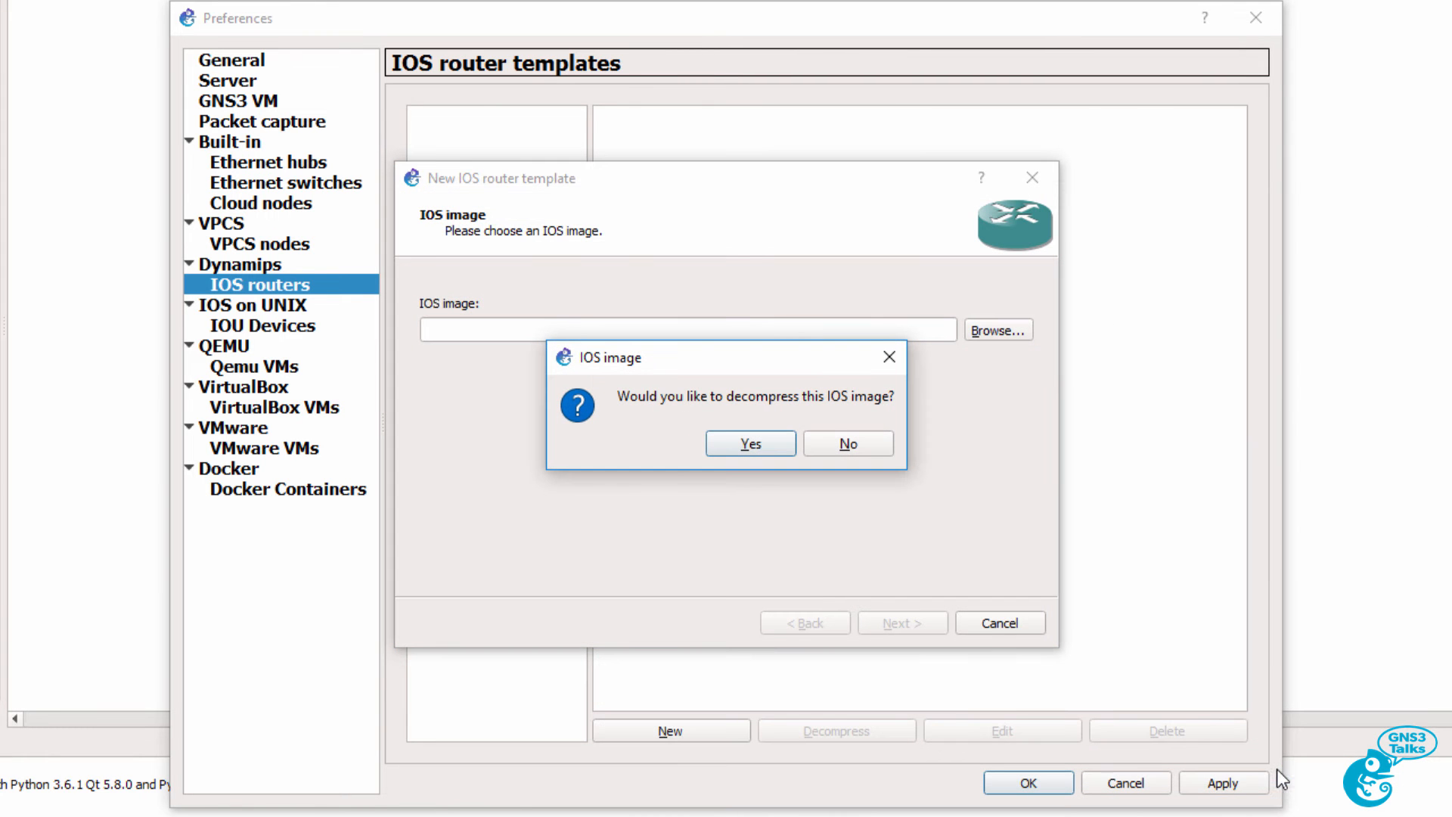
mouse_move(712, 417)
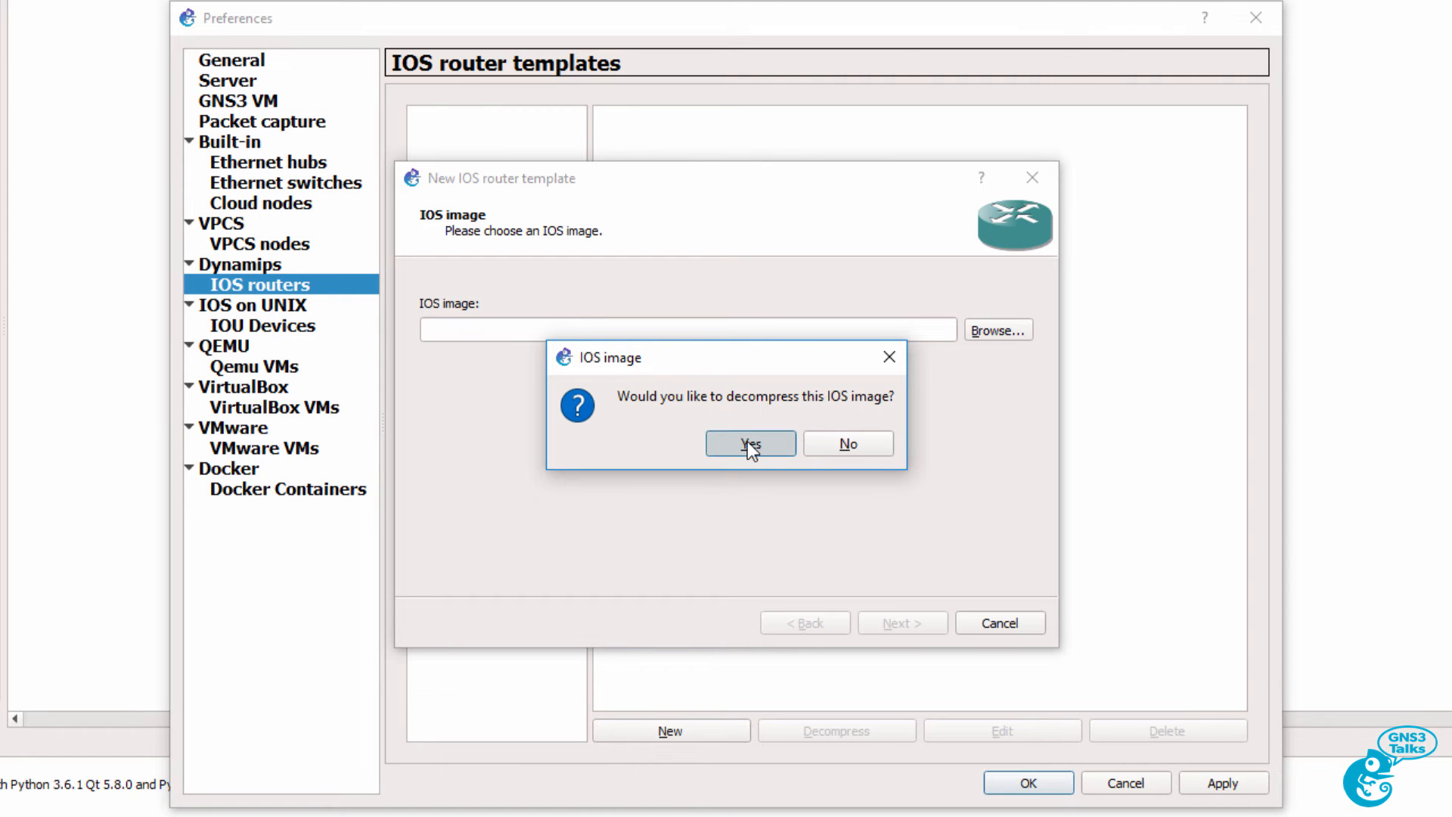
left_click(750, 443)
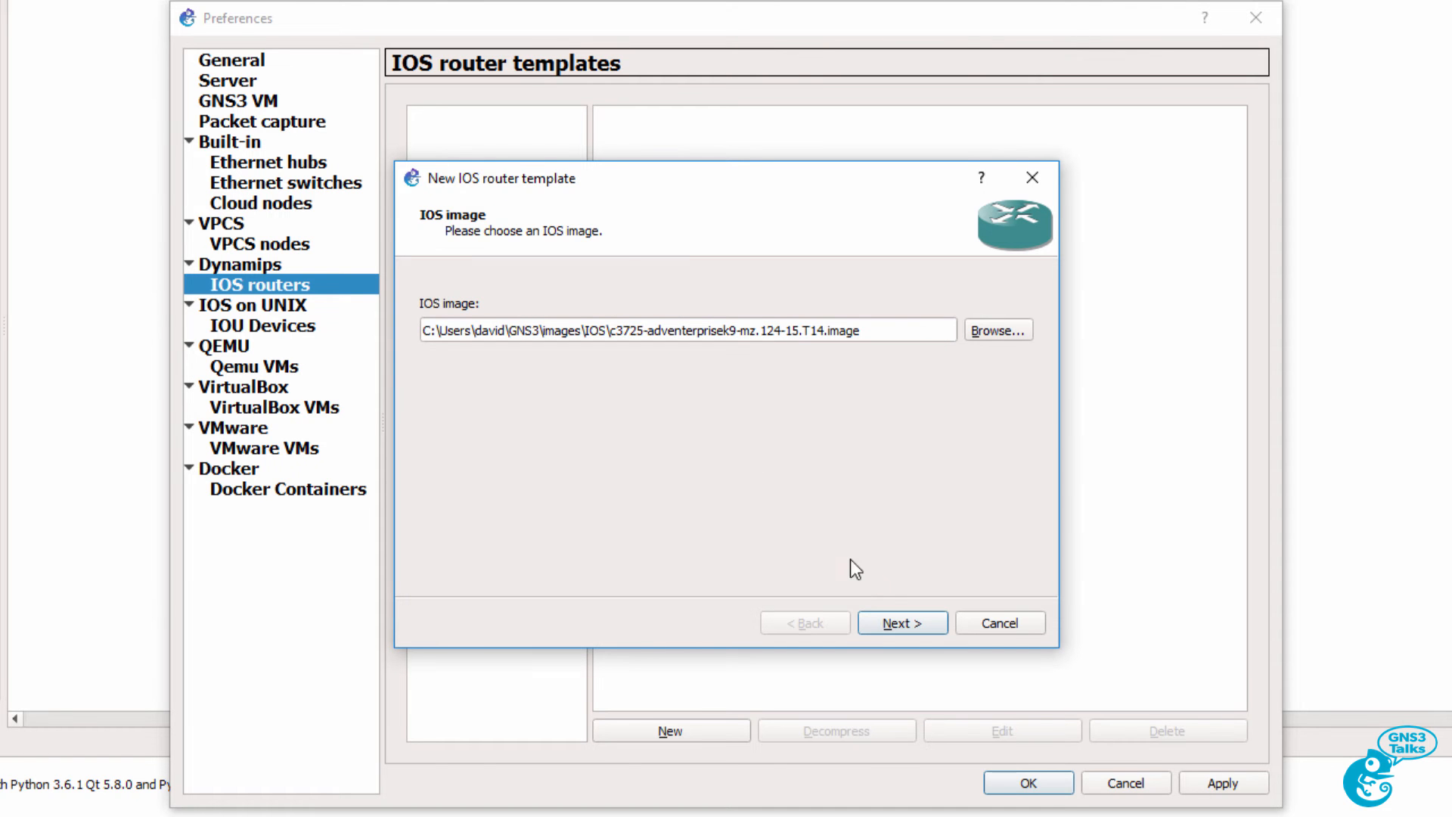
Keep c3725 name and platform, then check the image's minimum and maximum RAM requirement online.
left_click(900, 622)
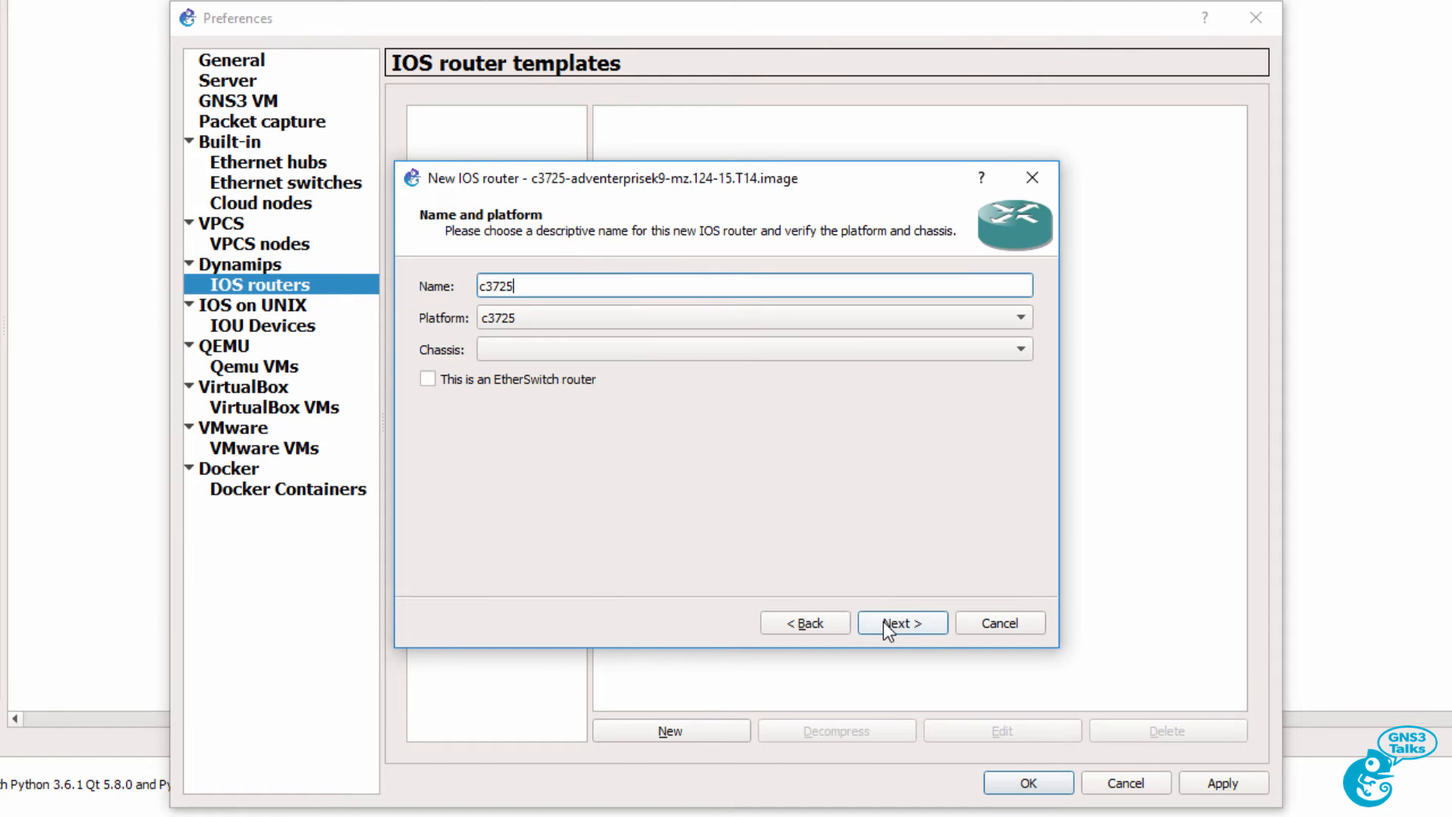
mouse_move(529, 314)
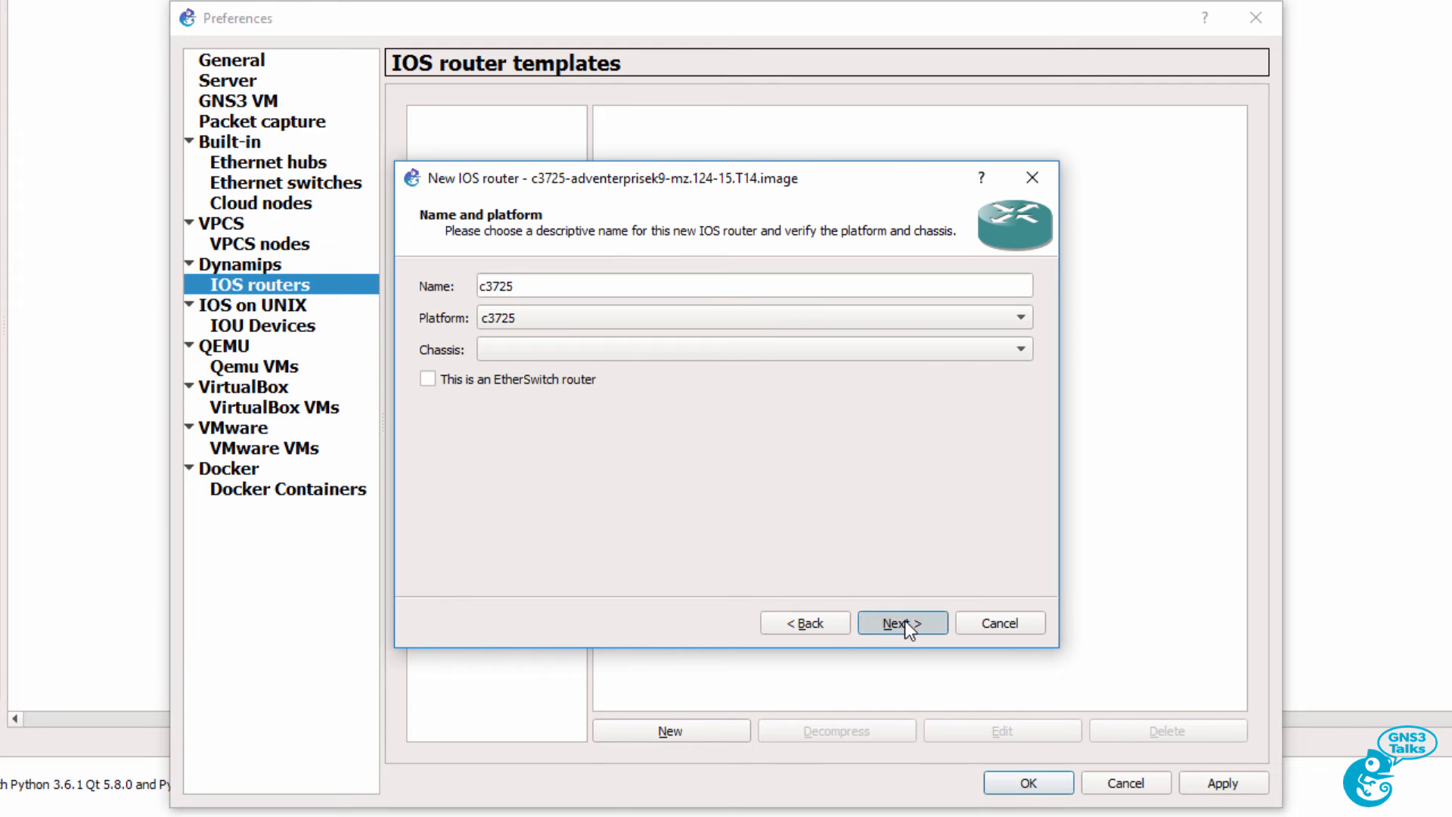
left_click(901, 622)
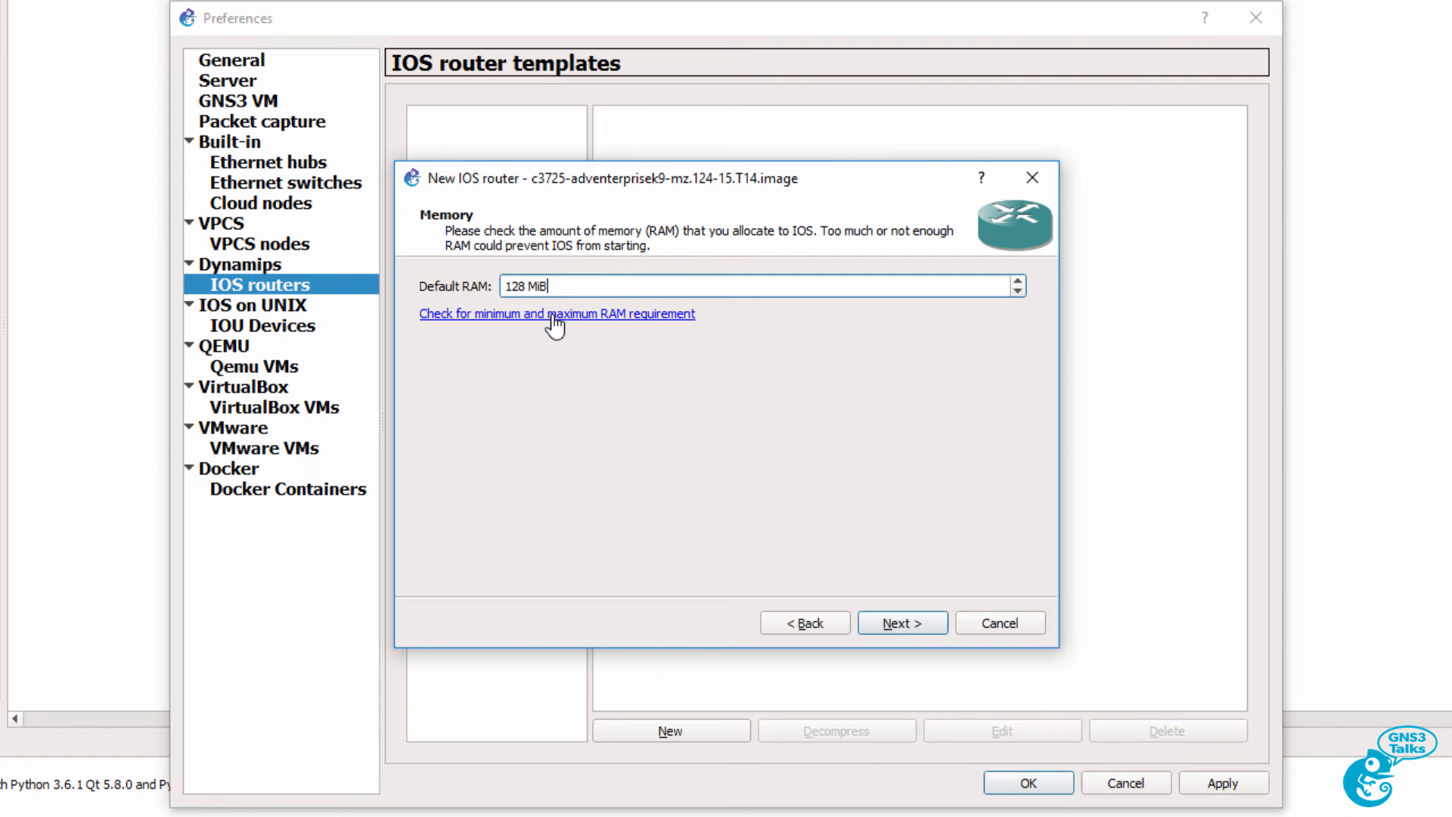
left_click(555, 313)
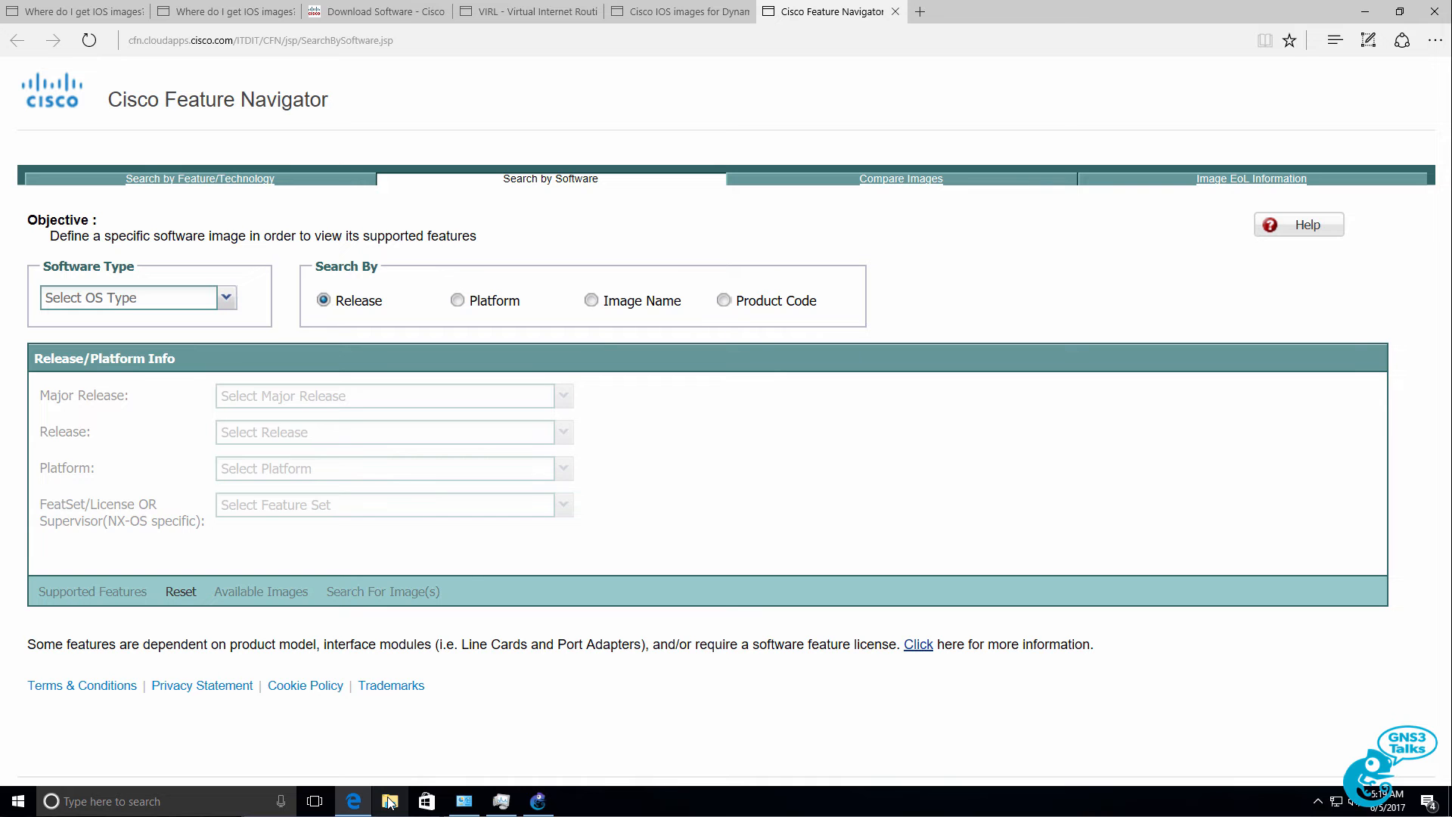
Search Cisco Feature Navigator by image name c3725-adventerprisek9-mz.124-15.T14.bin and read its 256 DRAM / 64 flash needs.
left_click(592, 299)
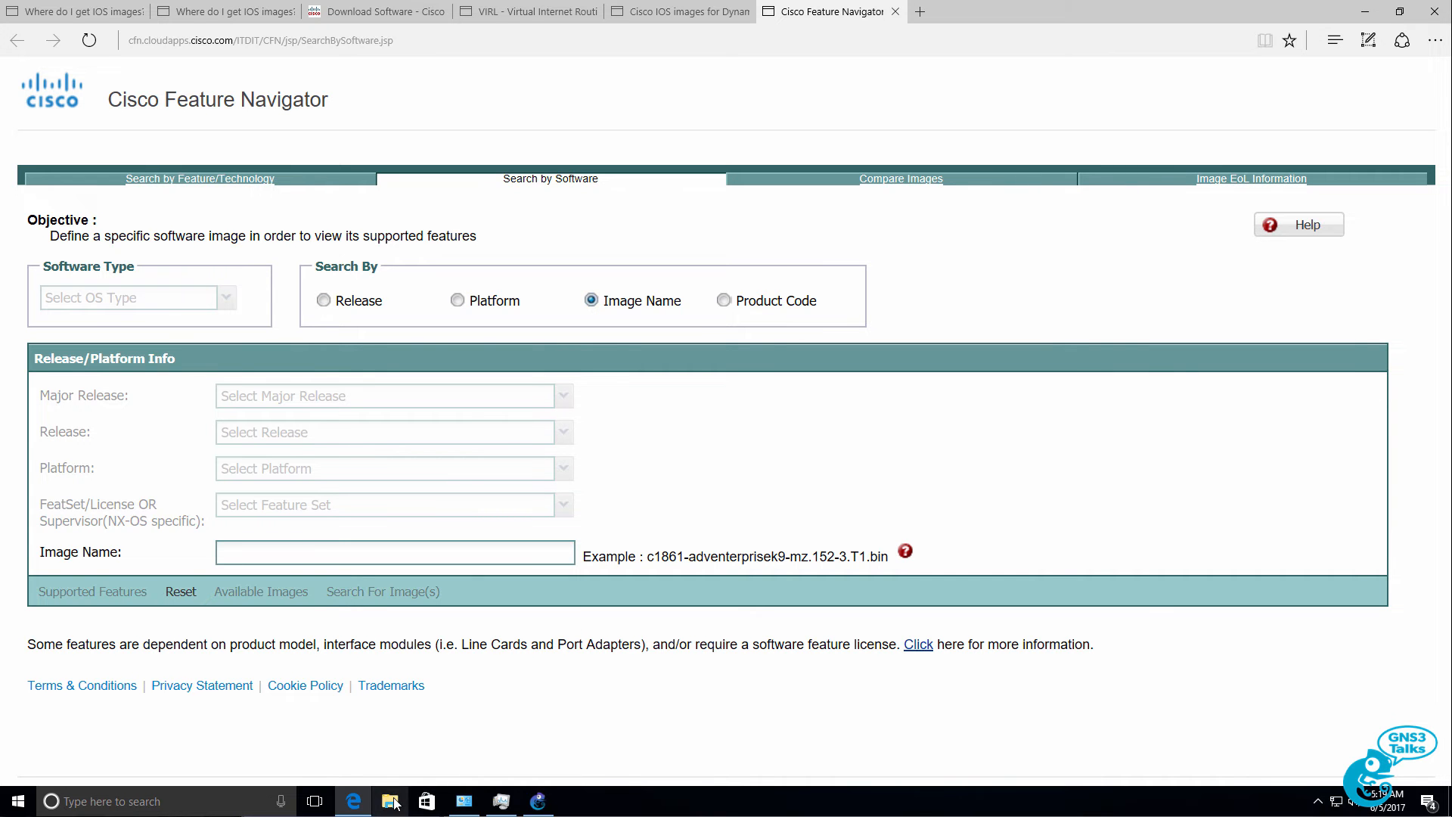
left_click(389, 801)
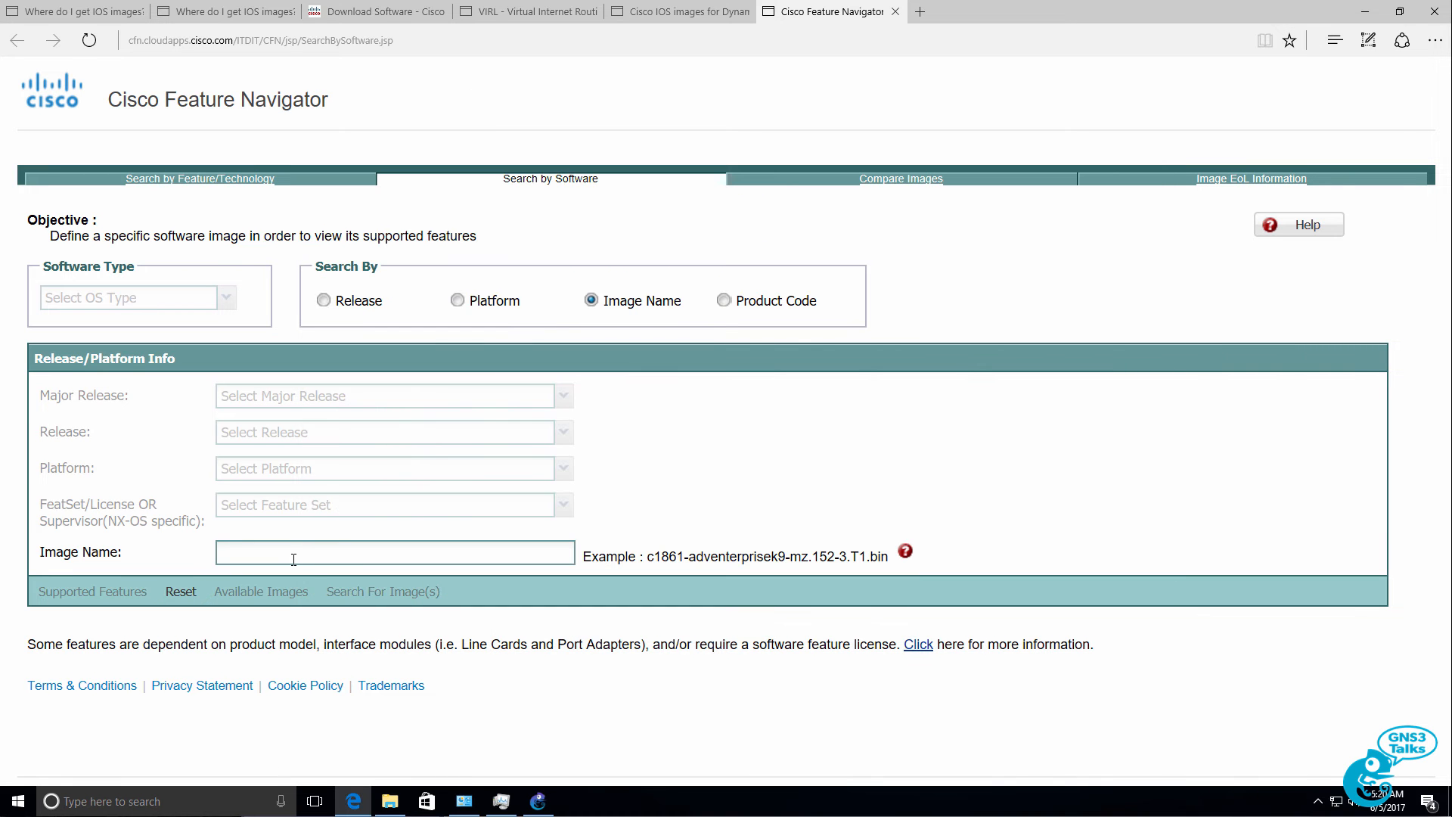
type("c3725-adventerprisek9-mz.124-15.T14.bin")
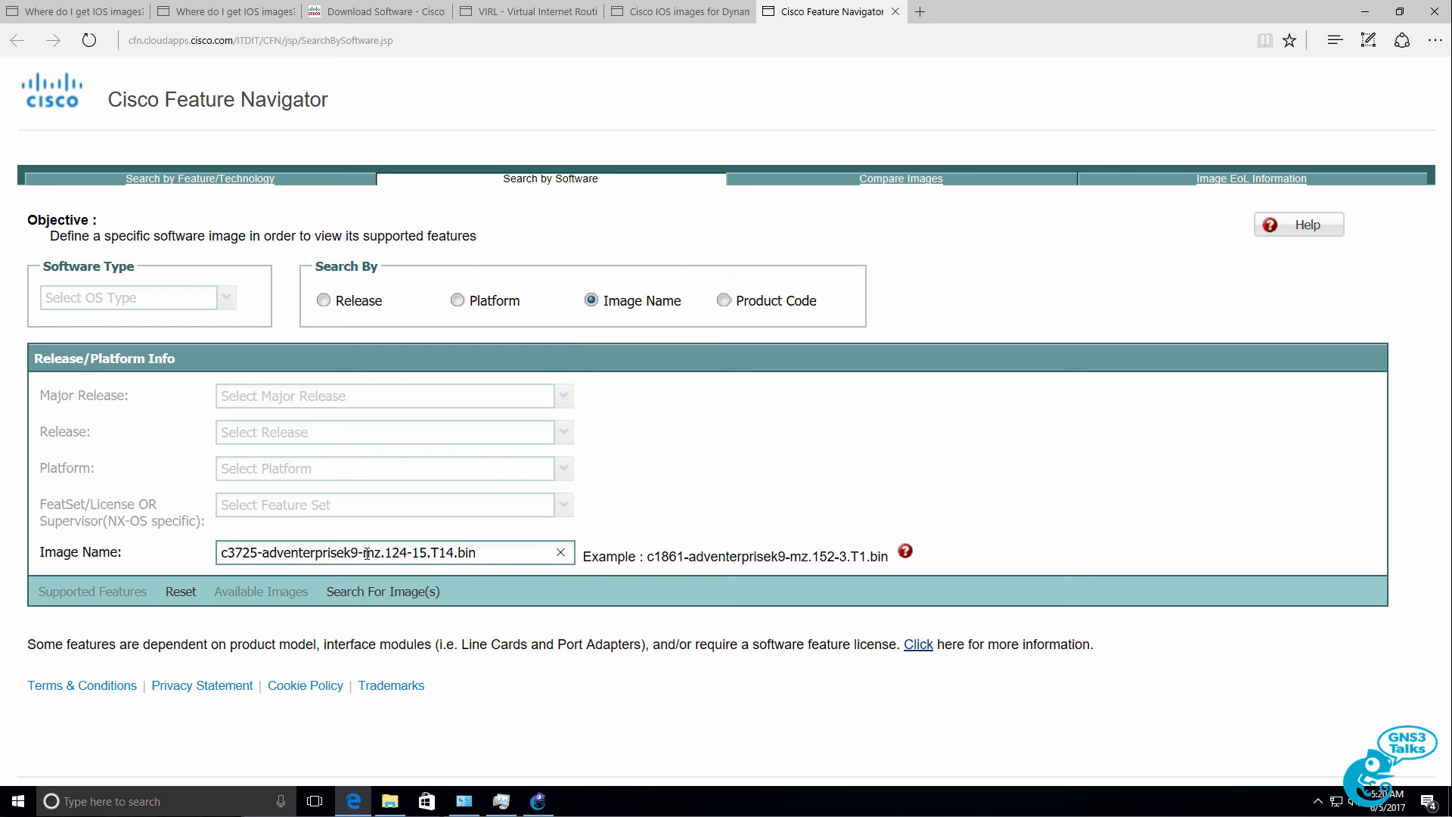
left_click(382, 591)
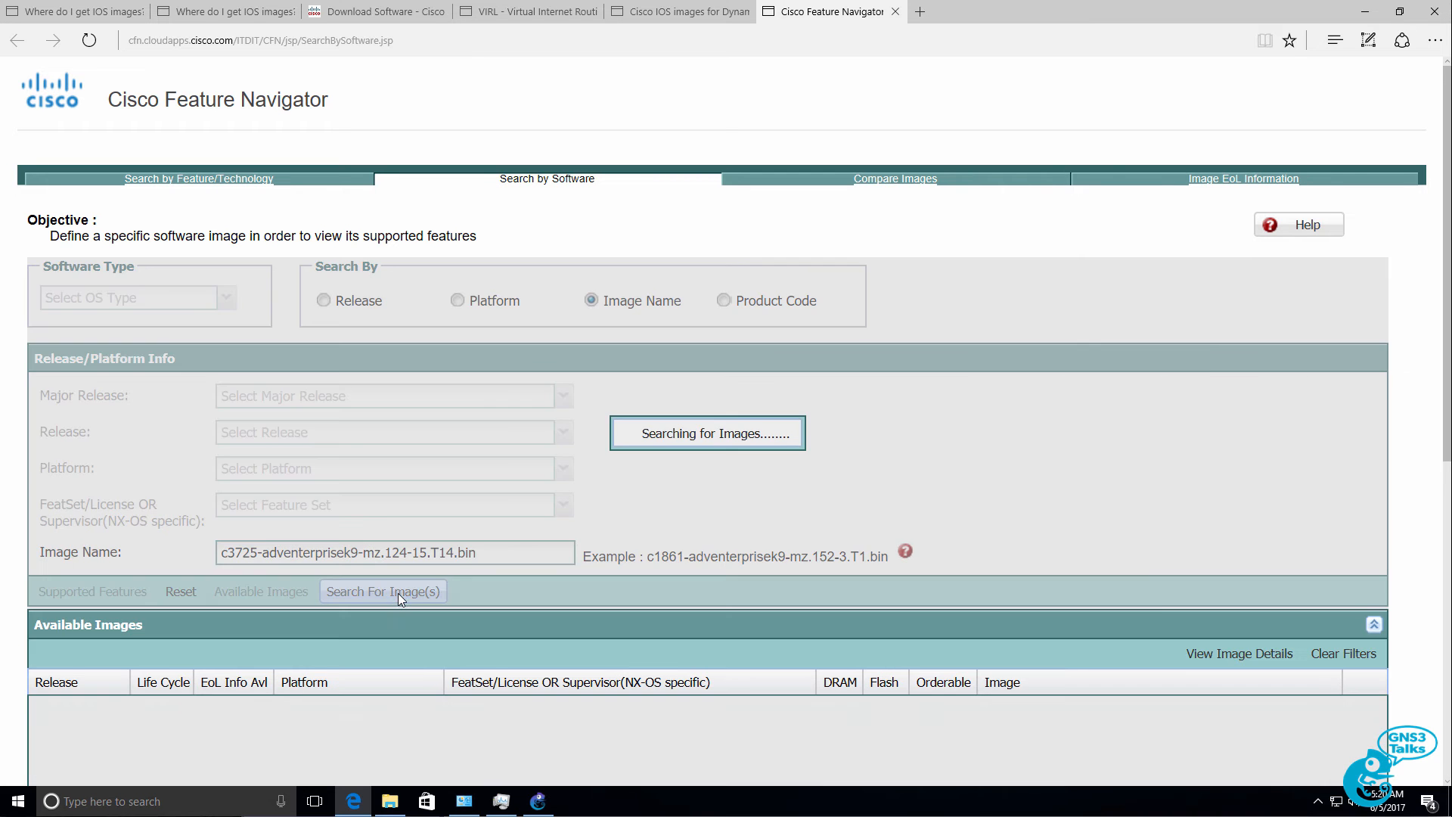
left_click(383, 592)
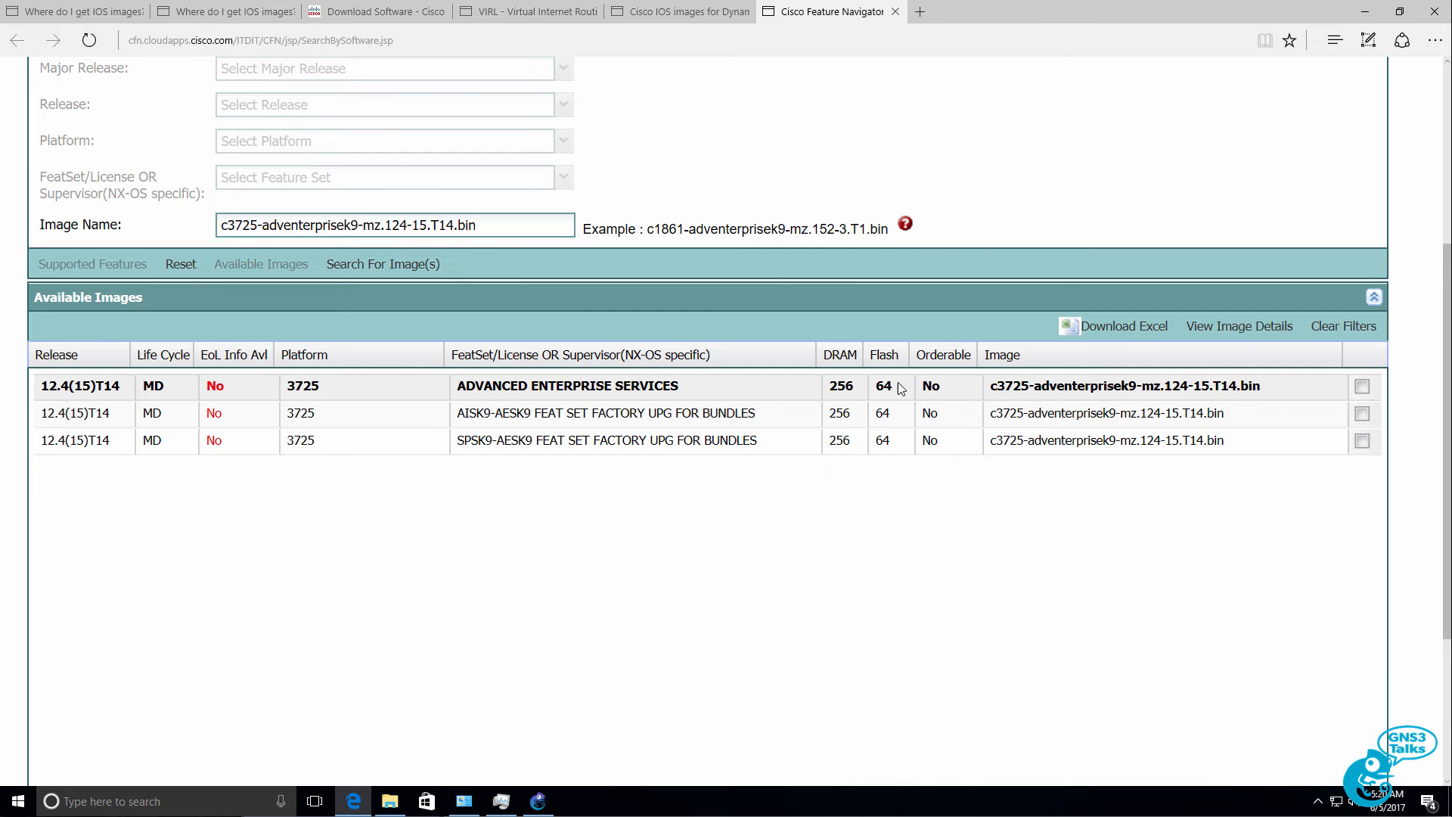
mouse_move(851, 389)
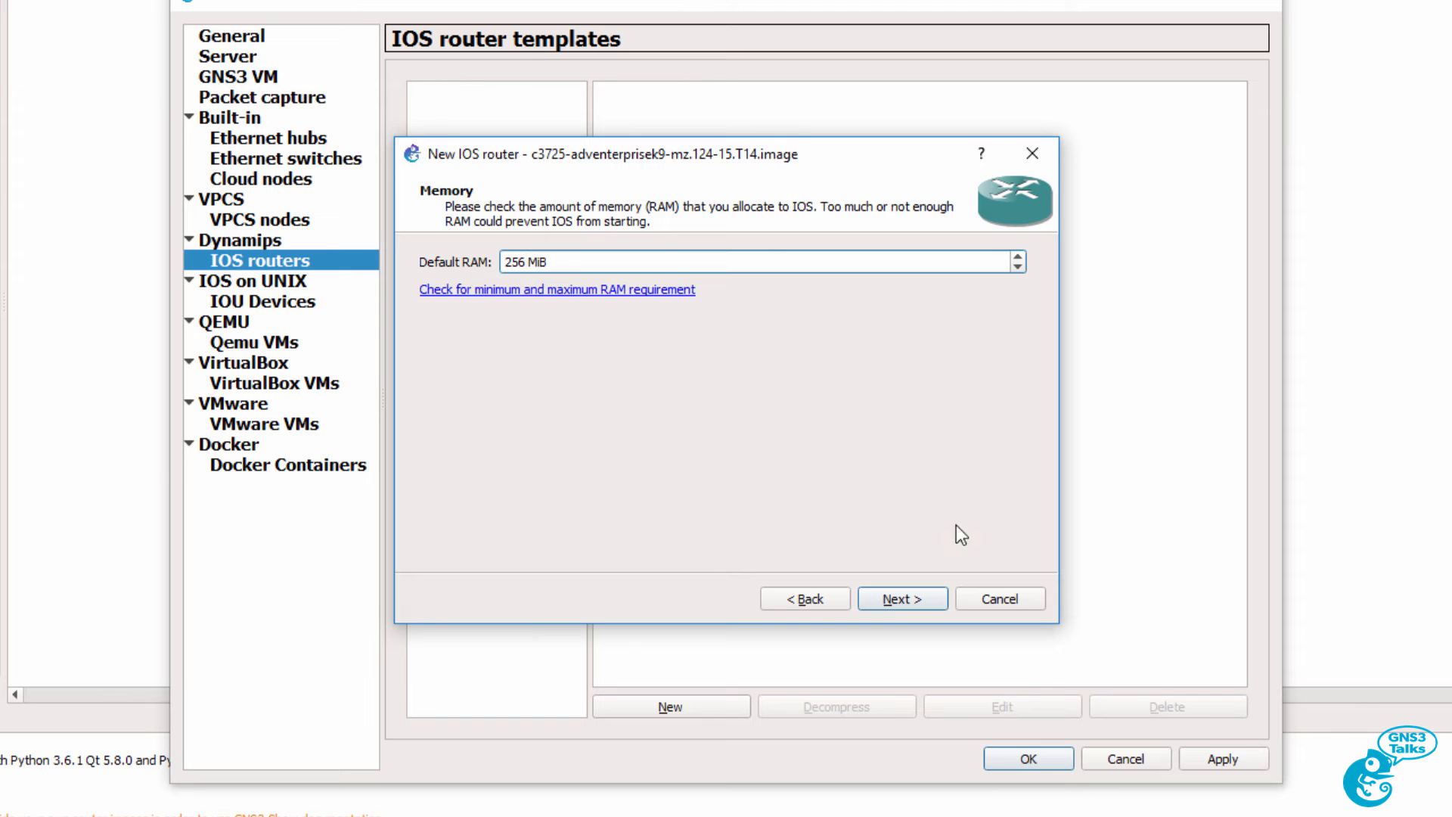
Give the c3725 template NM-1FE-TX in slot 1, NM-4T in slot 2 and a second WIC-1T module.
left_click(900, 599)
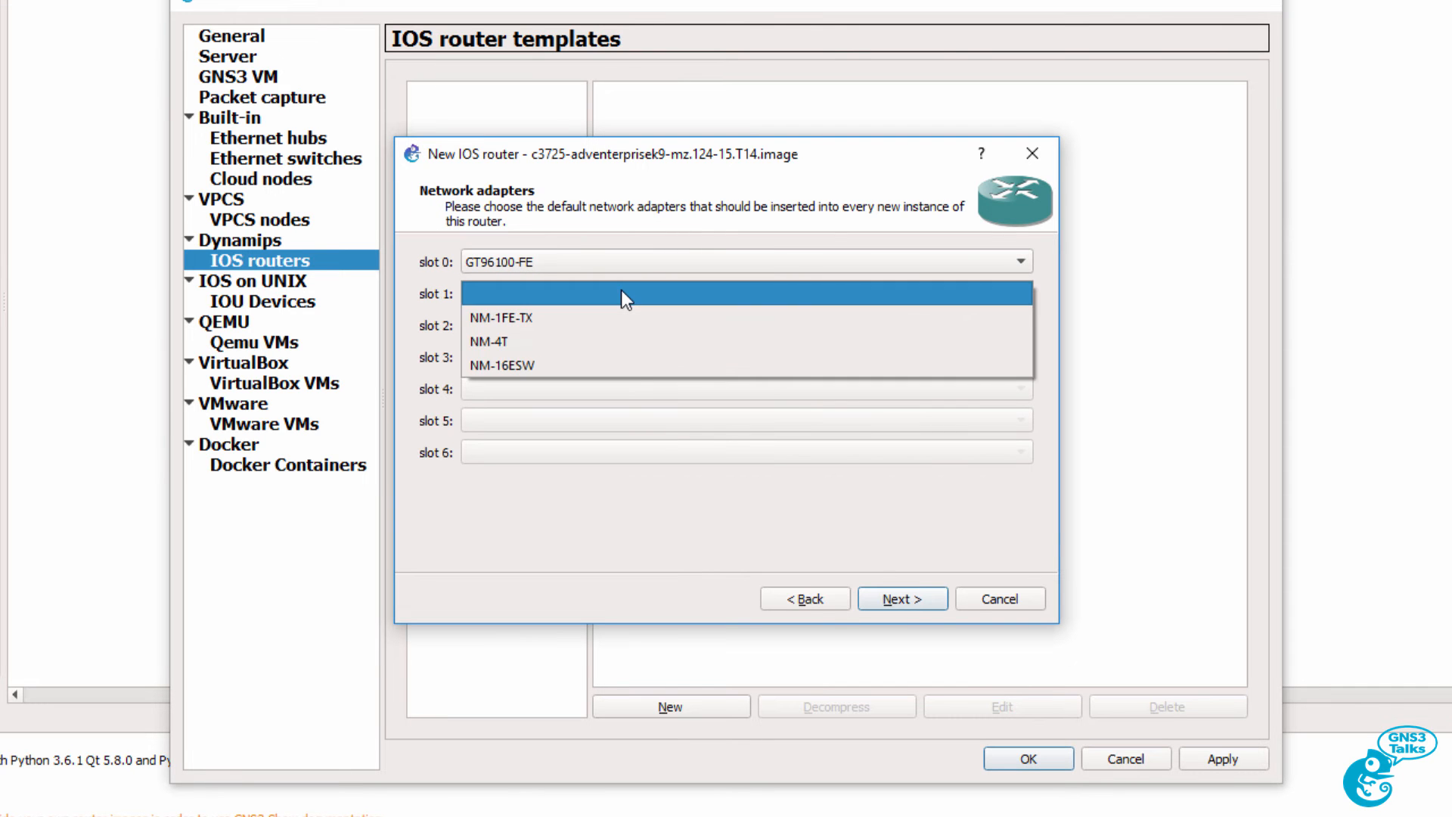
left_click(500, 318)
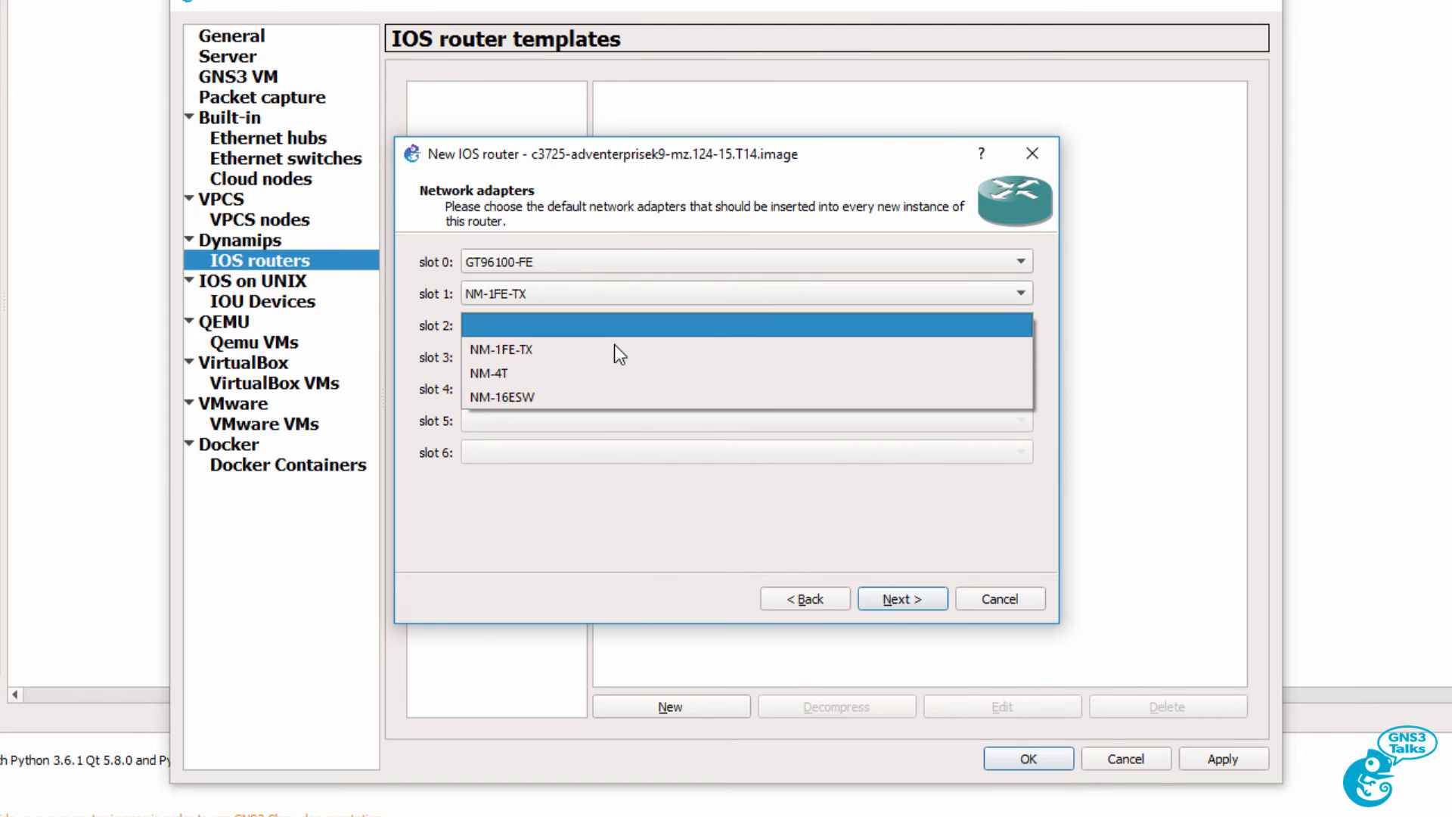
left_click(488, 374)
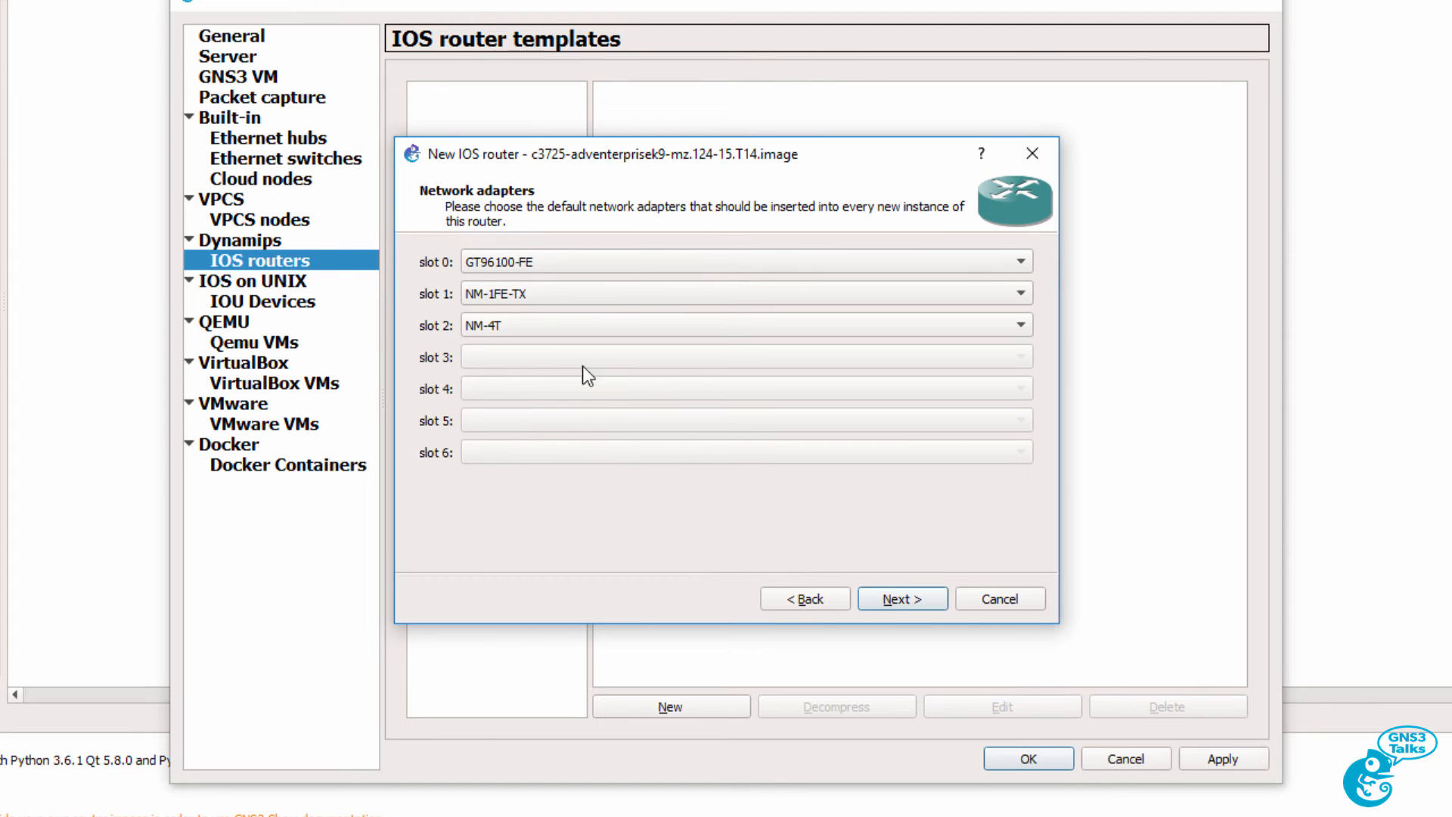
mouse_move(574, 336)
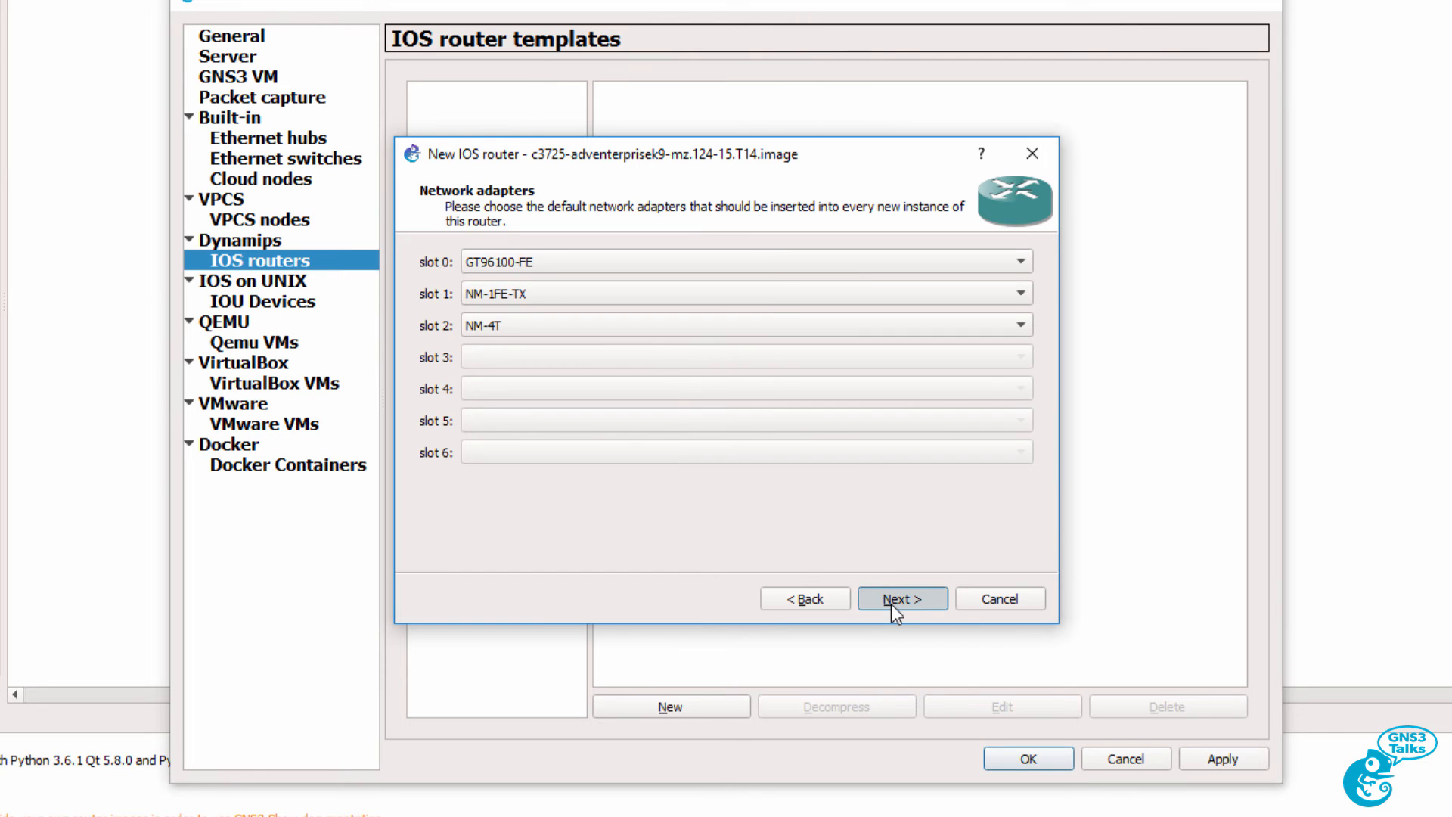
left_click(901, 597)
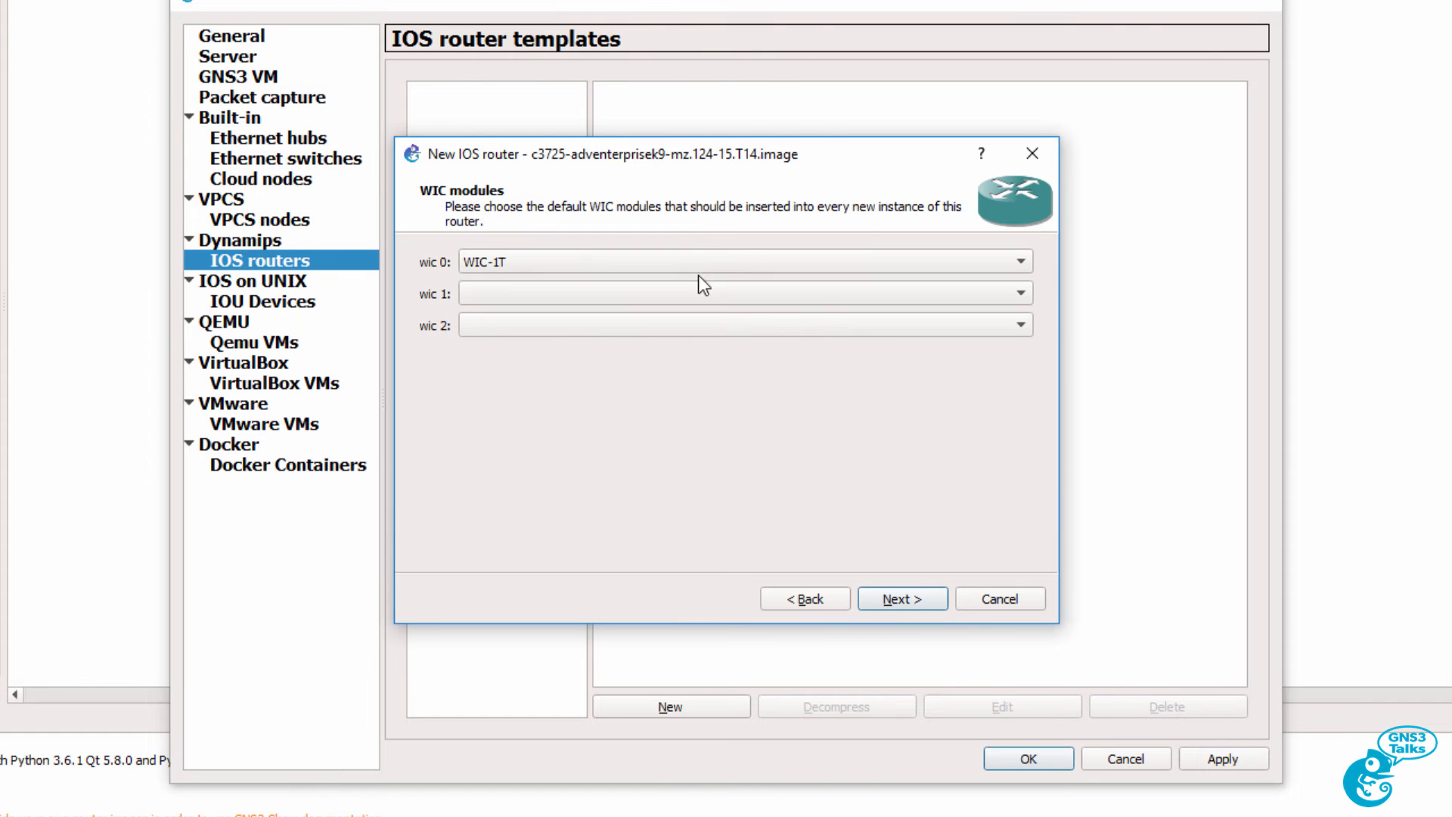
left_click(741, 292)
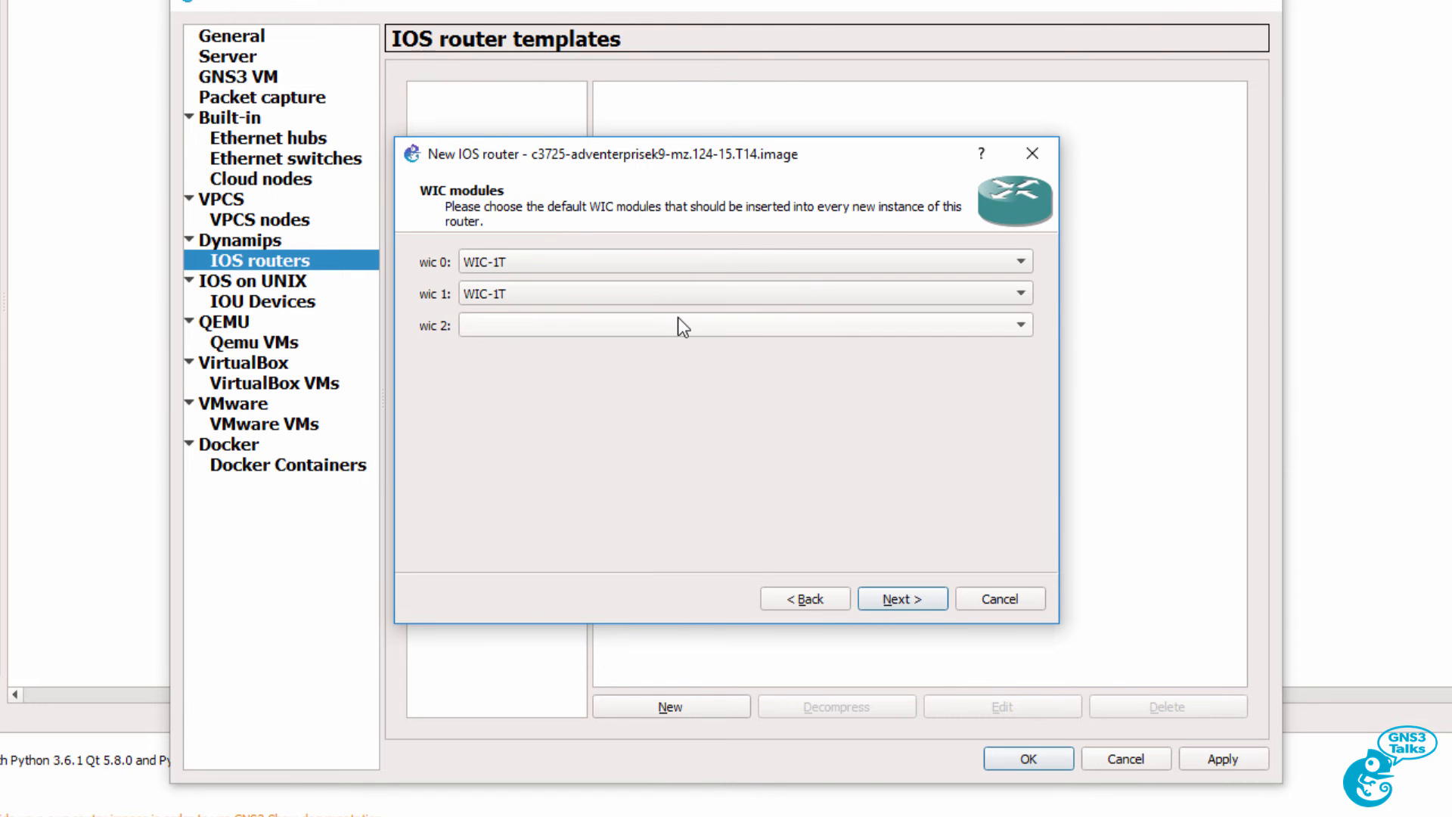
mouse_move(814, 543)
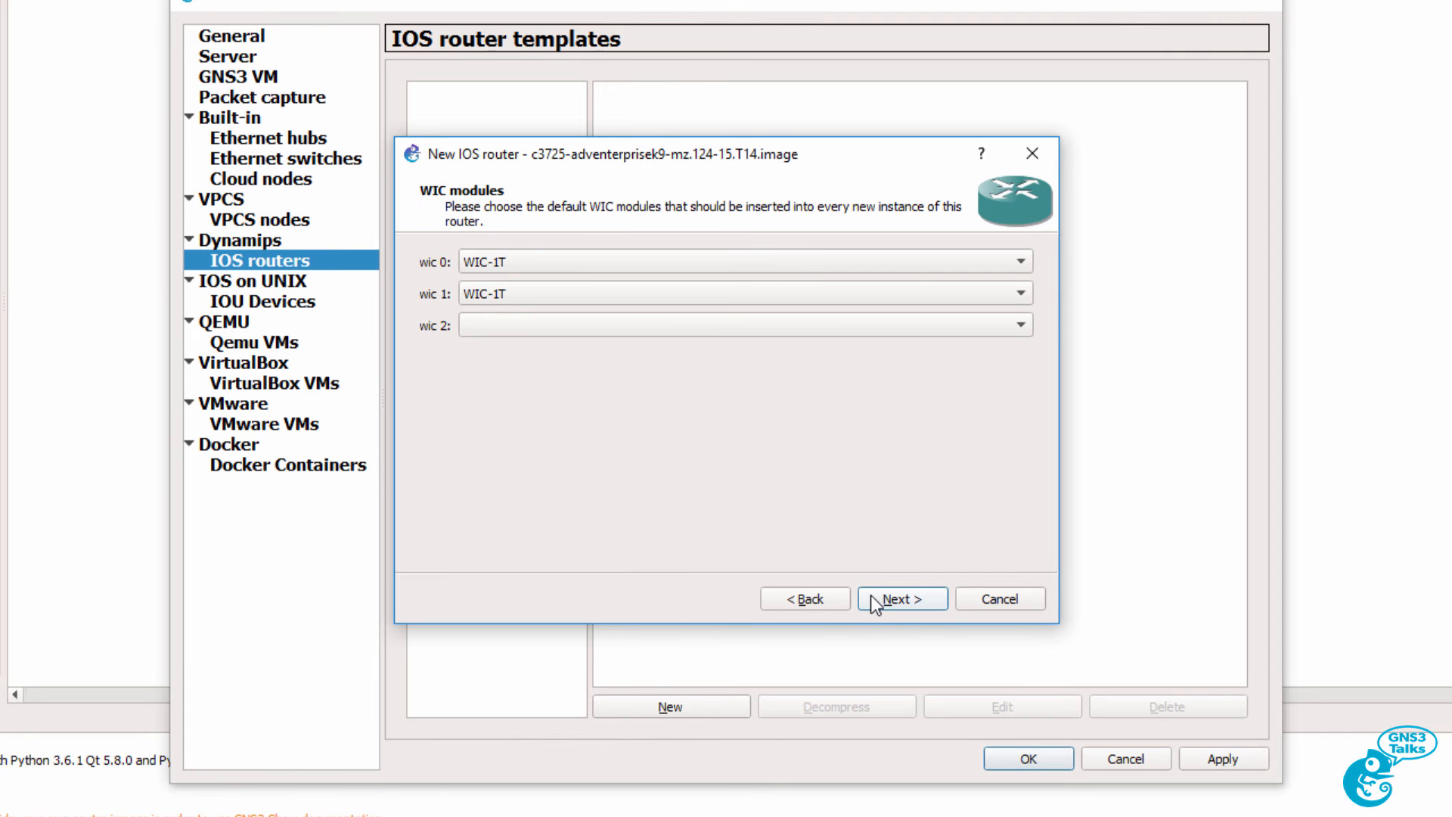
left_click(901, 598)
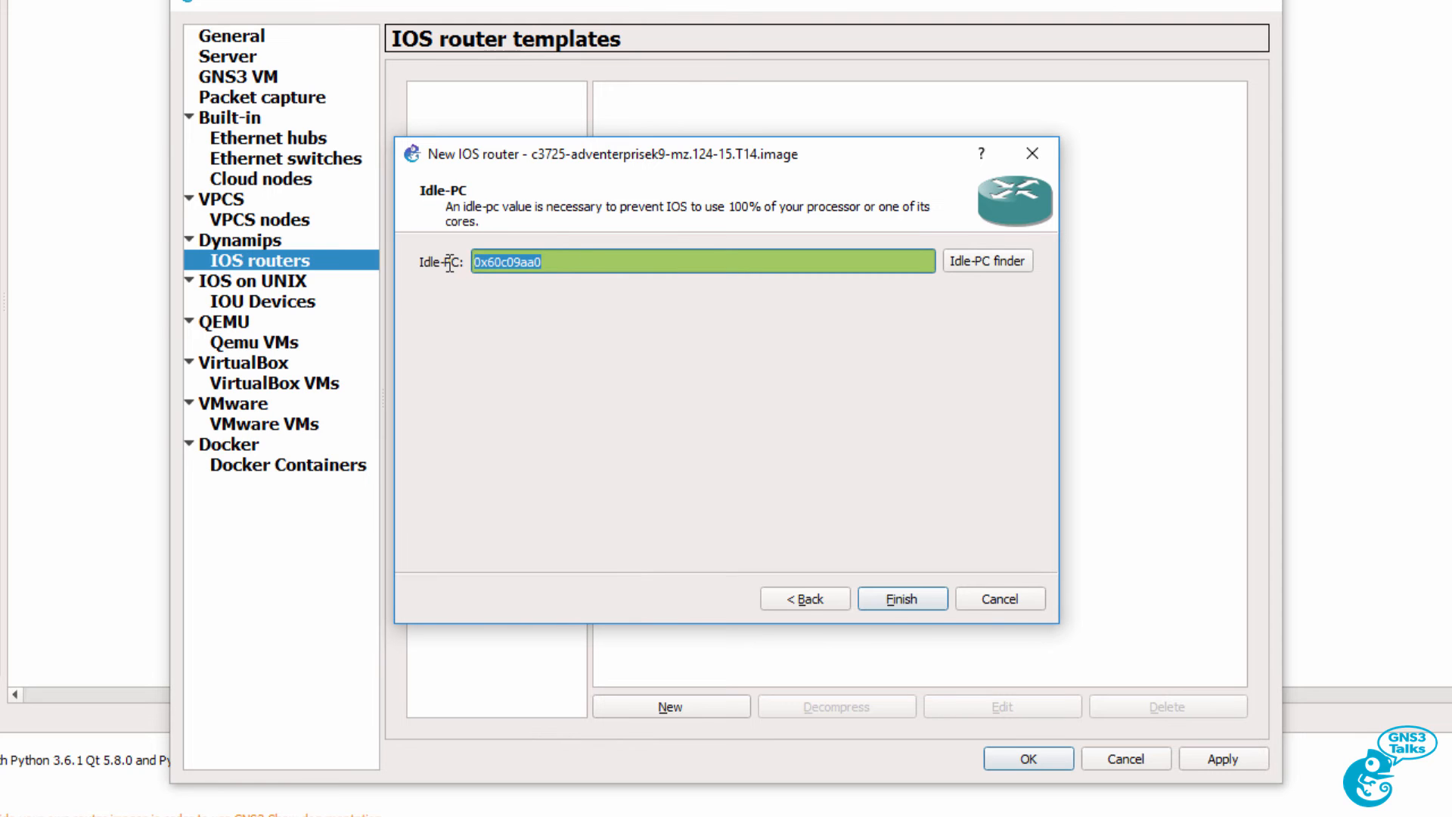
mouse_move(594, 323)
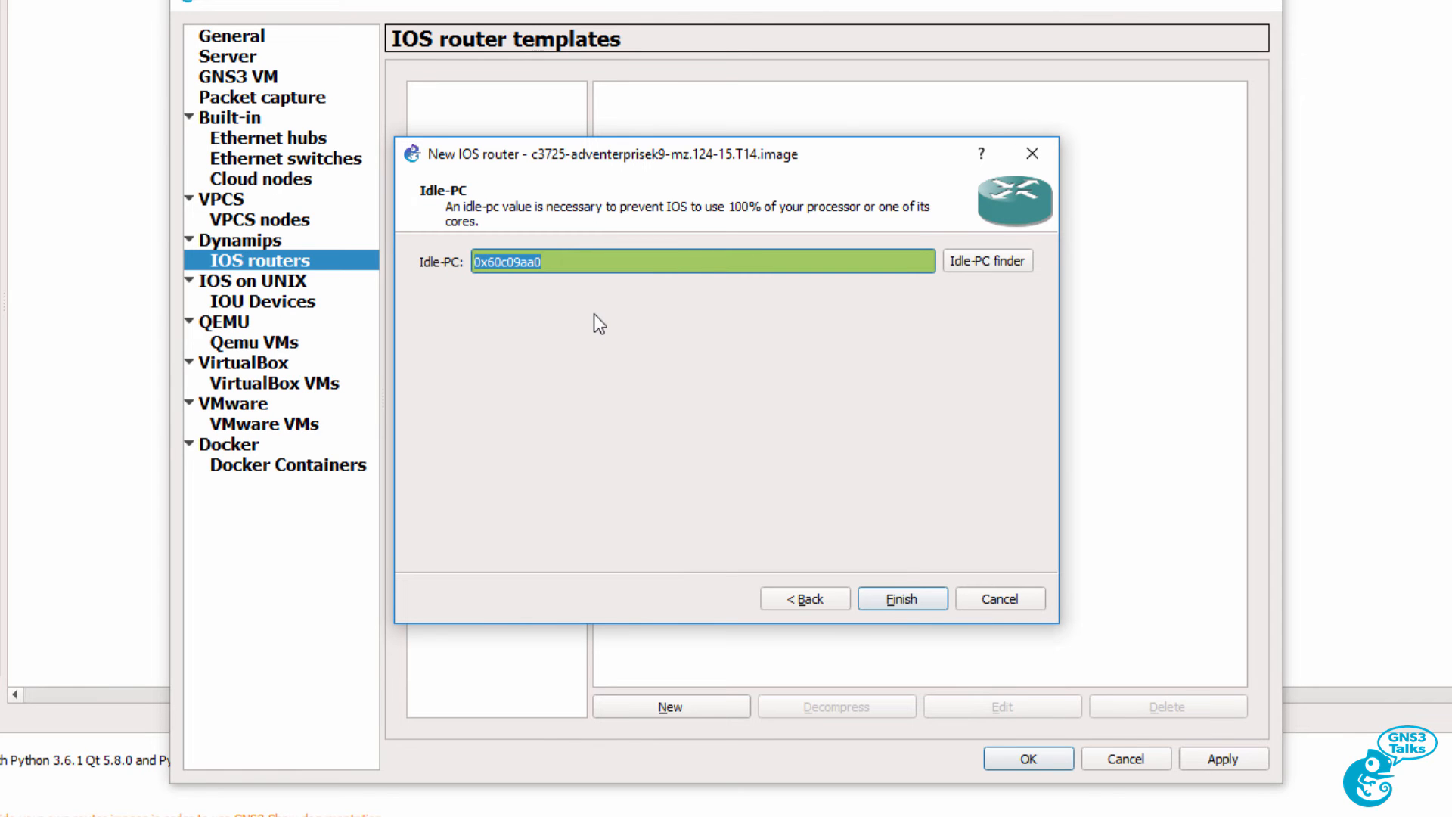
mouse_move(987, 266)
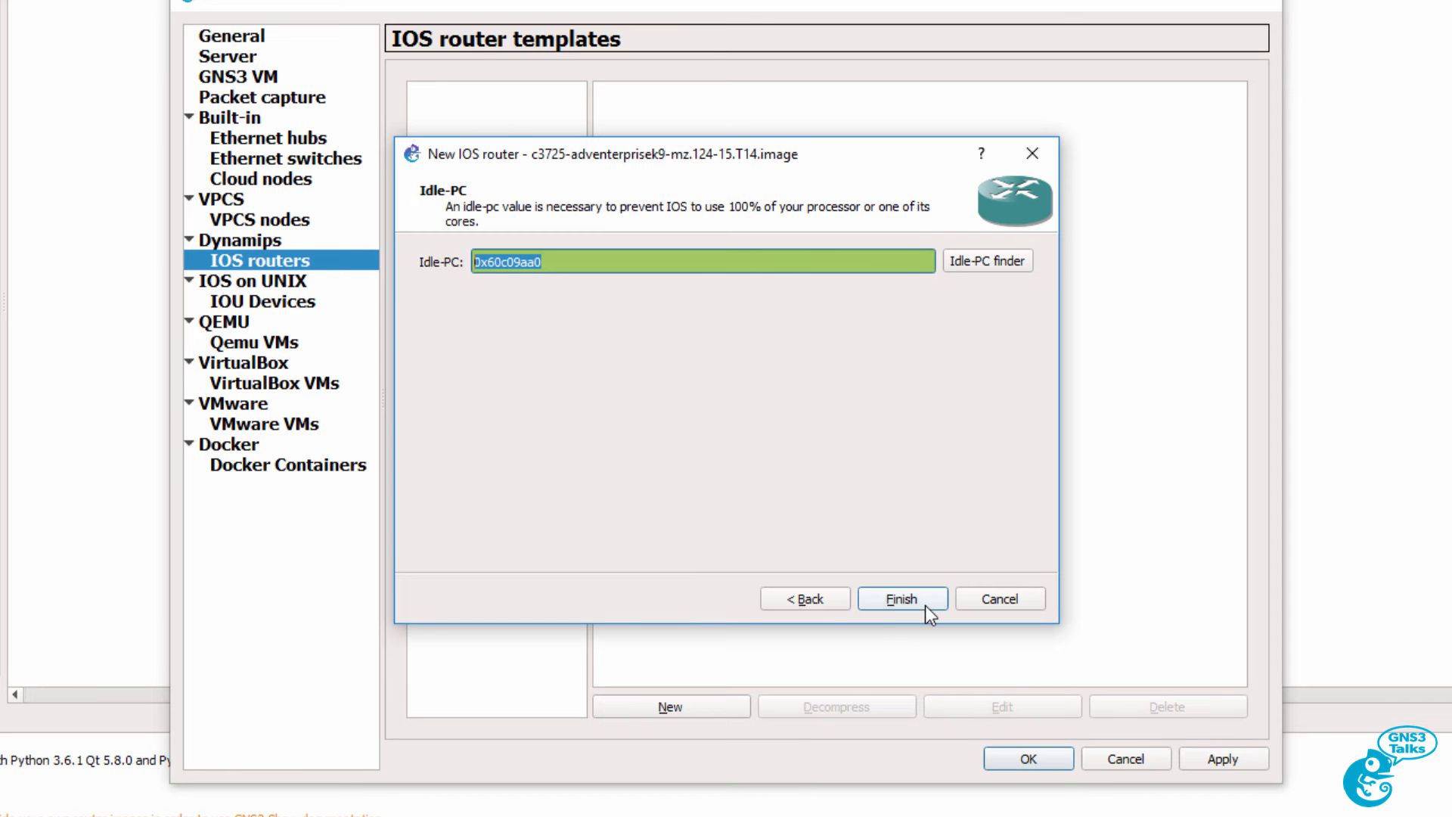
Finish the c3725 template keeping Idle-PC 0x60c09aa0.
left_click(900, 599)
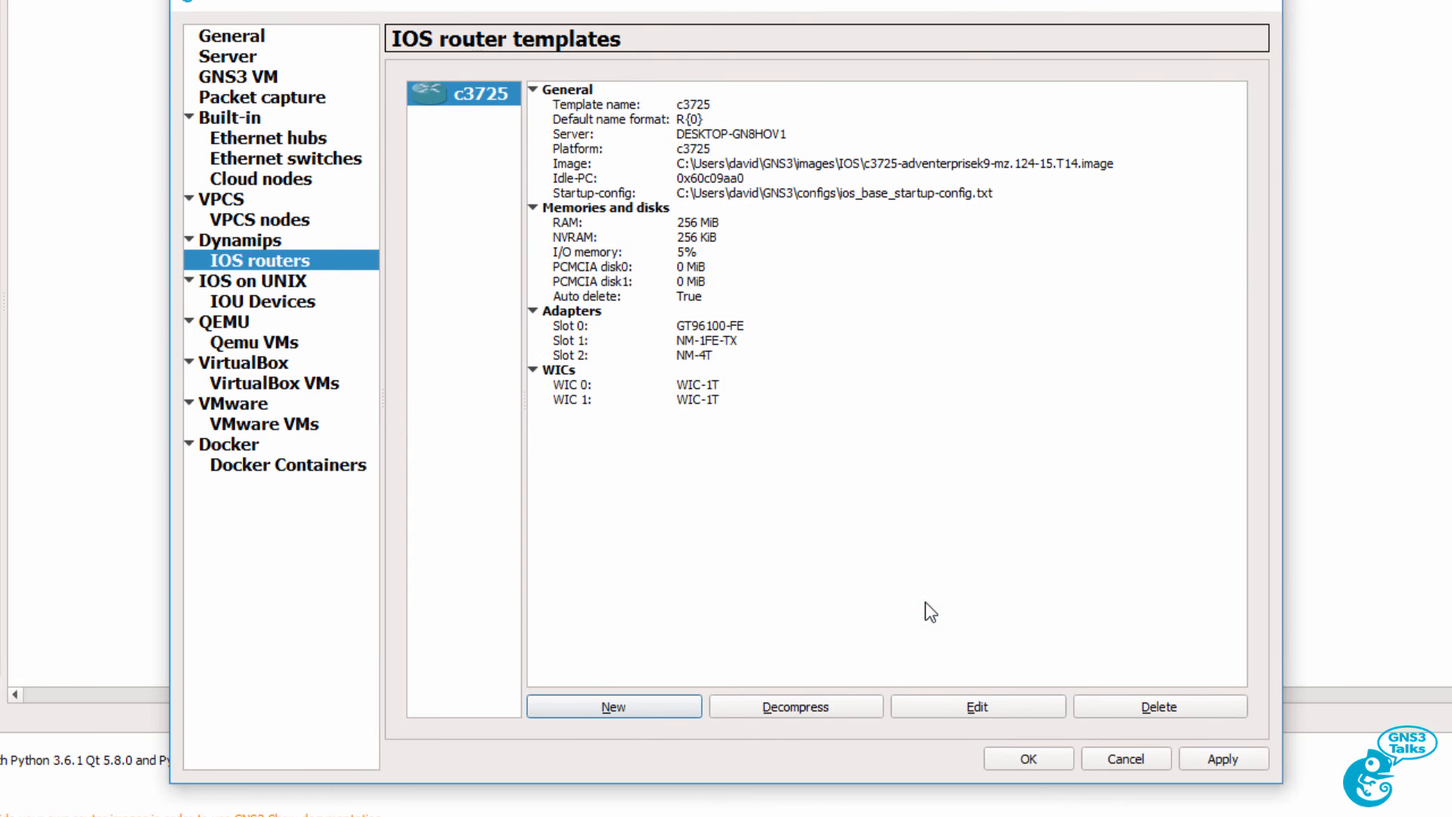
mouse_move(501, 118)
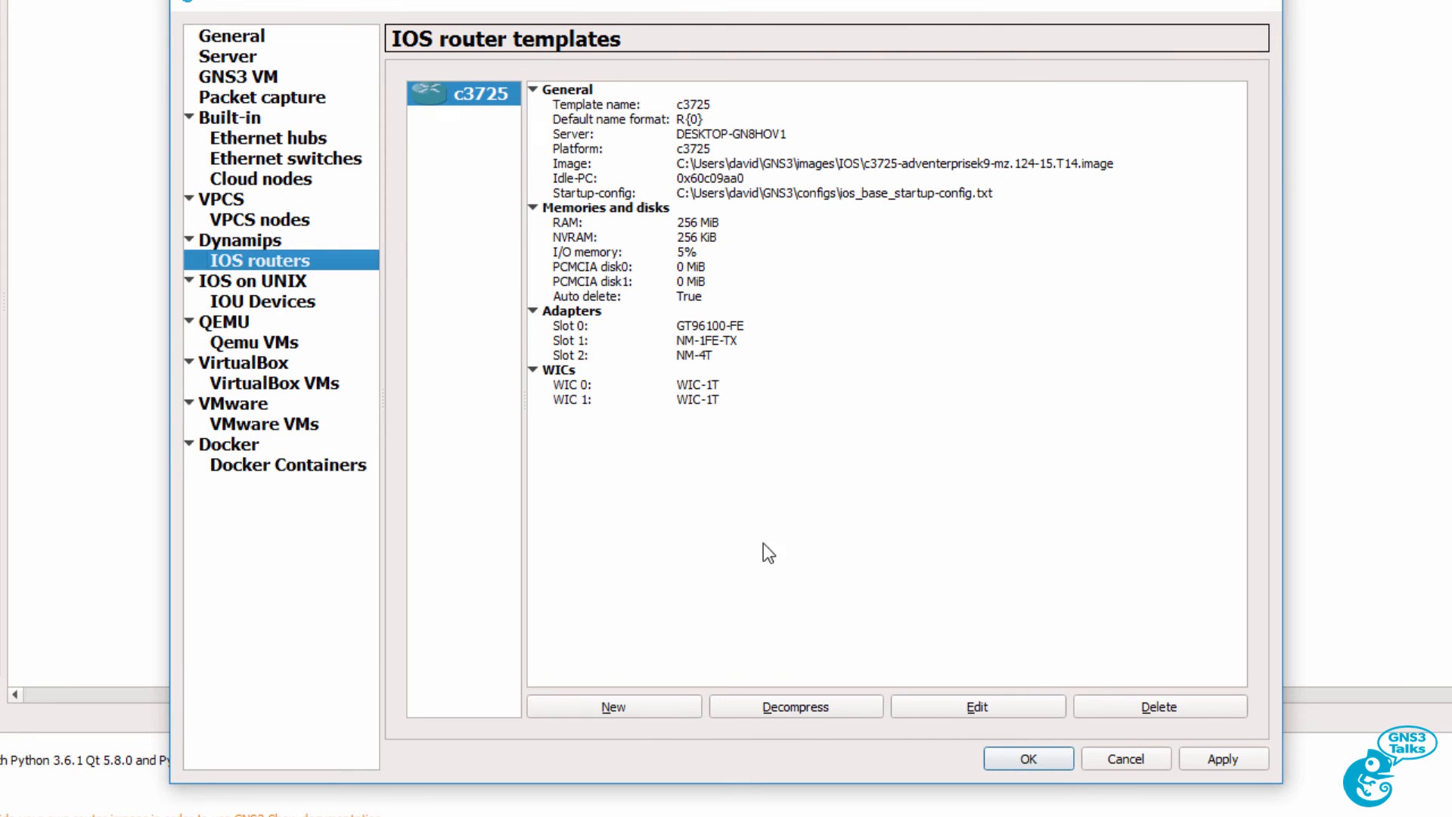
Place two c3725 routers, R1 and R2, on the workspace from the new template.
left_click(1025, 758)
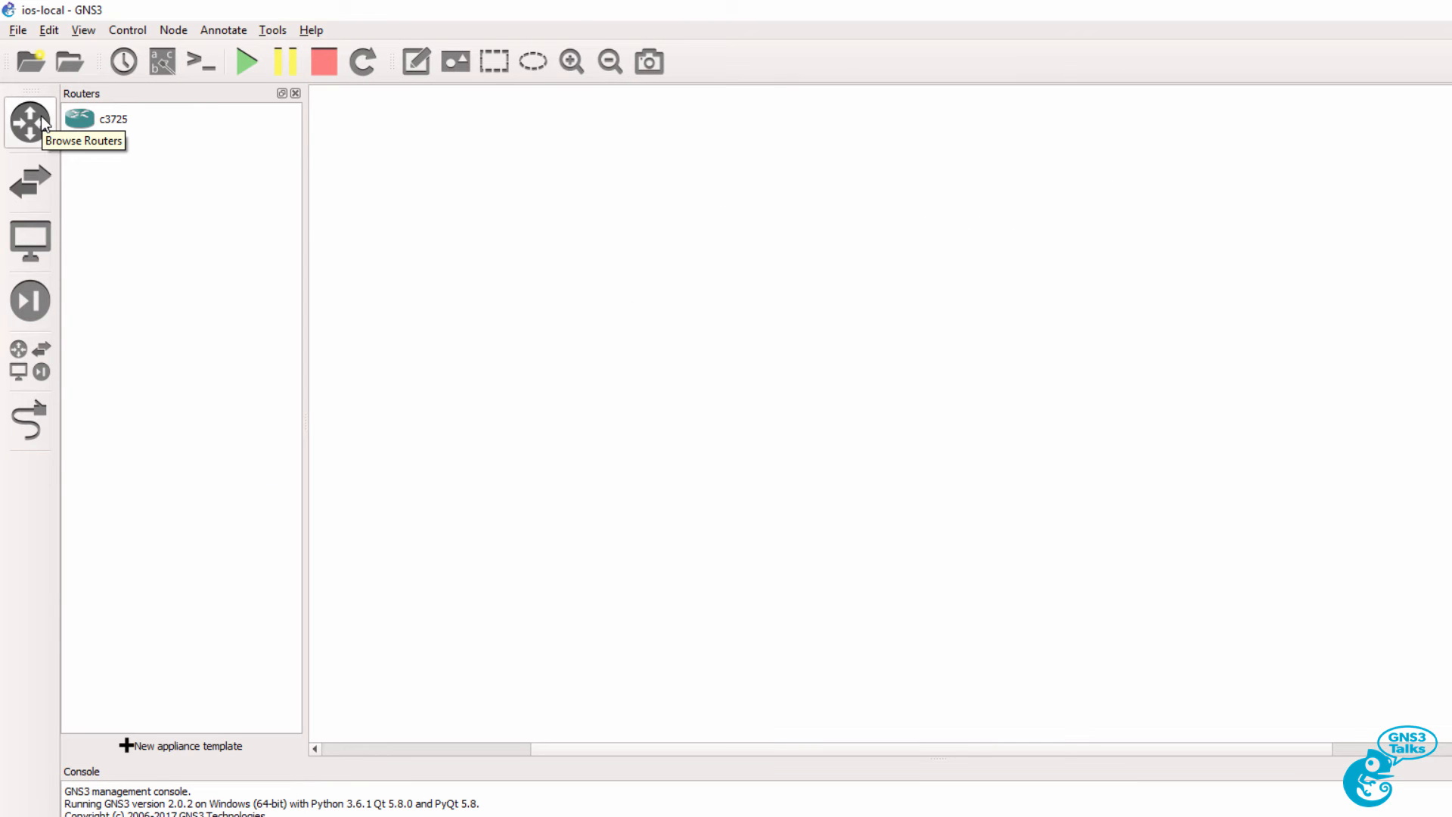
left_click_drag(114, 118, 570, 174)
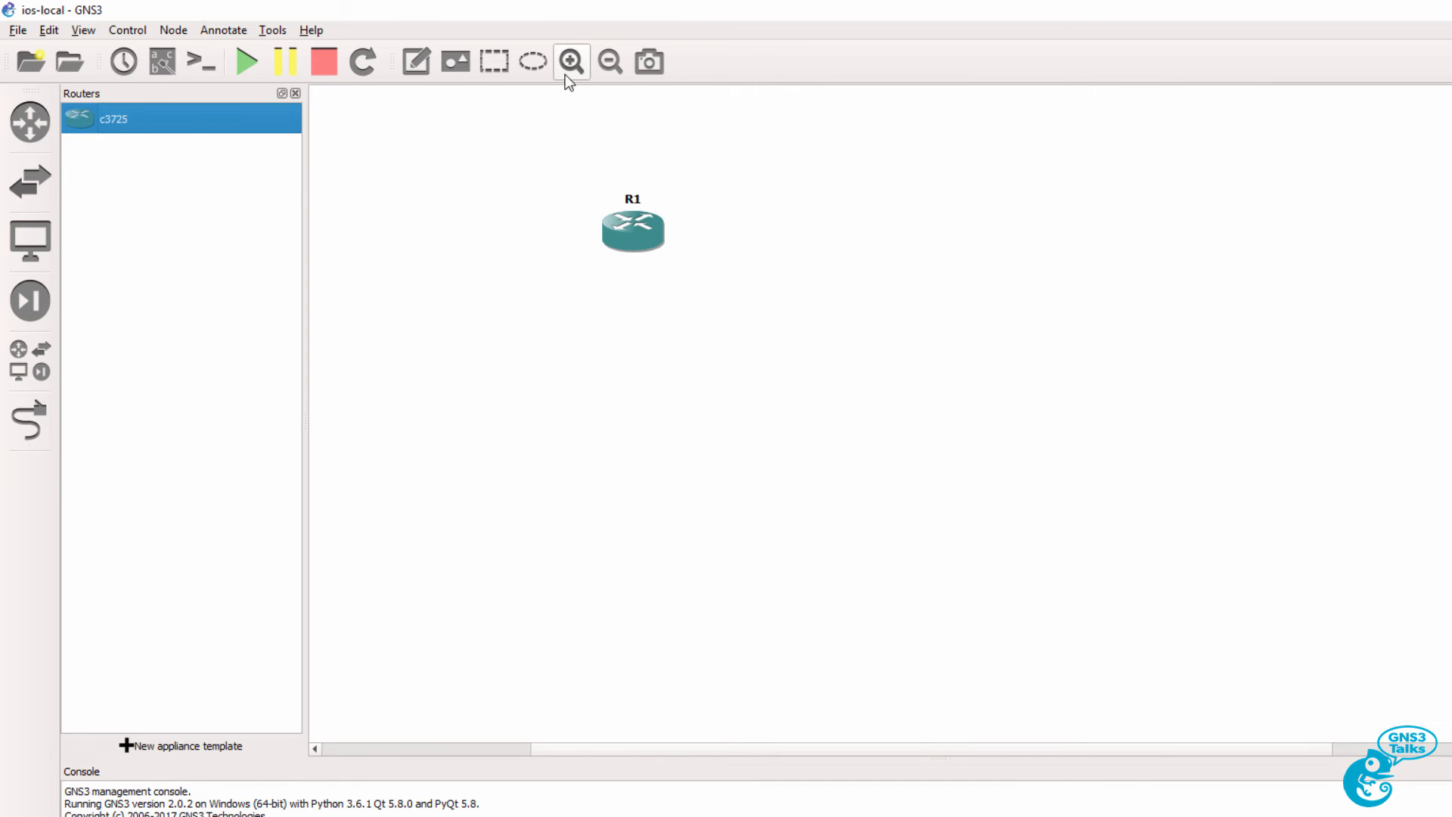
left_click(572, 61)
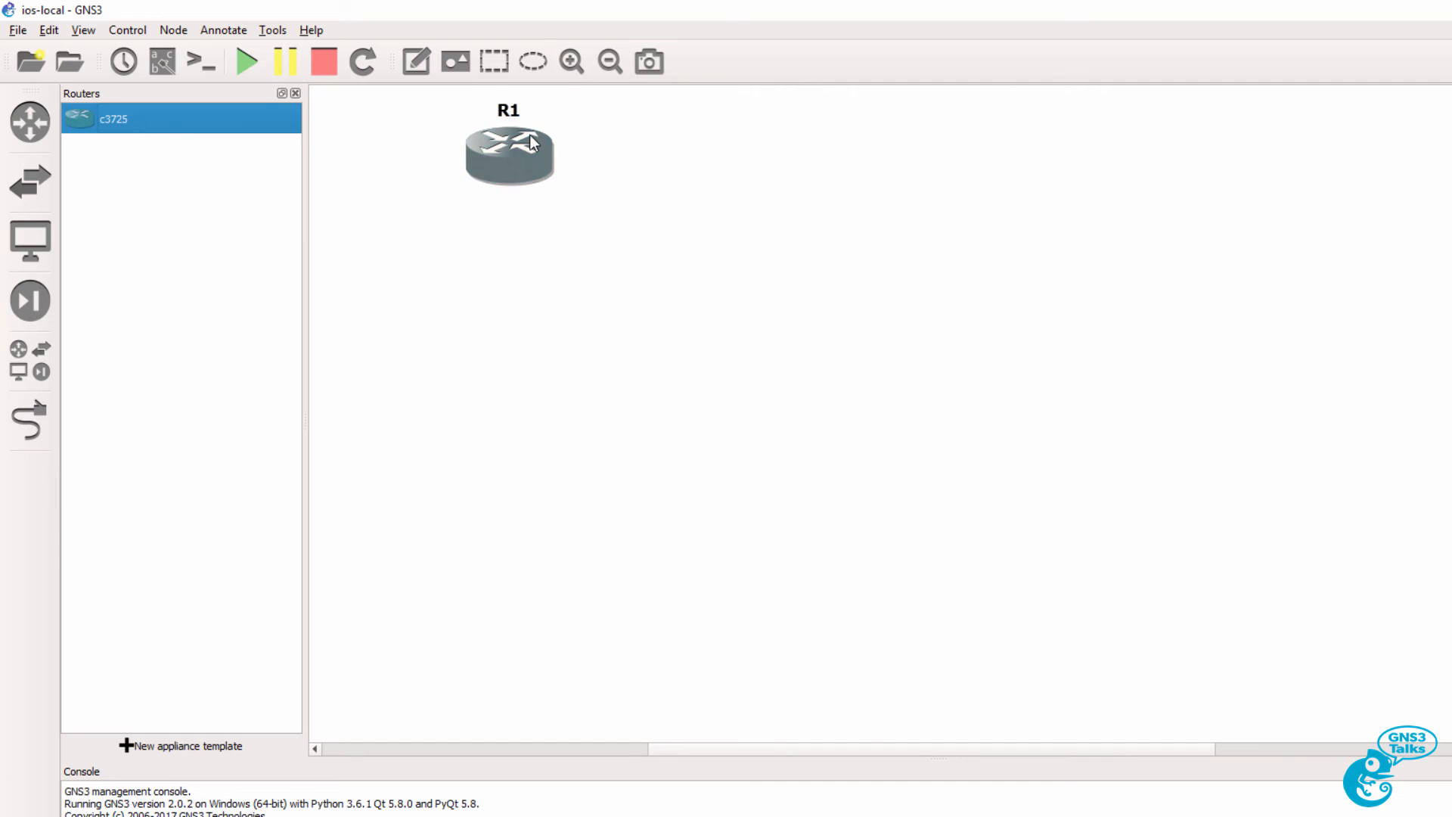
left_click(570, 61)
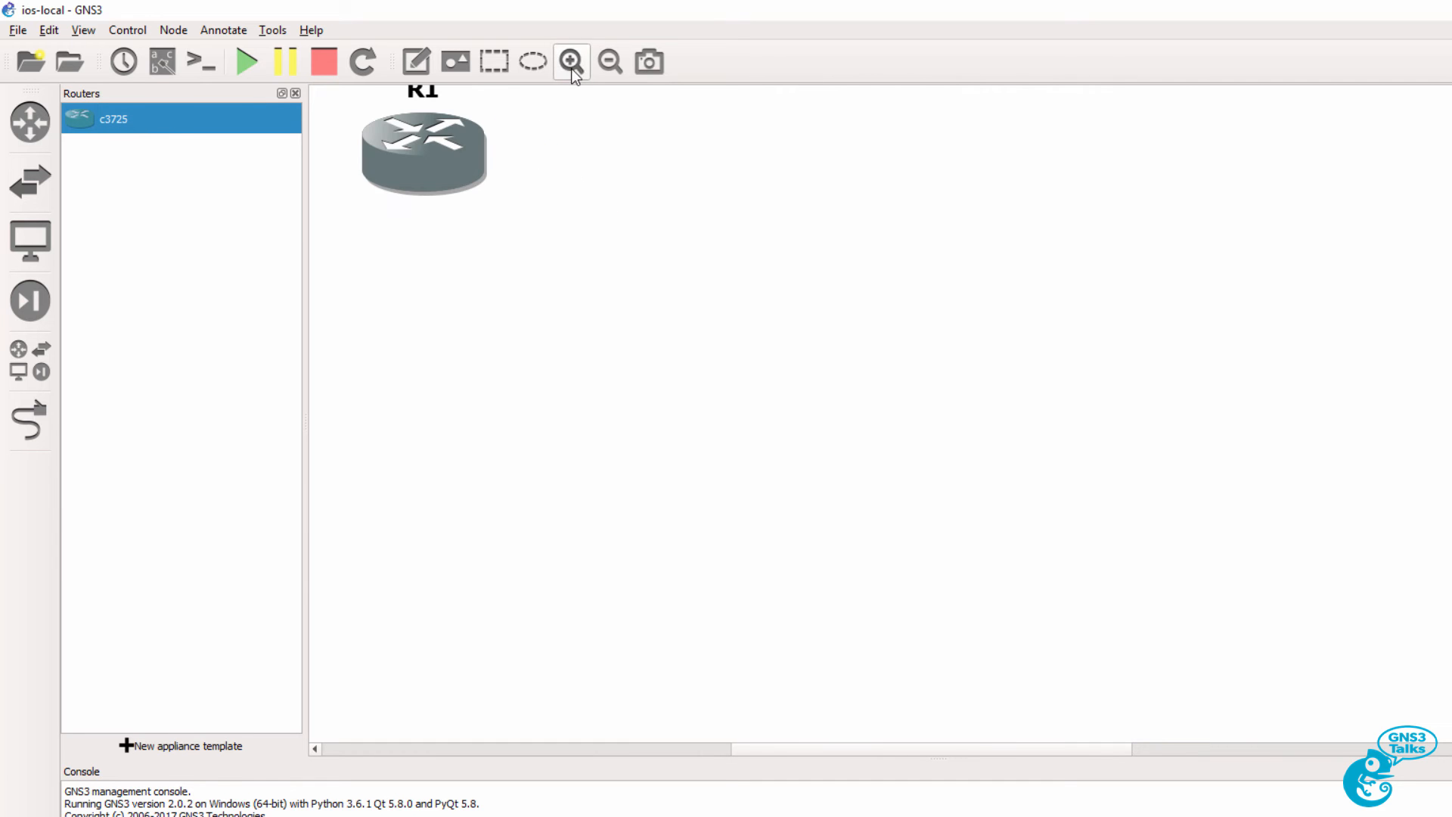
left_click(570, 61)
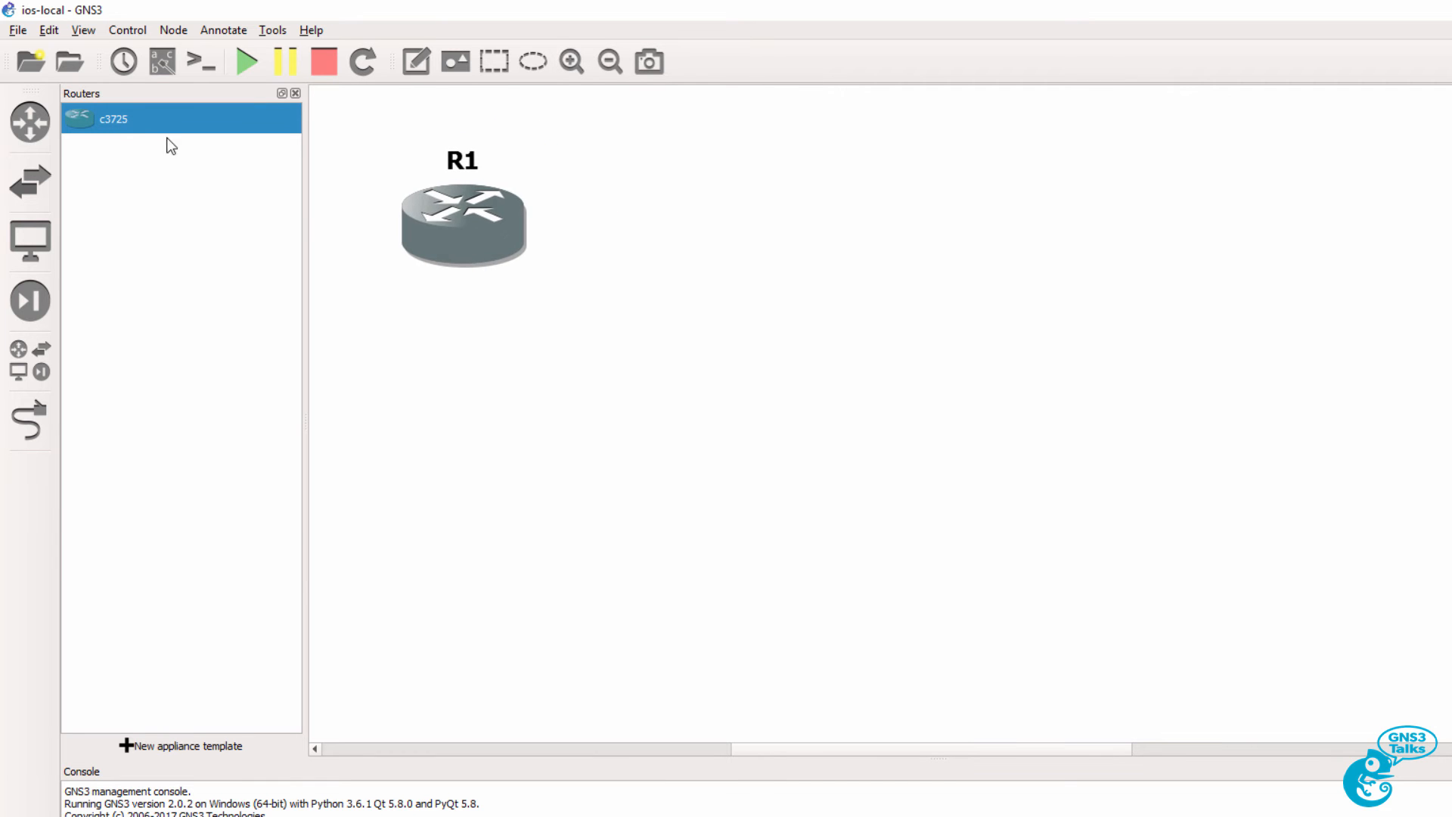
left_click_drag(114, 118, 999, 274)
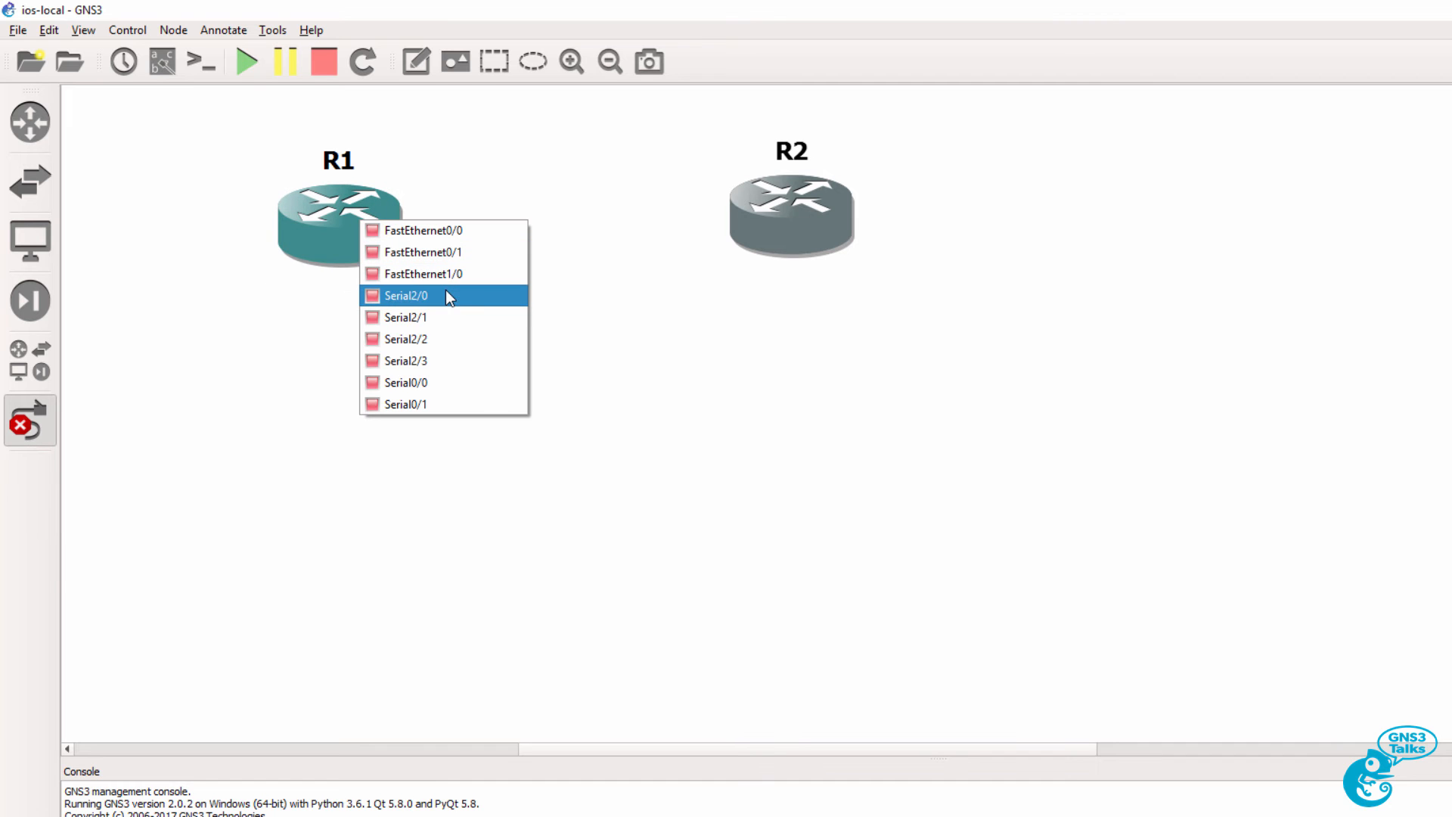
Link R1 to R2, choosing R1's interface for the new connection.
left_click(405, 295)
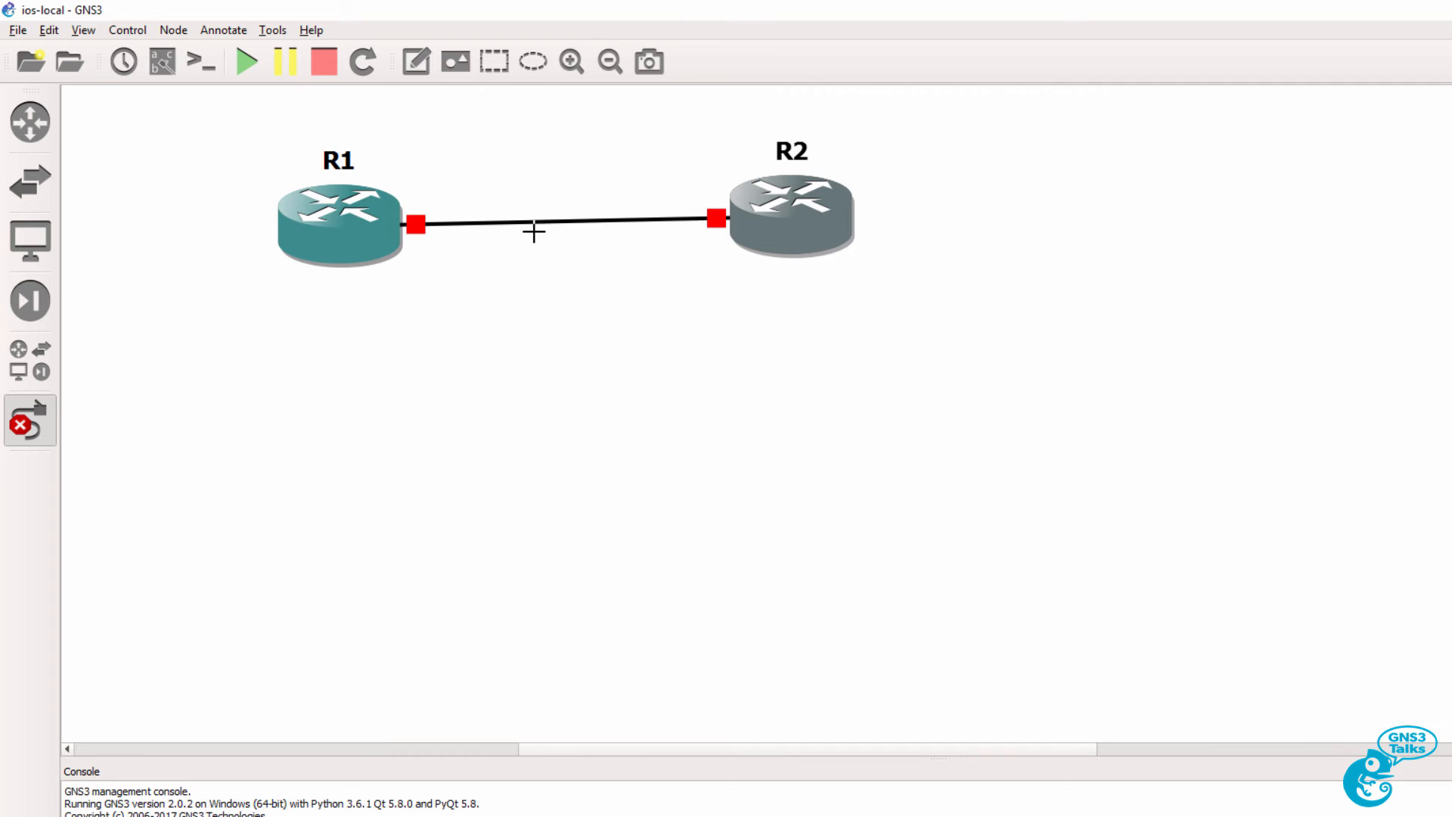
left_click(339, 222)
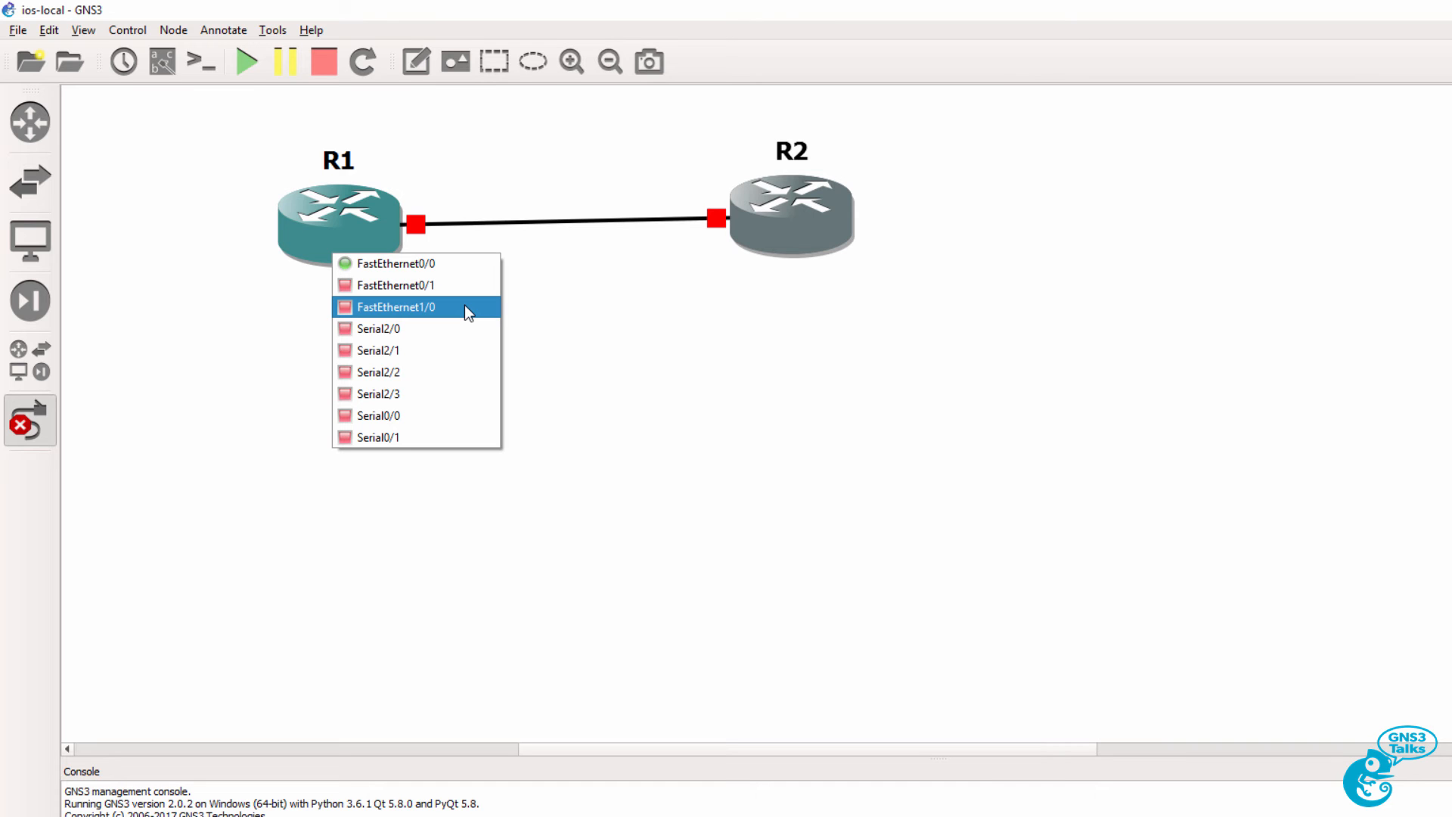
mouse_move(18, 424)
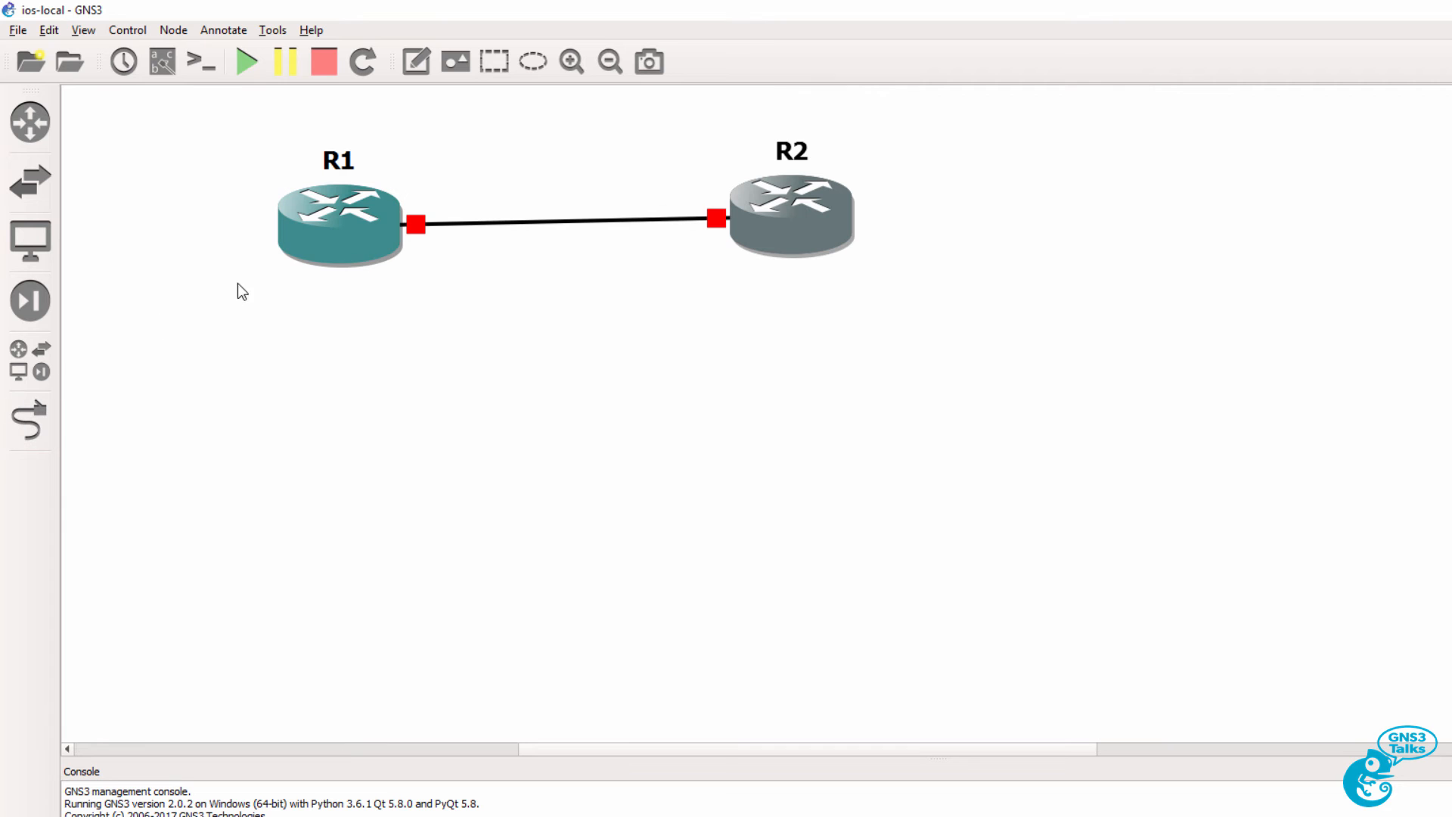
Start both routers and set R1's PuTTY console font to Courier New Bold 18.
left_click(160, 60)
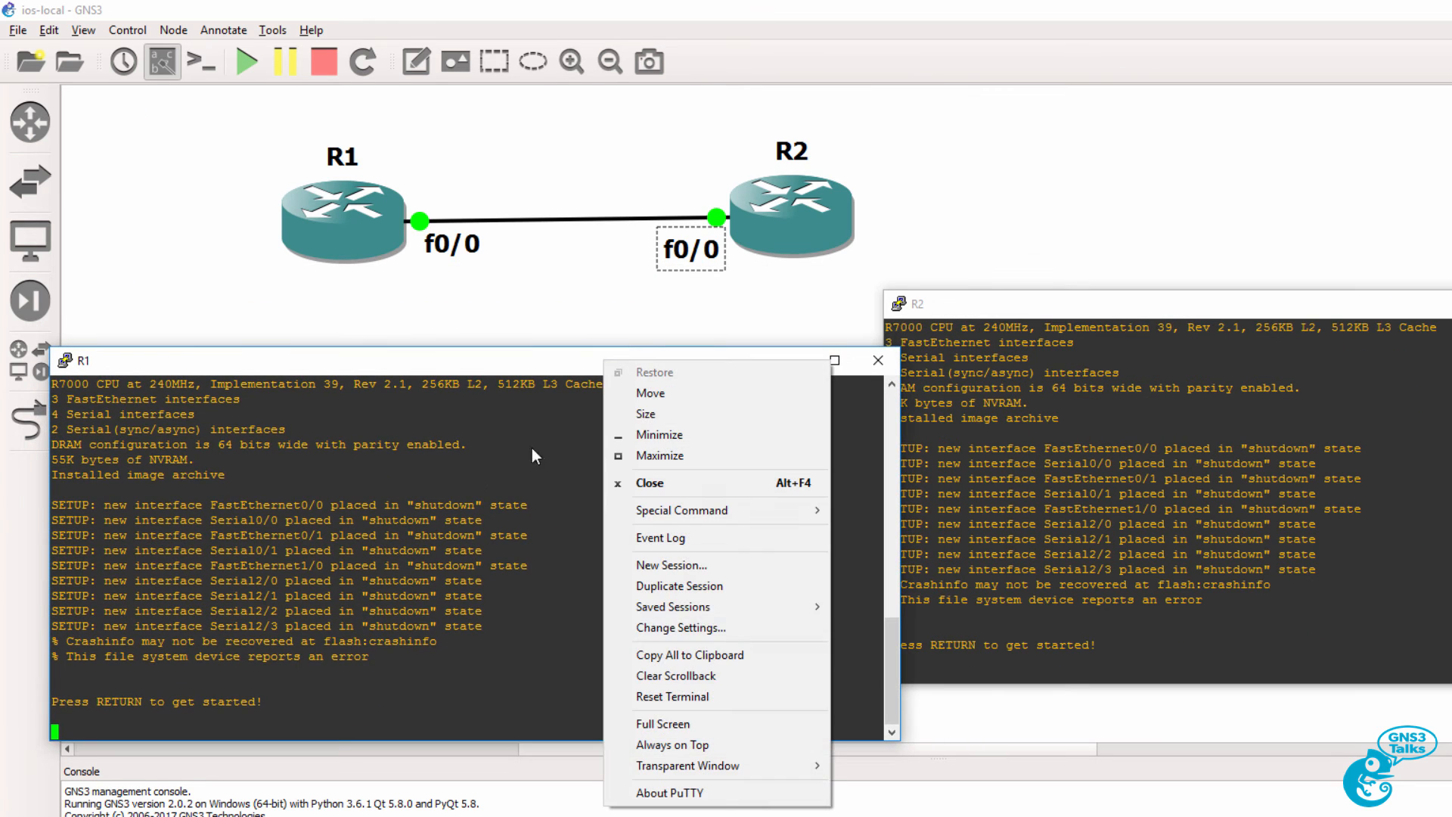
left_click(681, 626)
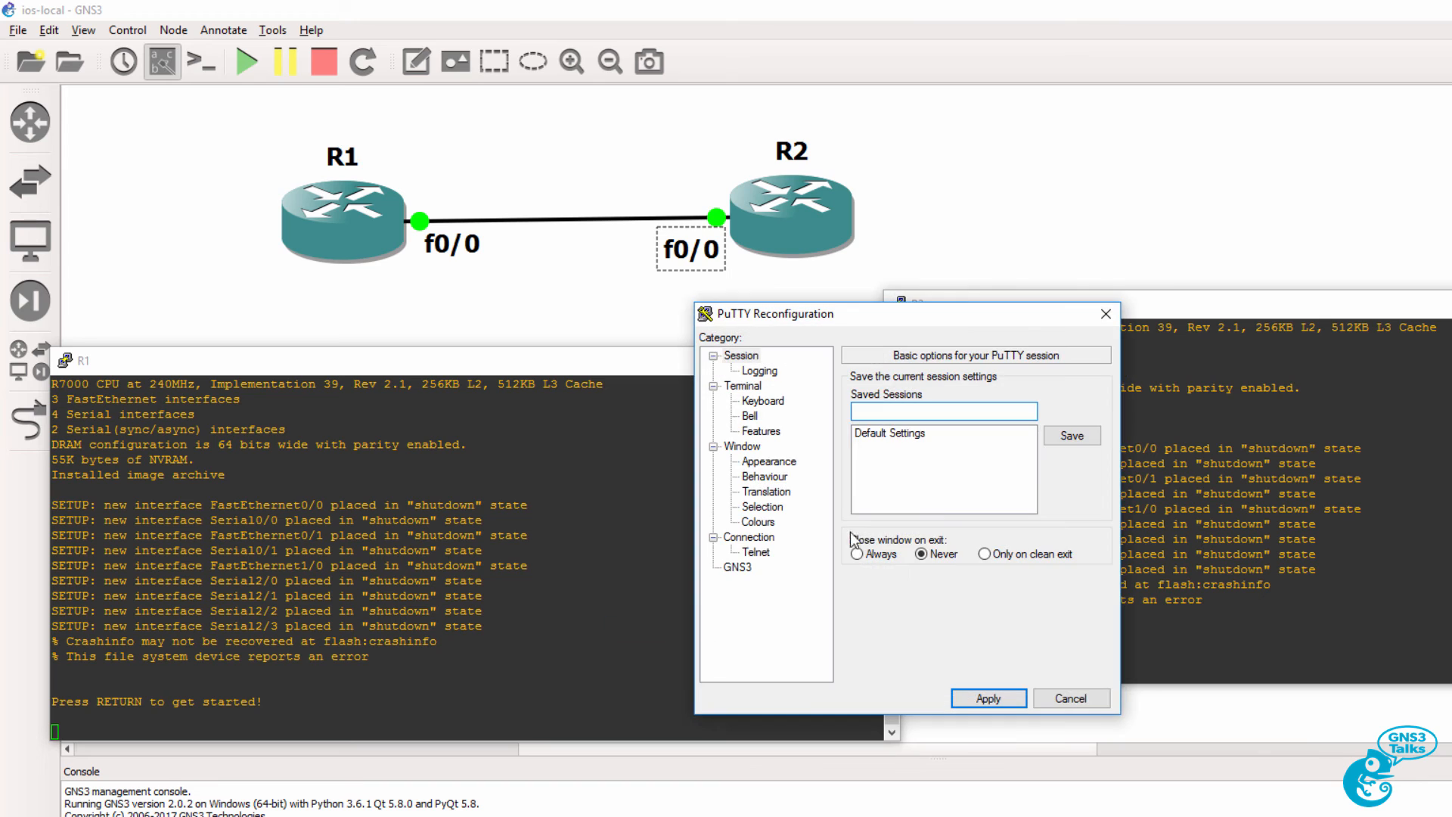
left_click(768, 462)
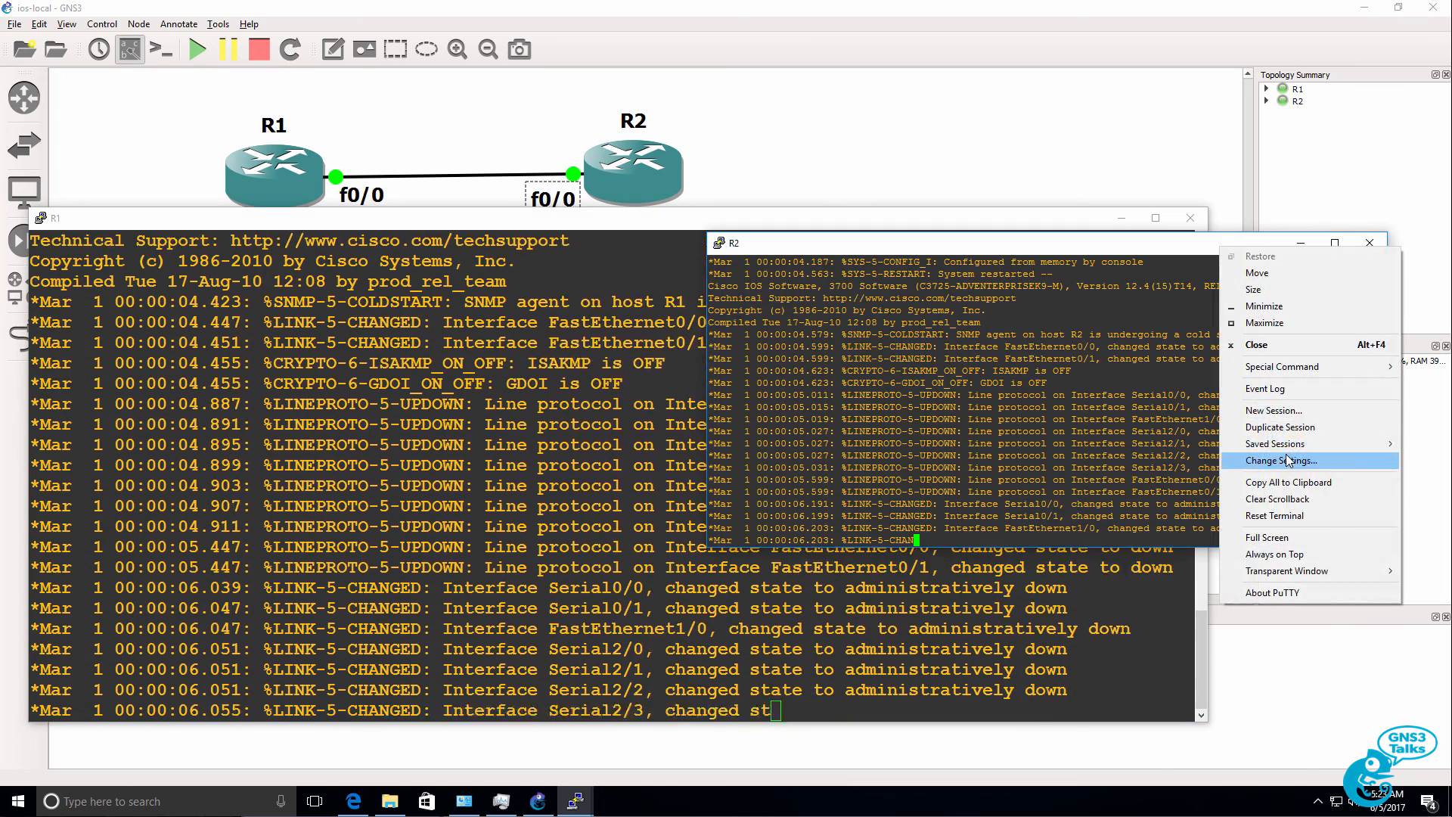
left_click(1279, 460)
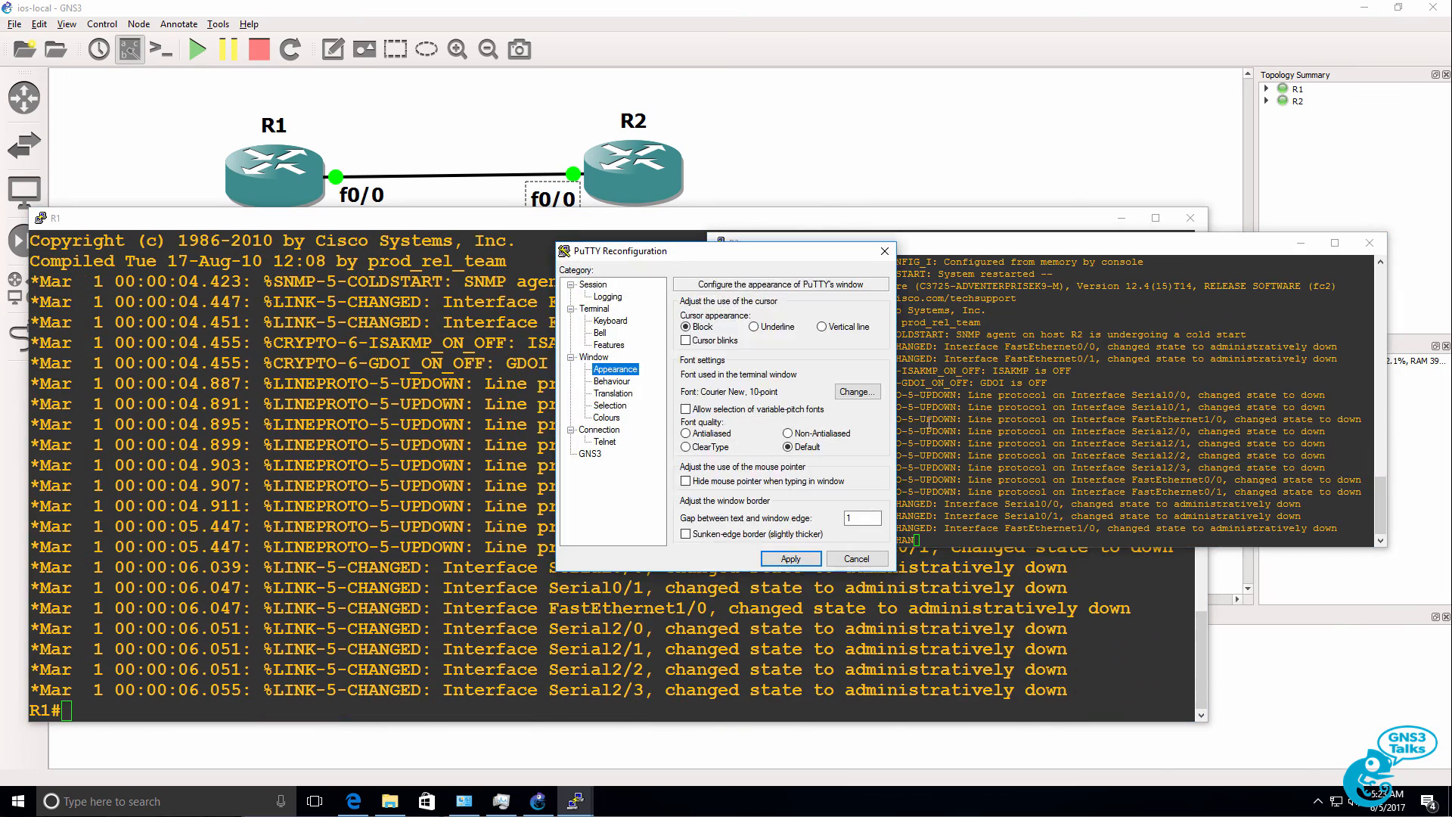
left_click(853, 390)
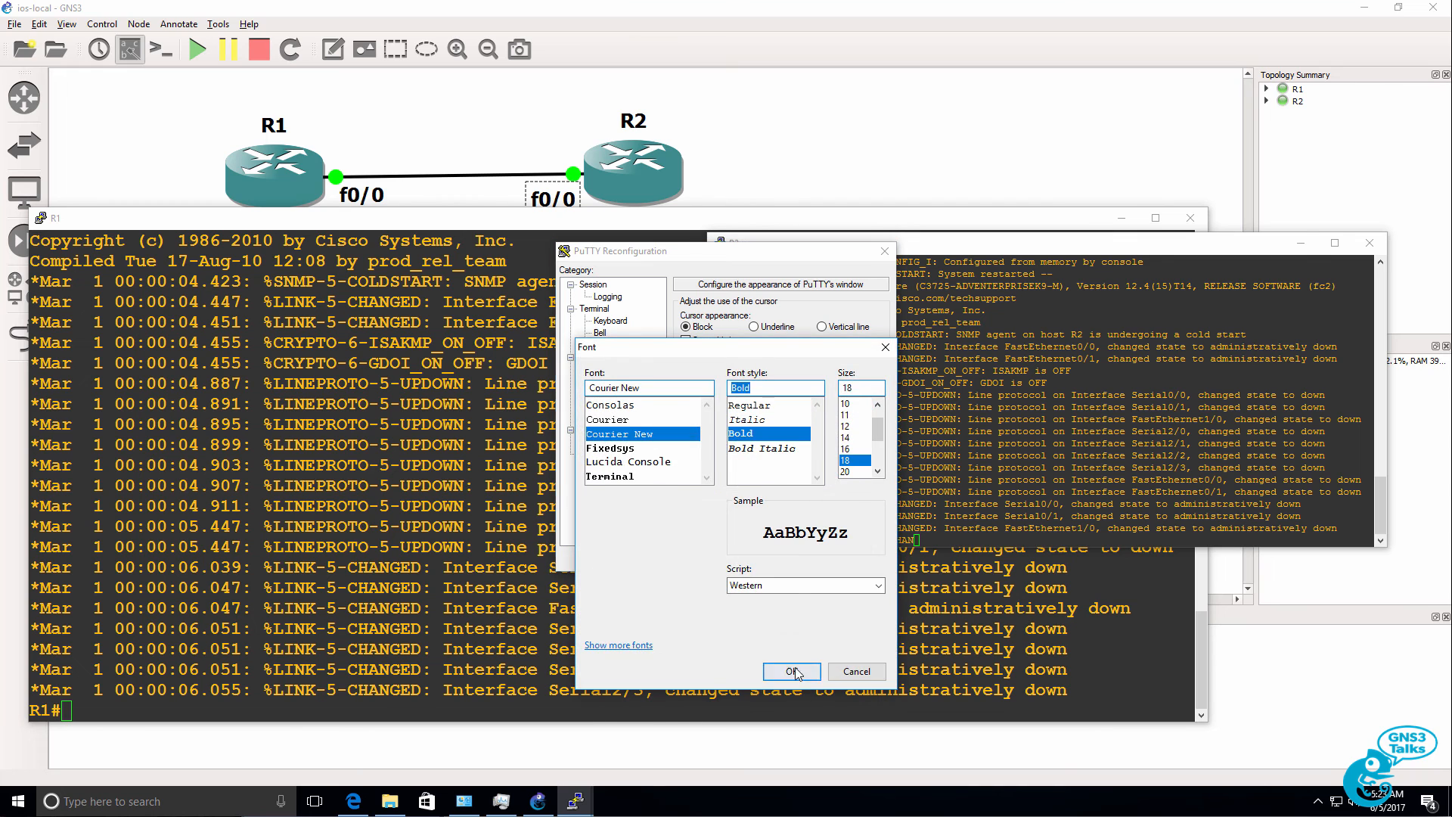
left_click(786, 670)
type("sh ip")
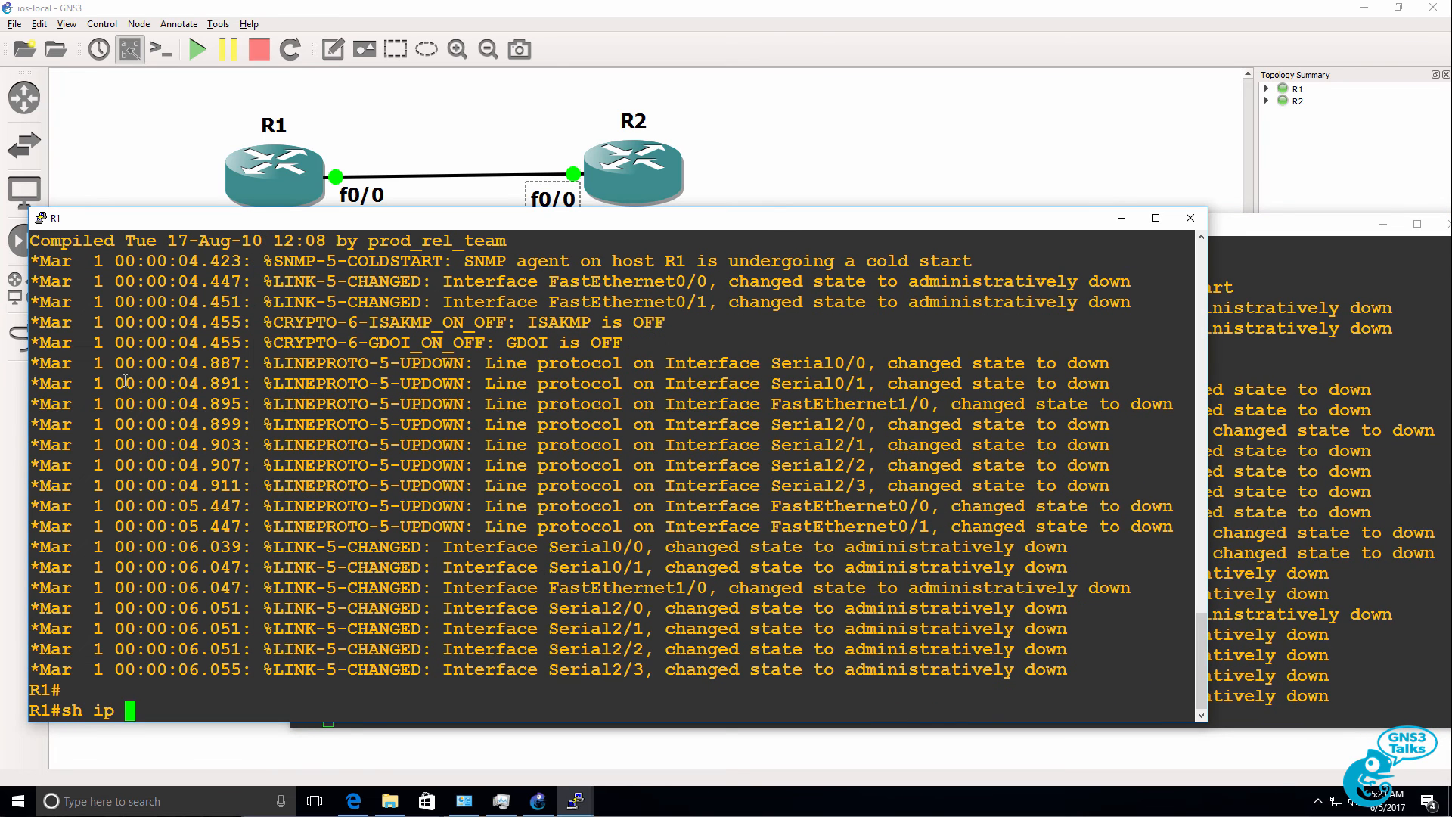
Show R1's interfaces, then bring up f0/0 with address 10.1.1.1 255.255.255.0.
type("int rbie")
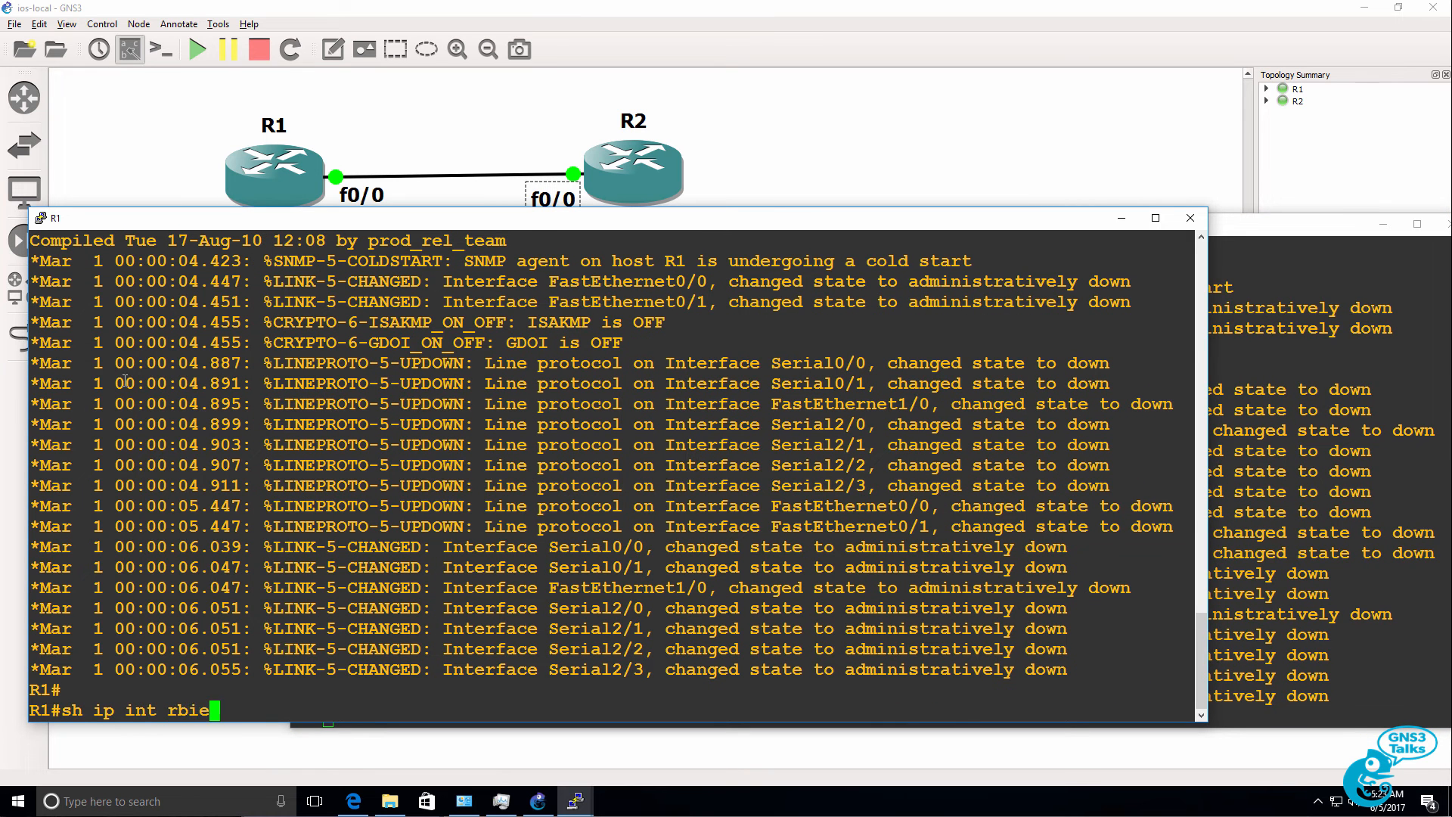
key("enter")
type("ip address 101.")
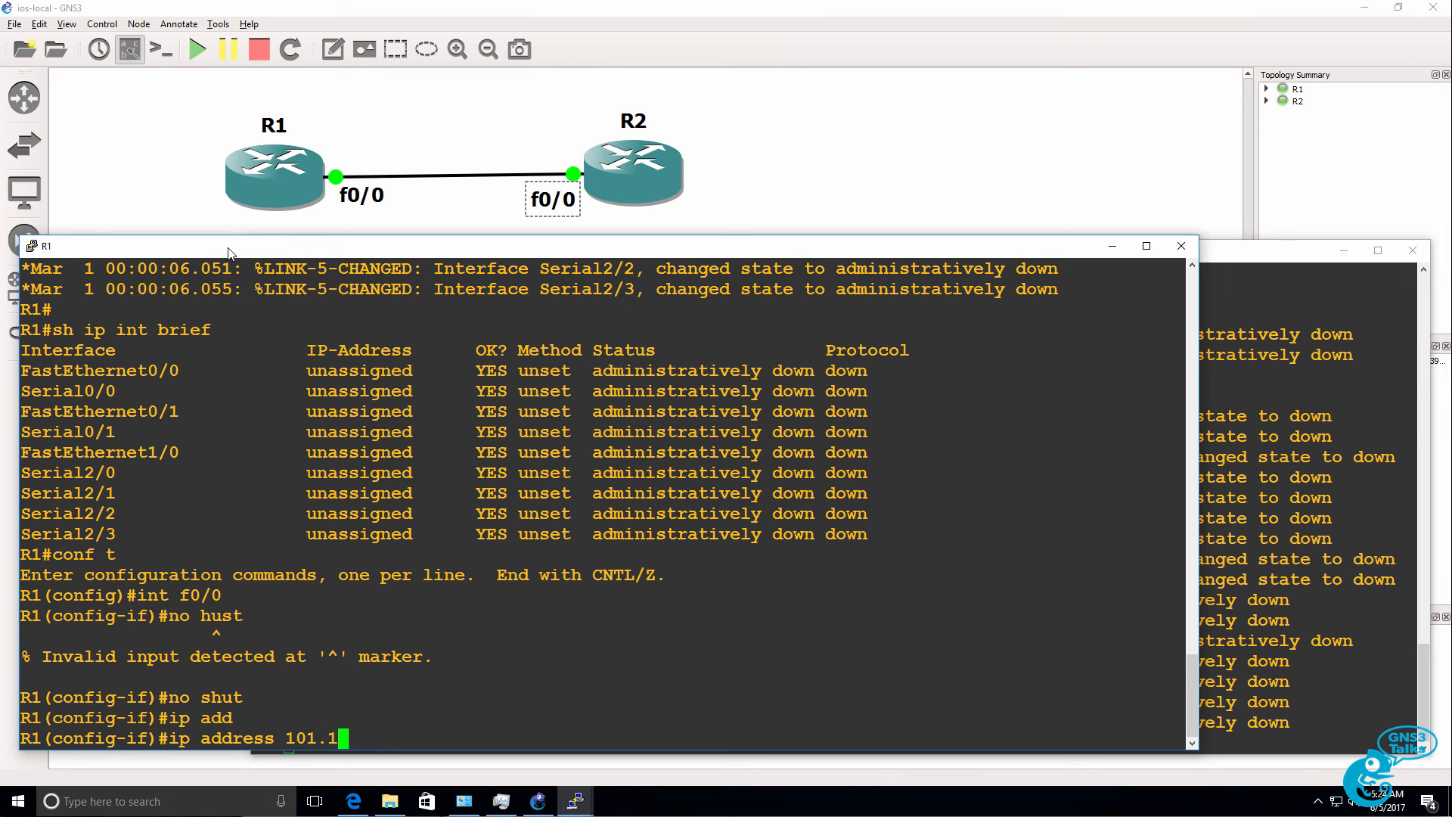
type("10.1")
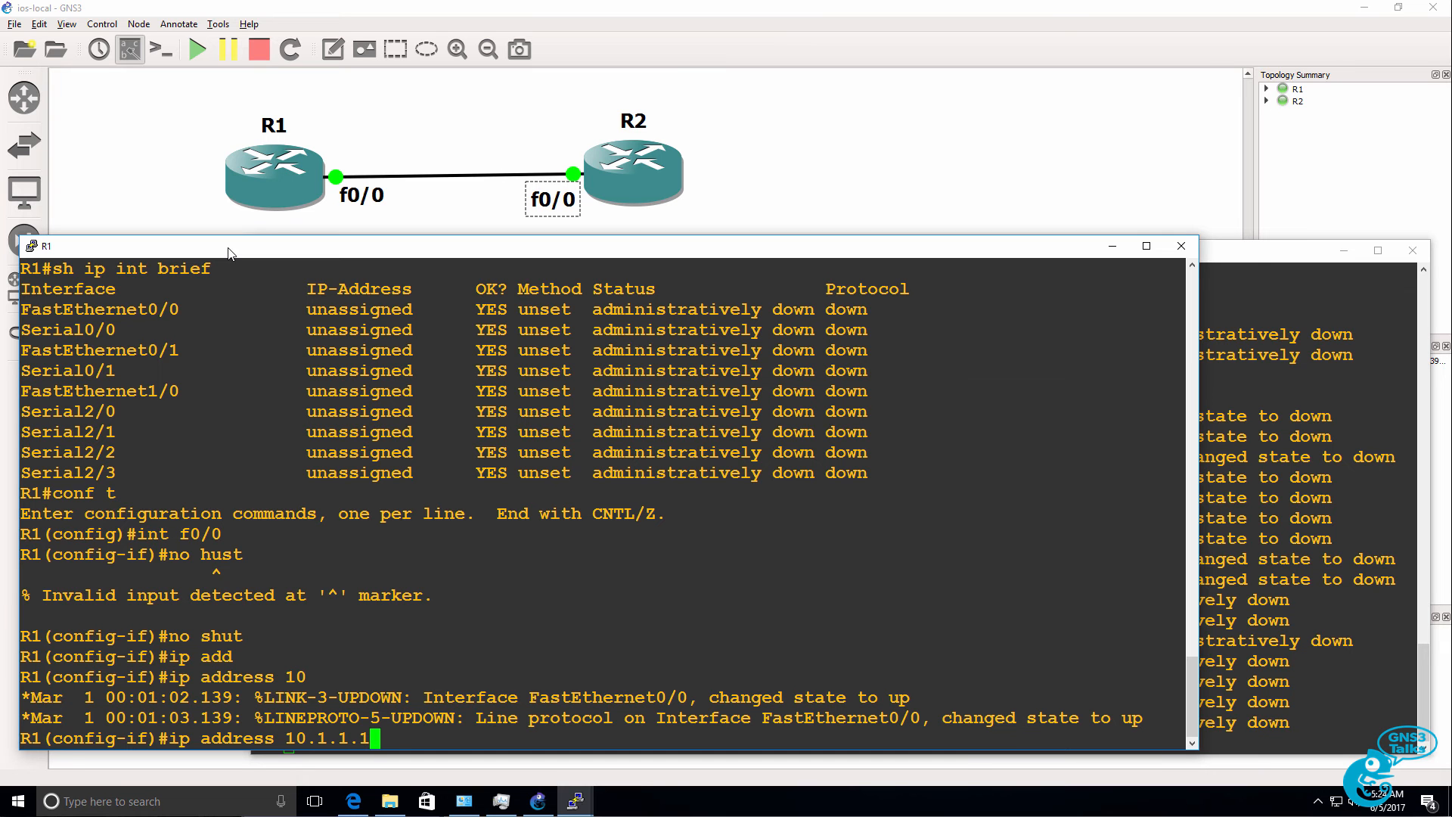
type("255.255.255.0")
left_click(1313, 504)
type("int f0/0")
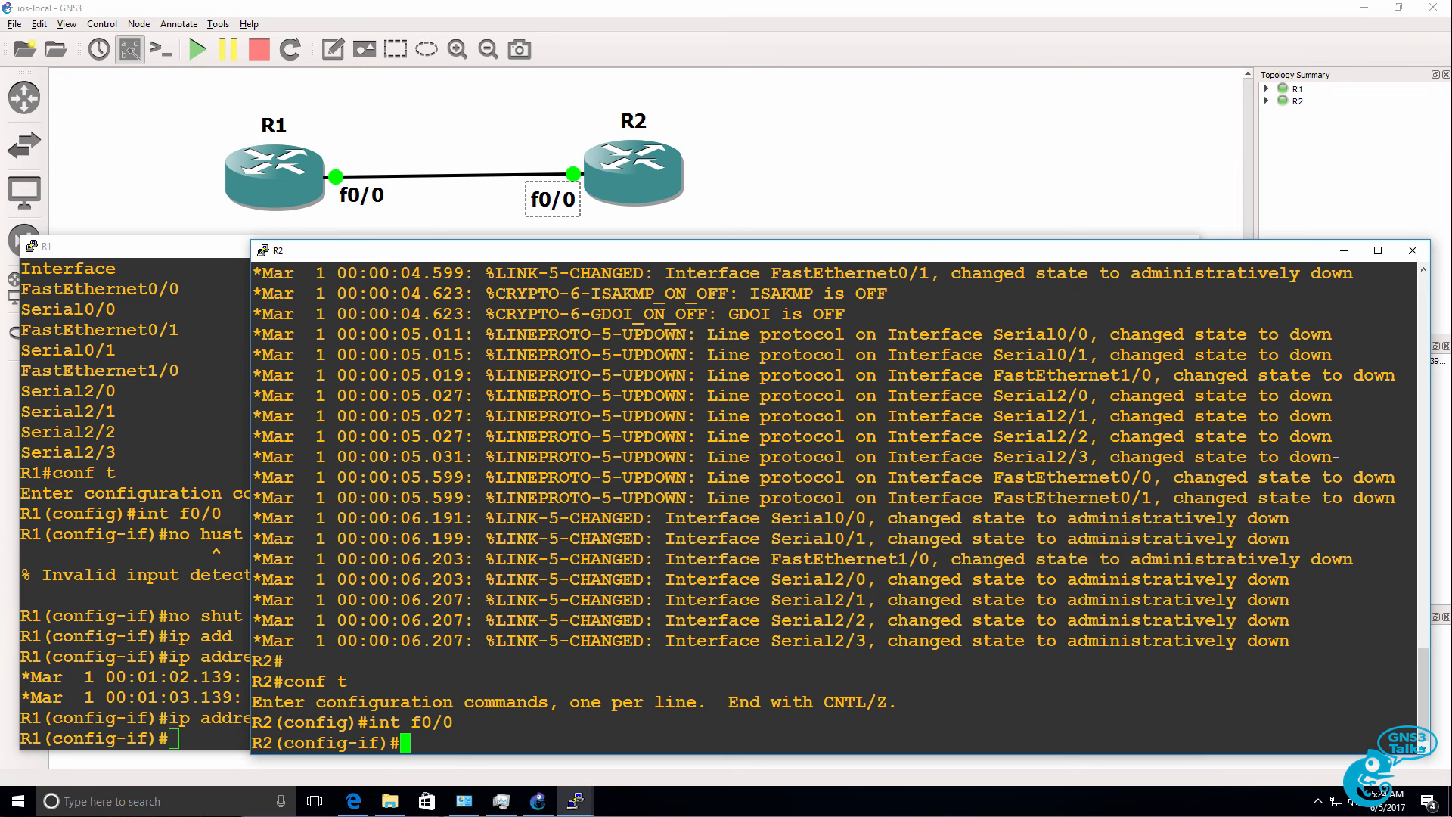
Give R2's f0/0 address 10.1.1.2 255.255.255.0 and ping R1 at 10.1.1.1.
type("ip address")
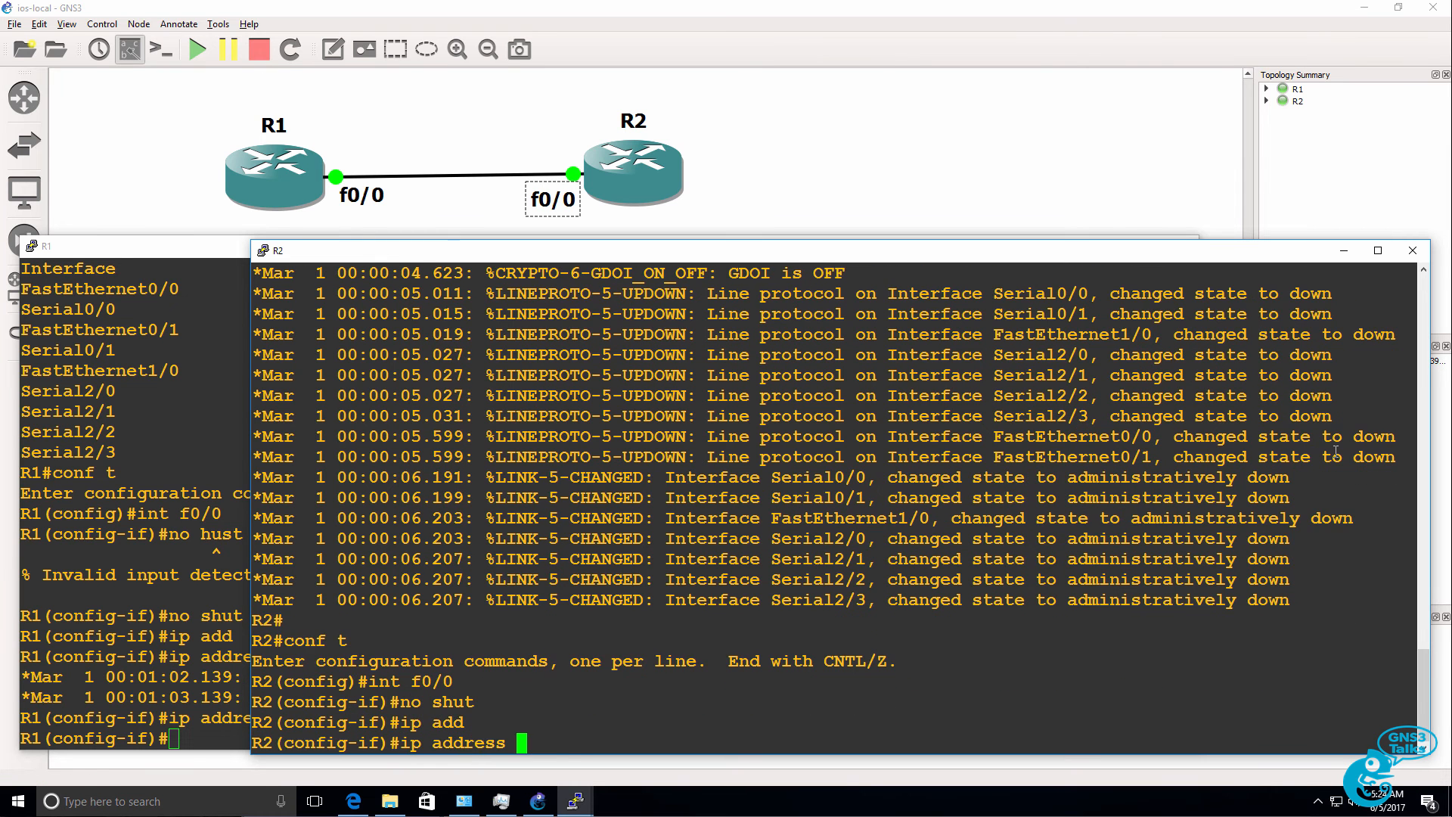
type("10.1.1.")
type("p")
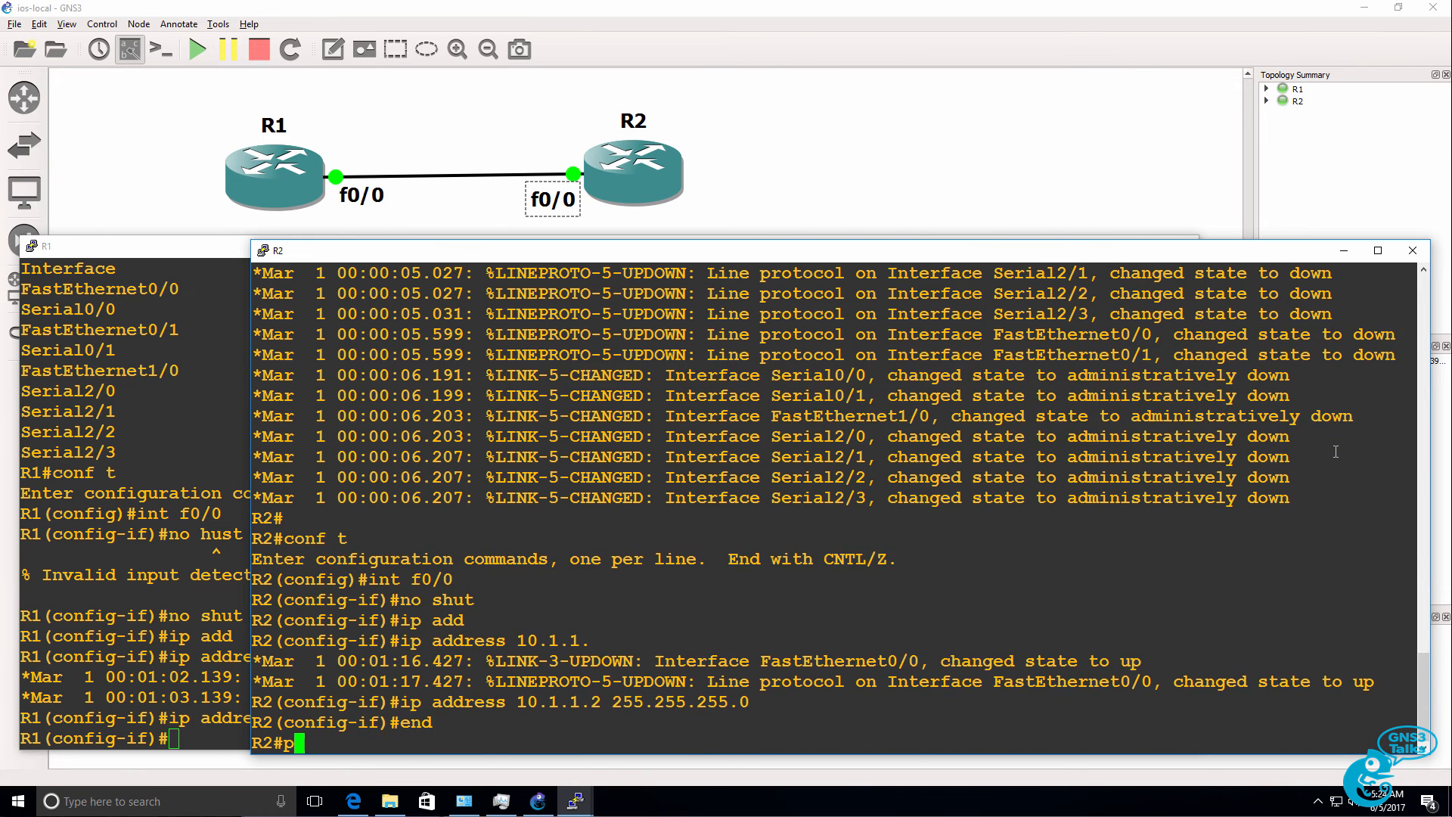
type("ing 10.1.1")
left_click(134, 738)
type("end")
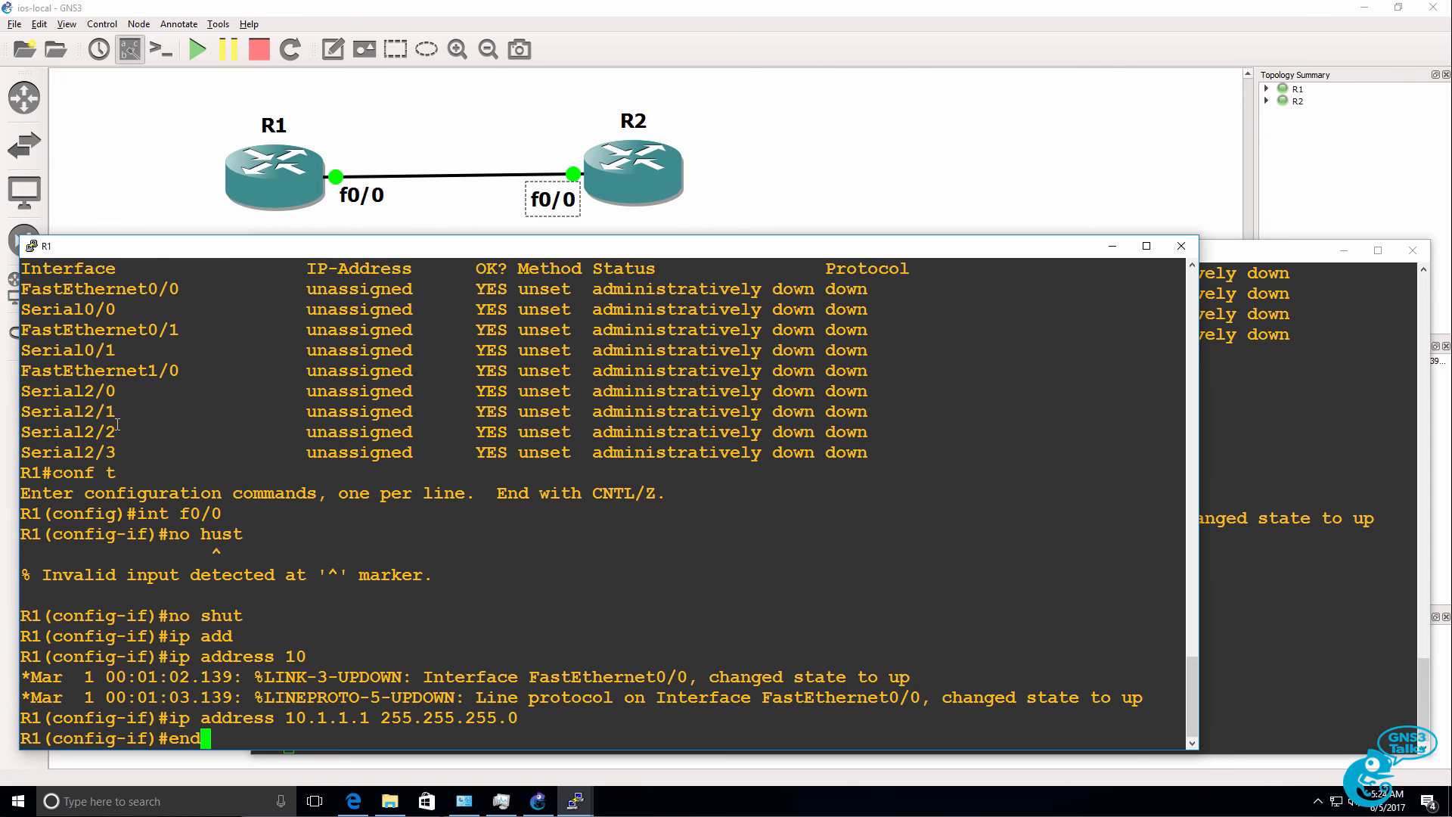
Ping 10.1.1.2 from R1, then give loopback 0 address 1.1.1.1 255.255.255.255.
type("ping 1")
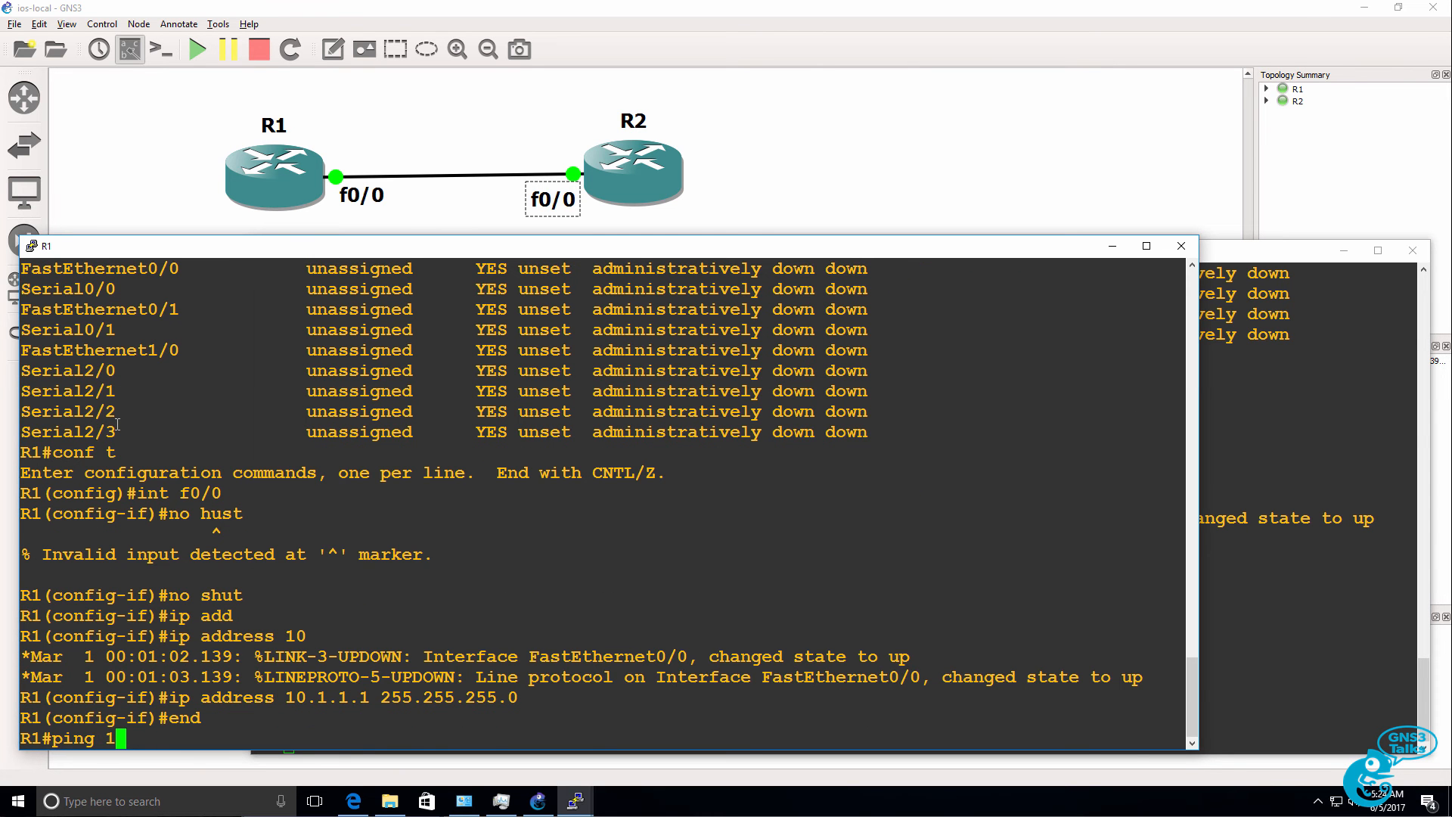
type("0.1.1.2")
type("conf t")
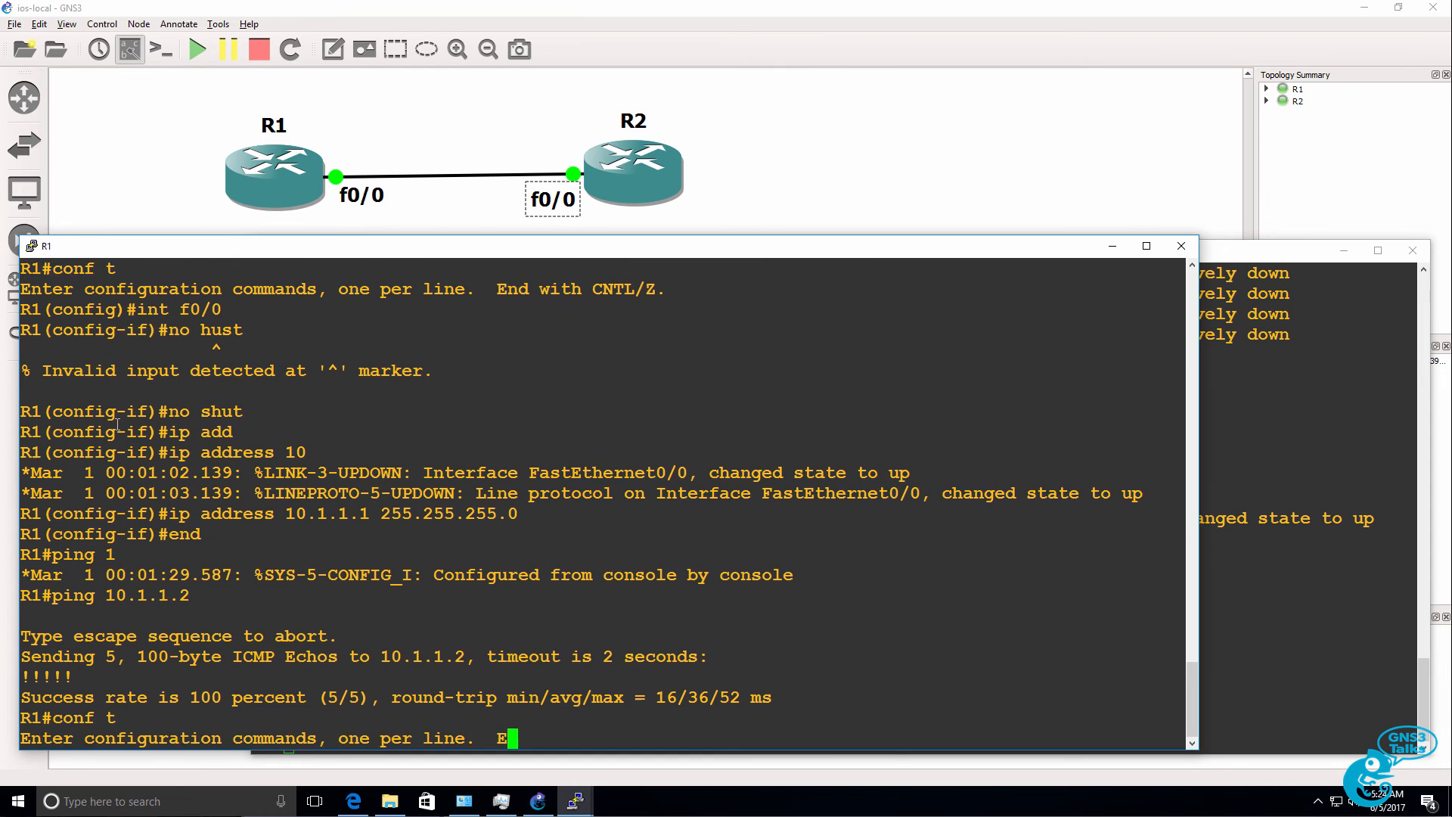
type("int loop 0")
type("ip address 1.1.1.1 2552.5")
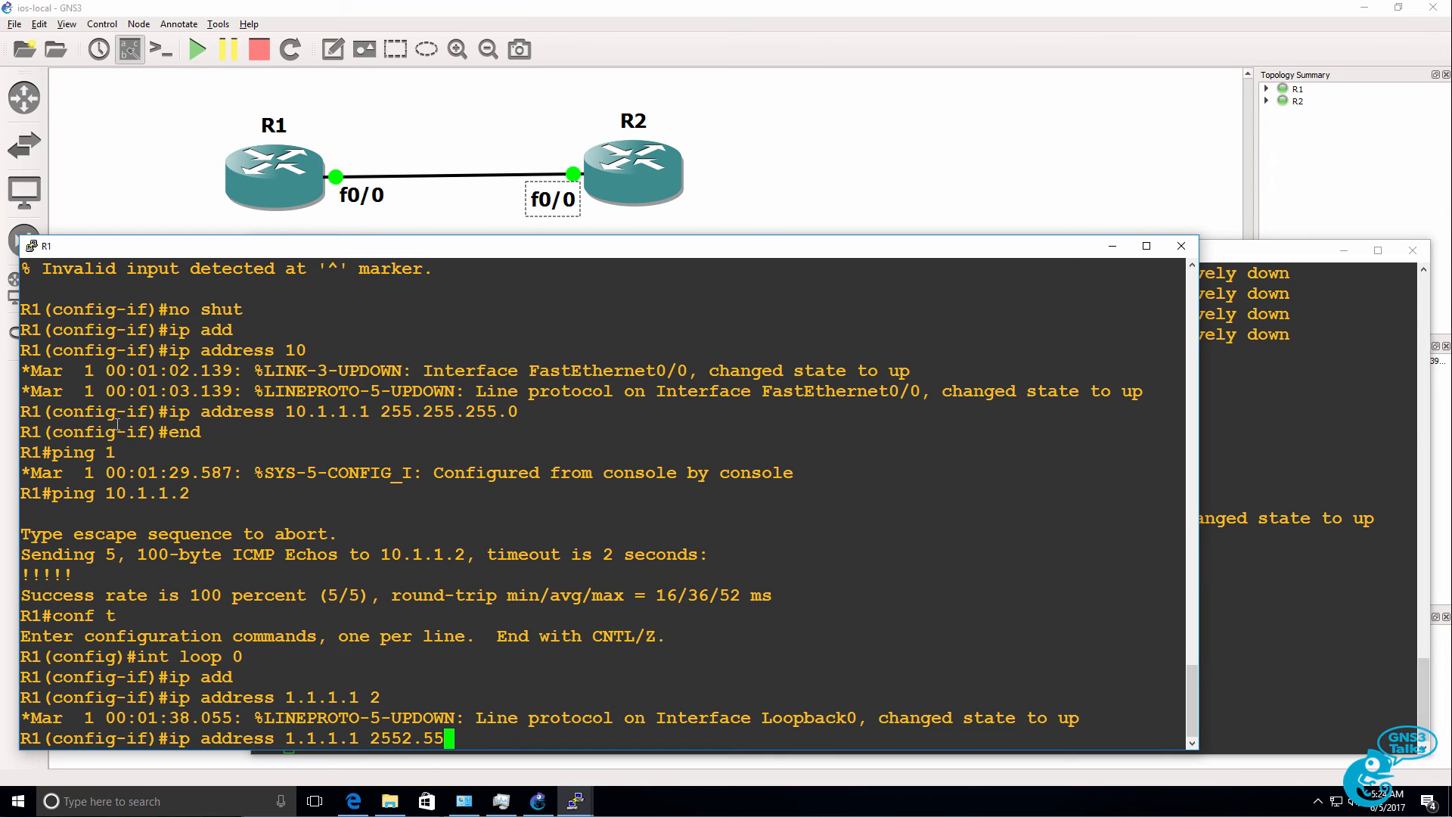
type("5.25")
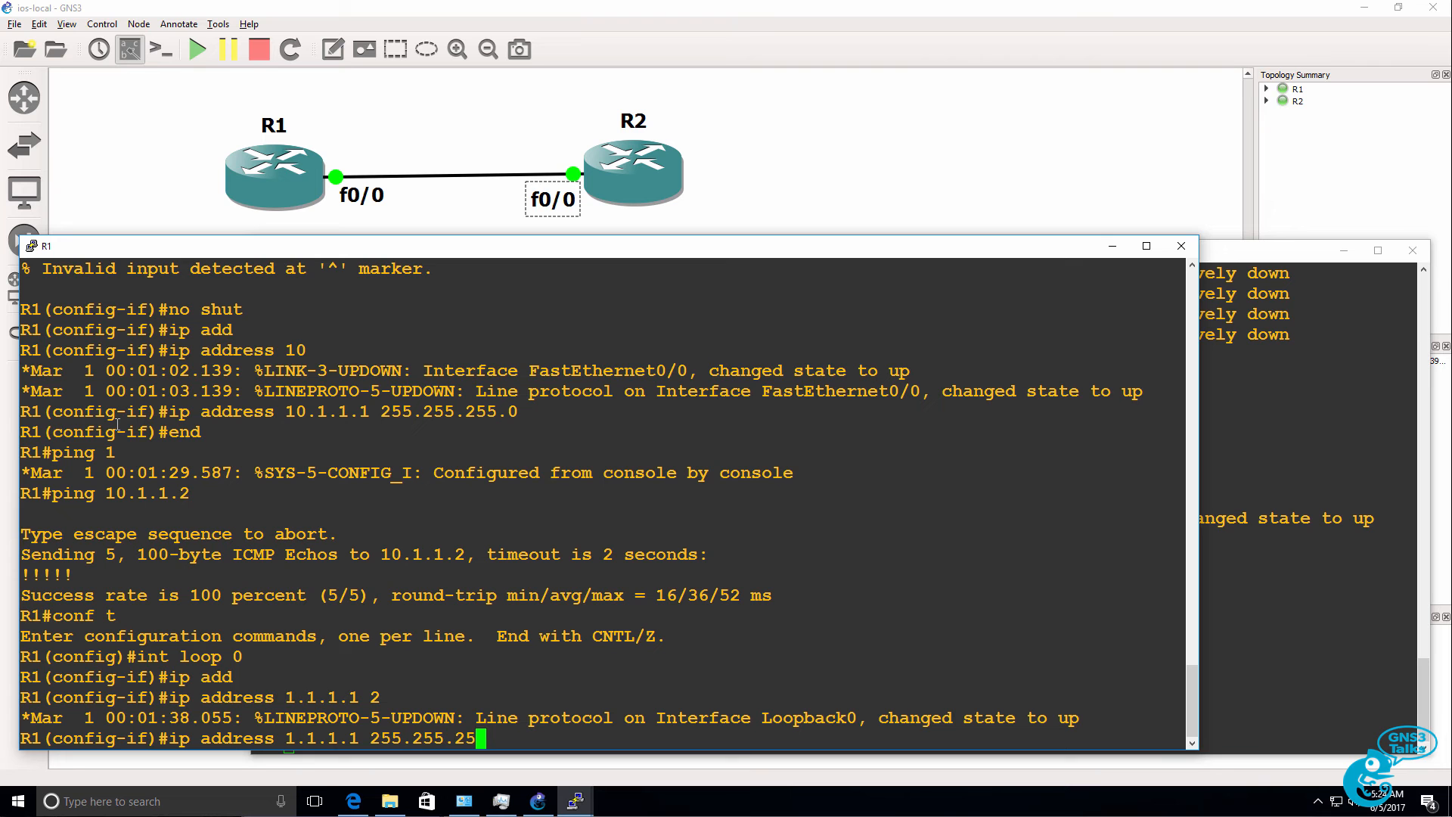
type(".255")
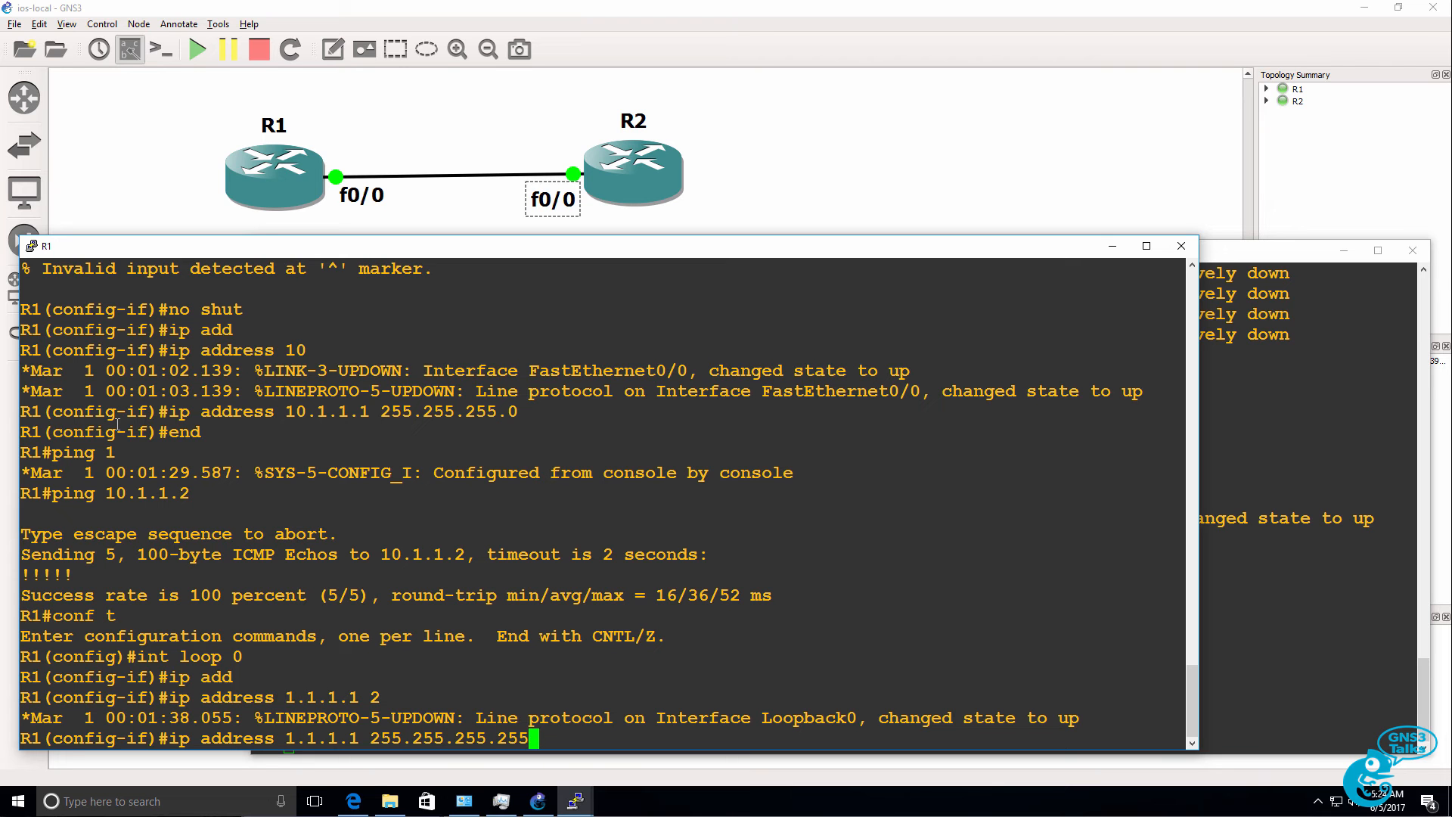
Enable router eigrp 100 on R1 with network 0.0.0.0.
type("router eo")
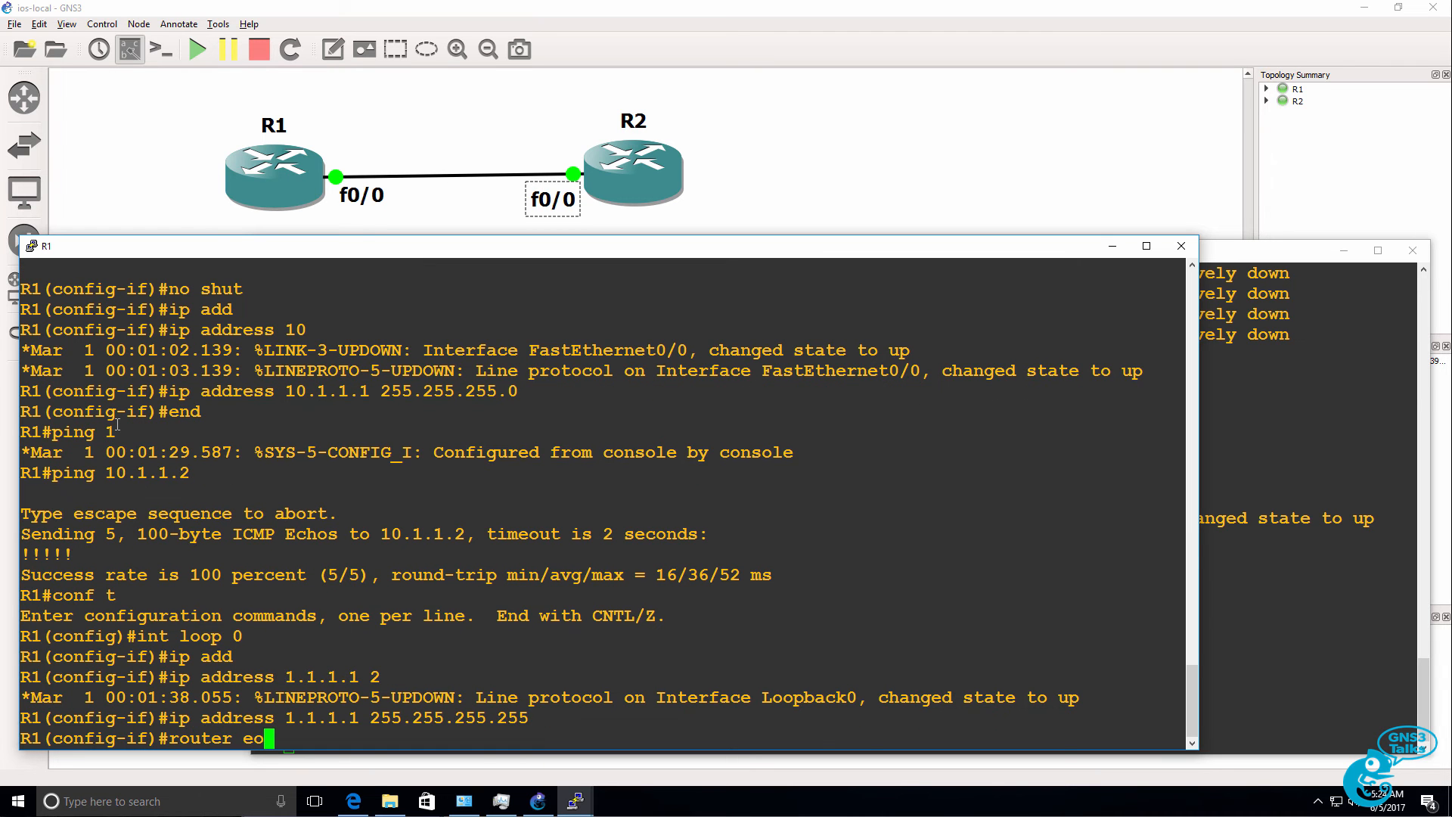
type("igrp")
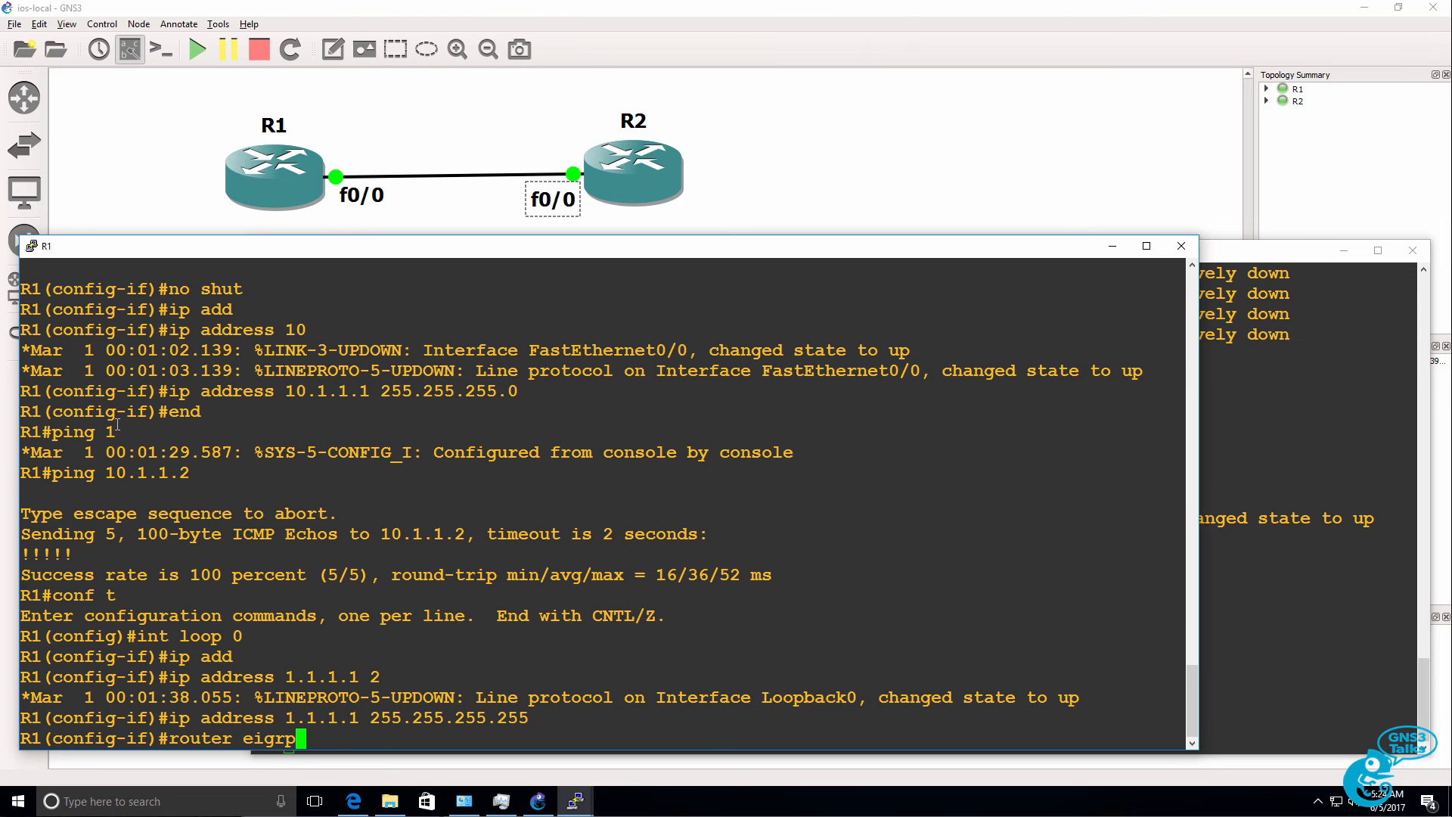
type("network 0")
type("conf t")
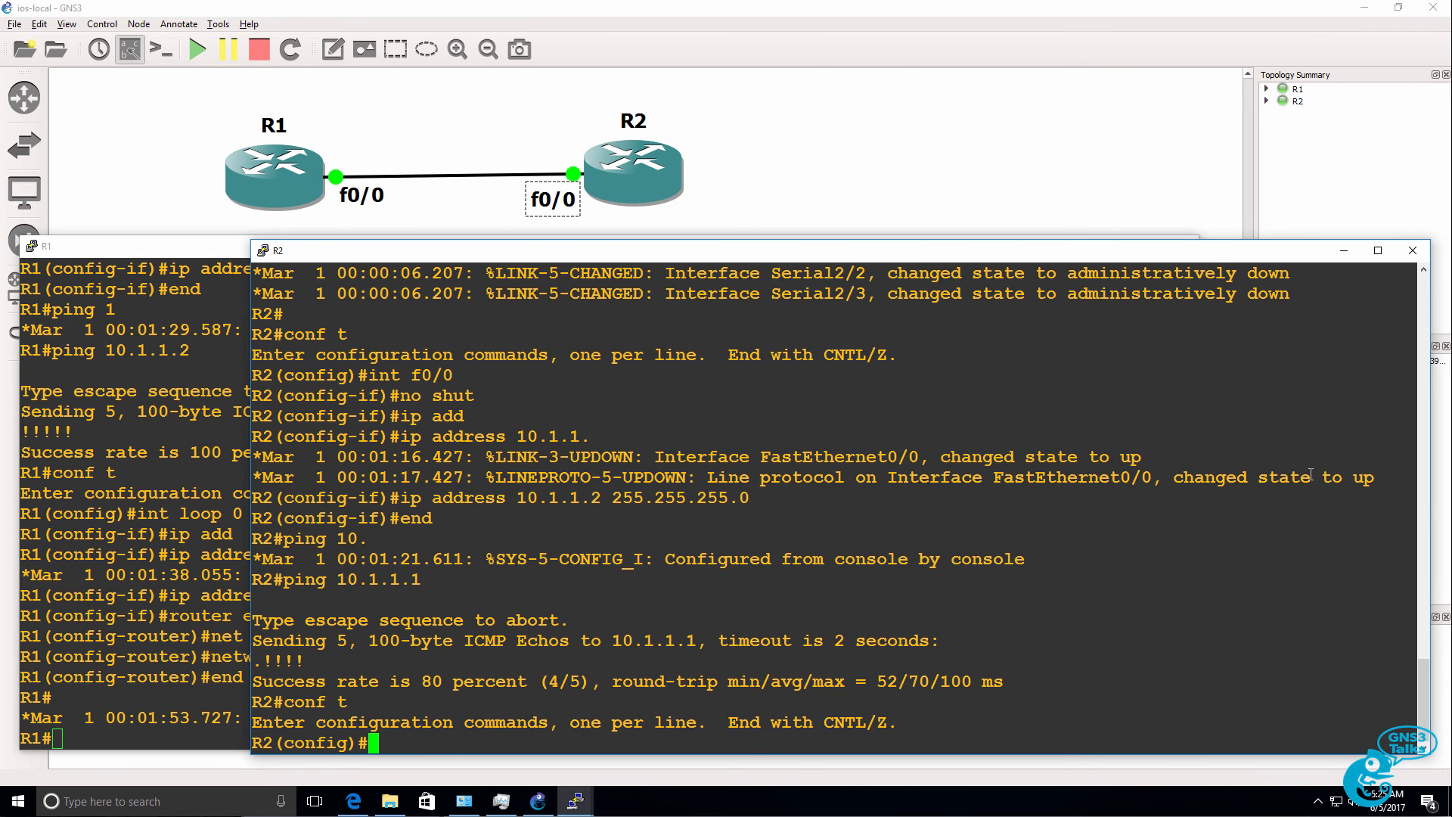
Give R2 loopback 0 at 2.2.2.2 and router eigrp 100 with network 0.0.0.0.
type("int loop 0")
type("ip address 2.2.2.2 255.255.255.255")
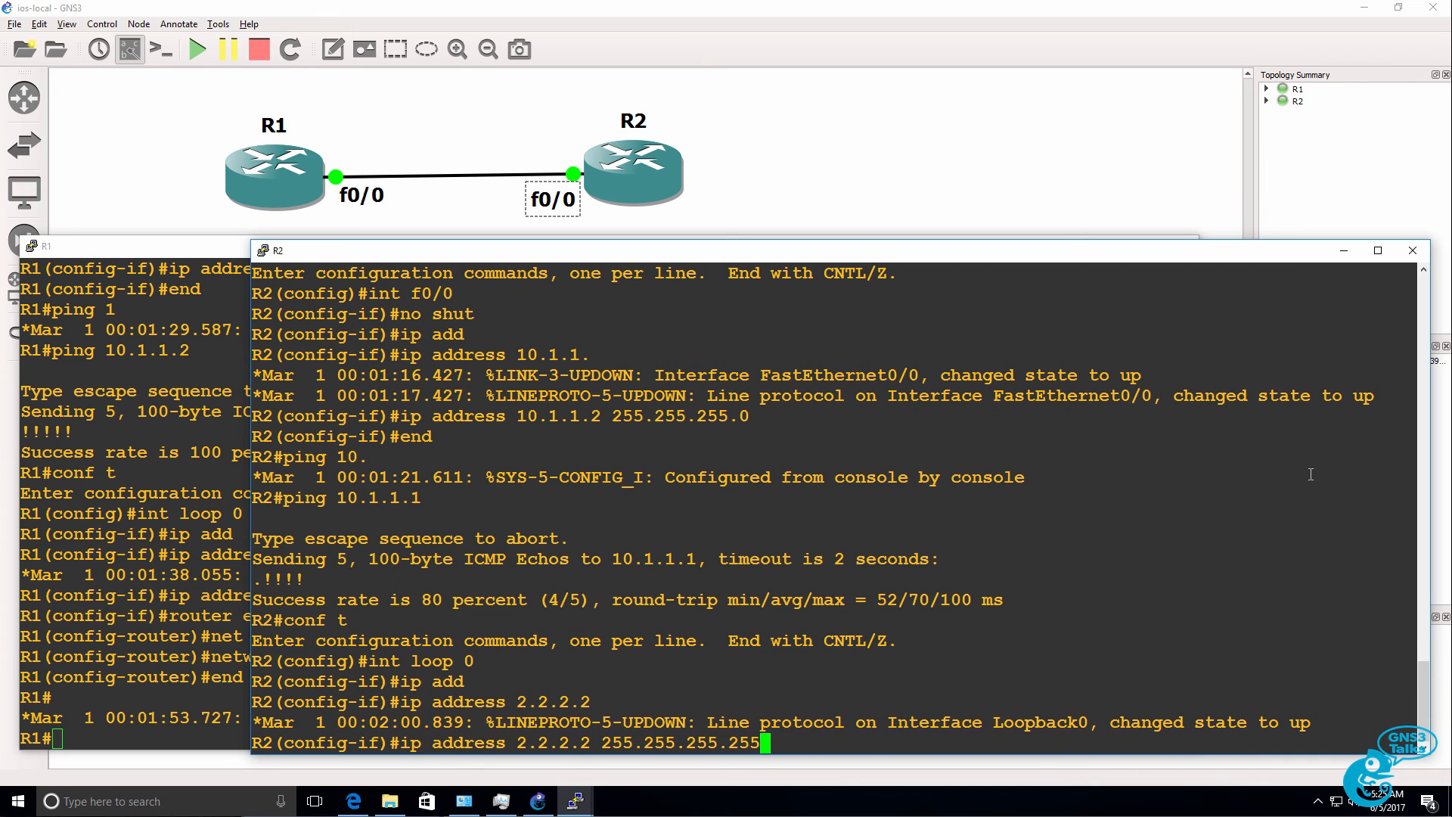
type("router eigrp")
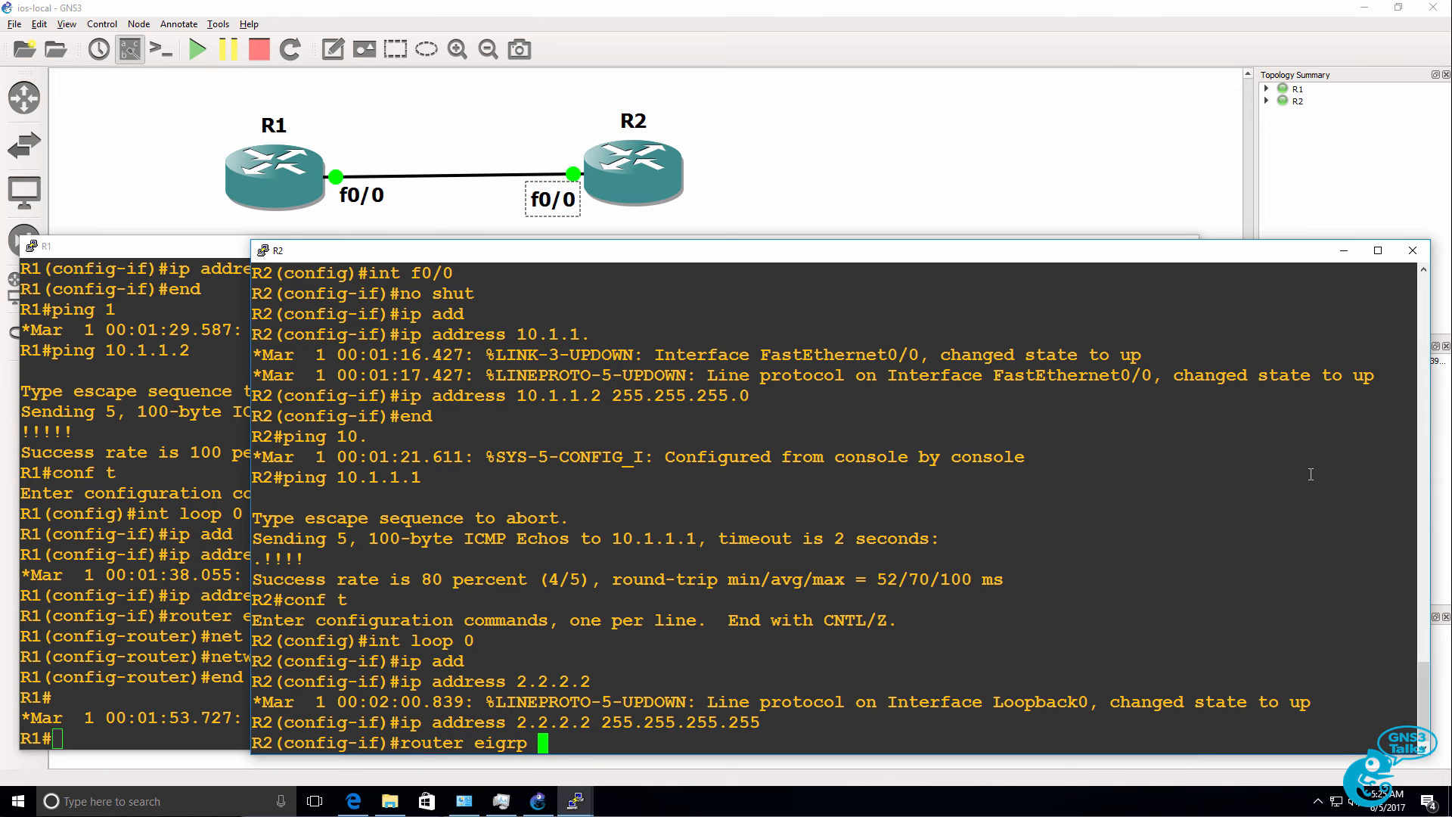
type("network")
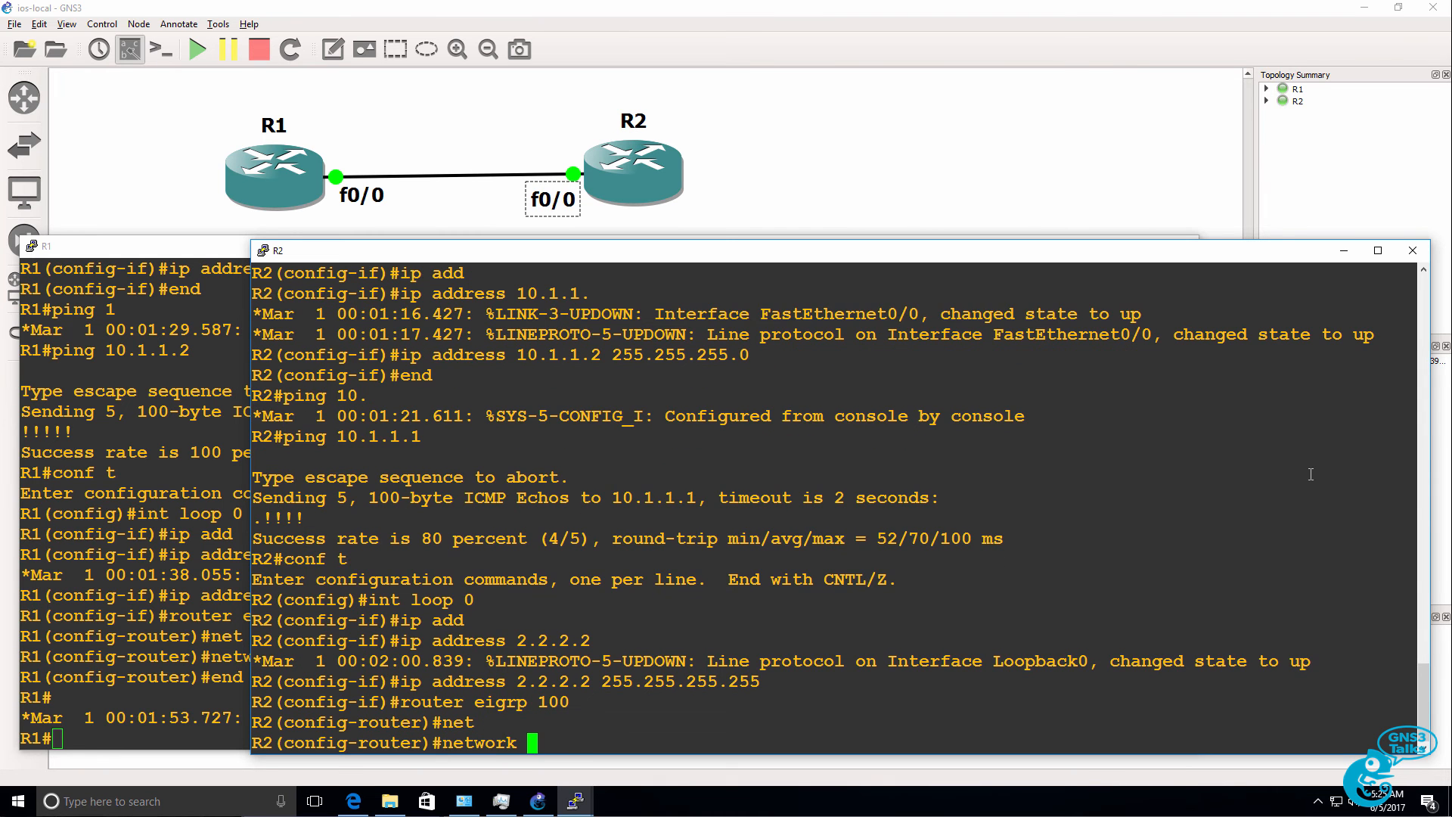
type("0.0.0.0")
type("end")
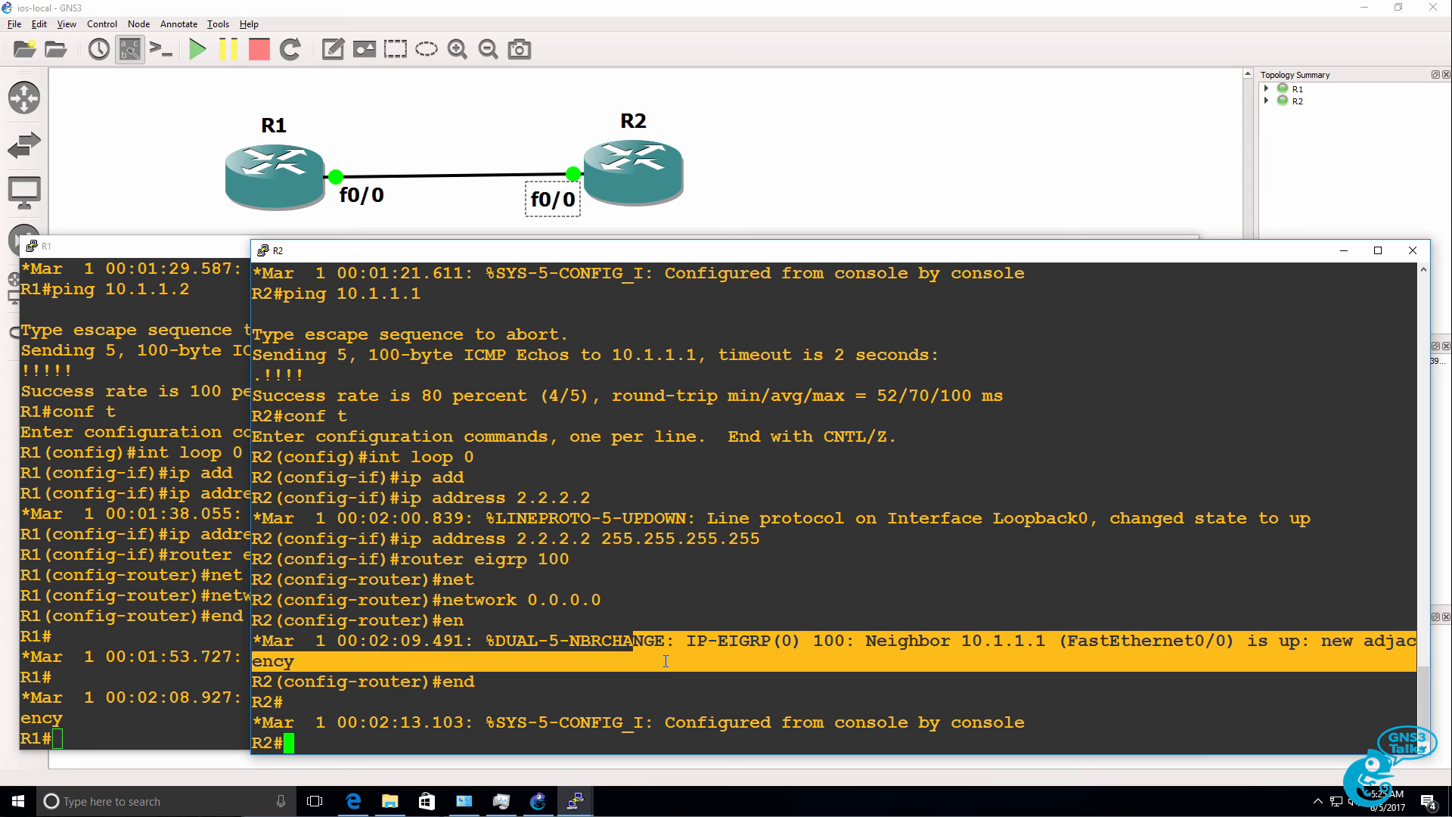
Show R2's IP routes and ping R1's loopback 1.1.1.1.
type("sh ip route")
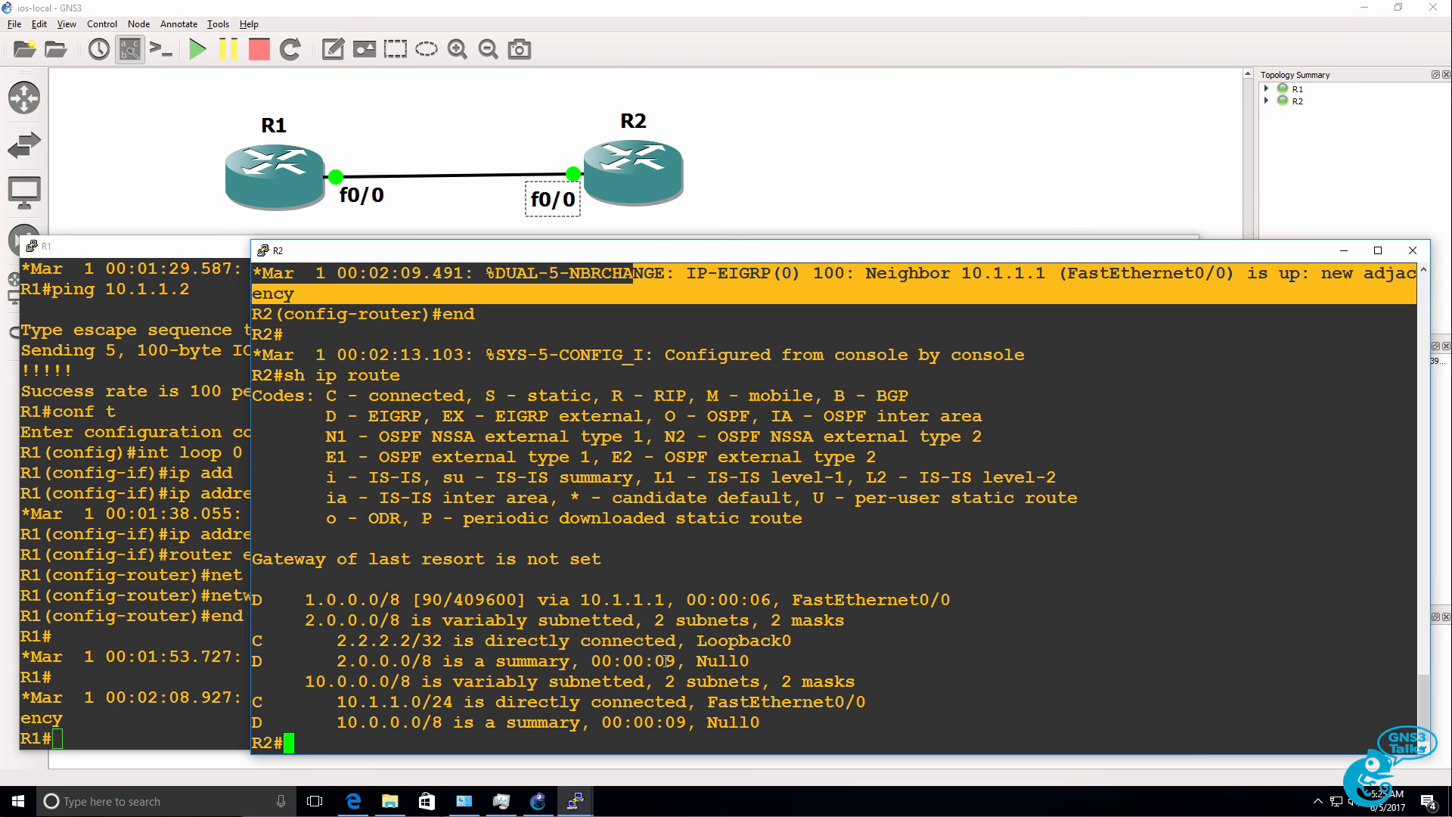
type("ping 1.1.1.1")
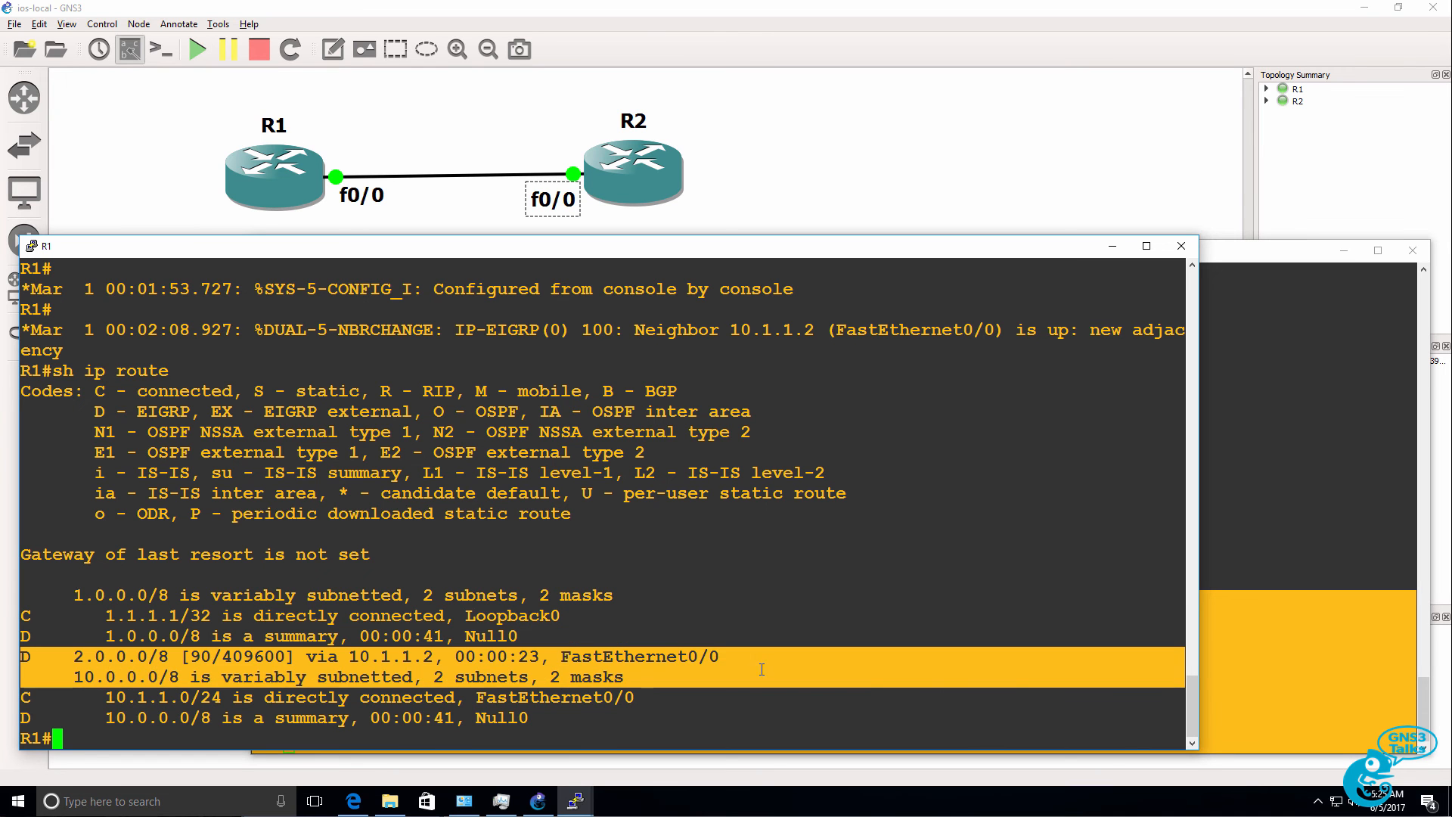
Ping R2's loopback 2.2.2.2 from R1 to confirm EIGRP routing works end to end.
type("pi")
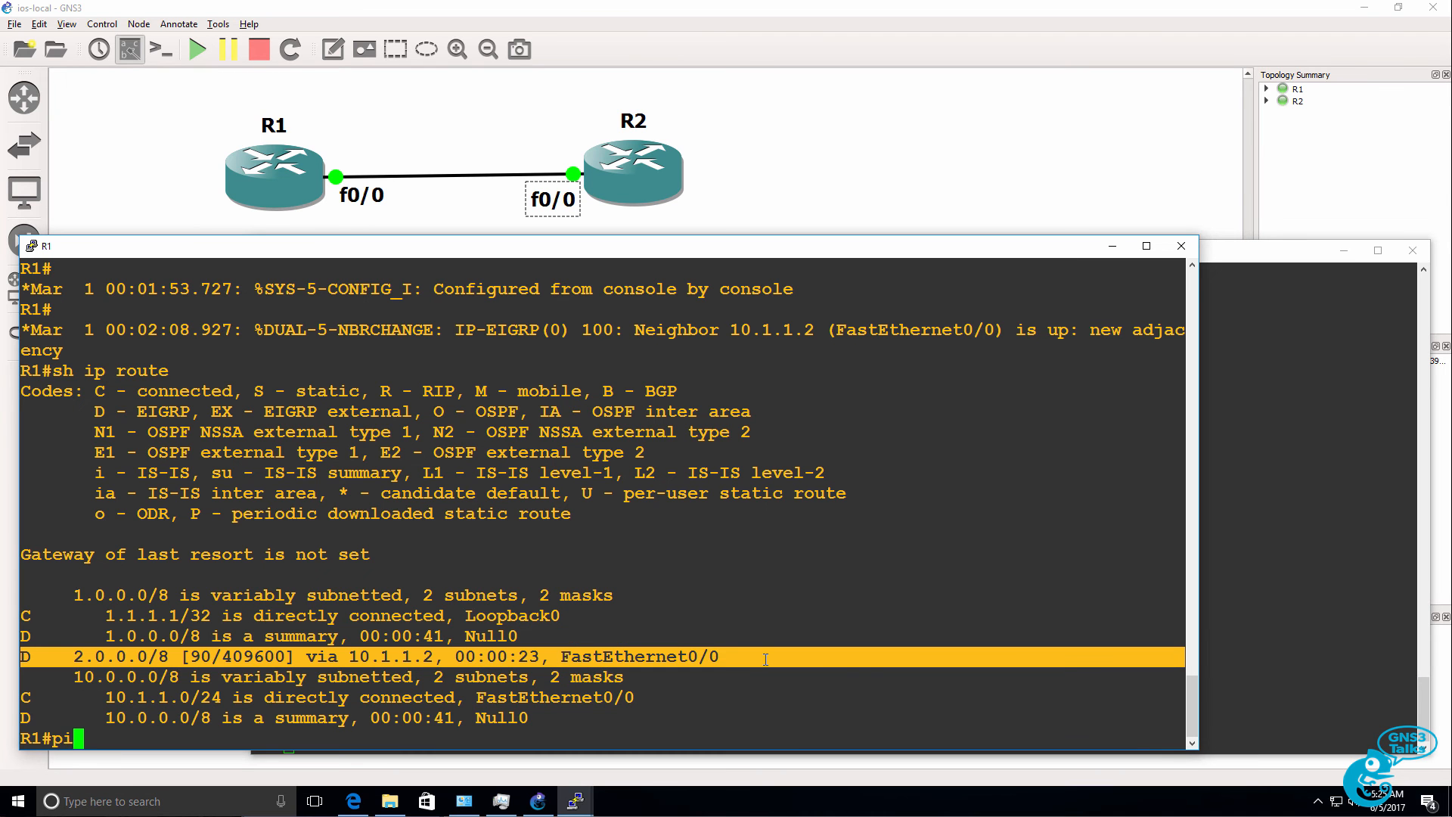
type("ping 2.2.2.2")
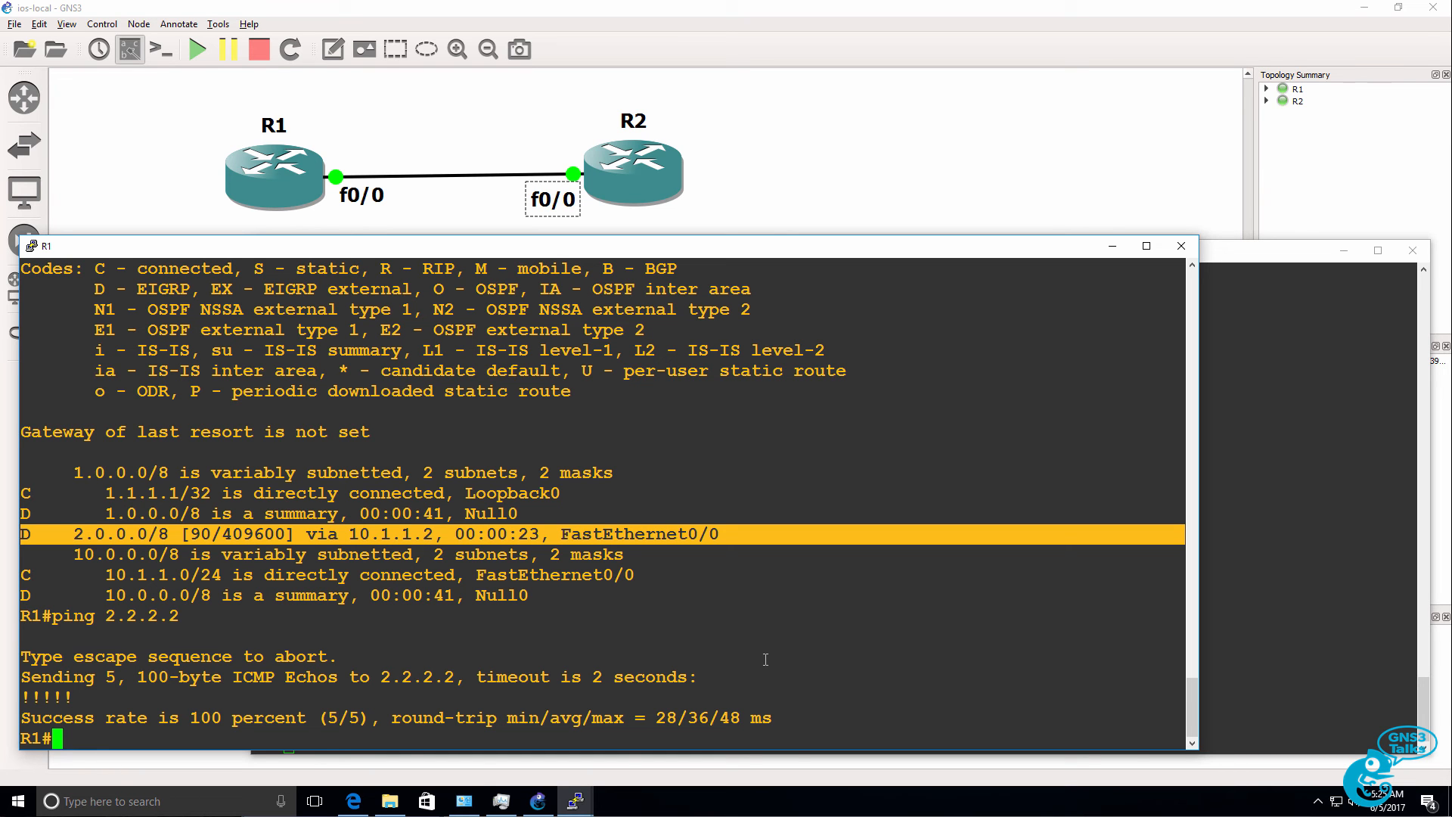
mouse_move(506, 18)
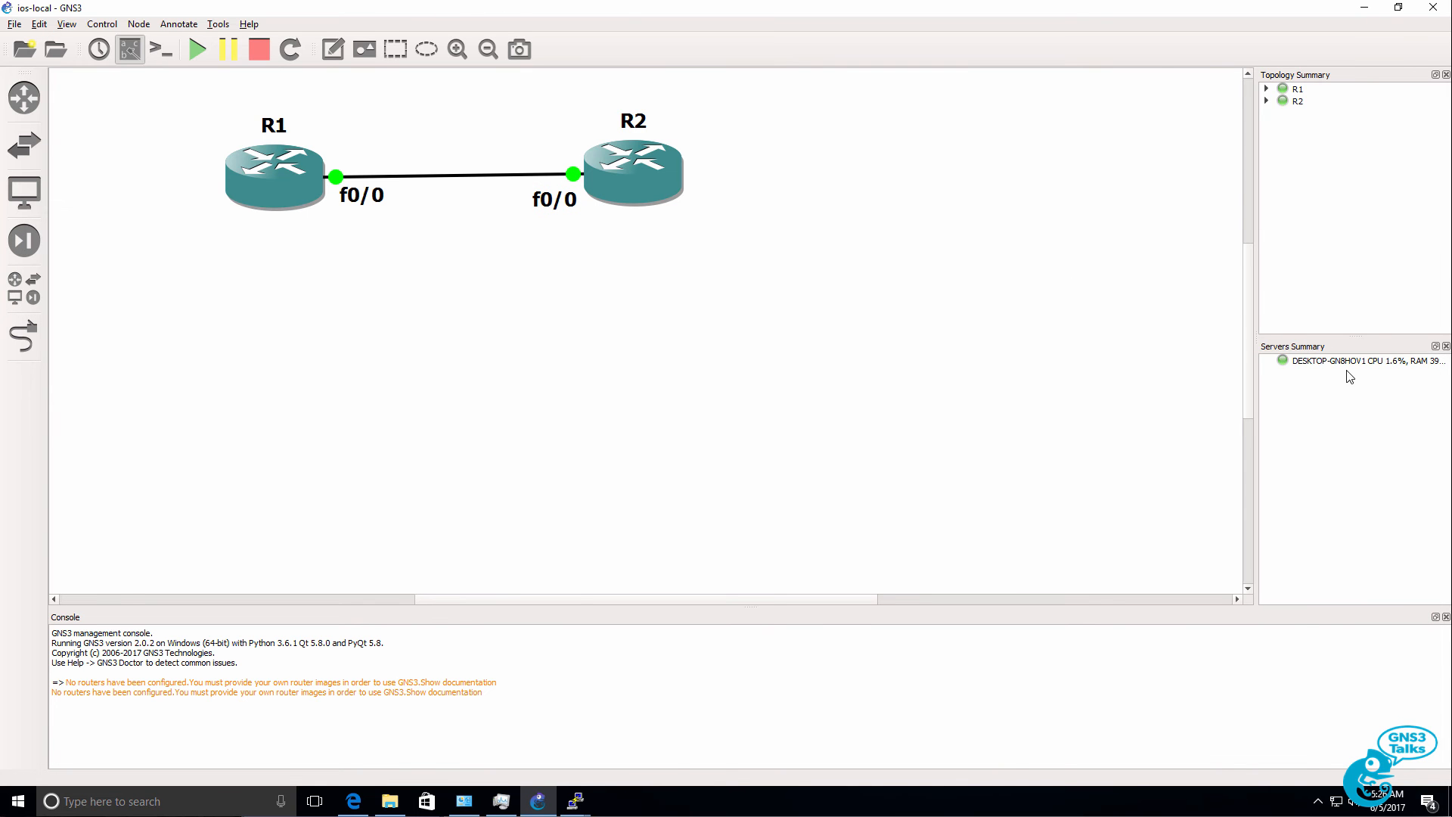
left_click(1352, 360)
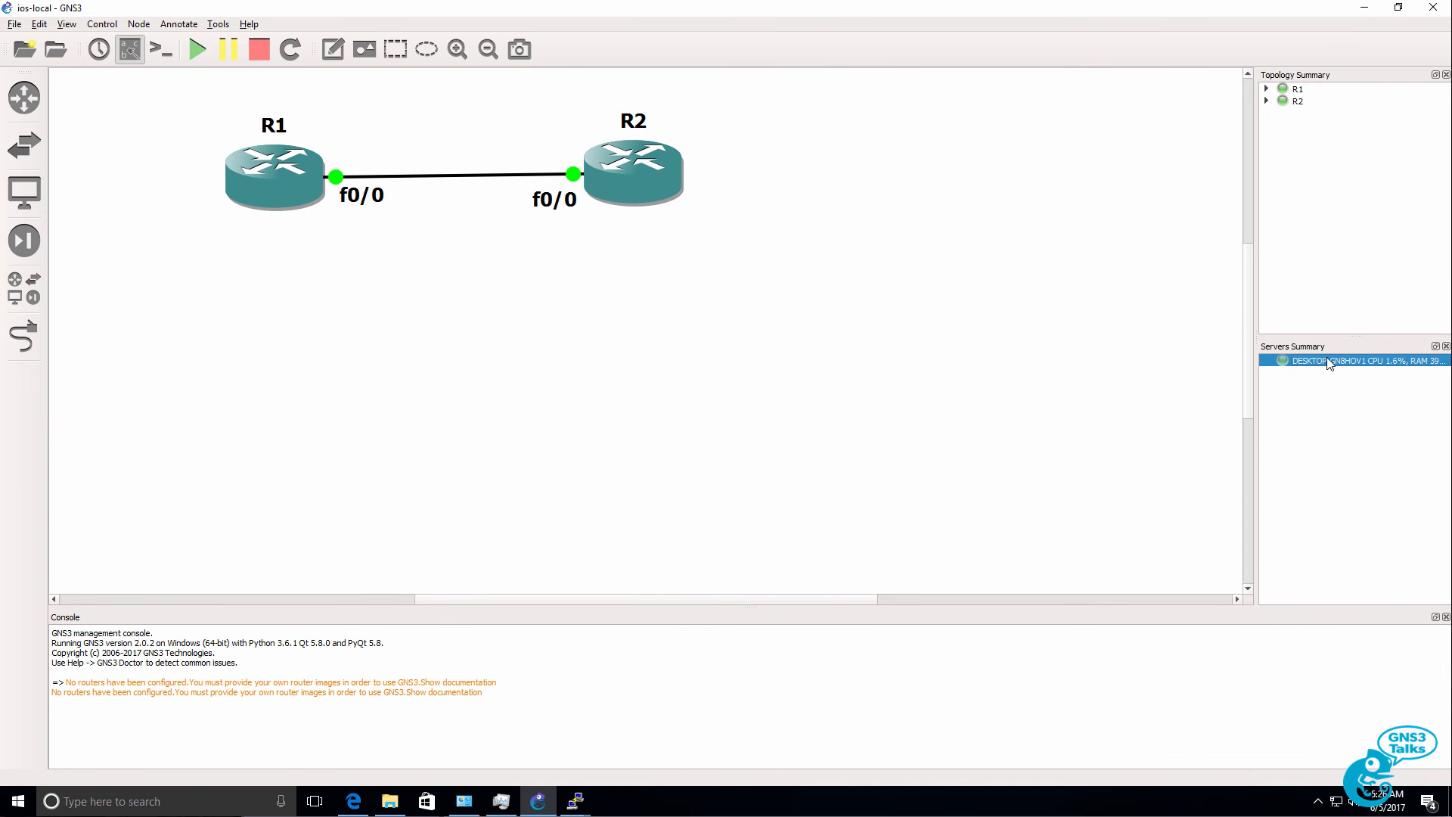
mouse_move(1117, 364)
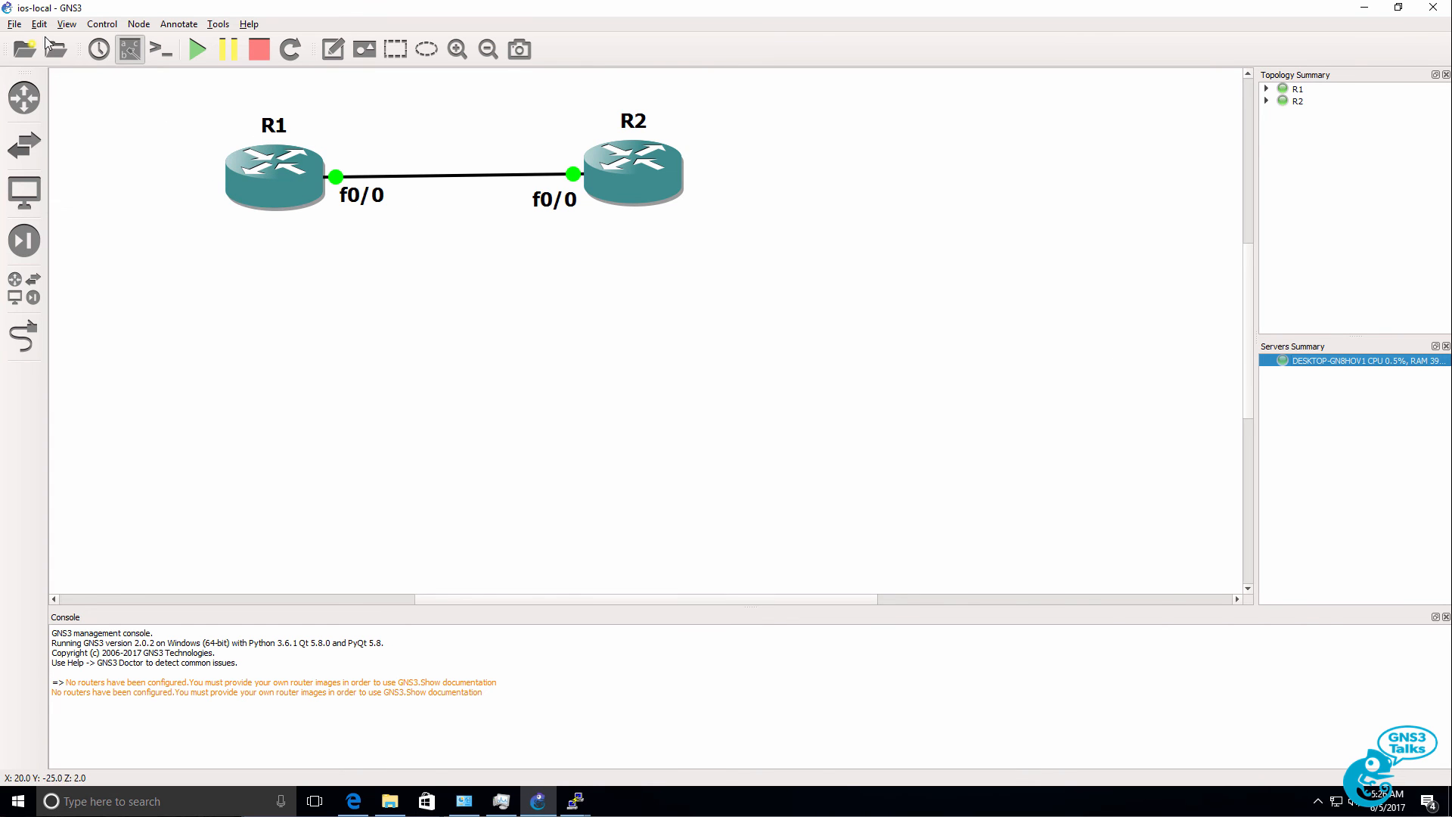
left_click(39, 23)
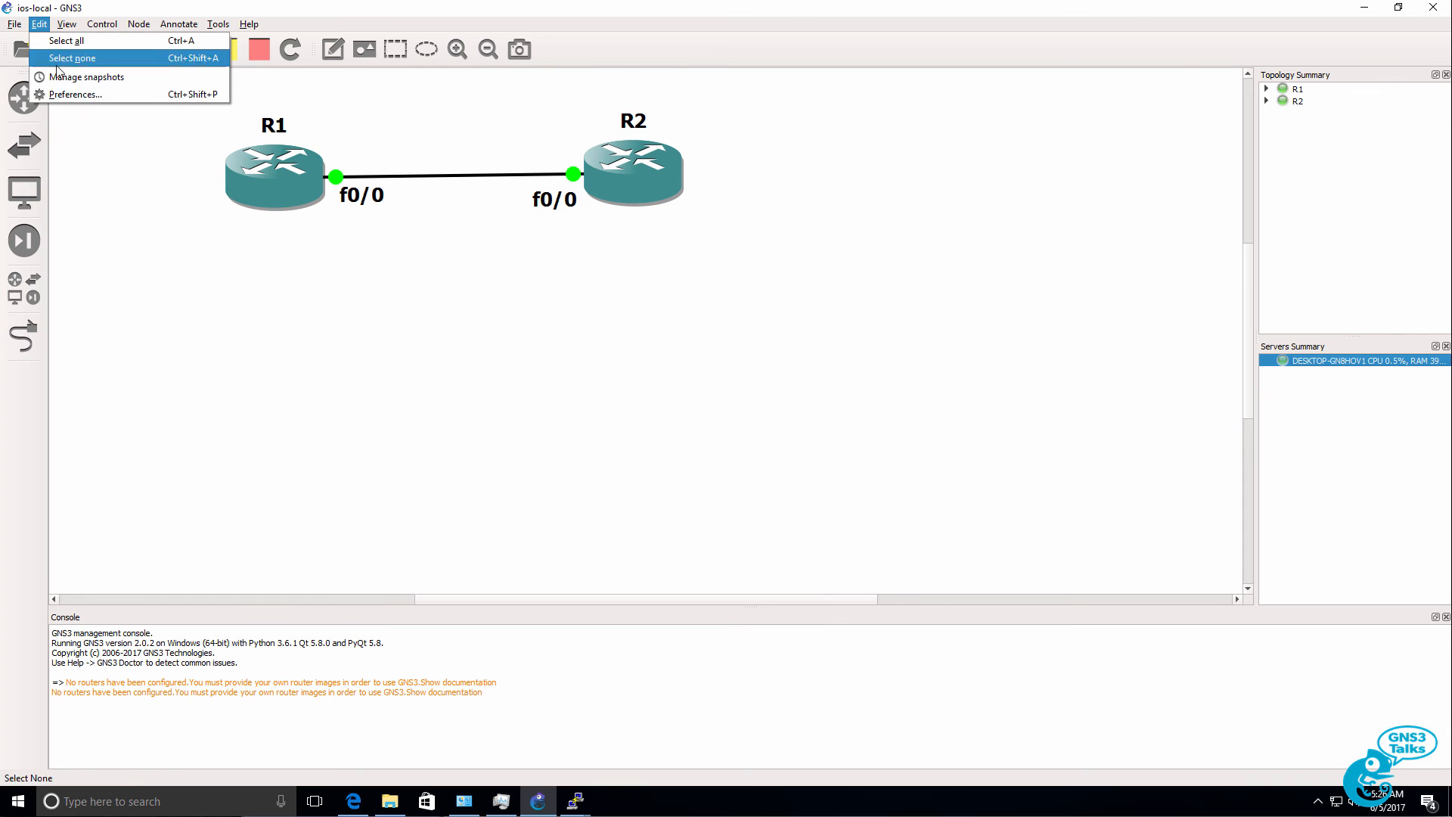
left_click(74, 94)
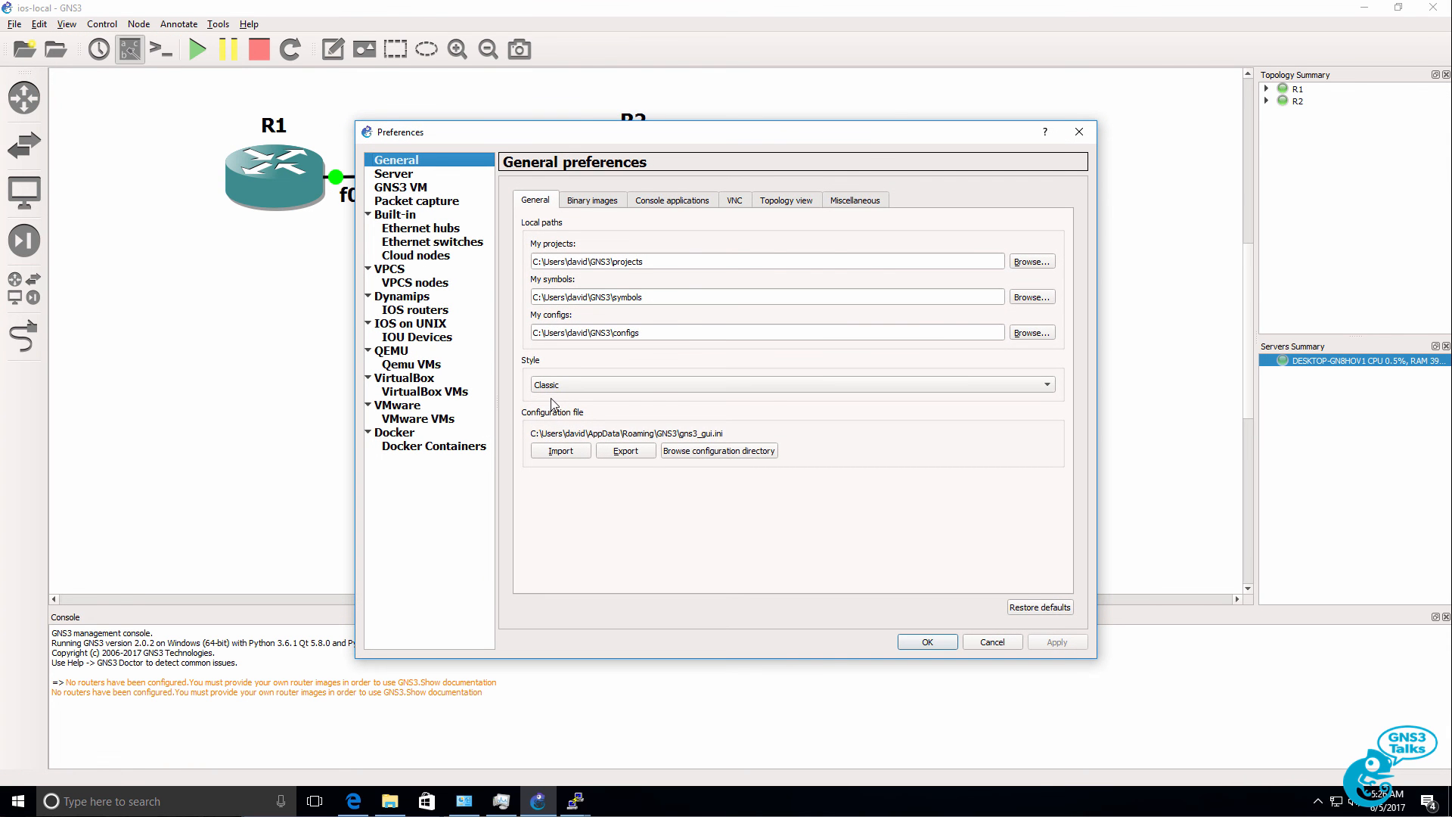
left_click(412, 308)
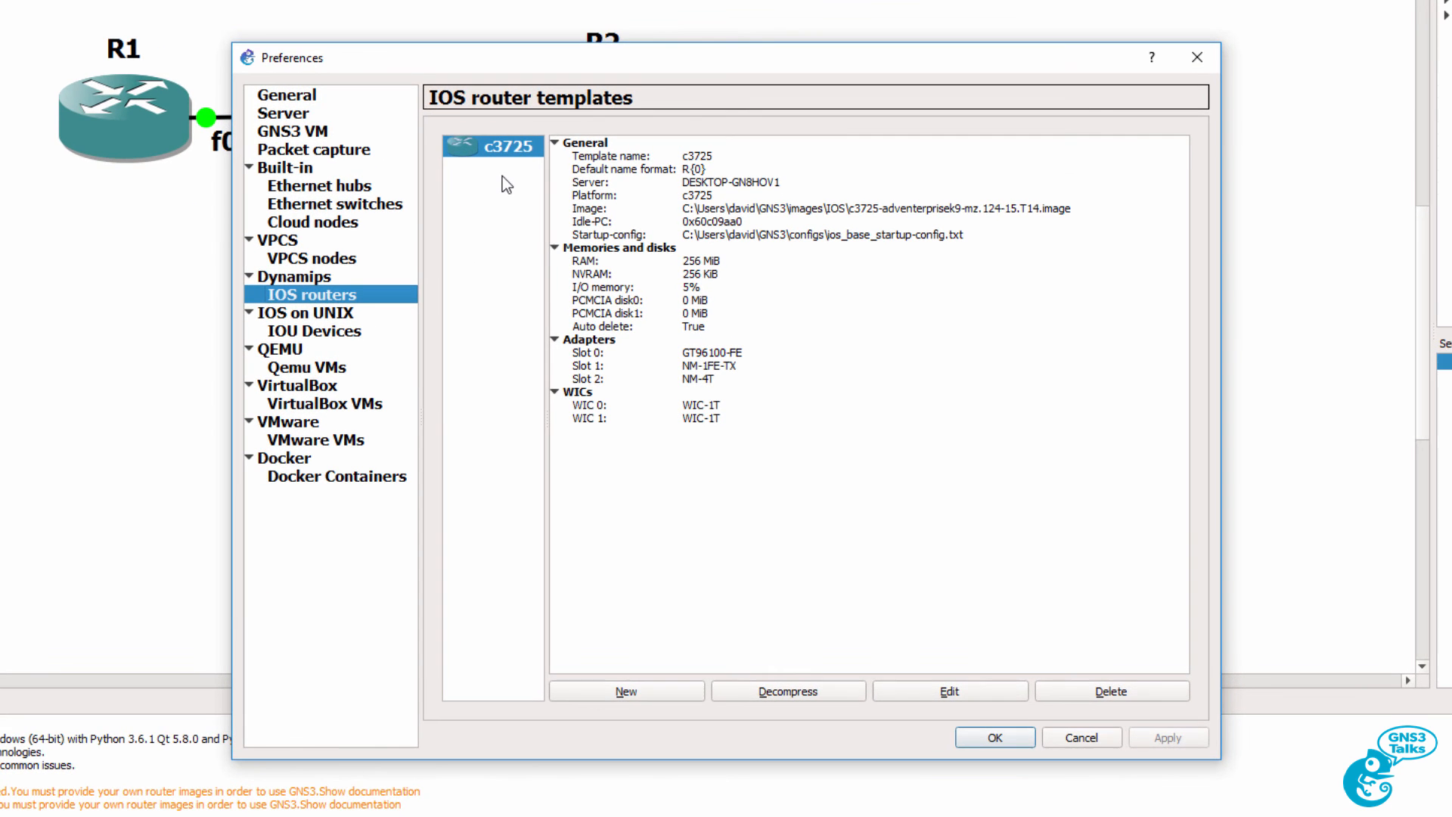
mouse_move(756, 162)
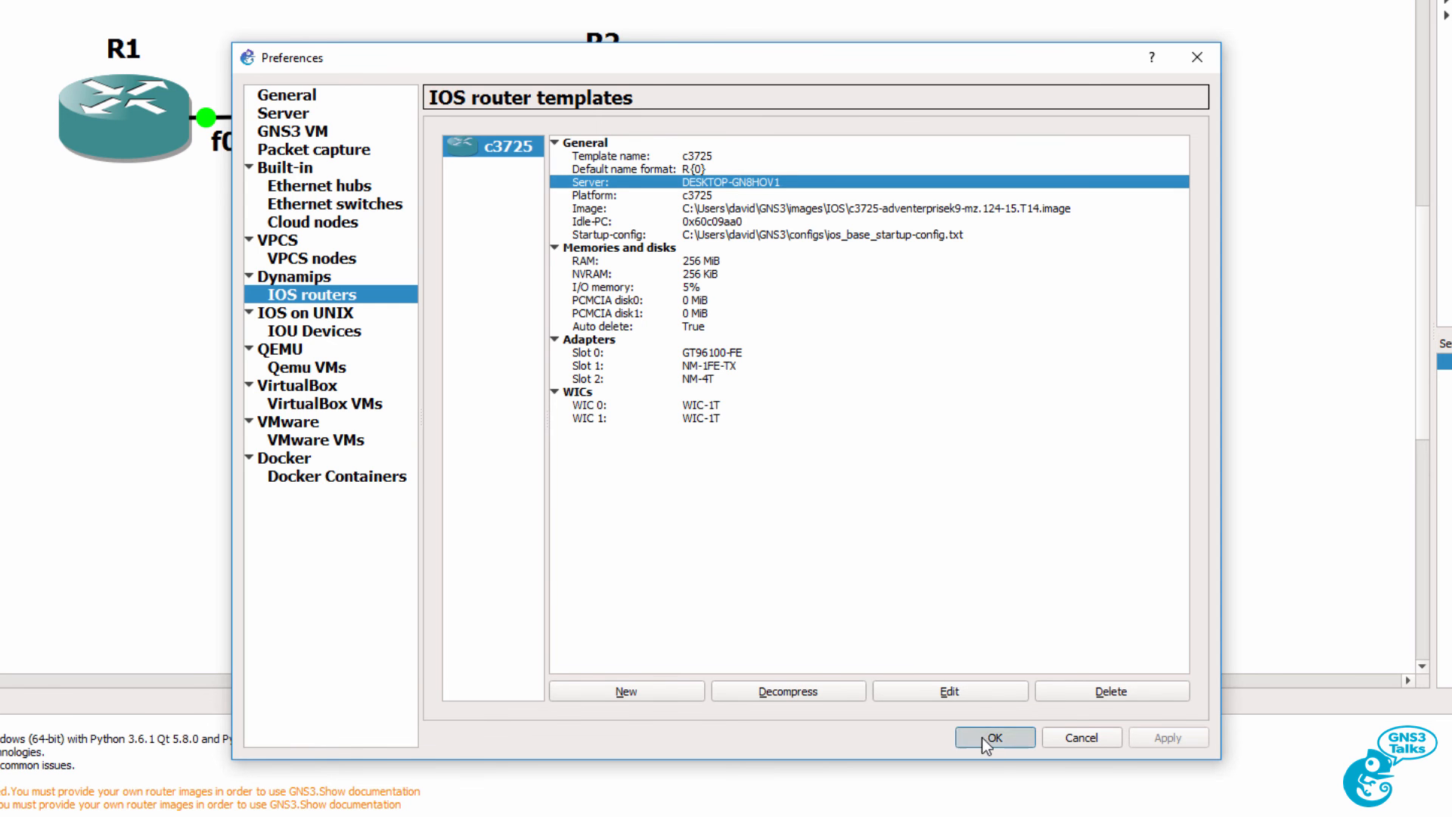
left_click(993, 736)
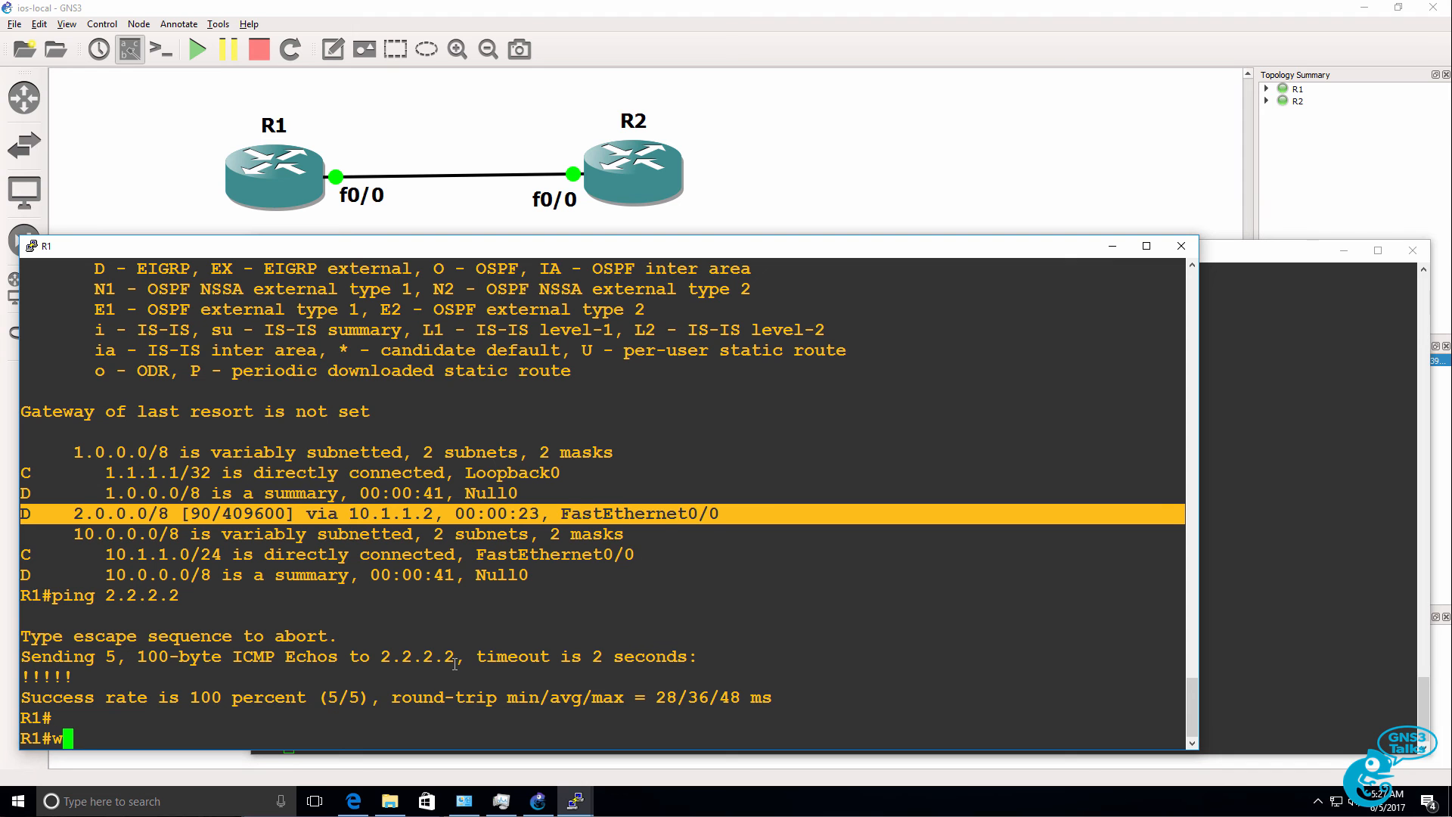
Write R1's running config to startup with wr so it survives a restart.
type("r")
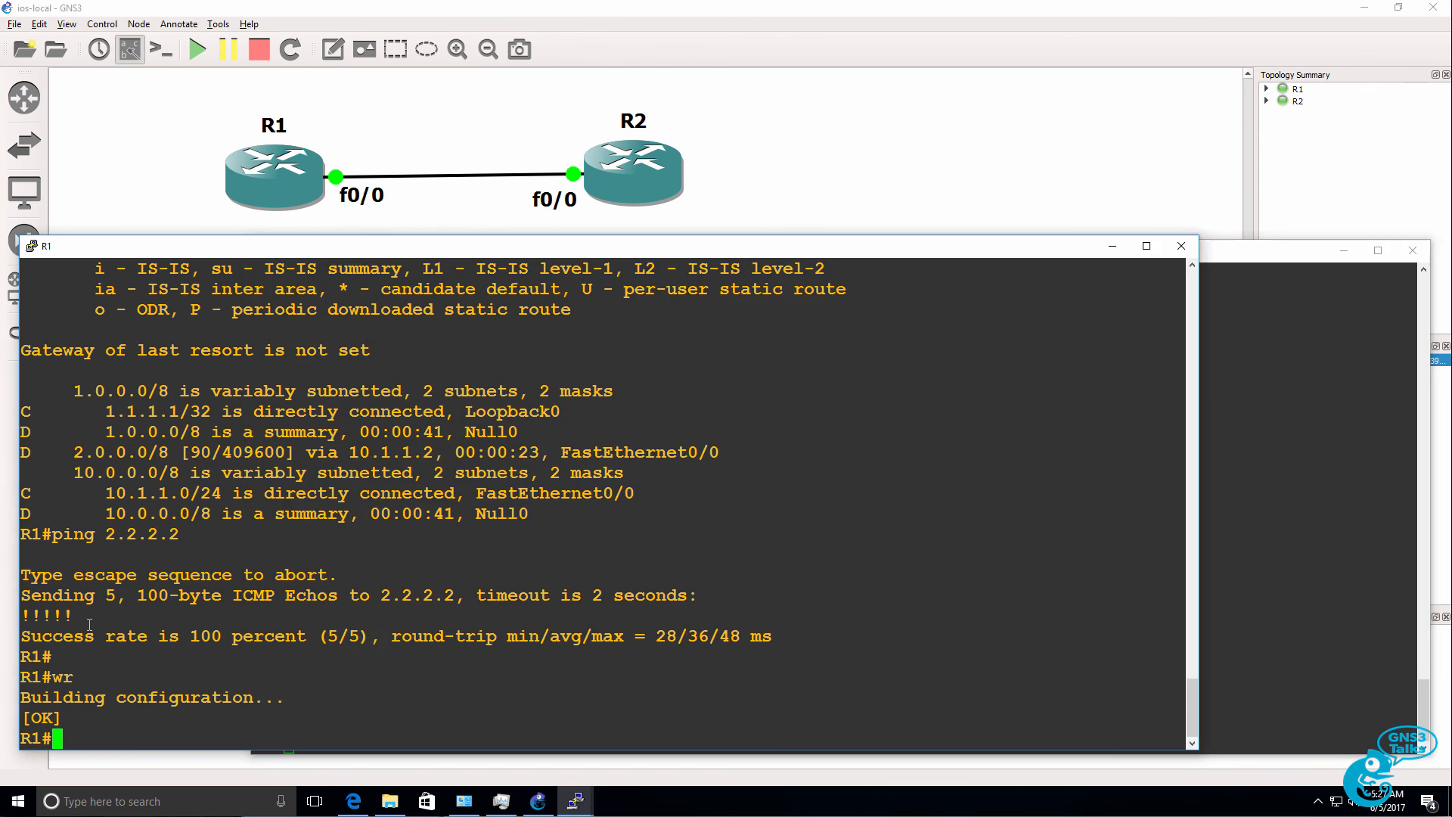
type("wr")
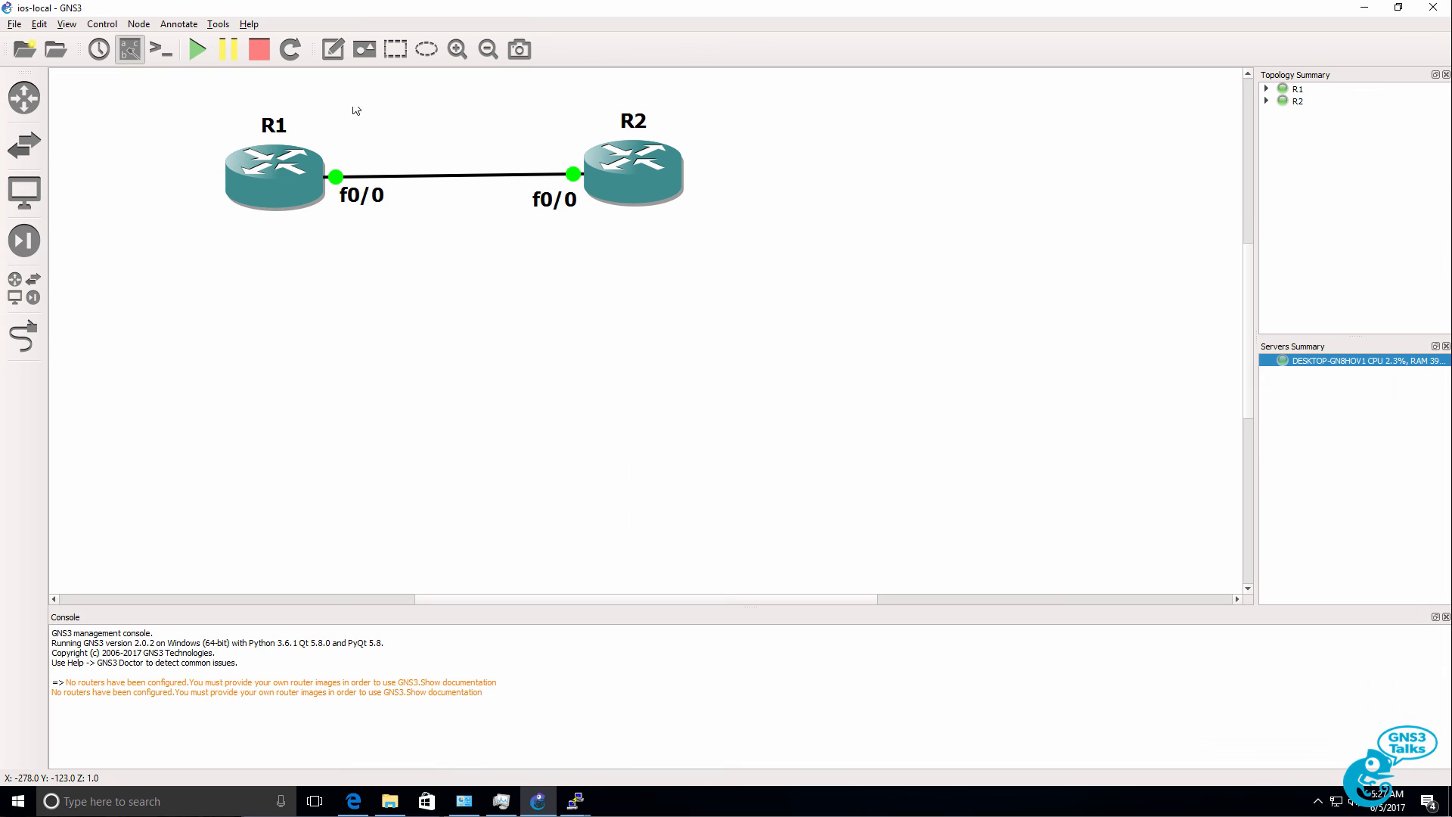
Stop all running routers and quit GNS3 via File > Quit.
left_click(258, 49)
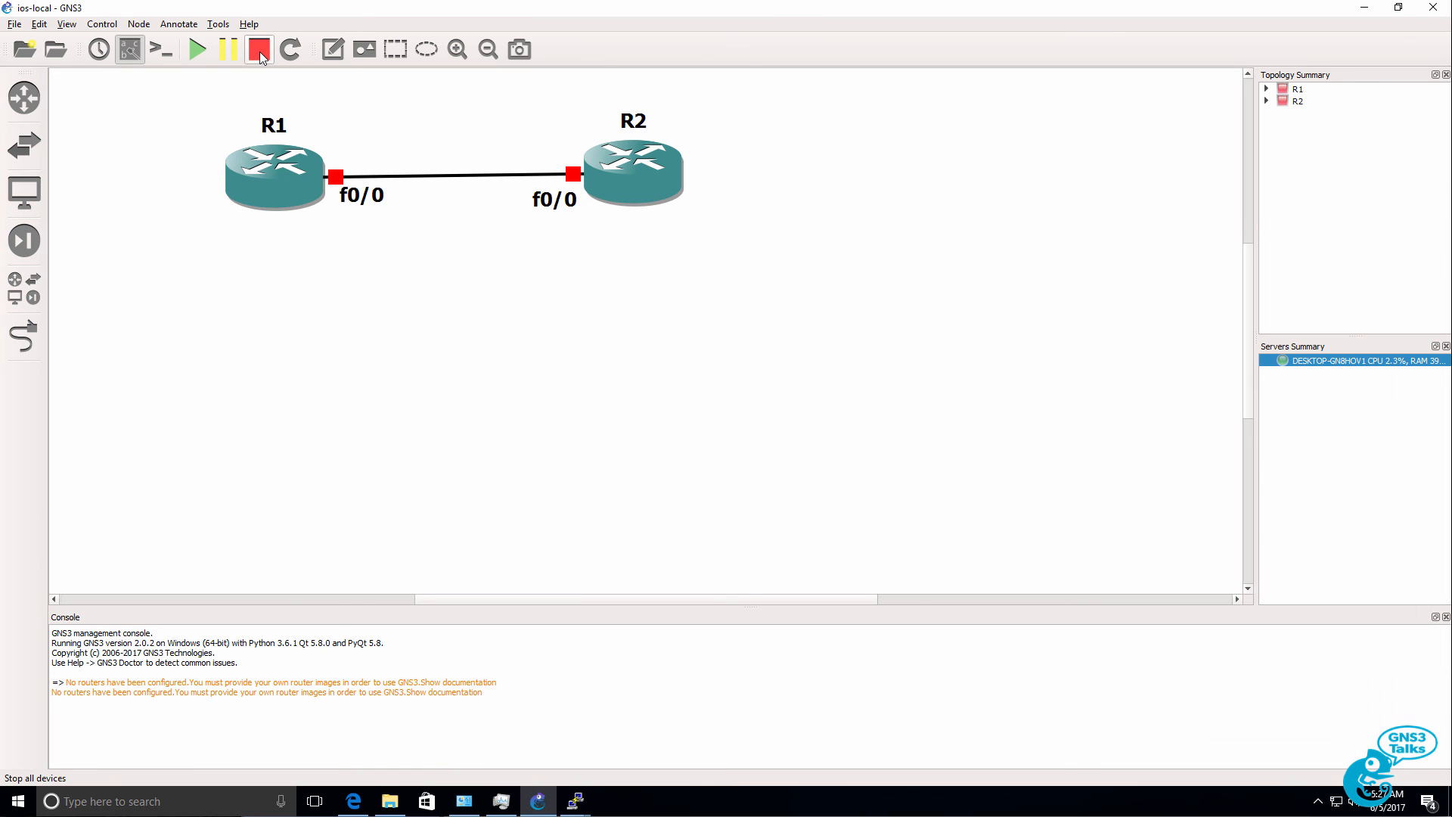
left_click(13, 23)
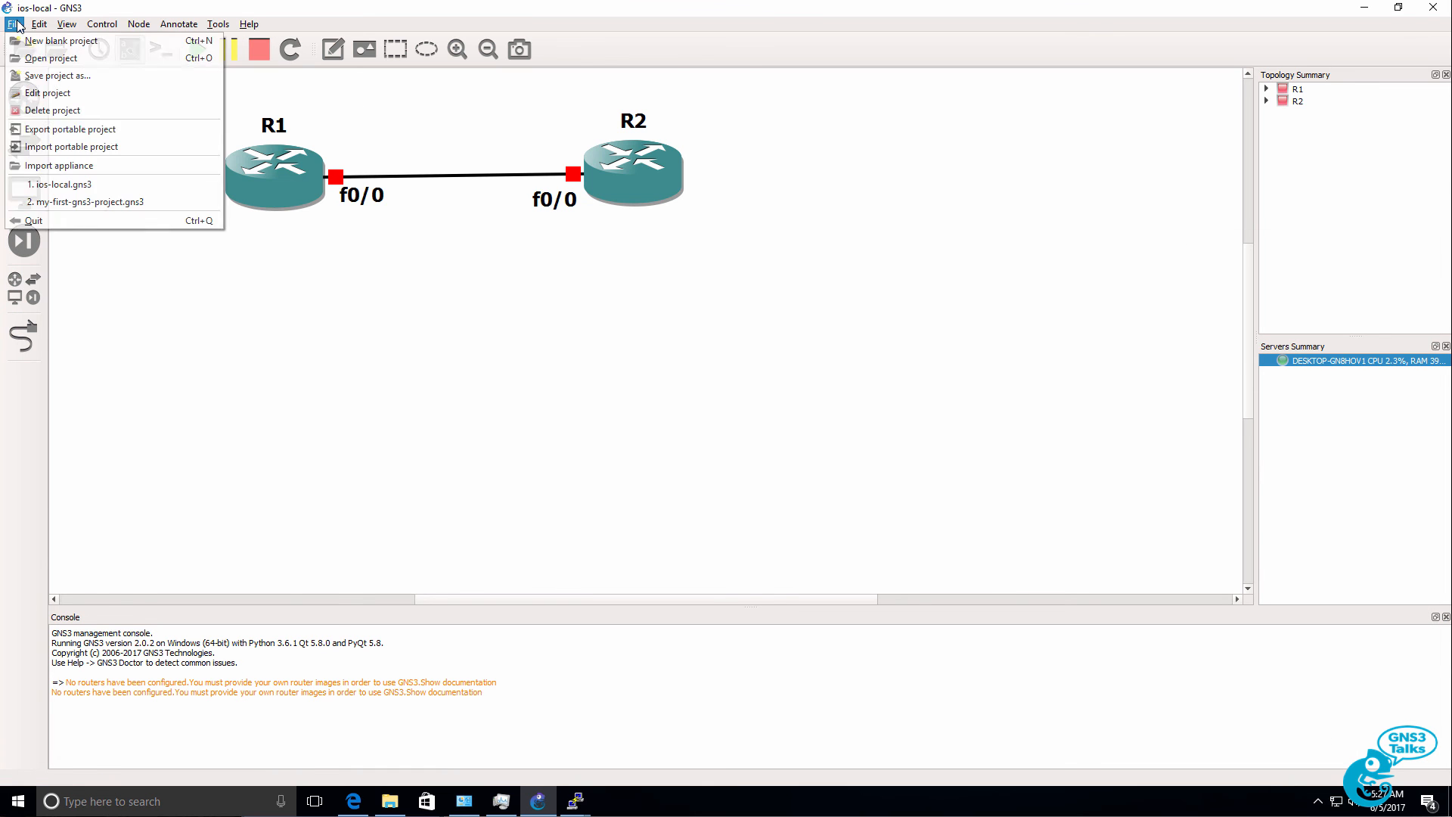
left_click(33, 220)
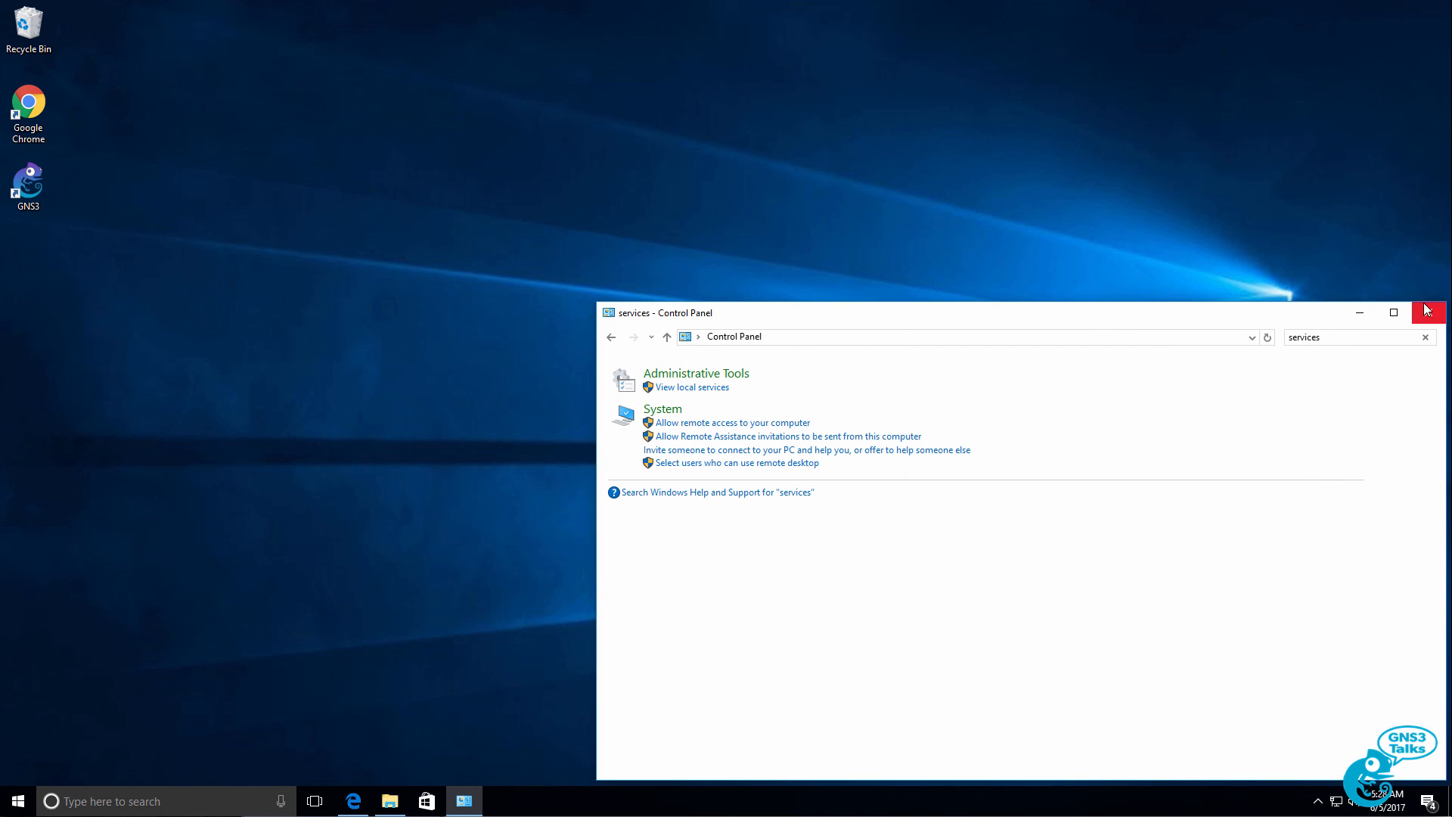
Close the Control Panel services window and relaunch GNS3 from its desktop shortcut.
left_click(1429, 312)
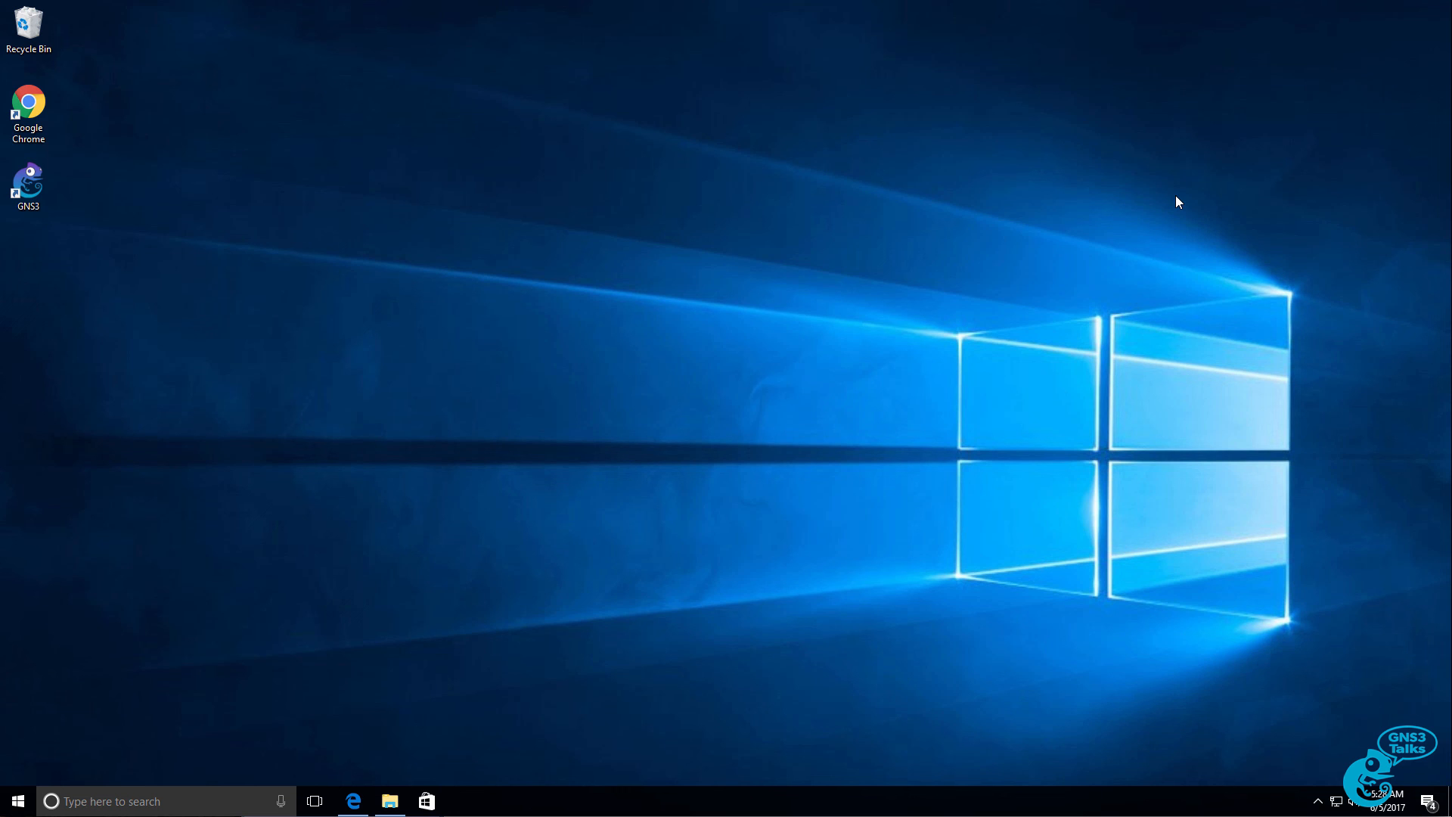
left_click(29, 185)
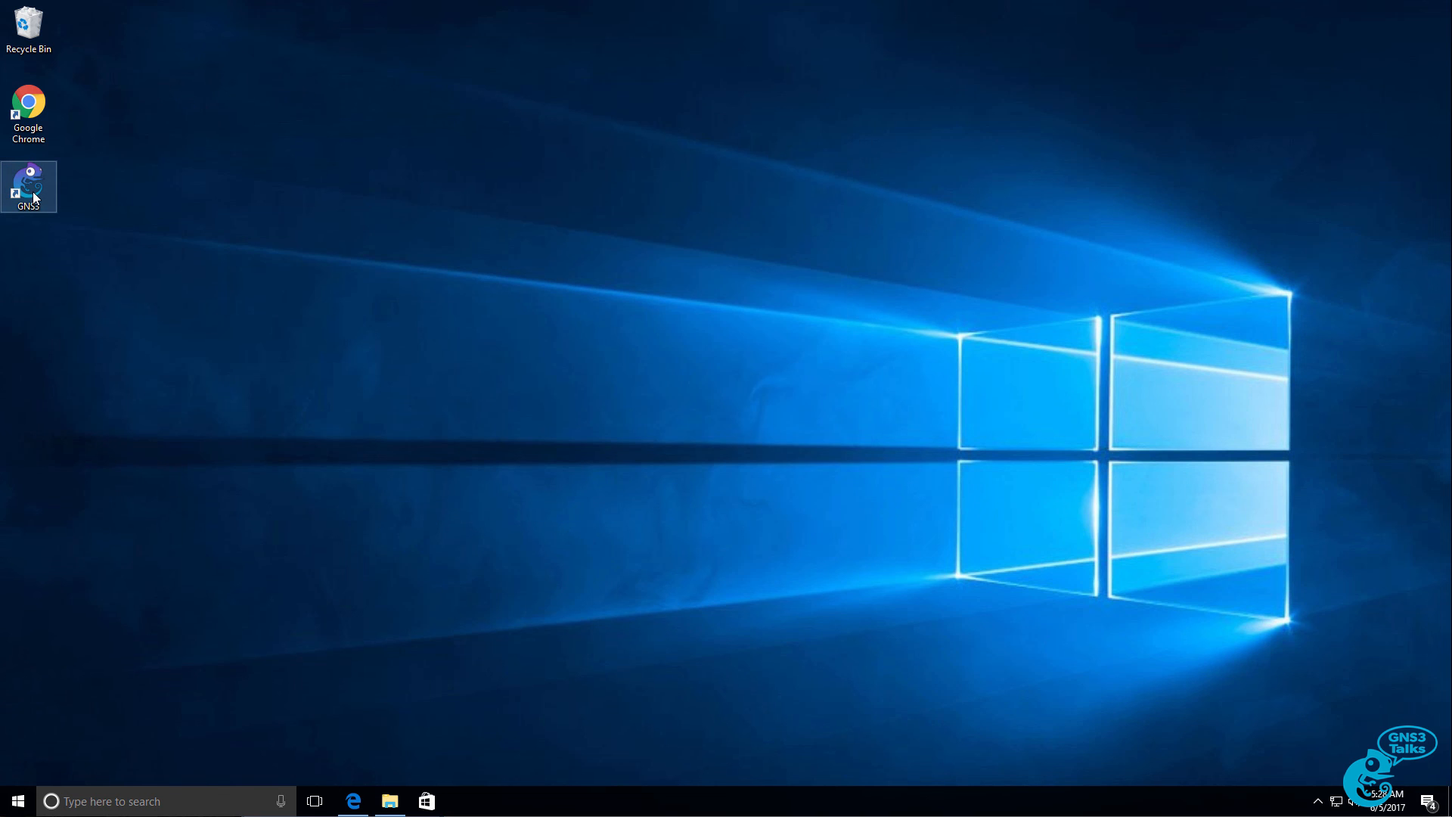
double_click(29, 185)
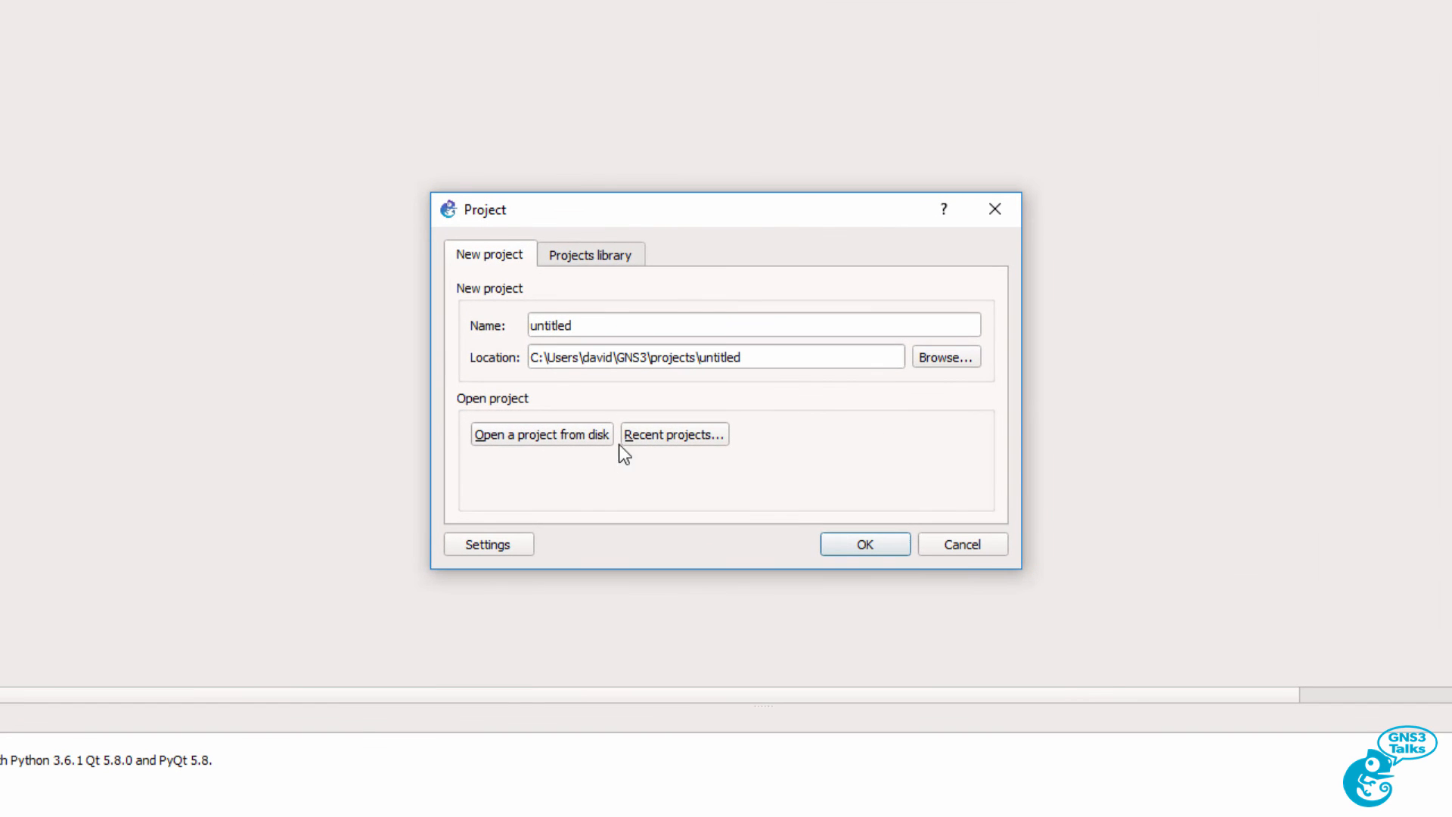
Open the recent ios-local project and start all its routers.
left_click(673, 434)
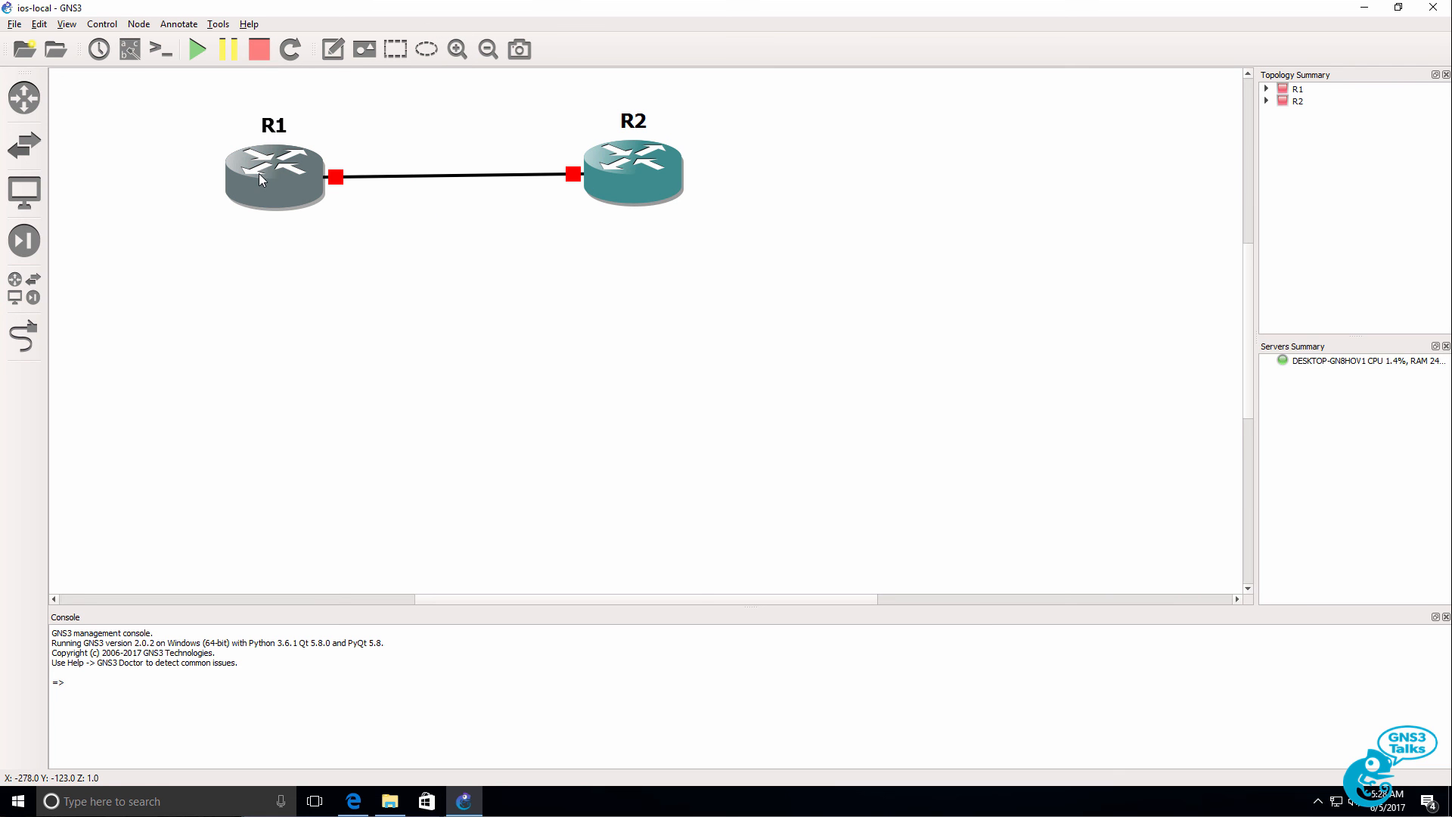
left_click(130, 48)
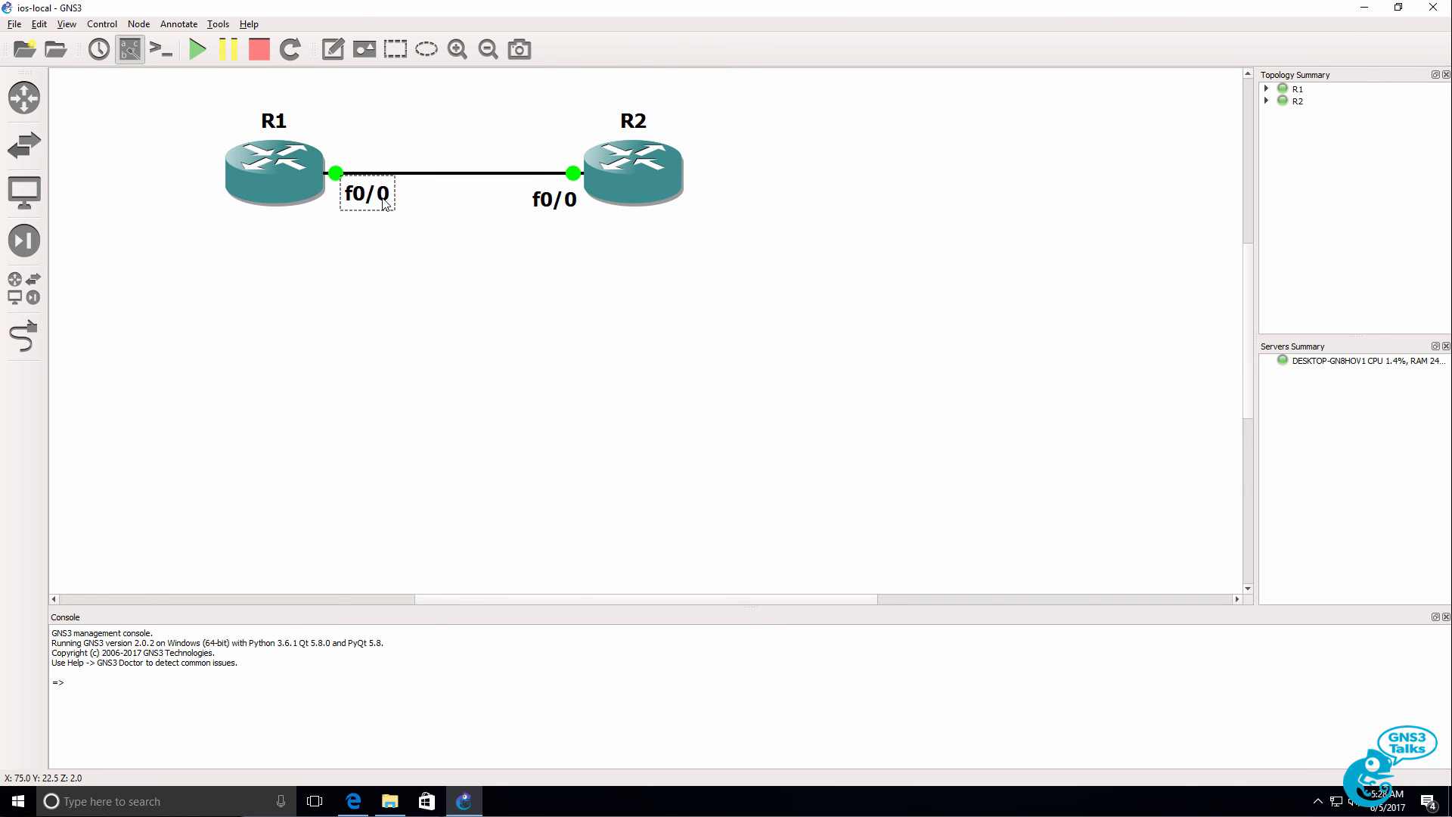
From R1's console check sh ip eigrp nei and sh ip route, then ping 2.2.2.2 successfully.
left_click(159, 48)
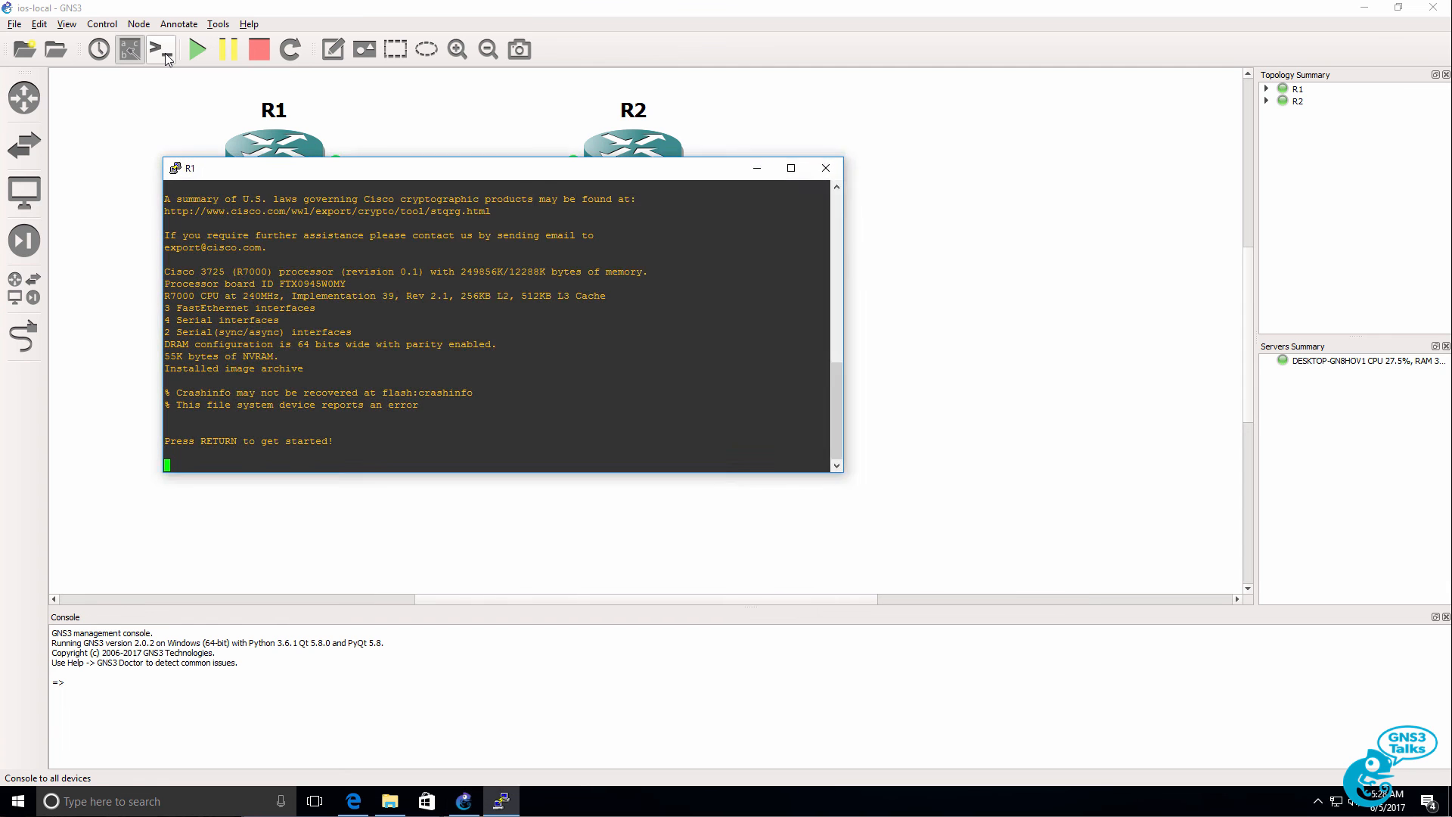
left_click(131, 49)
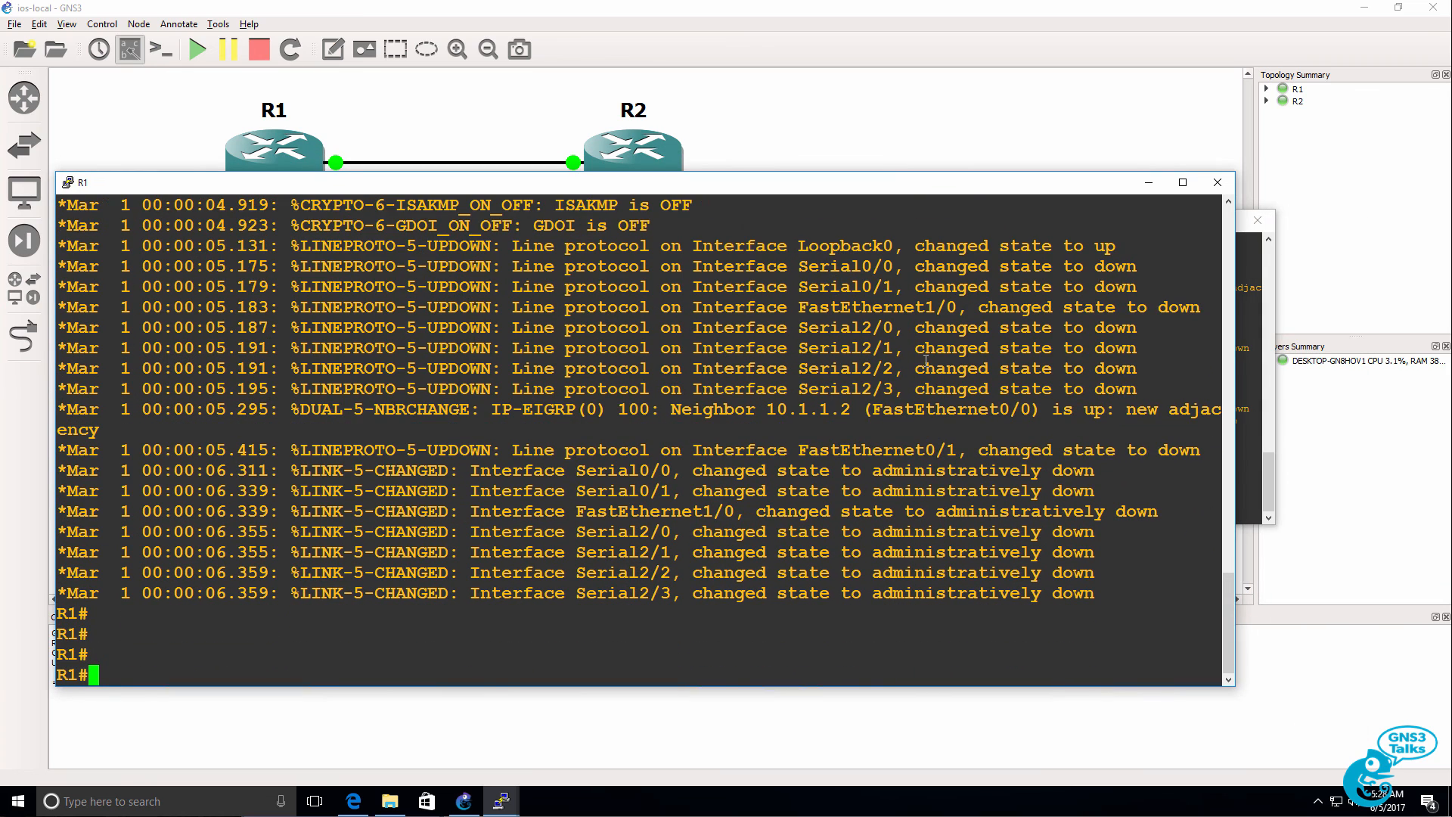
type("sh ip eigrp ne")
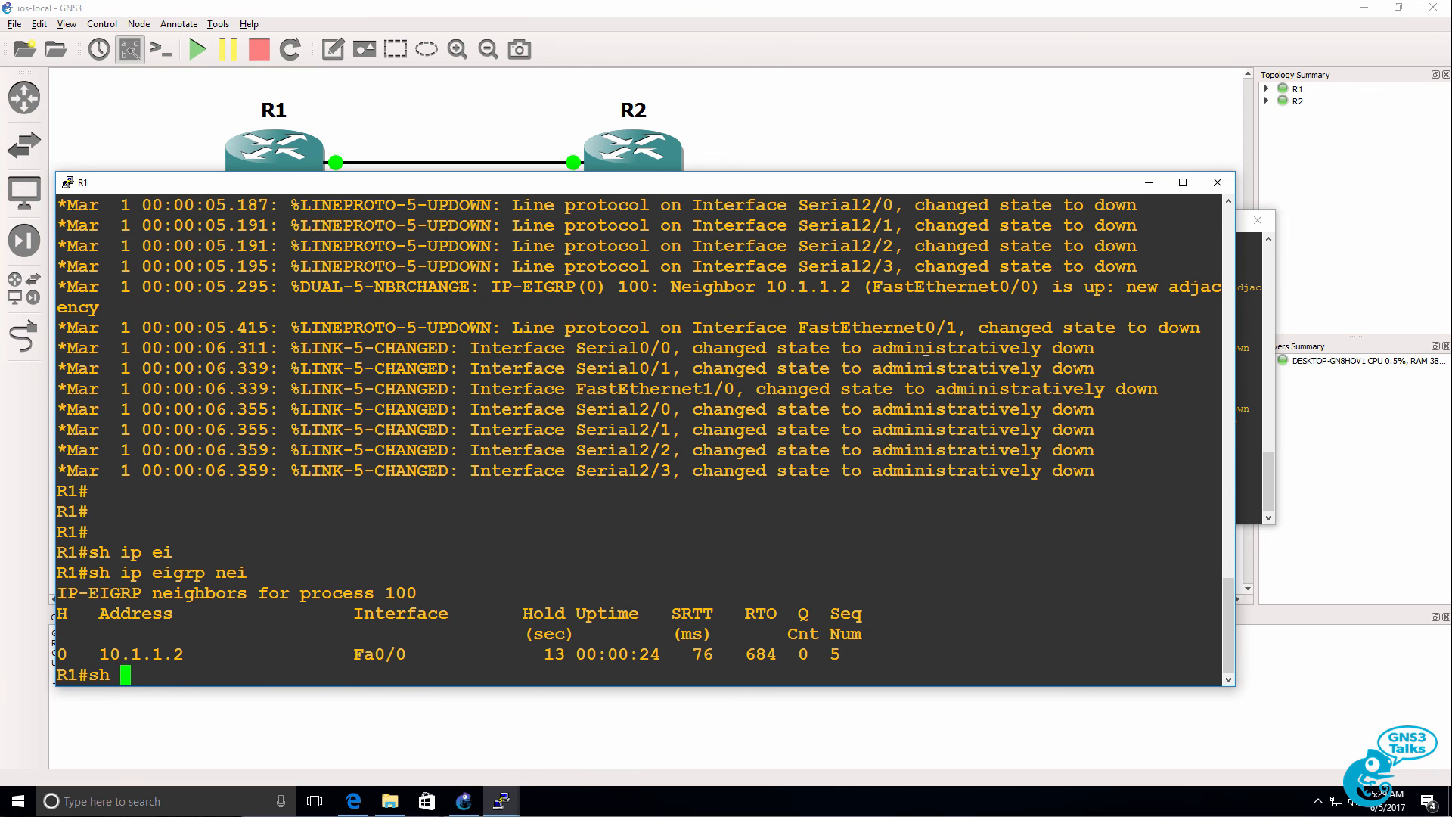
type("ip route")
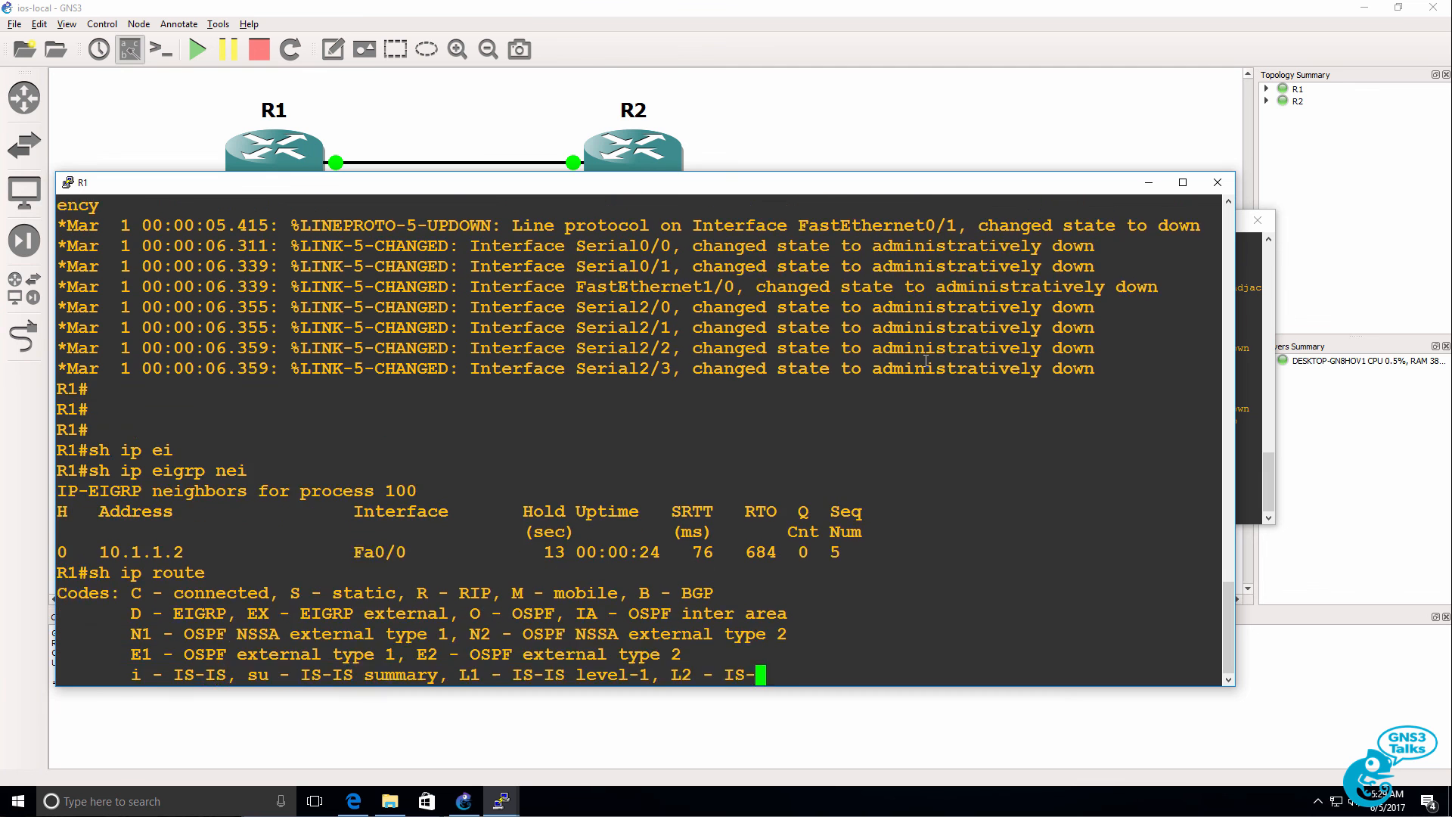
type("p")
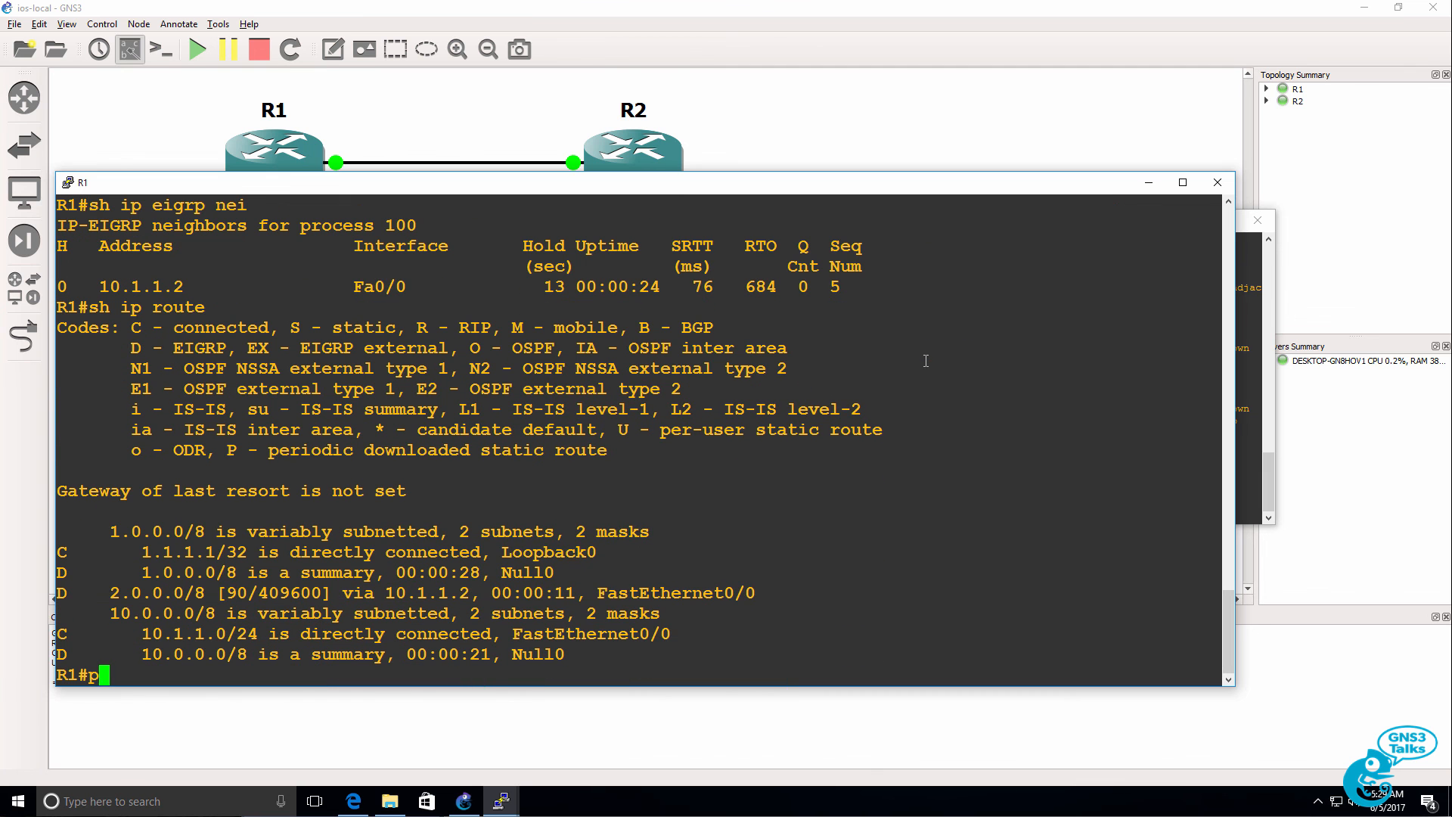
type("ping 2.2.2.2")
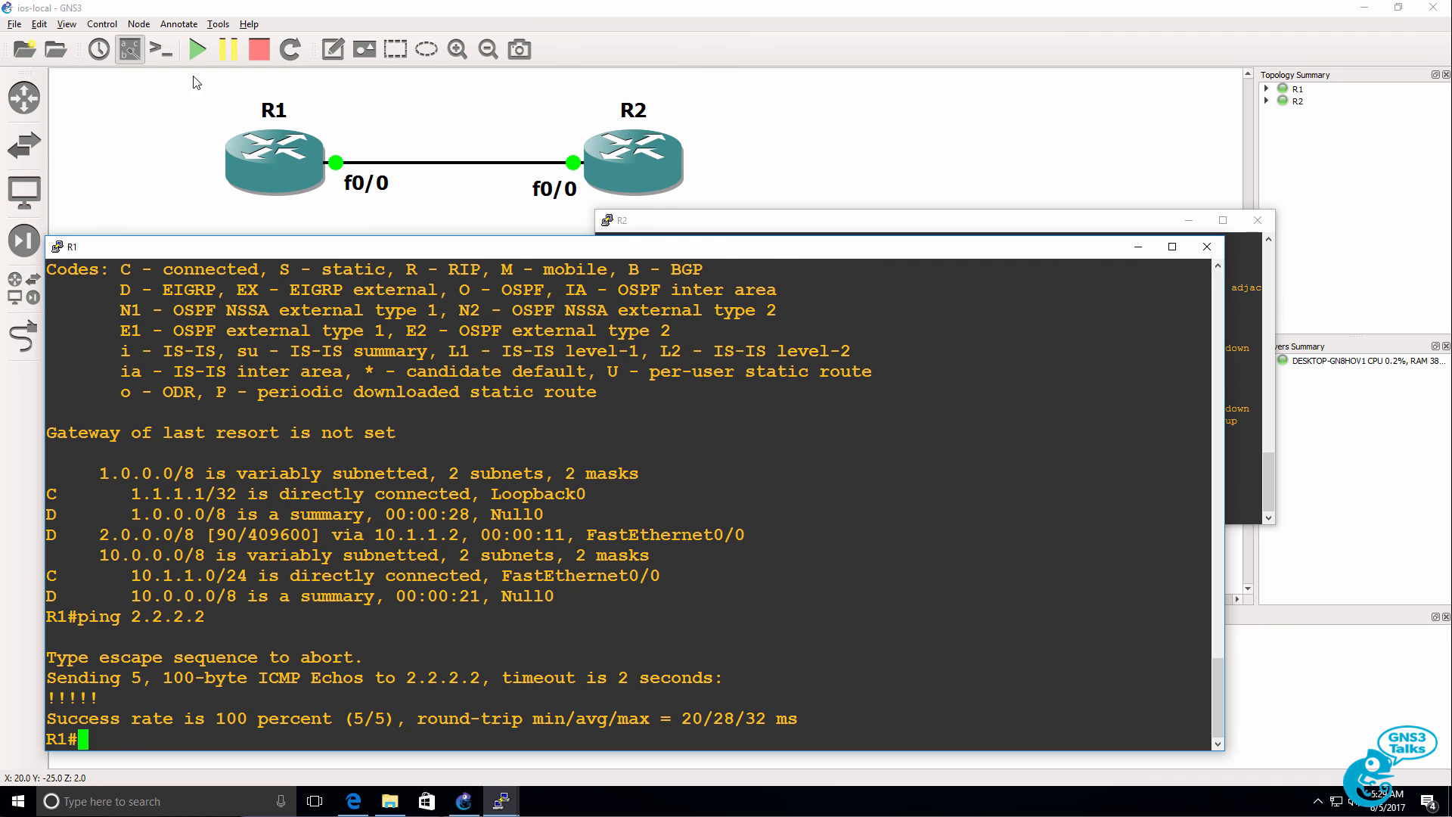
left_click(259, 49)
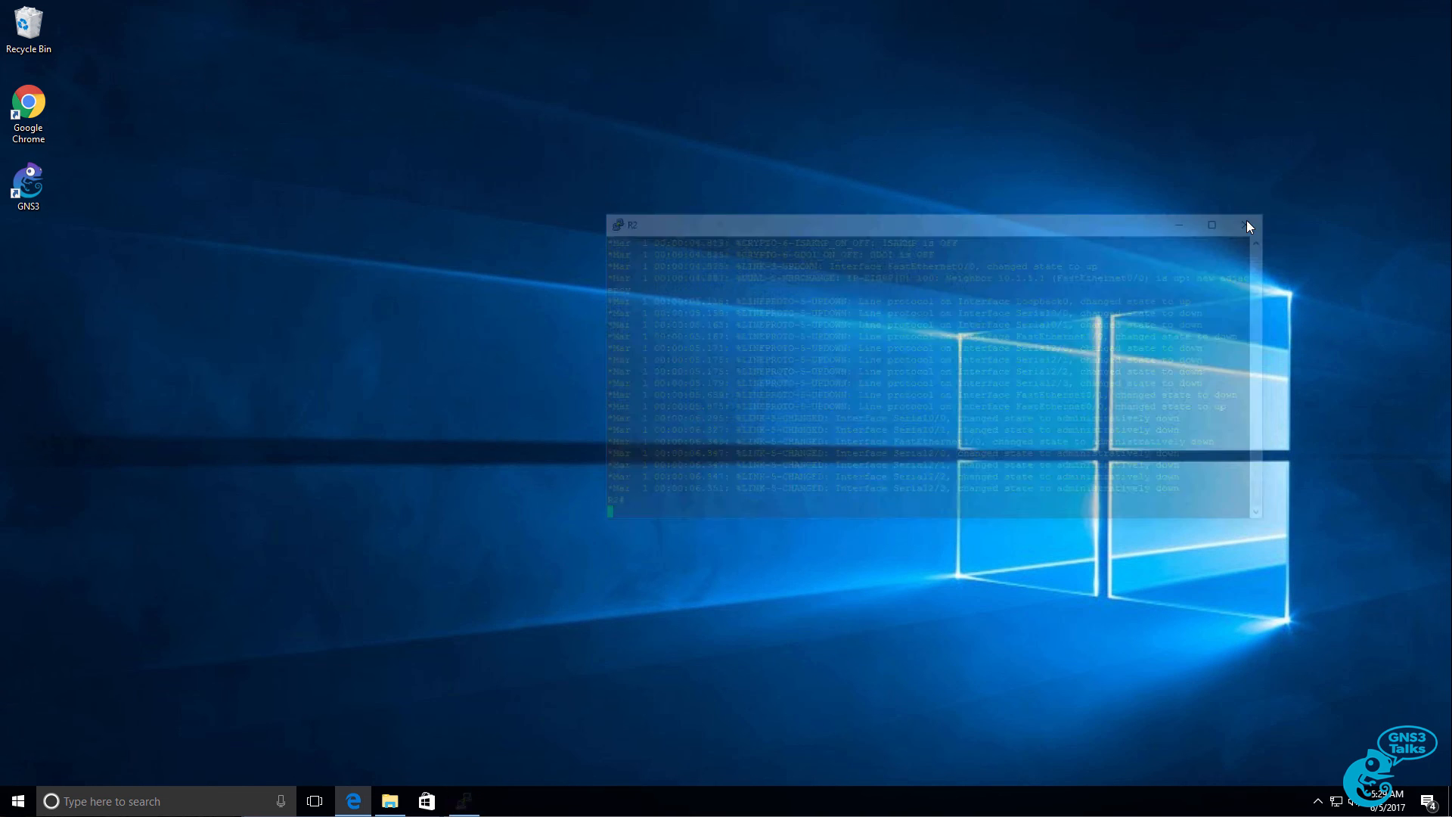
Close the R2 console window, leaving an empty desktop.
left_click(1245, 225)
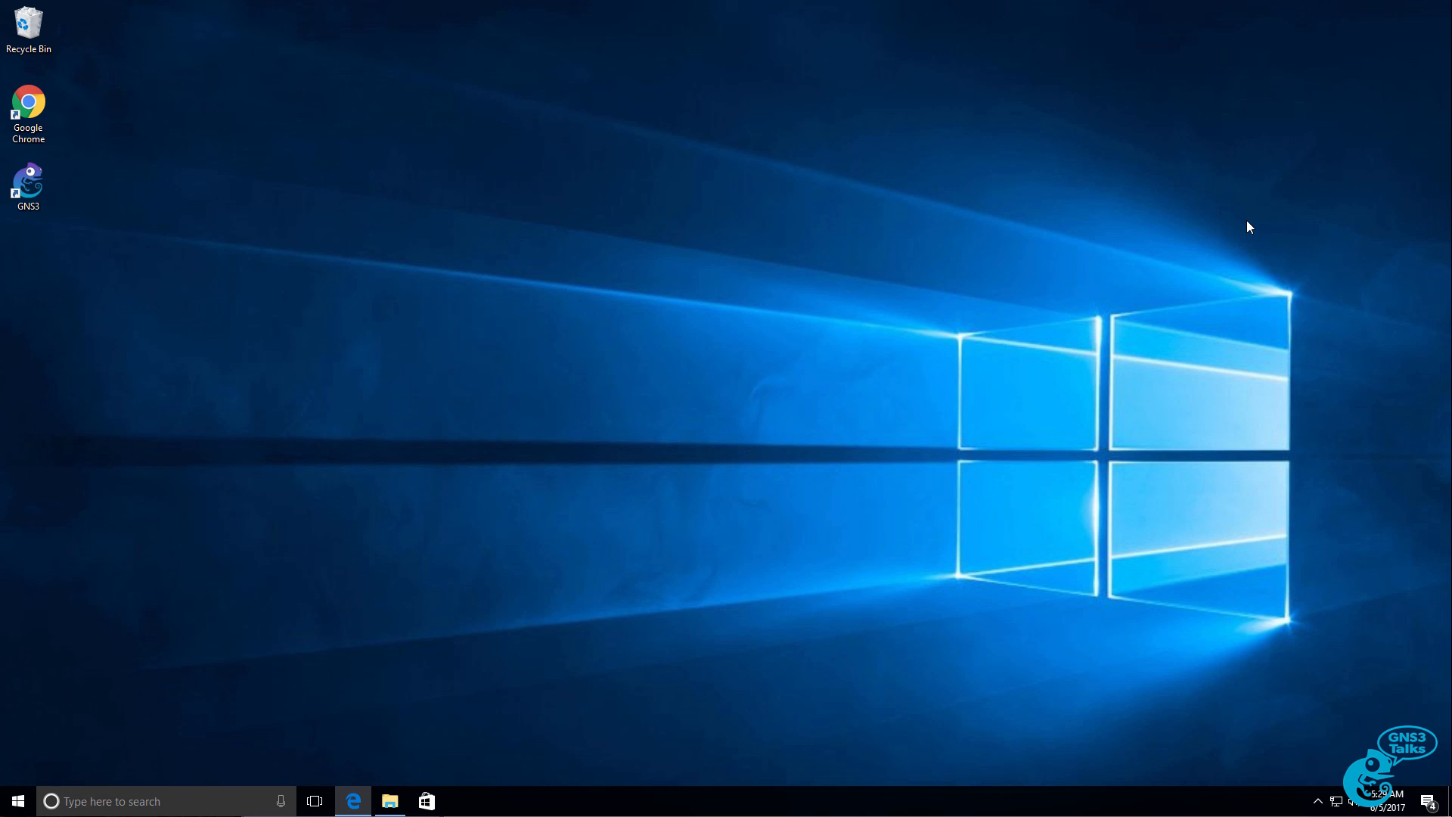